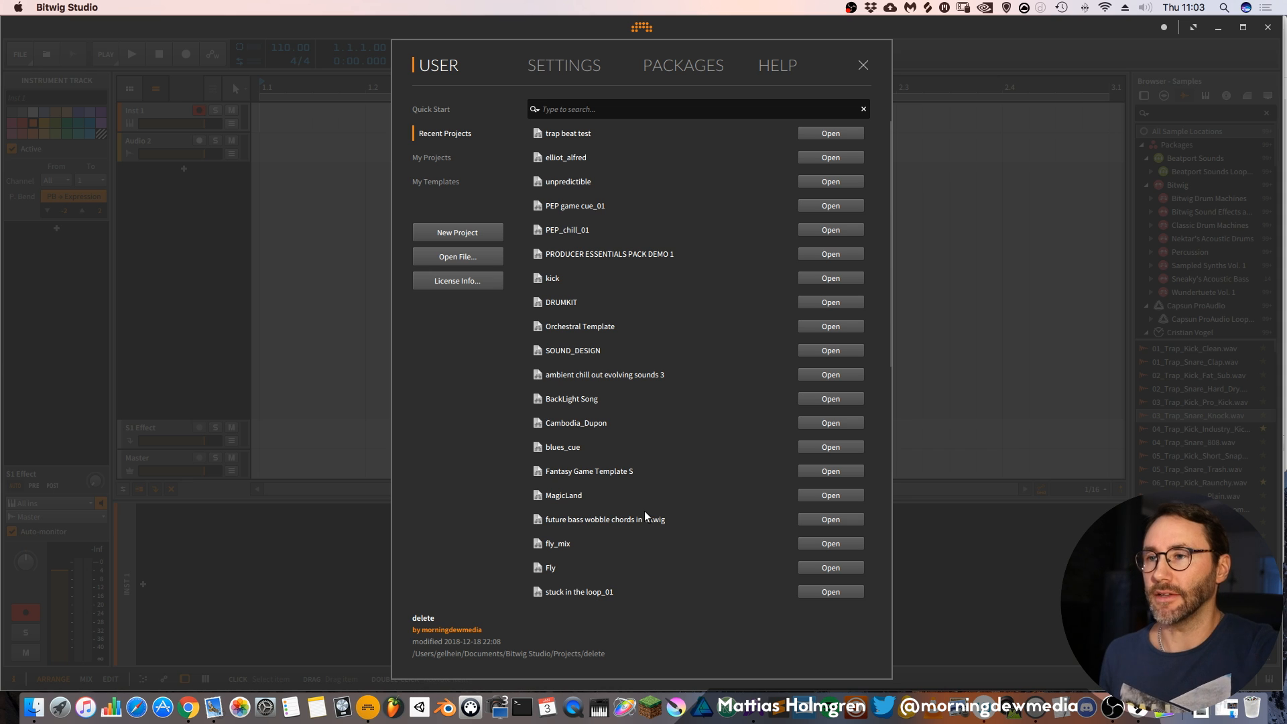
mouse_move(493, 138)
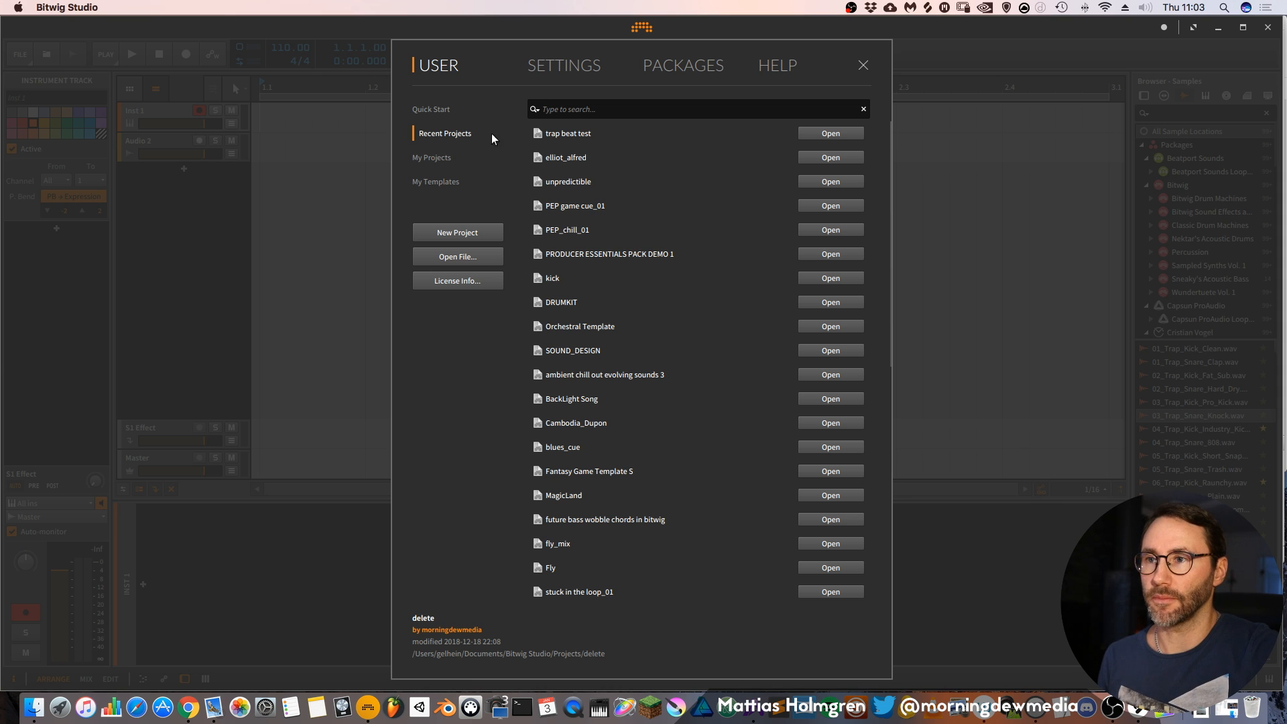
mouse_move(423, 138)
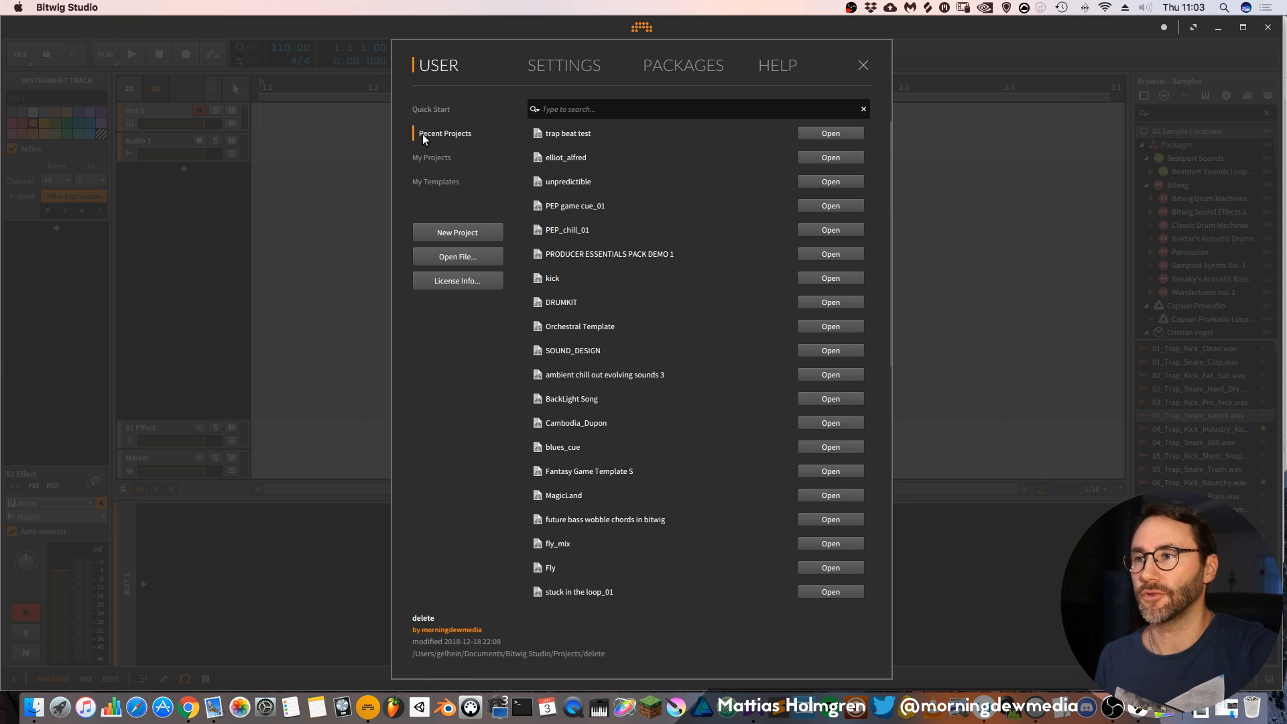
mouse_move(597, 166)
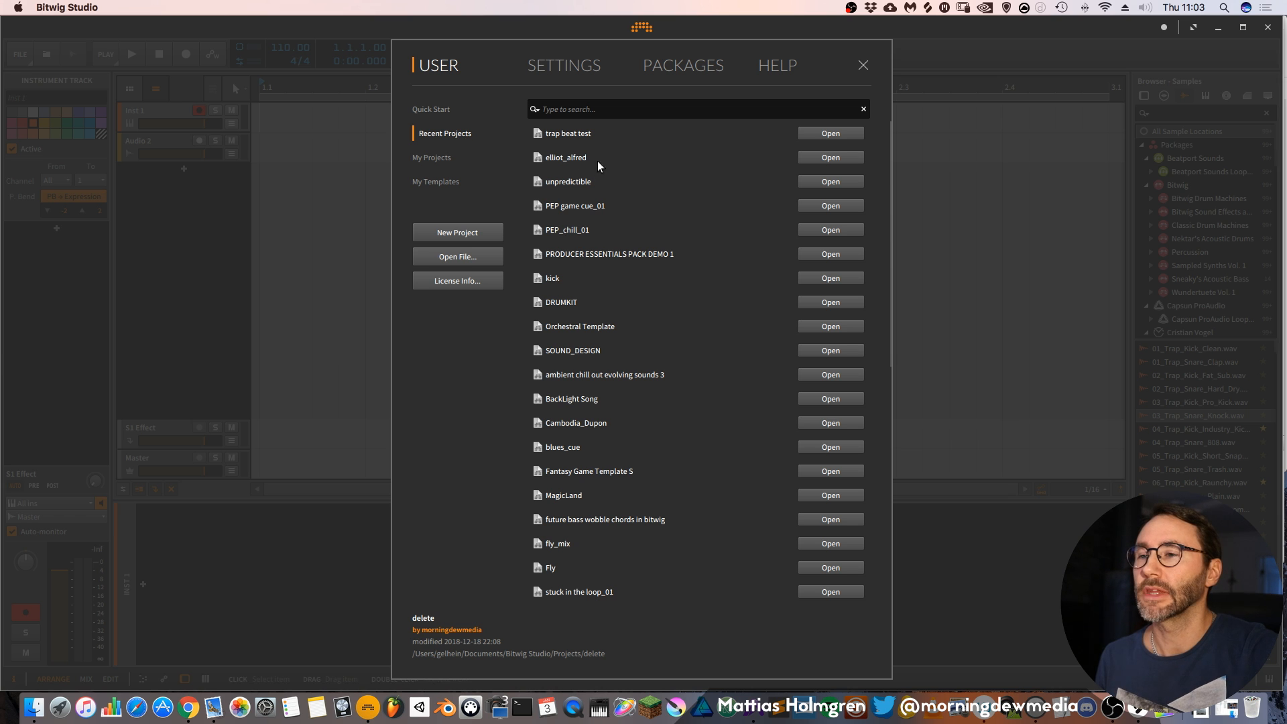
Show the Quick Start list and browse its template, Bitwig demo and partner demo projects.
click(431, 110)
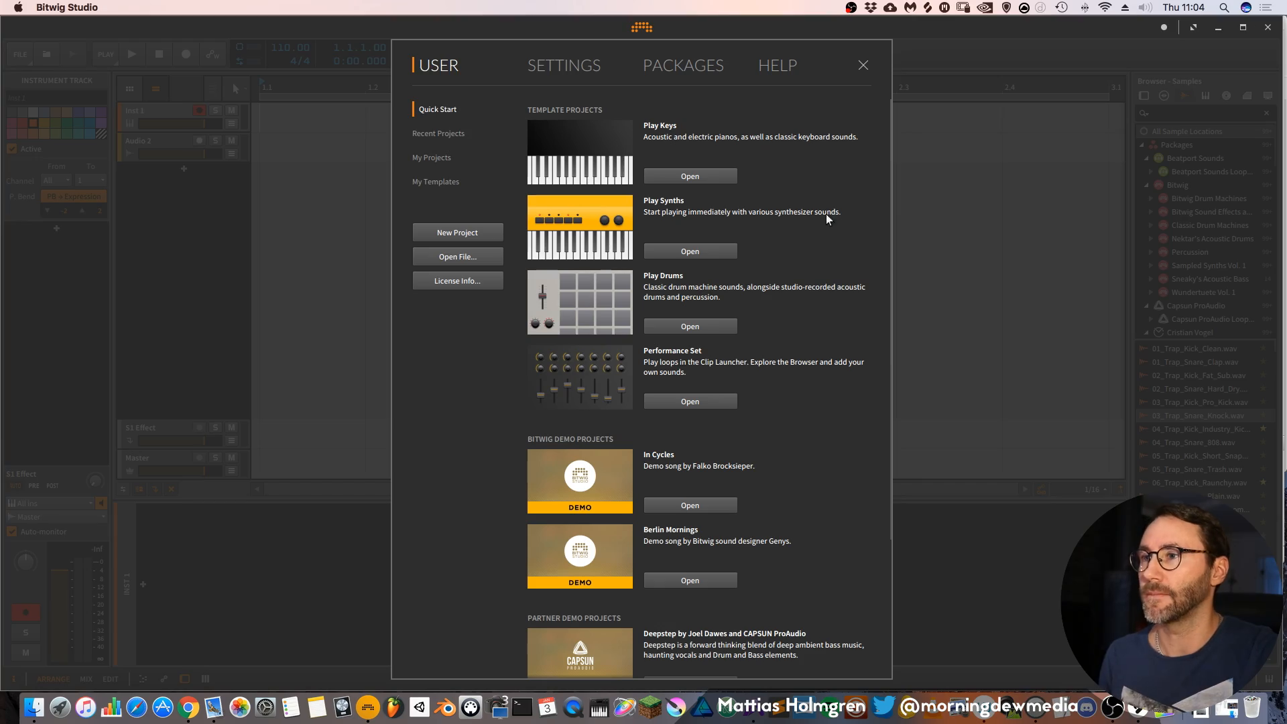
mouse_move(644, 139)
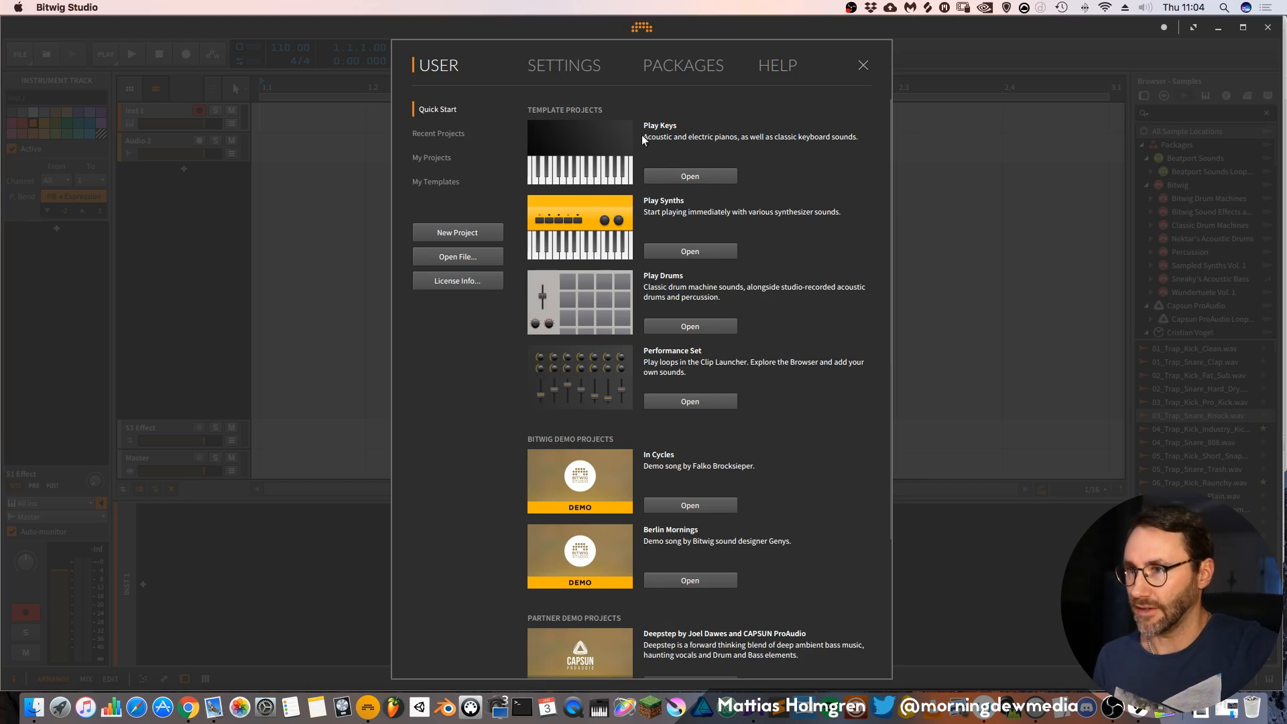
mouse_move(733, 145)
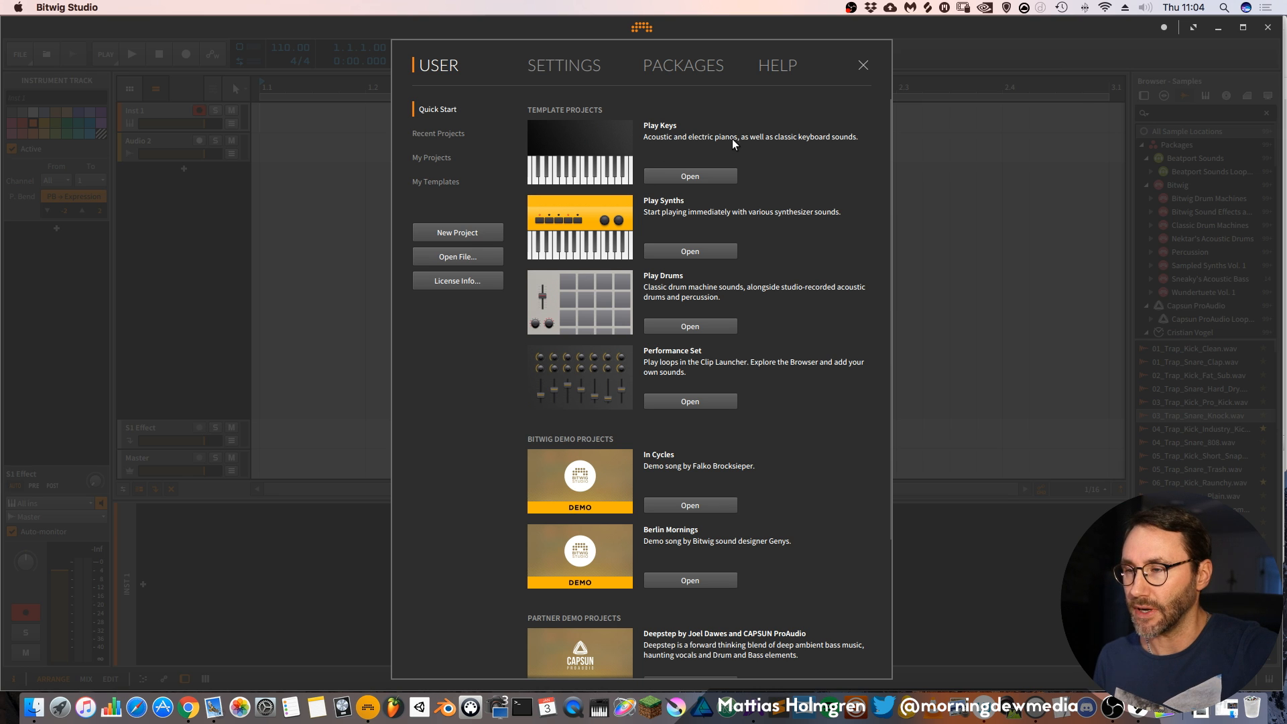
mouse_move(675, 136)
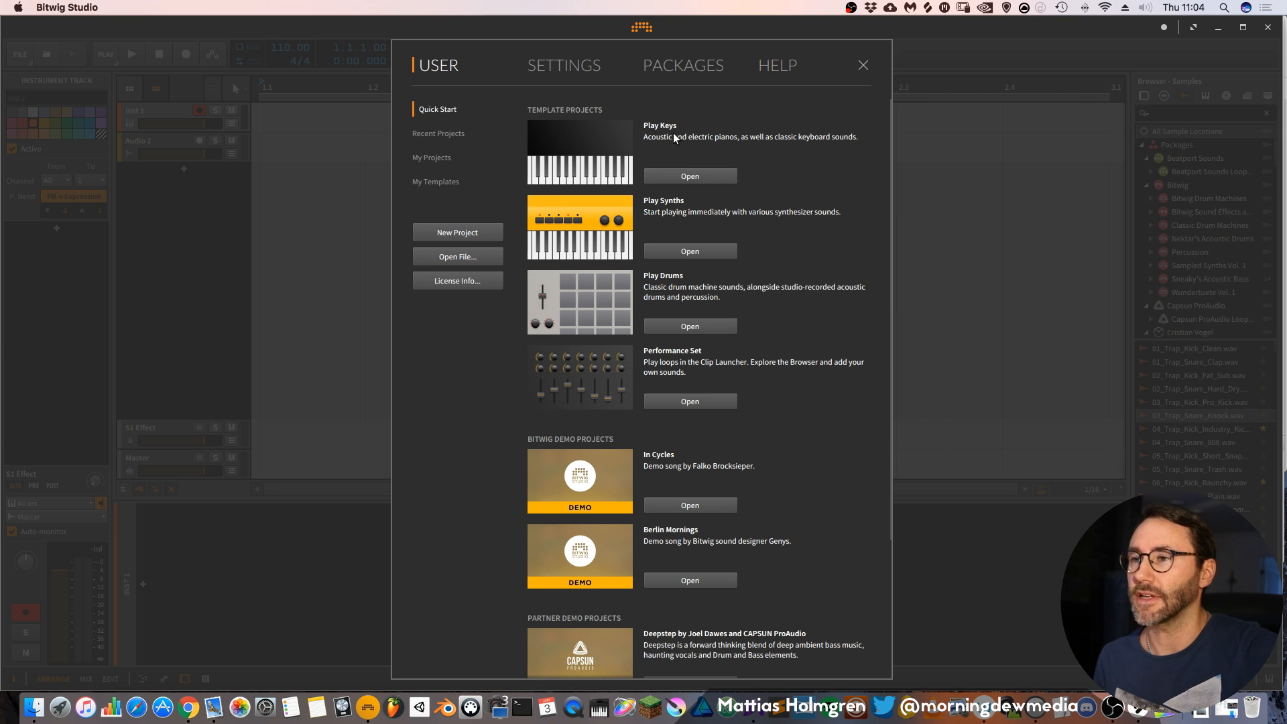
mouse_move(770, 317)
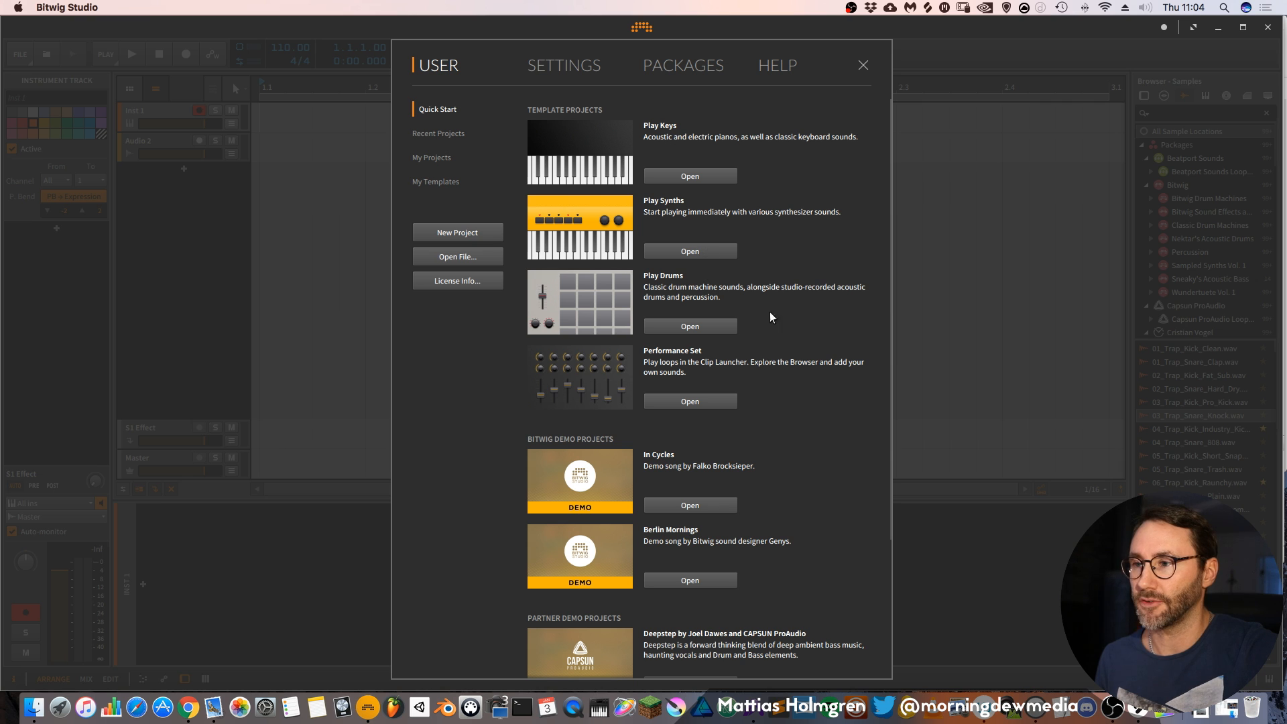
mouse_move(737, 366)
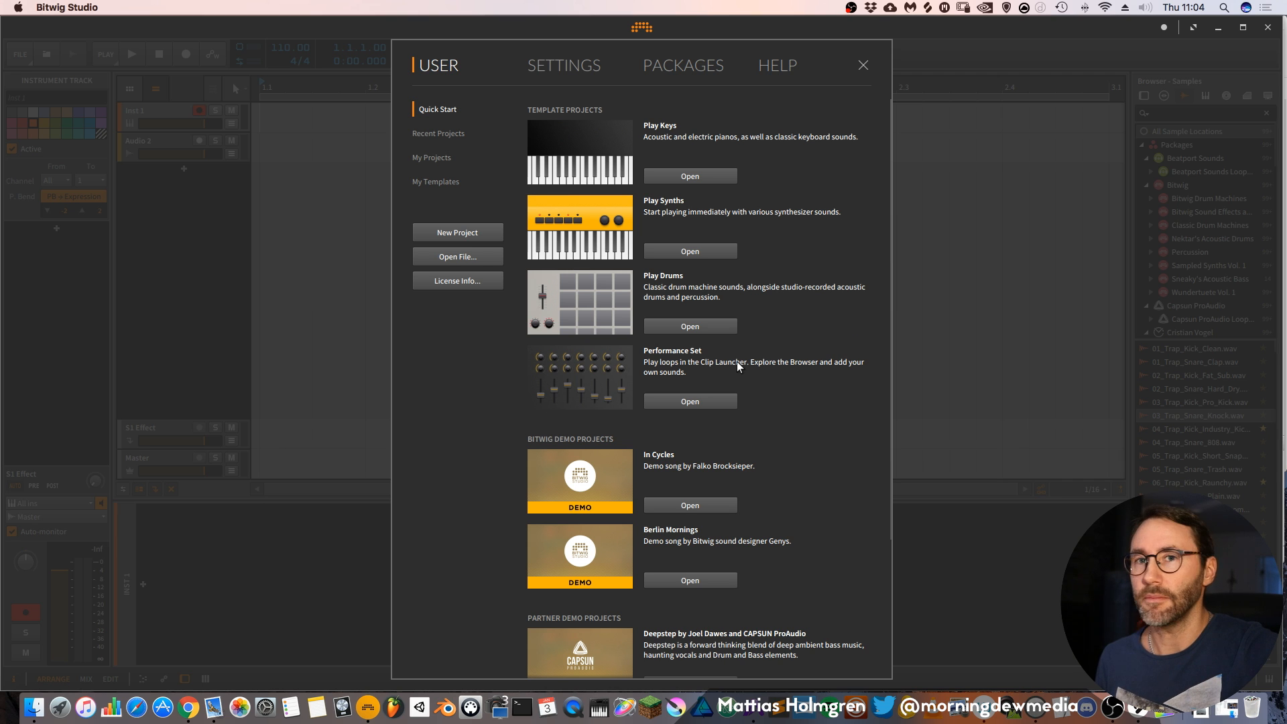
scroll(down, 3)
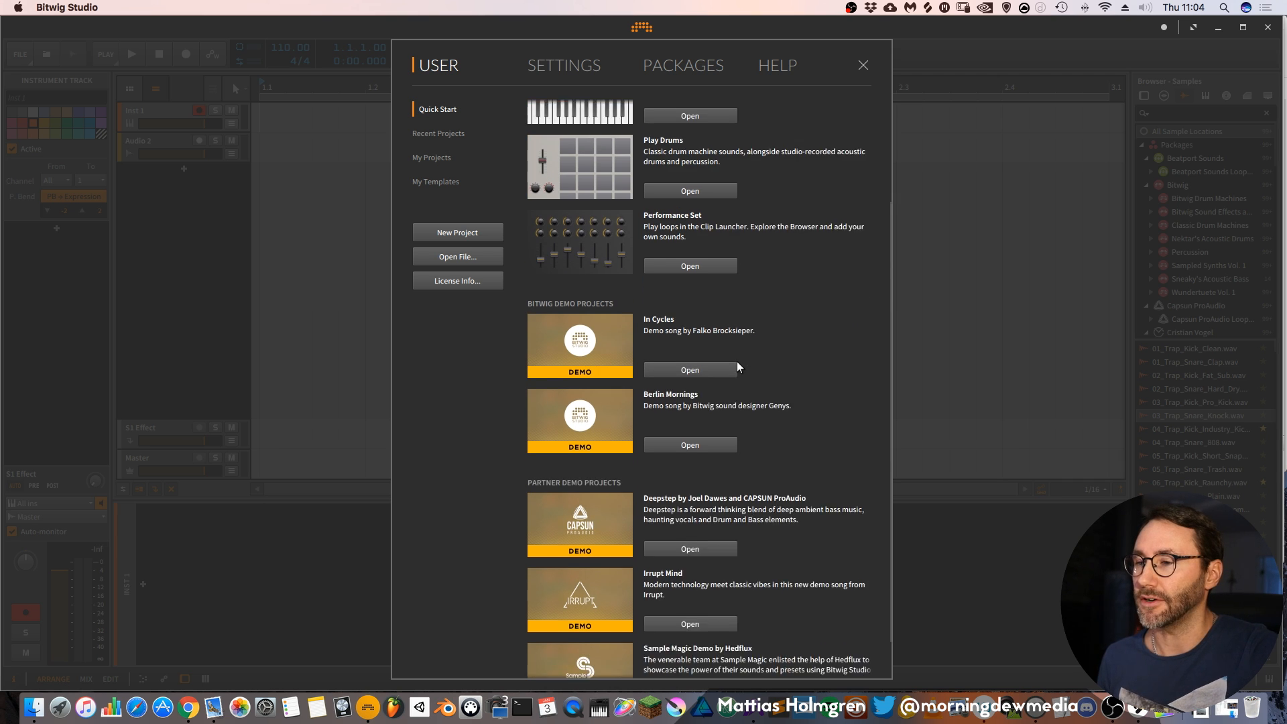
scroll(down, 3)
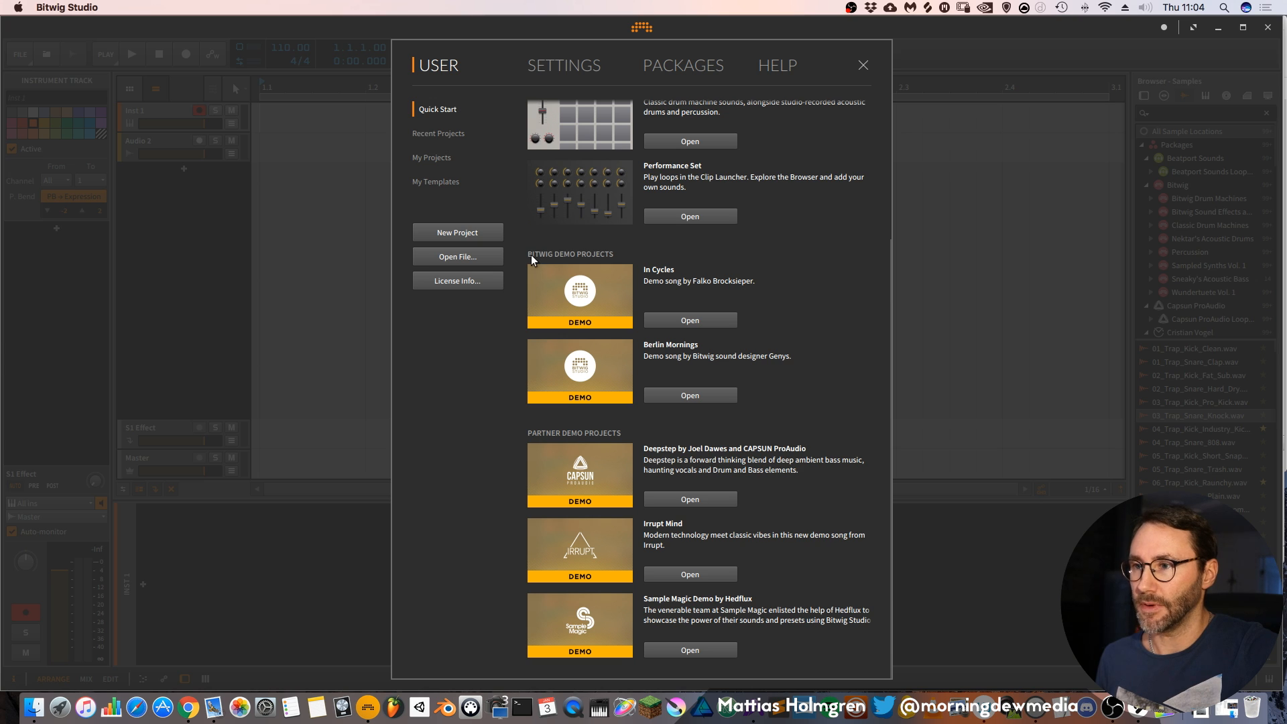
mouse_move(793, 255)
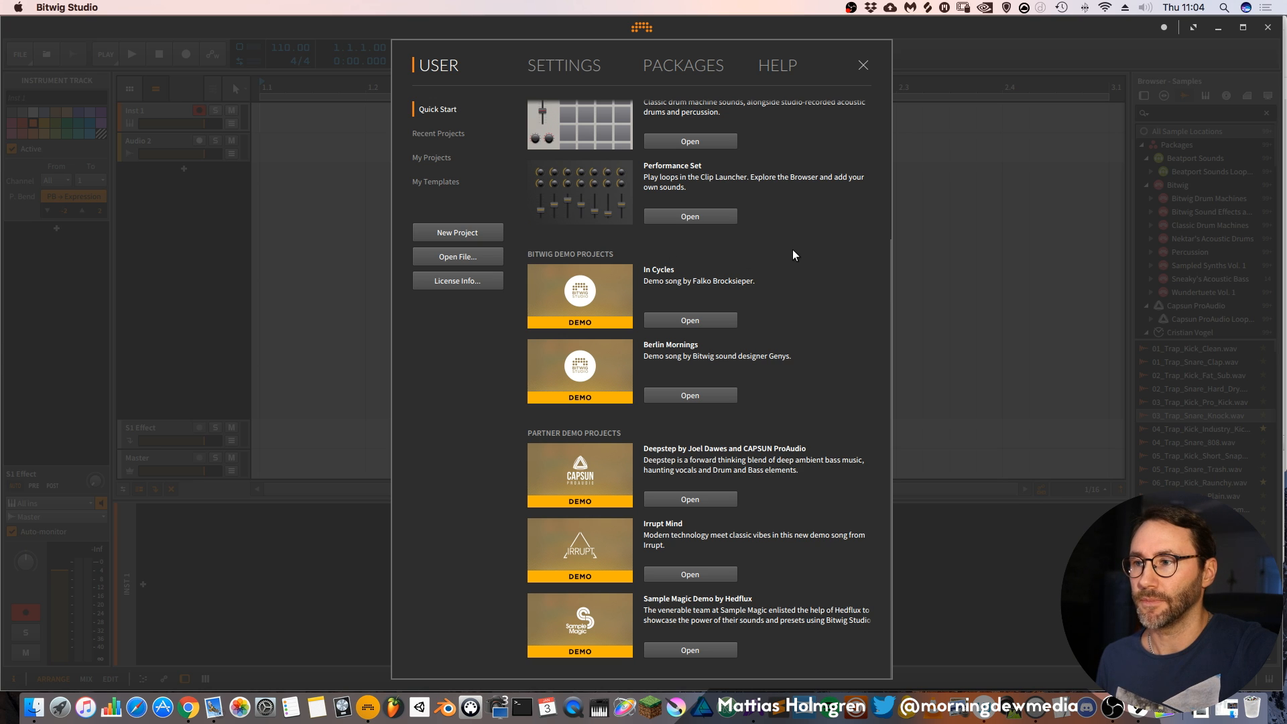
mouse_move(648, 278)
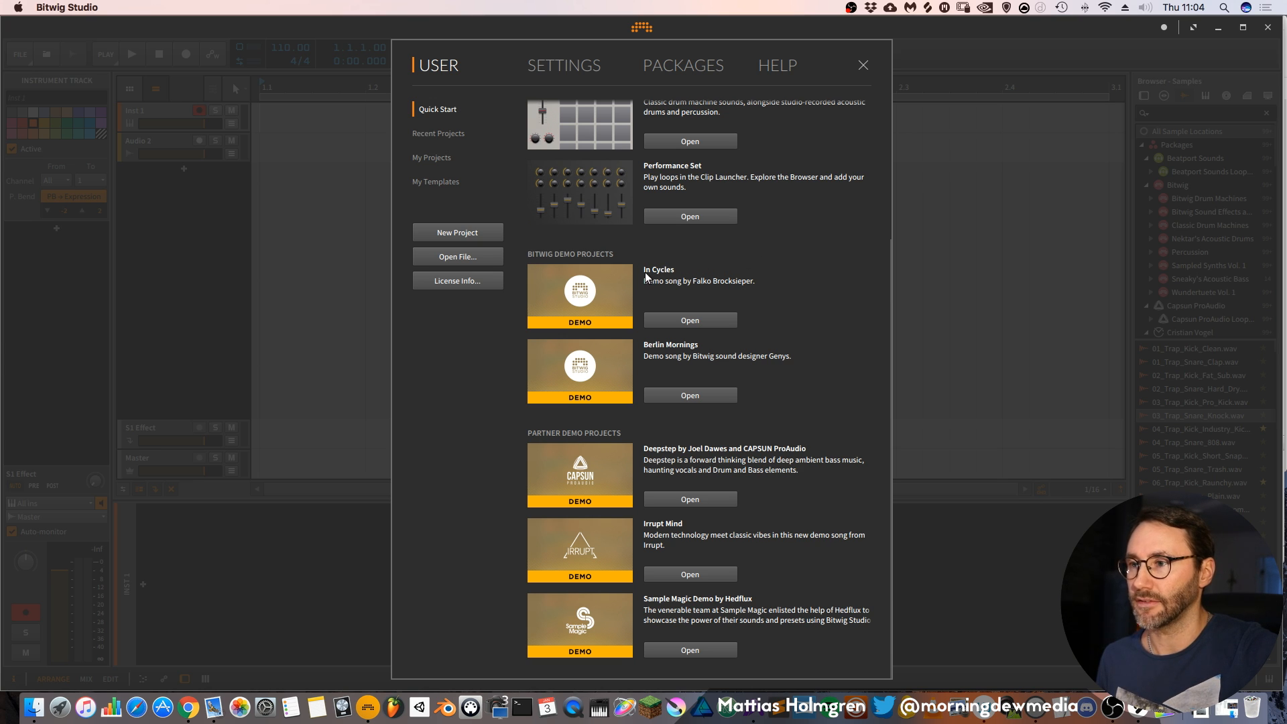
mouse_move(733, 268)
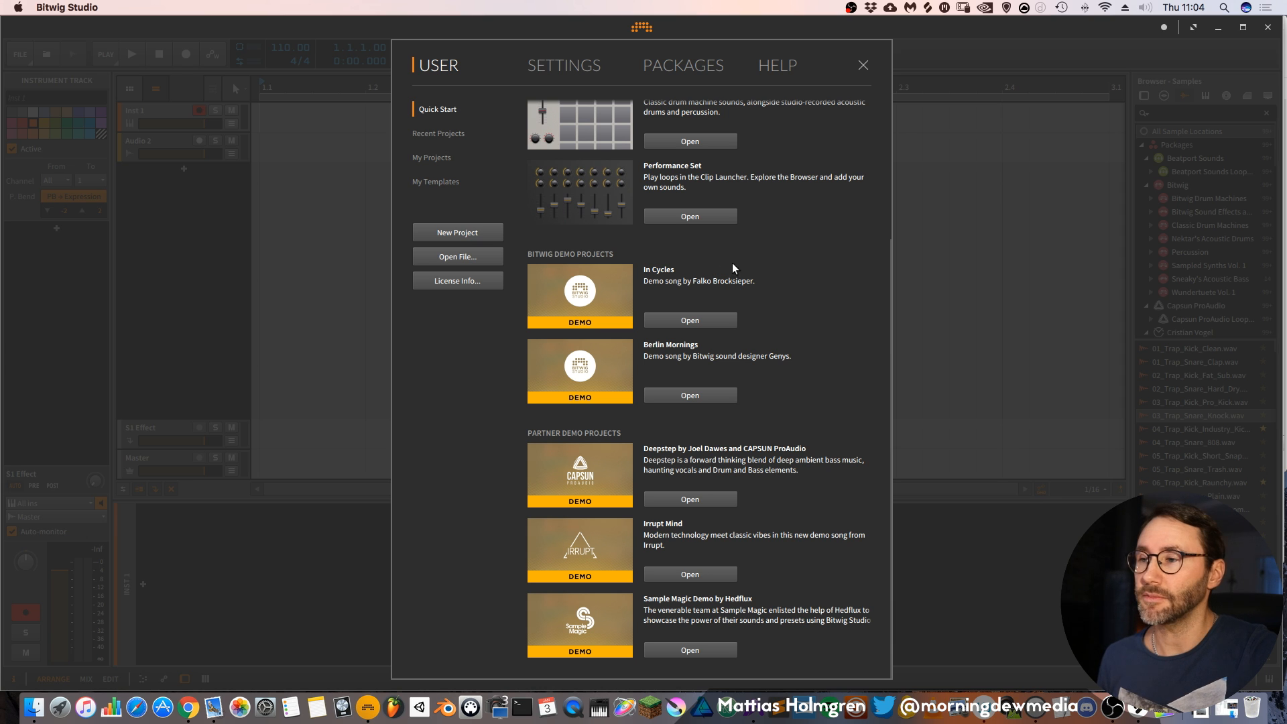
mouse_move(842, 375)
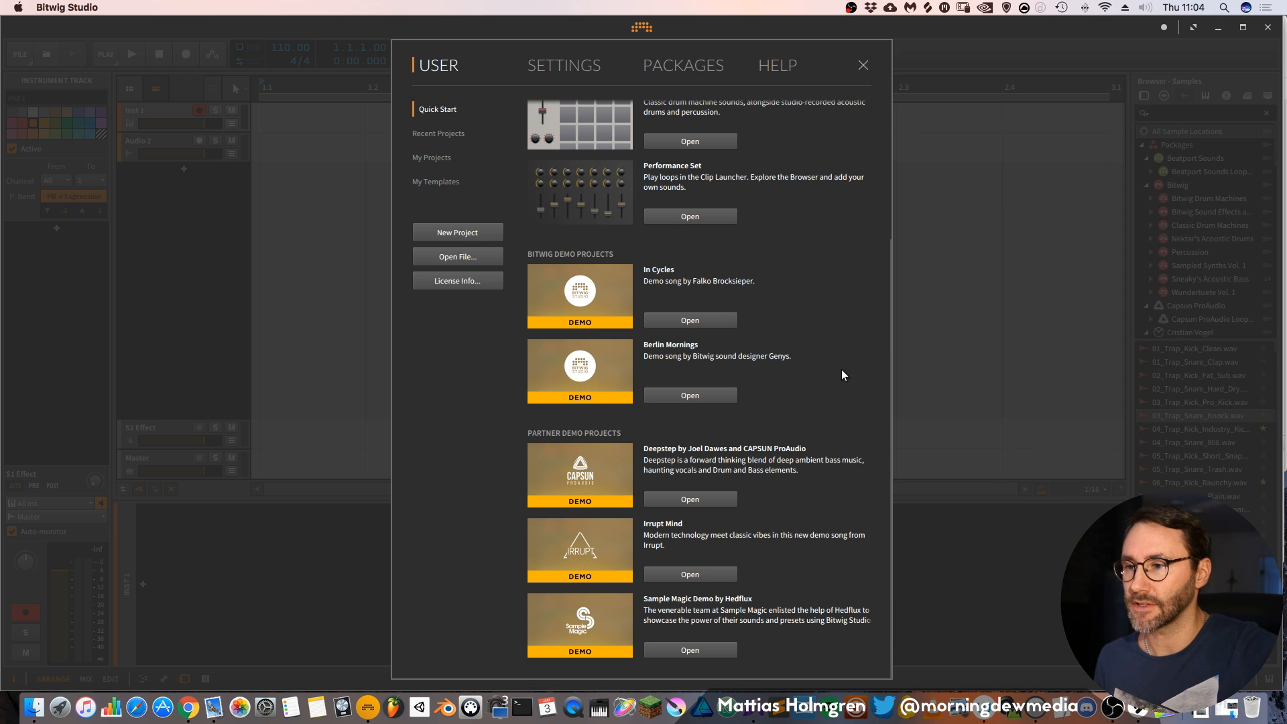
mouse_move(636, 432)
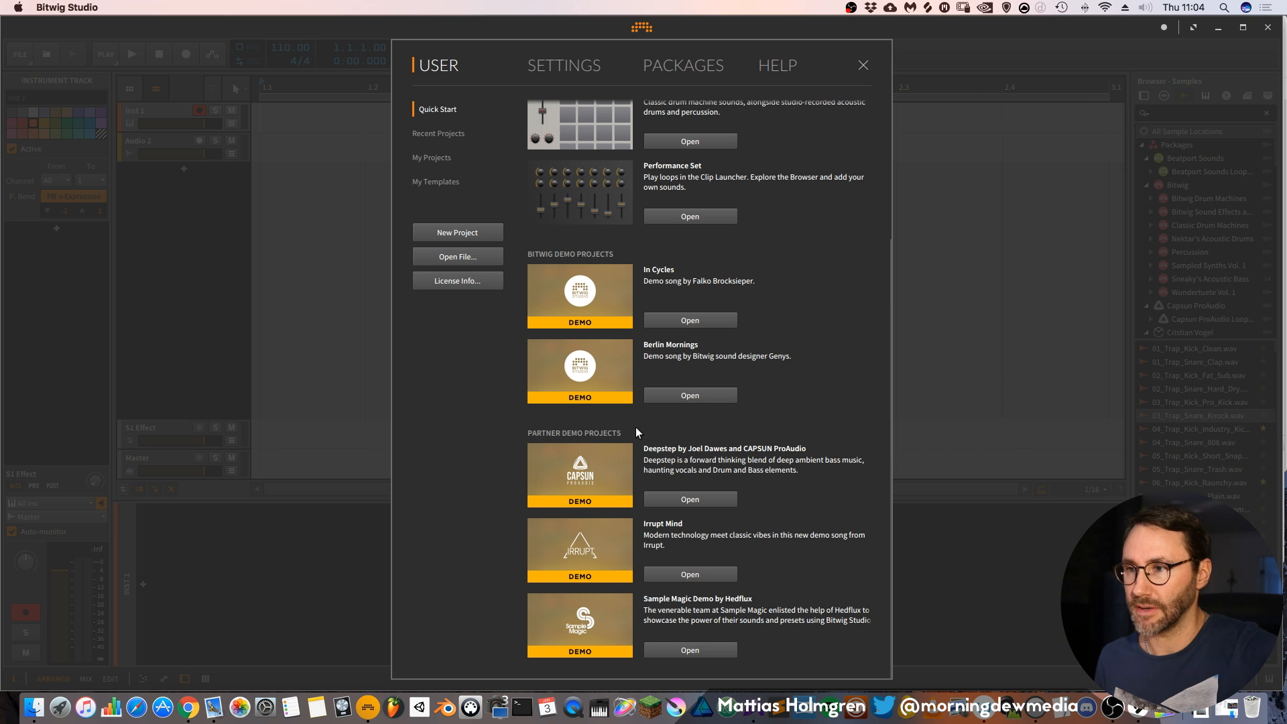
mouse_move(656, 436)
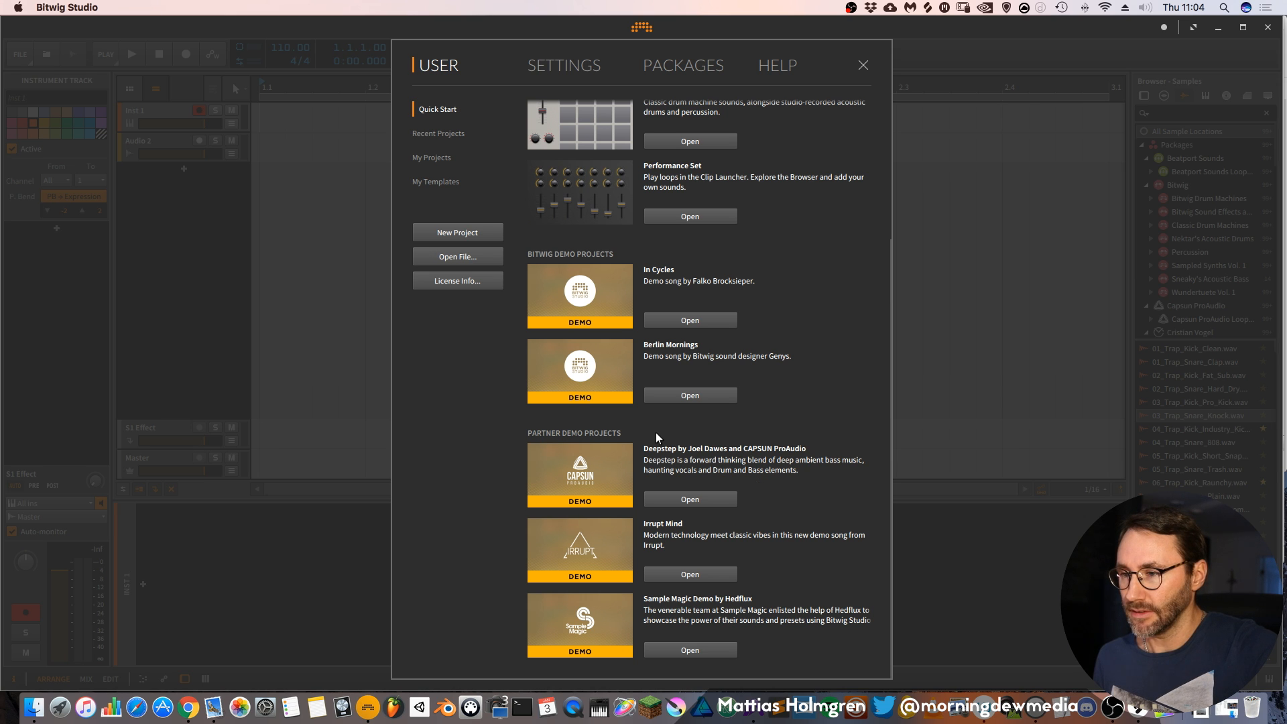
scroll(up, 3)
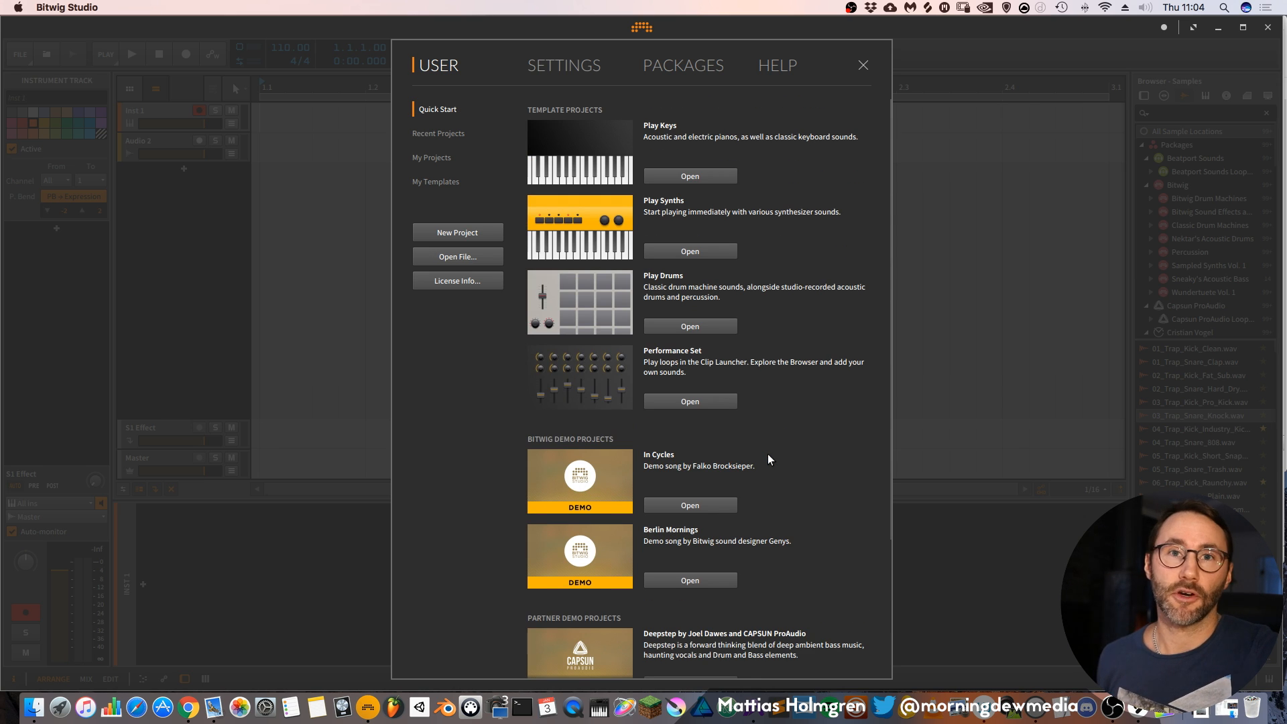
scroll(down, 3)
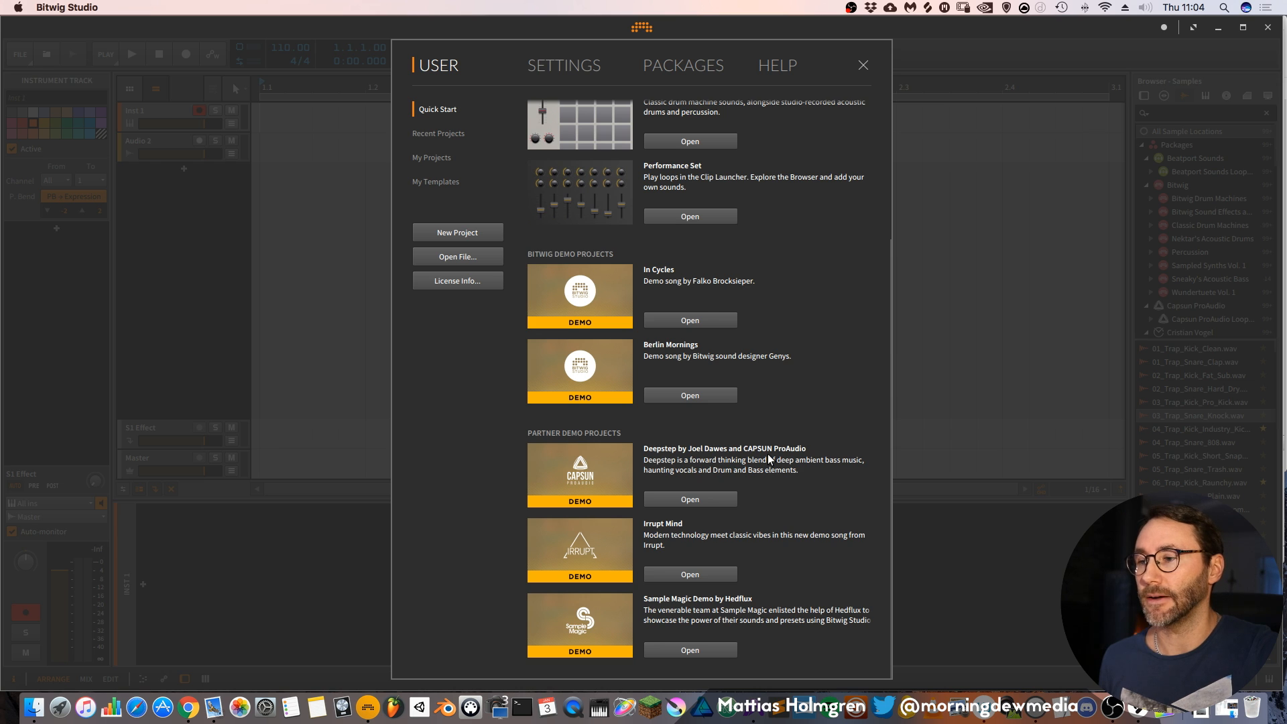
scroll(up, 3)
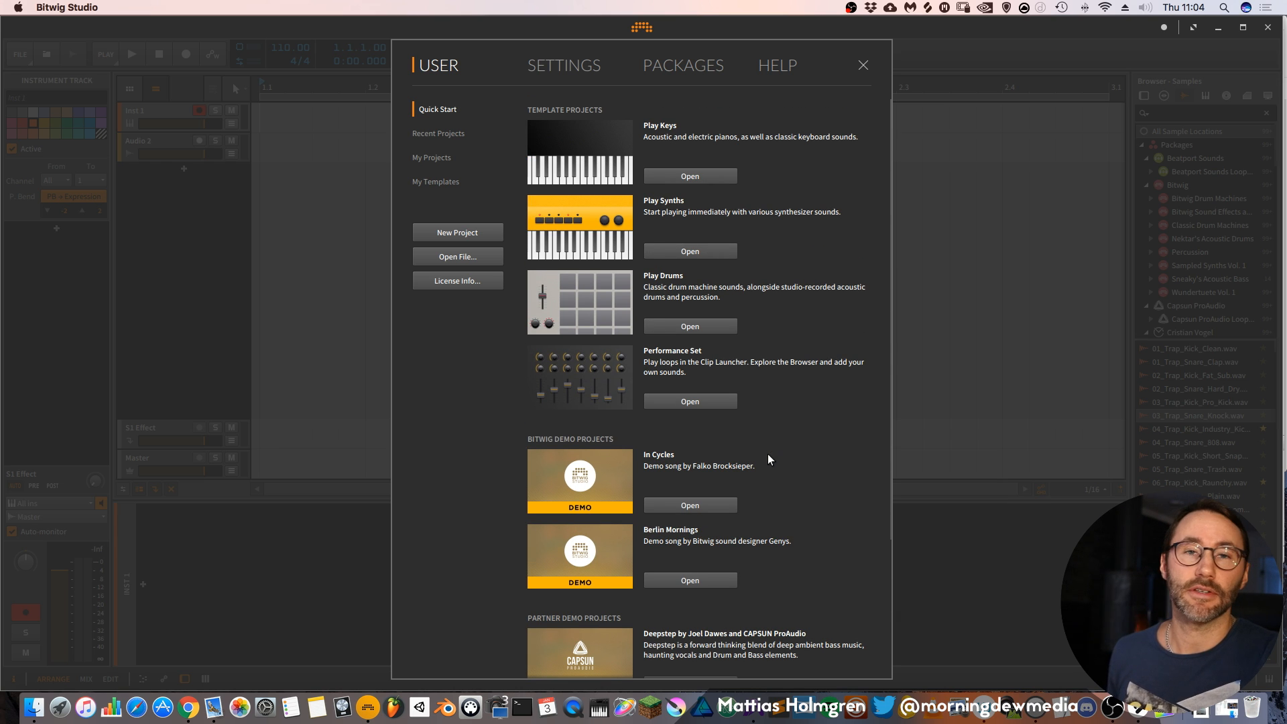
mouse_move(666, 250)
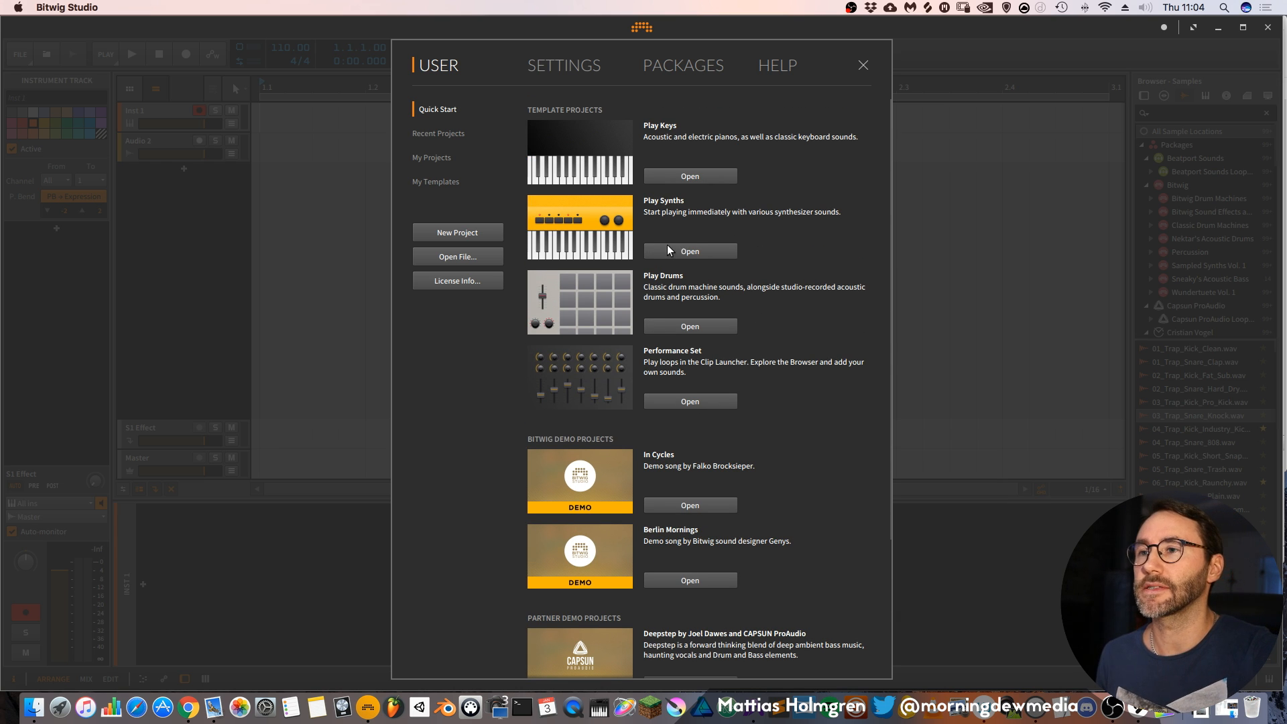
Show the User Interface settings and review display profiles, keeping Single Display (Large).
click(563, 65)
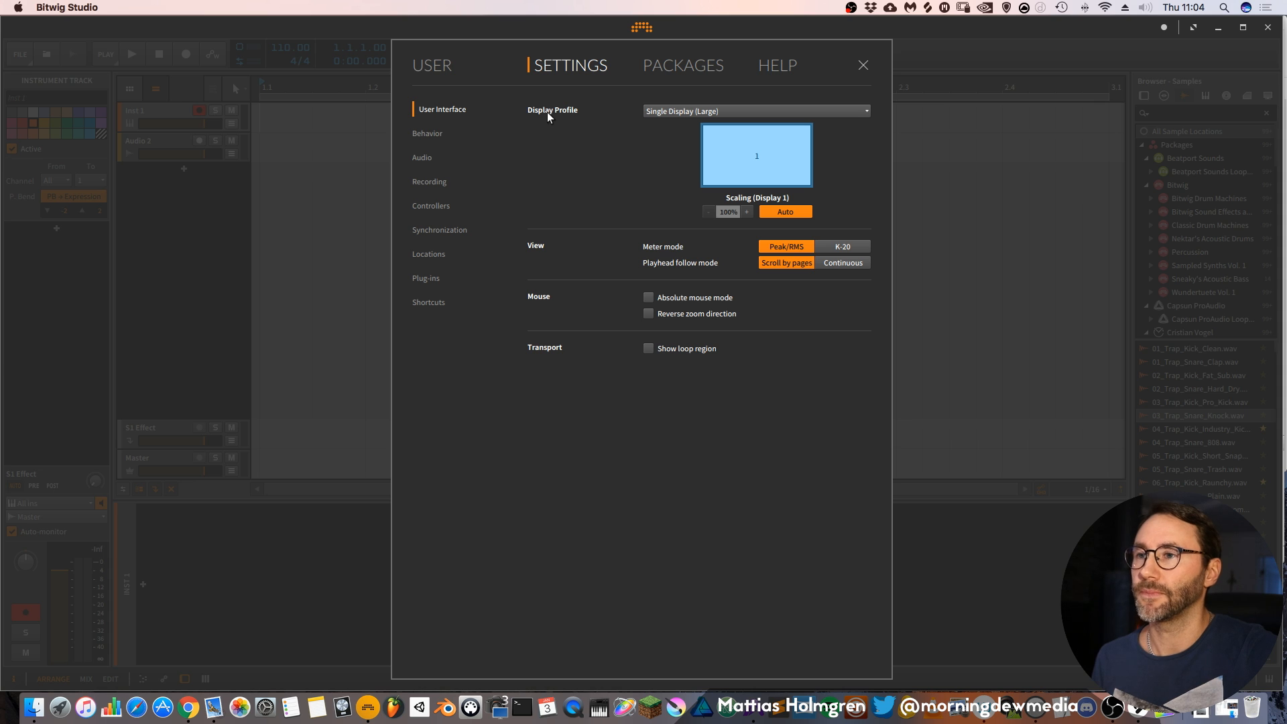
mouse_move(533, 140)
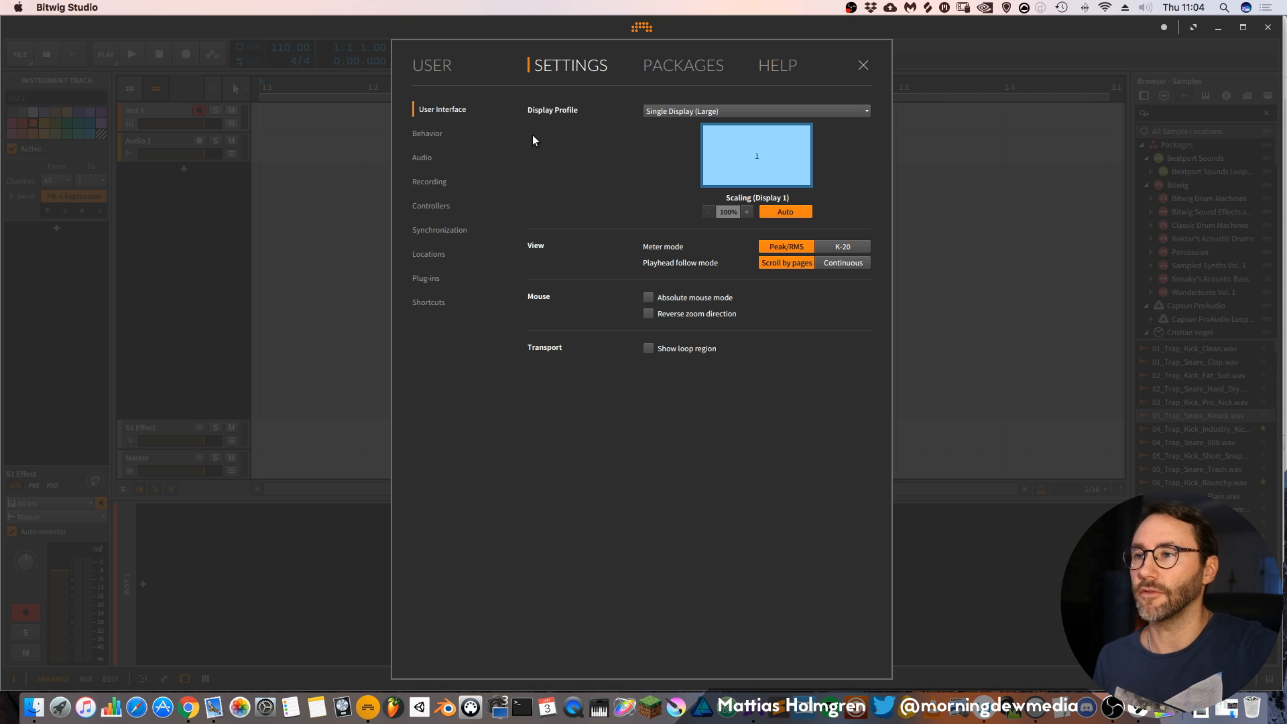
click(754, 110)
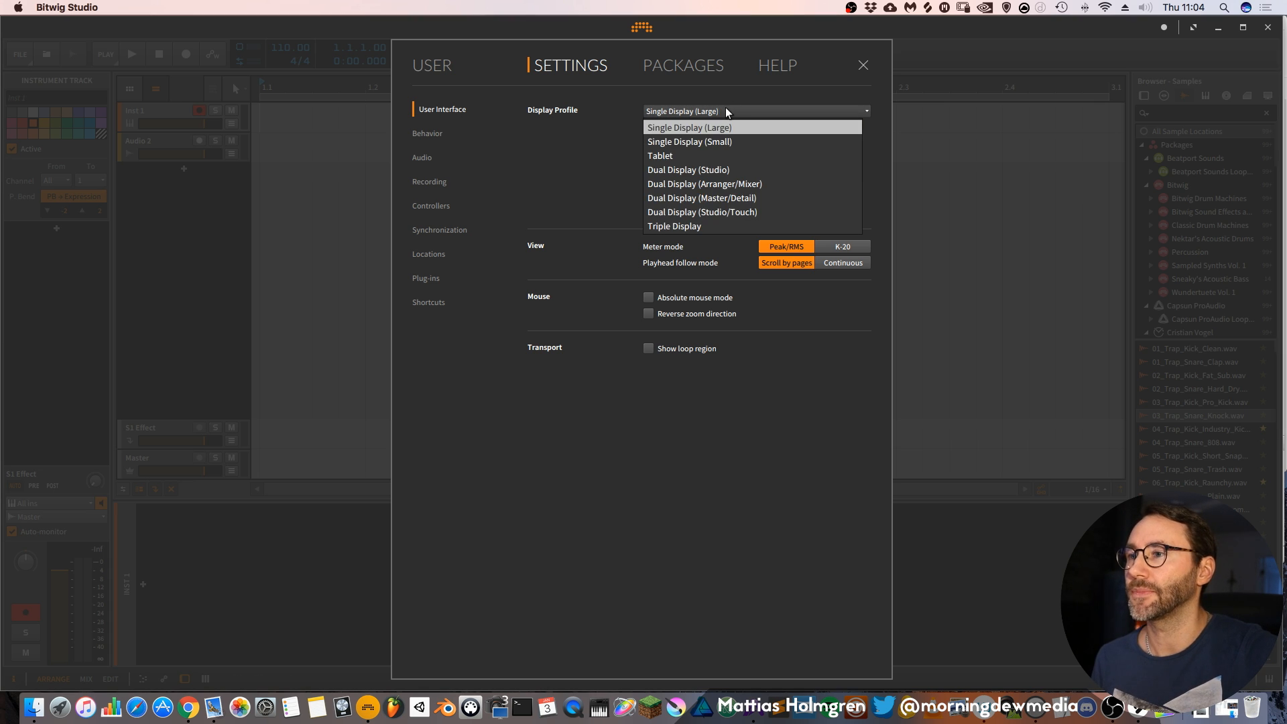
mouse_move(727, 160)
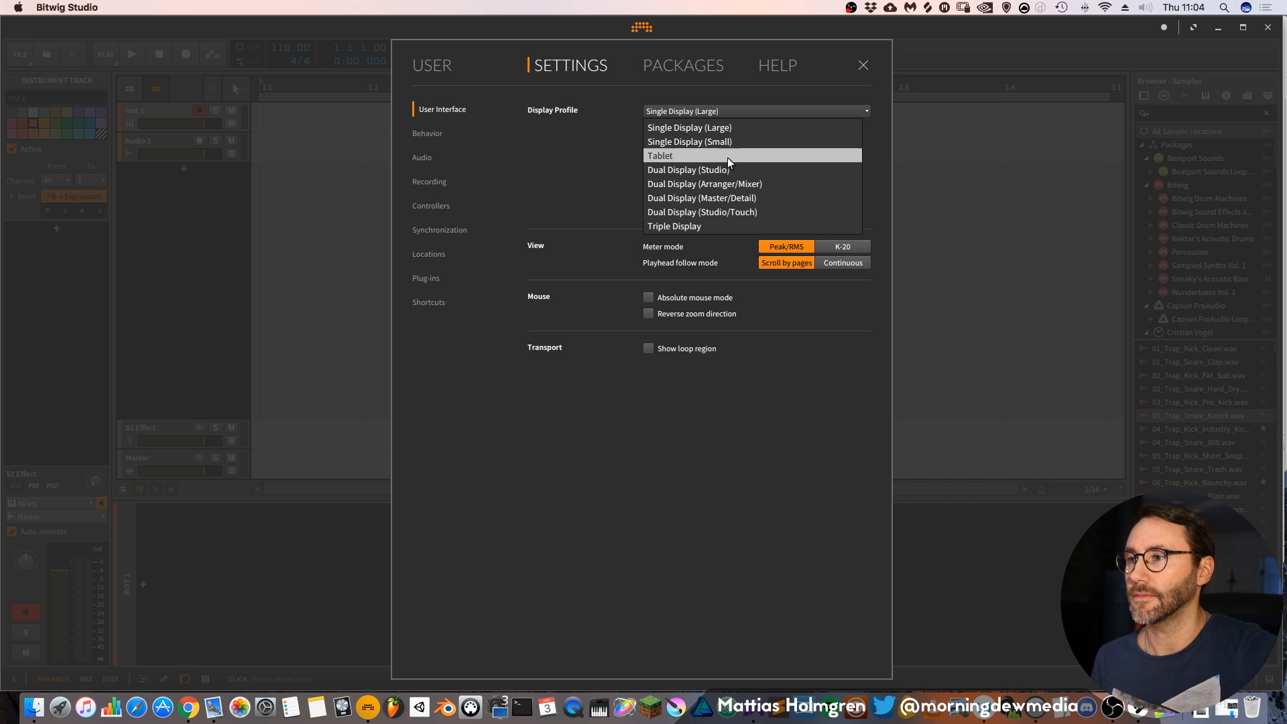
mouse_move(729, 169)
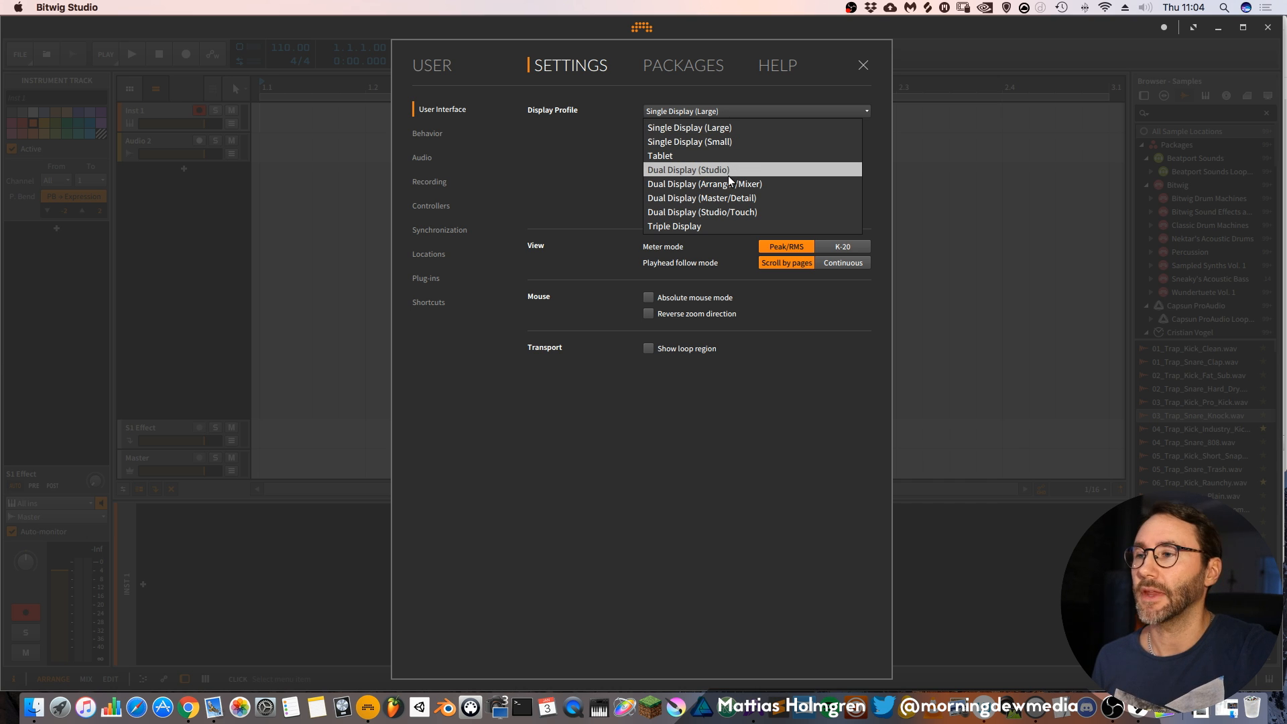
mouse_move(725, 198)
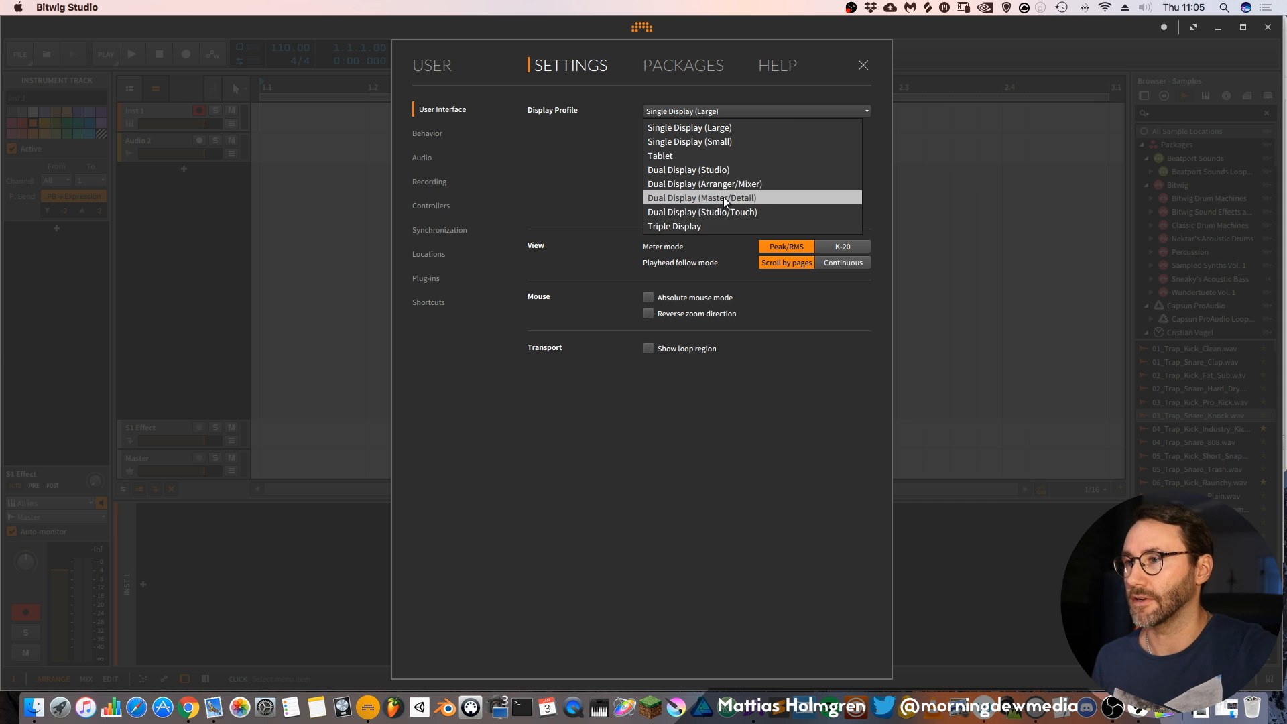
mouse_move(691, 186)
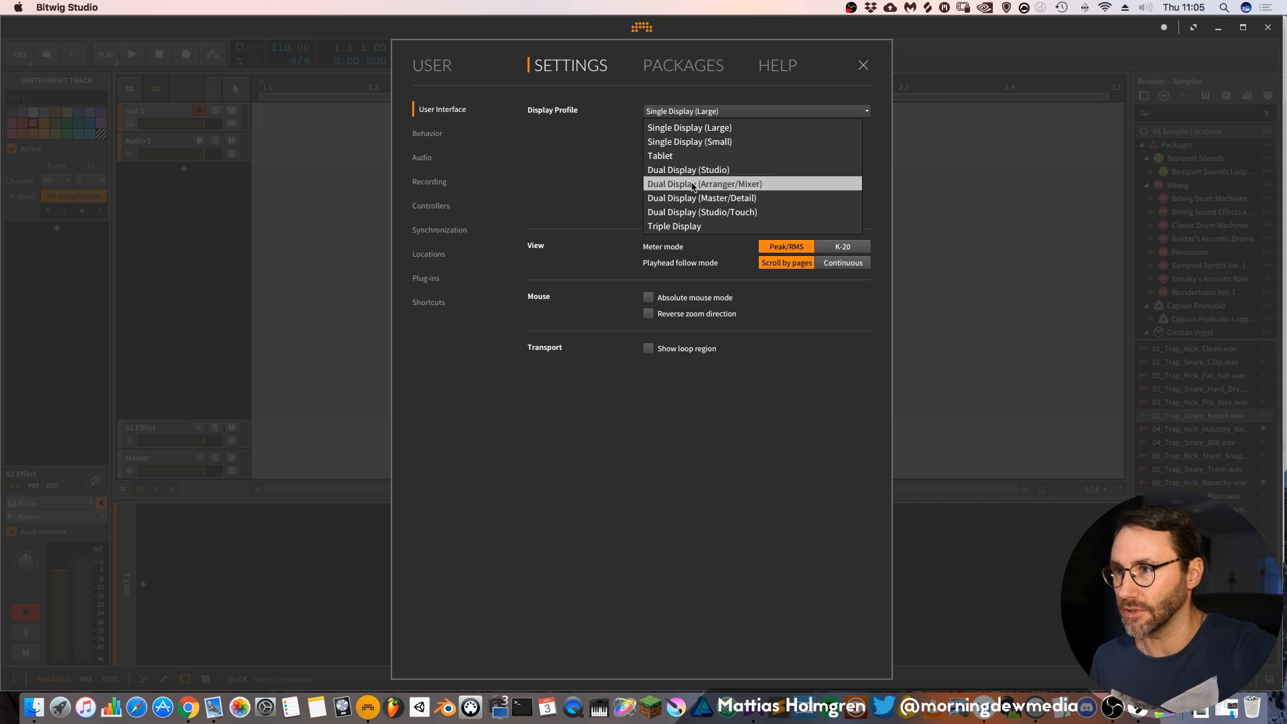
click(688, 128)
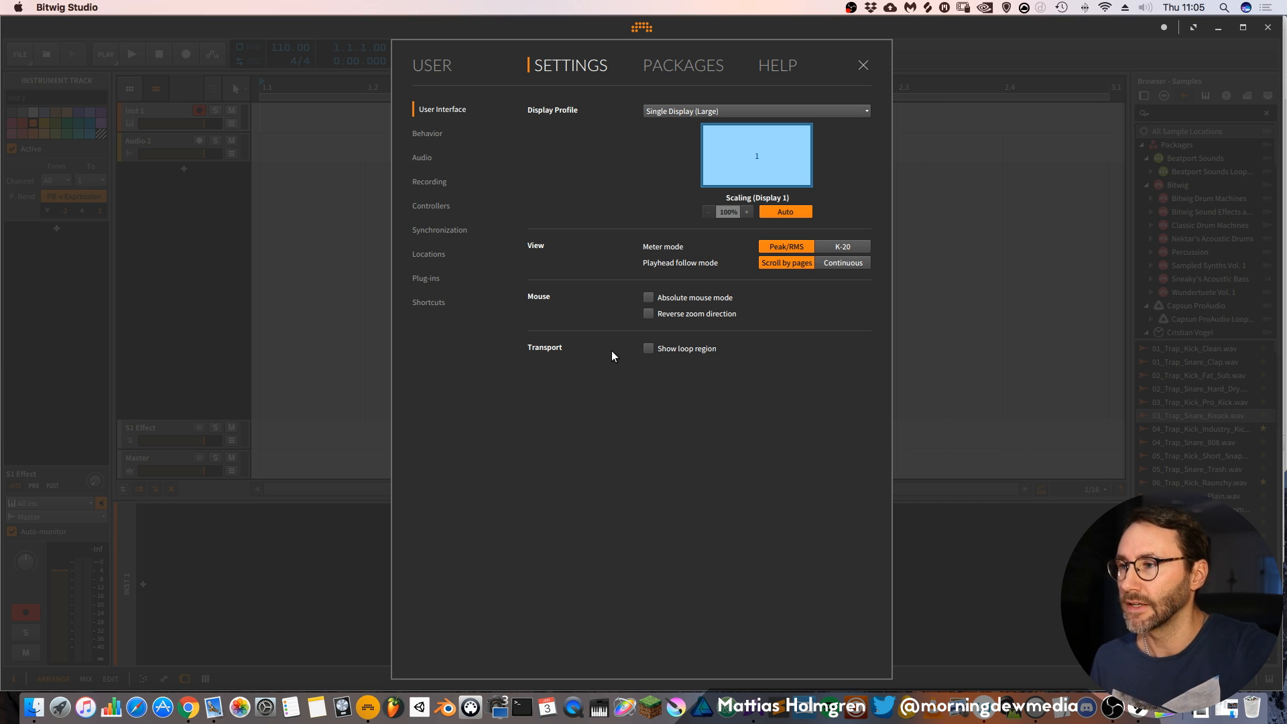
mouse_move(784, 250)
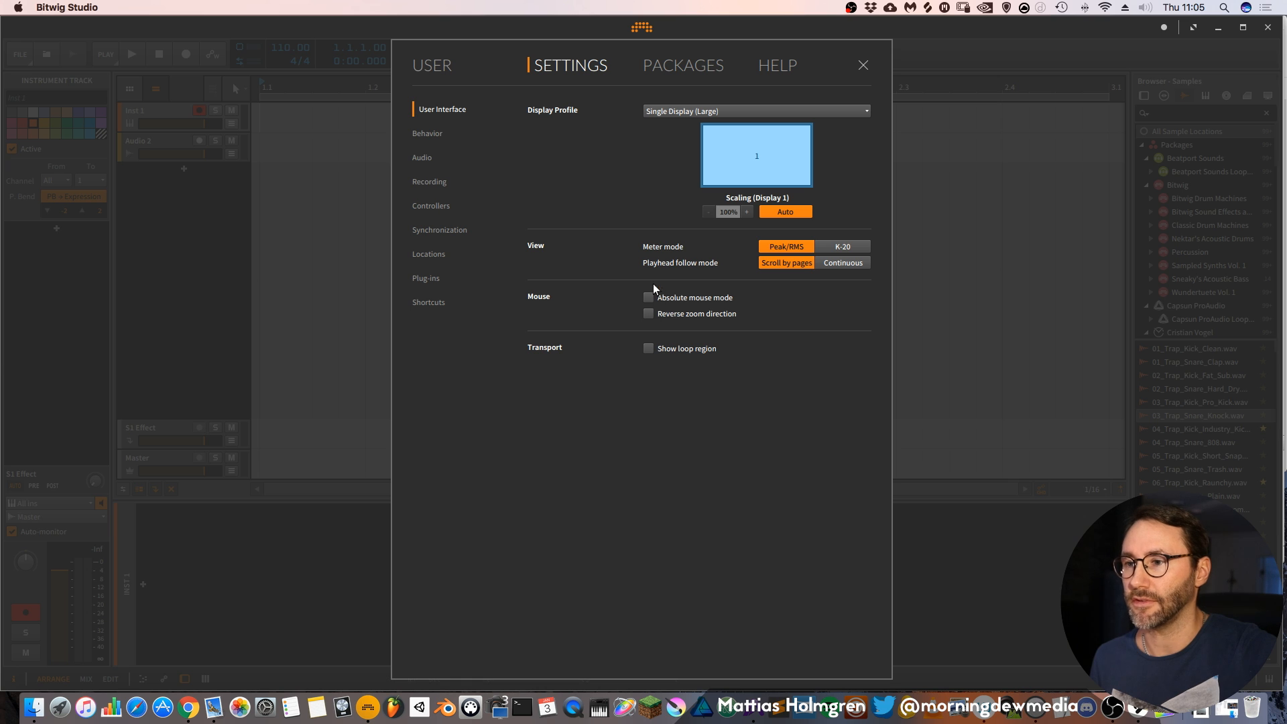
mouse_move(669, 256)
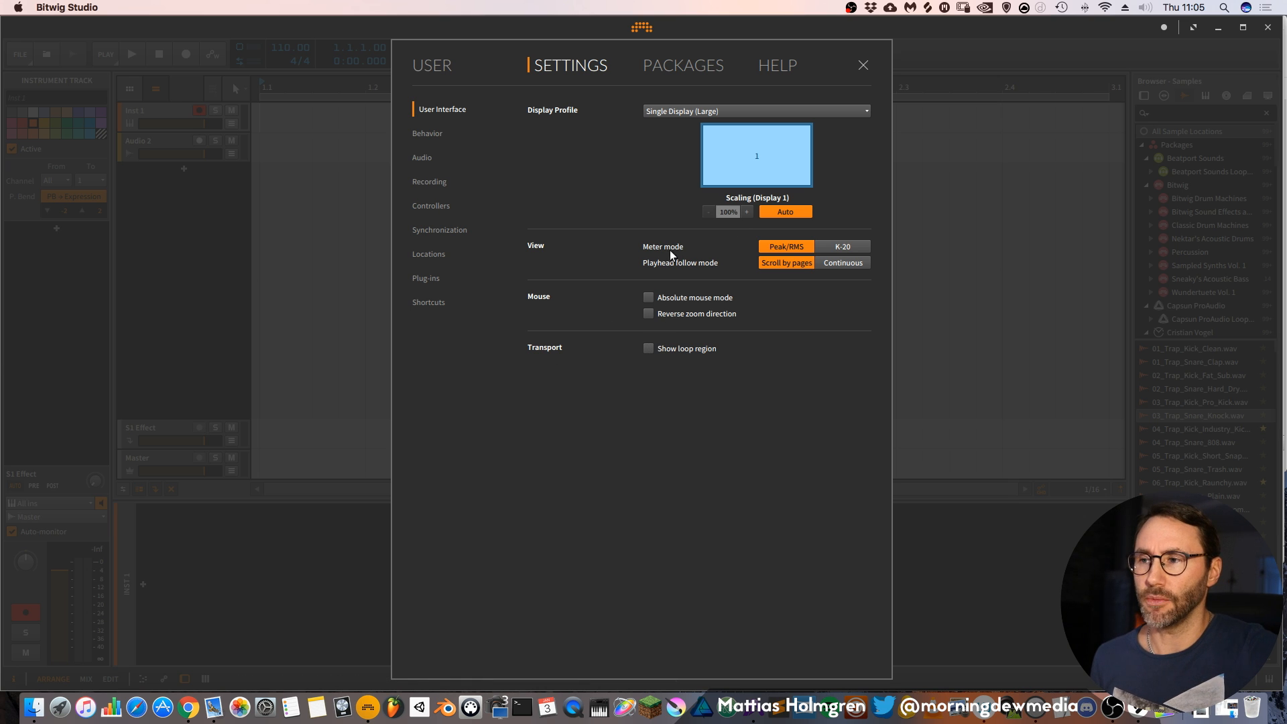
mouse_move(675, 247)
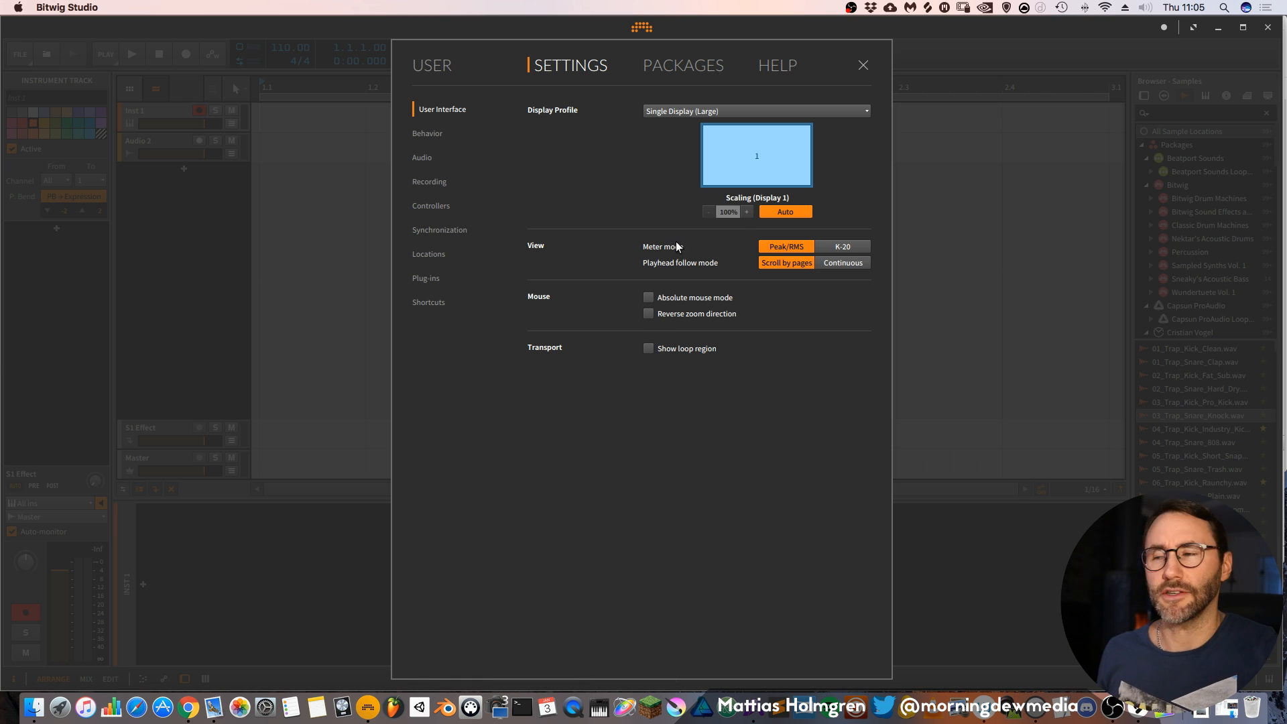
mouse_move(723, 183)
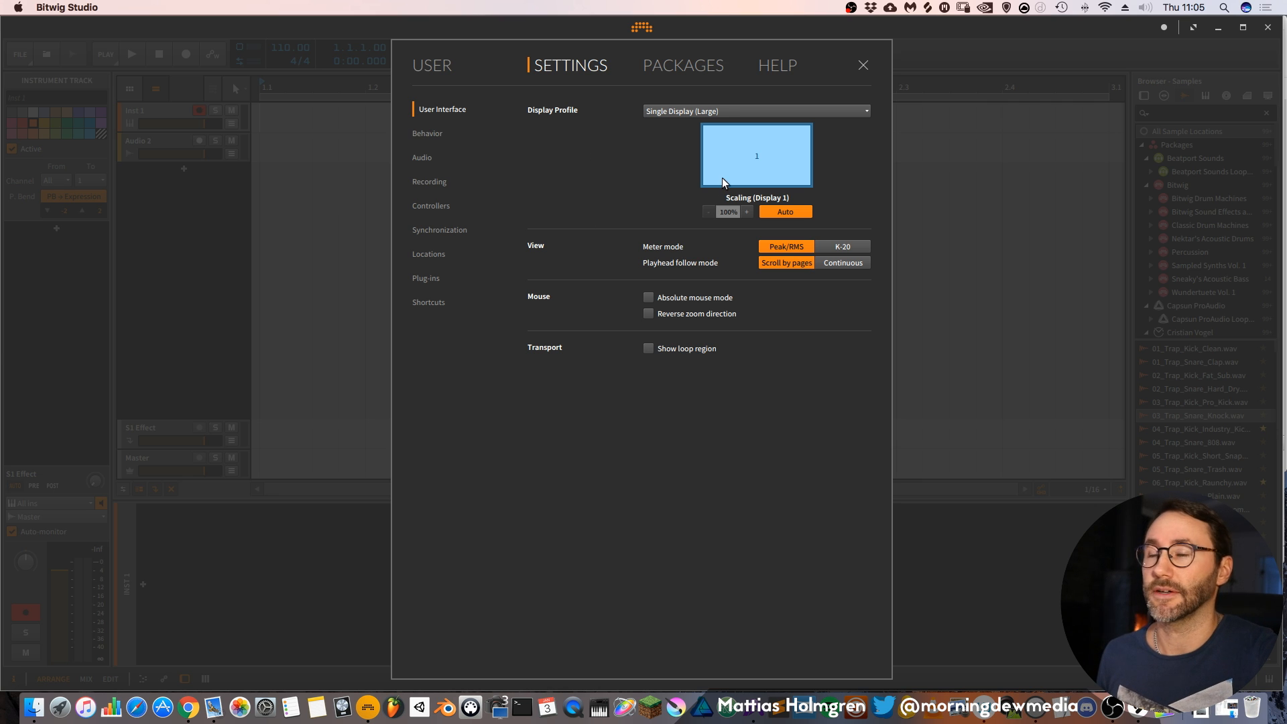
mouse_move(436, 136)
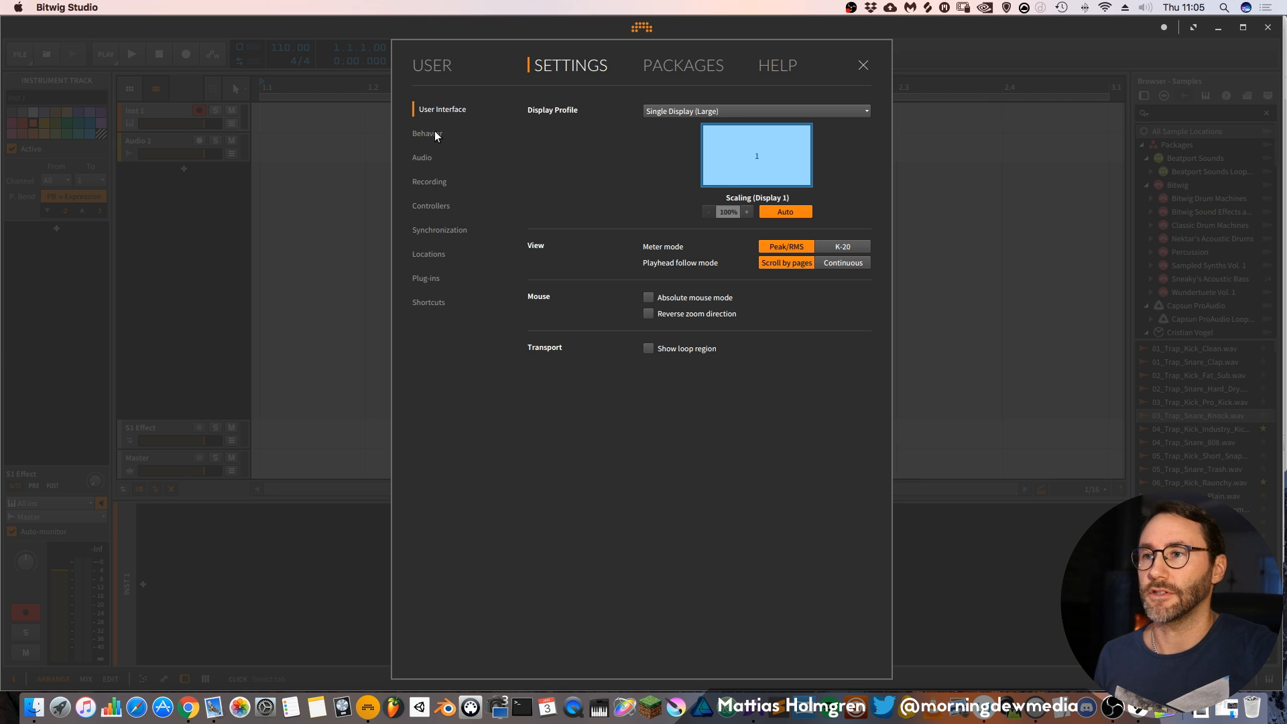
mouse_move(441, 146)
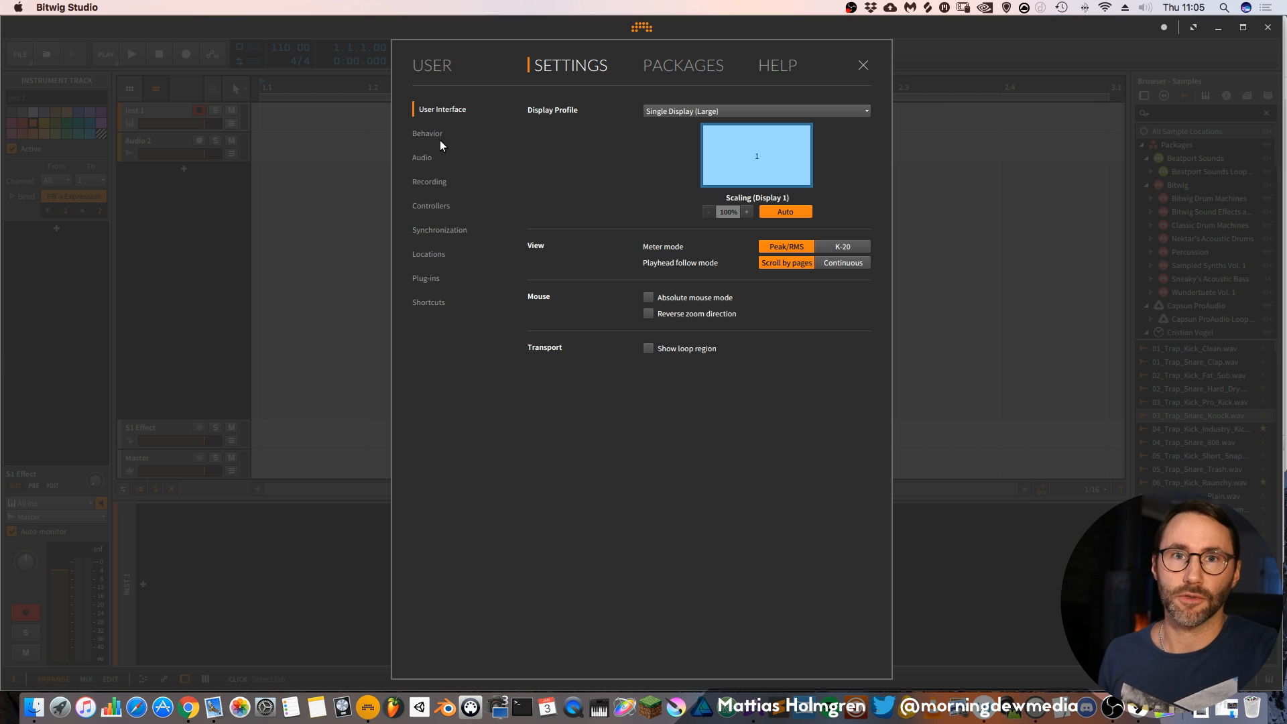
mouse_move(435, 136)
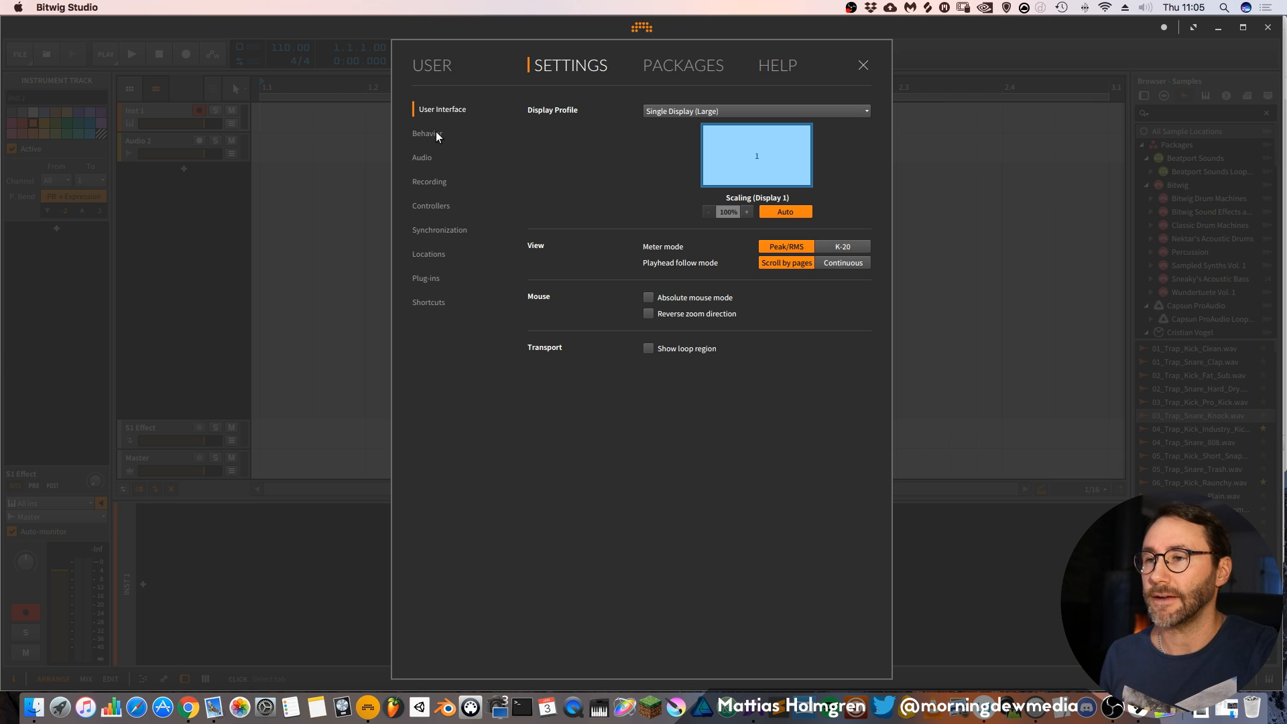
Show the Behavior settings and leave the new track volume at +0.0 dB after trying a value.
click(424, 133)
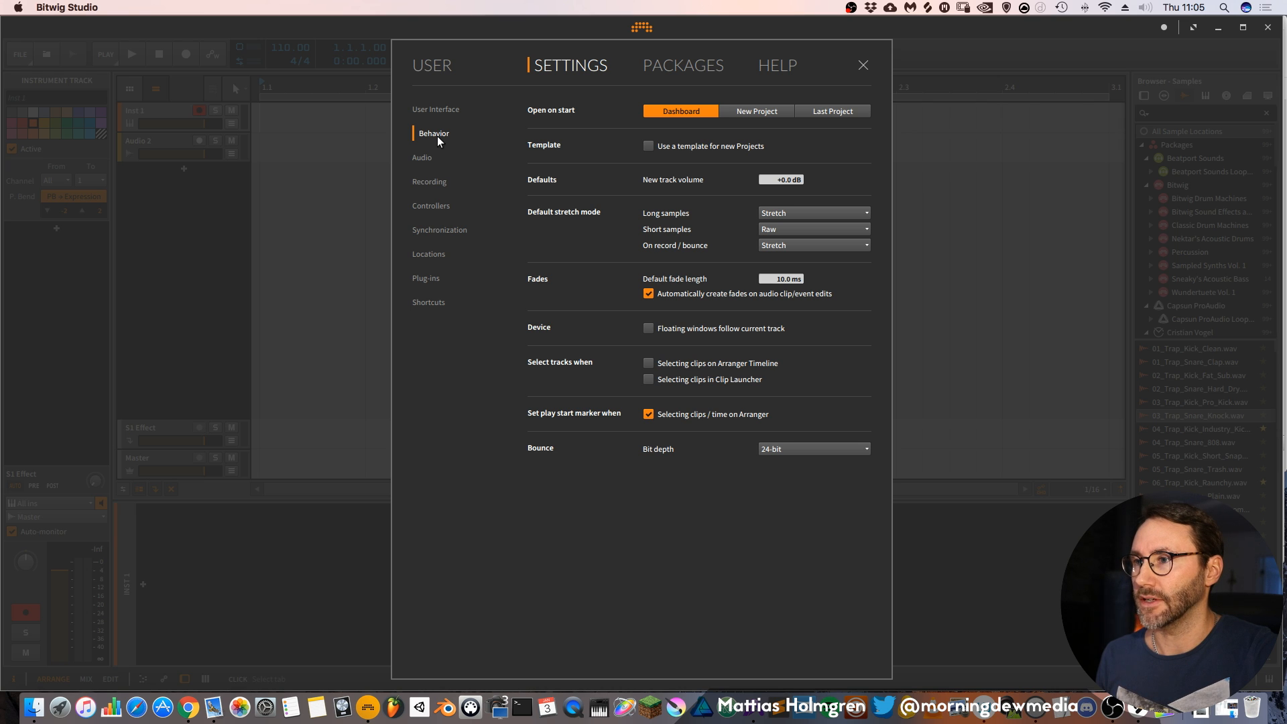
mouse_move(557, 182)
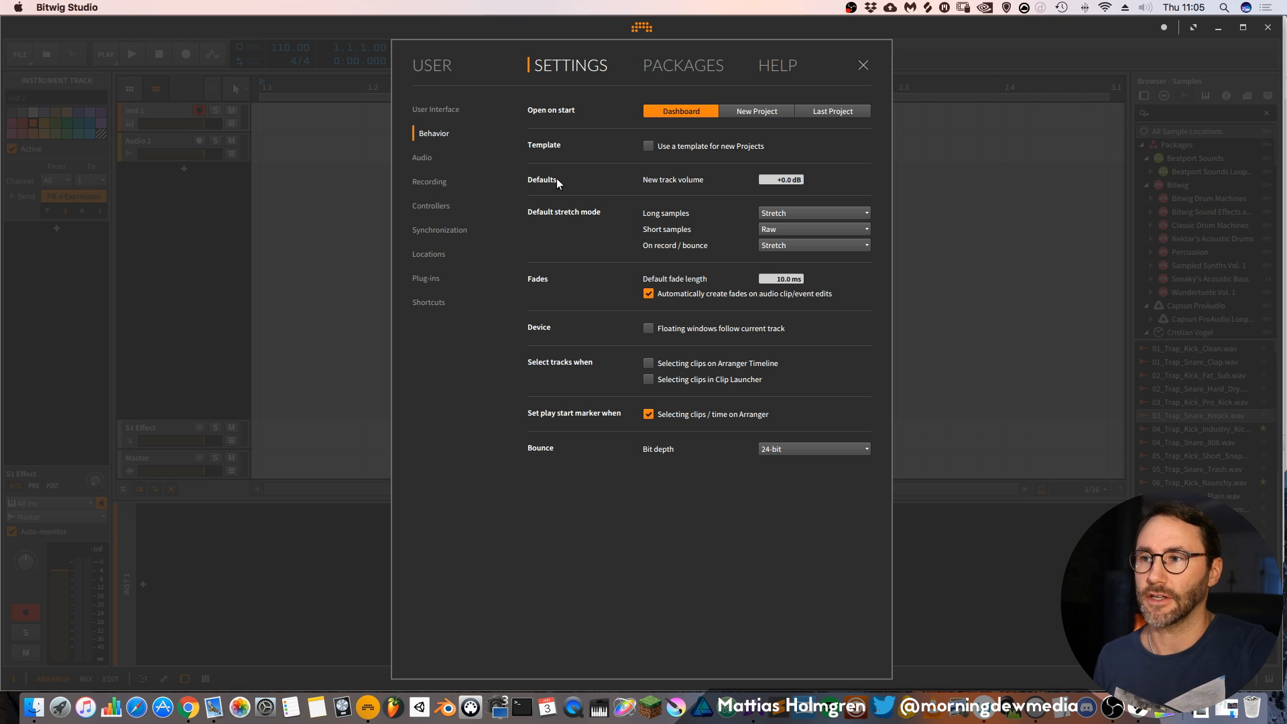
mouse_move(713, 182)
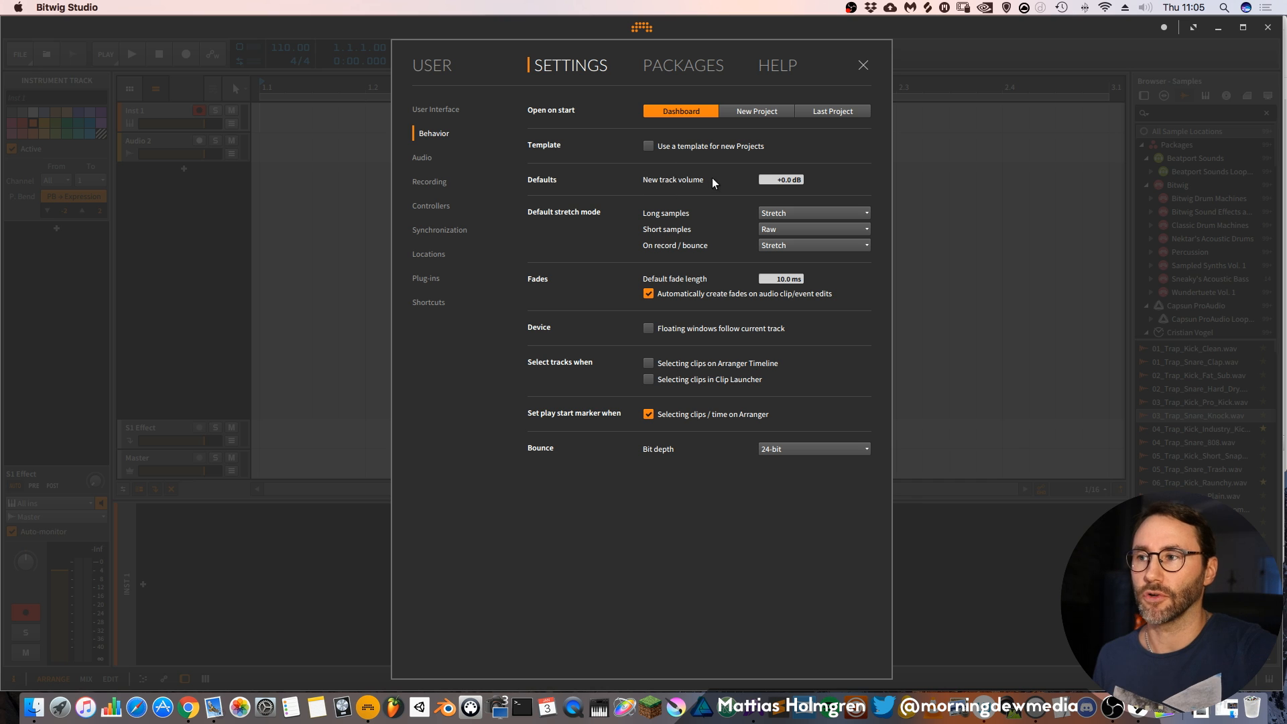
mouse_move(813, 182)
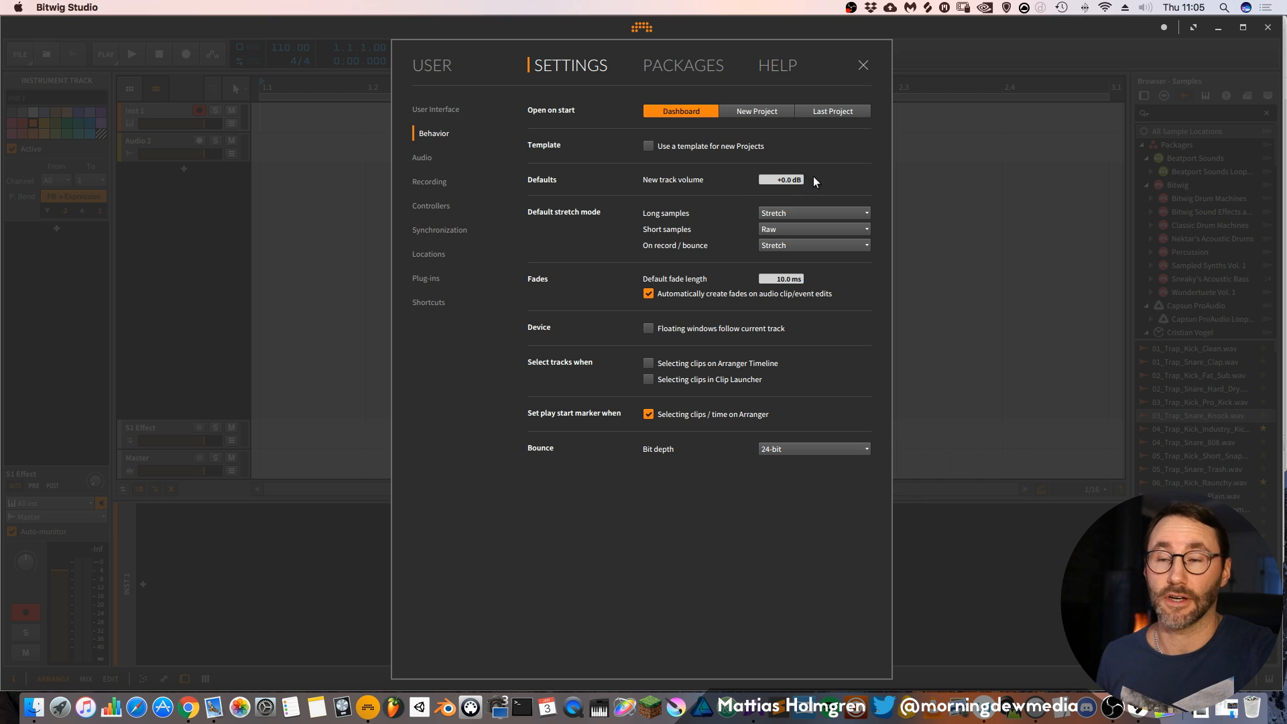
mouse_move(788, 180)
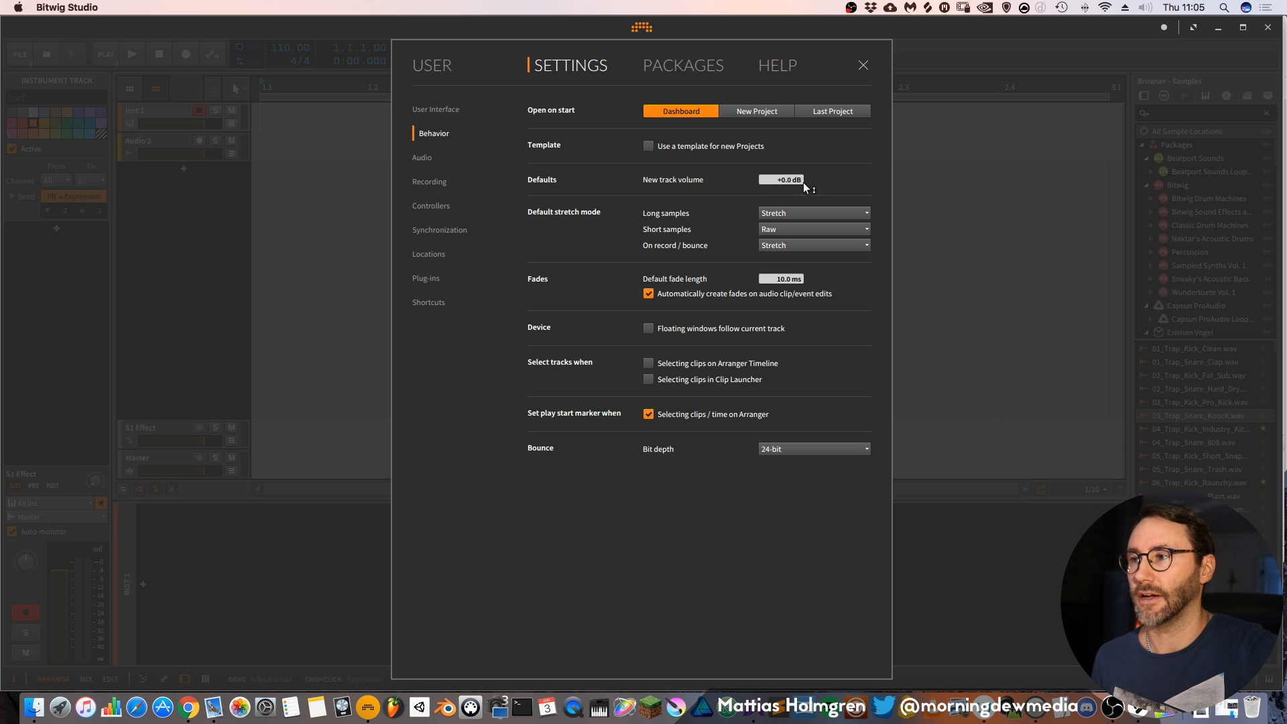
mouse_move(797, 186)
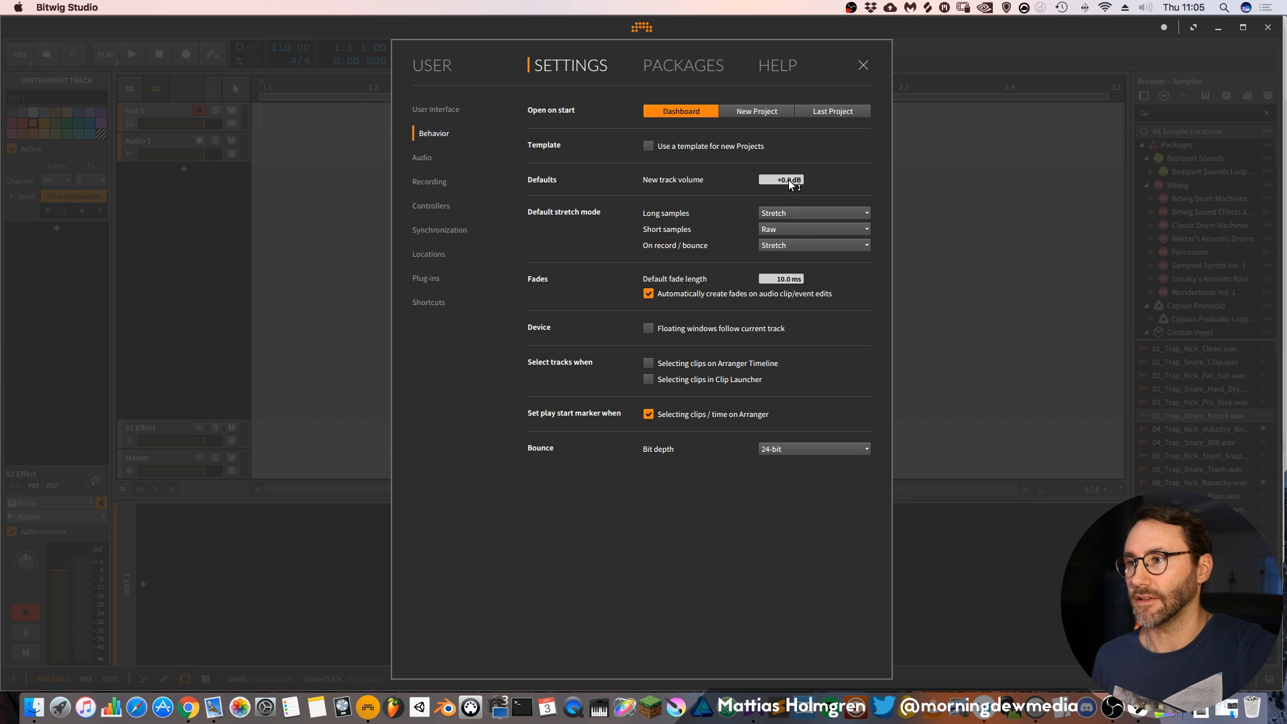
double_click(780, 180)
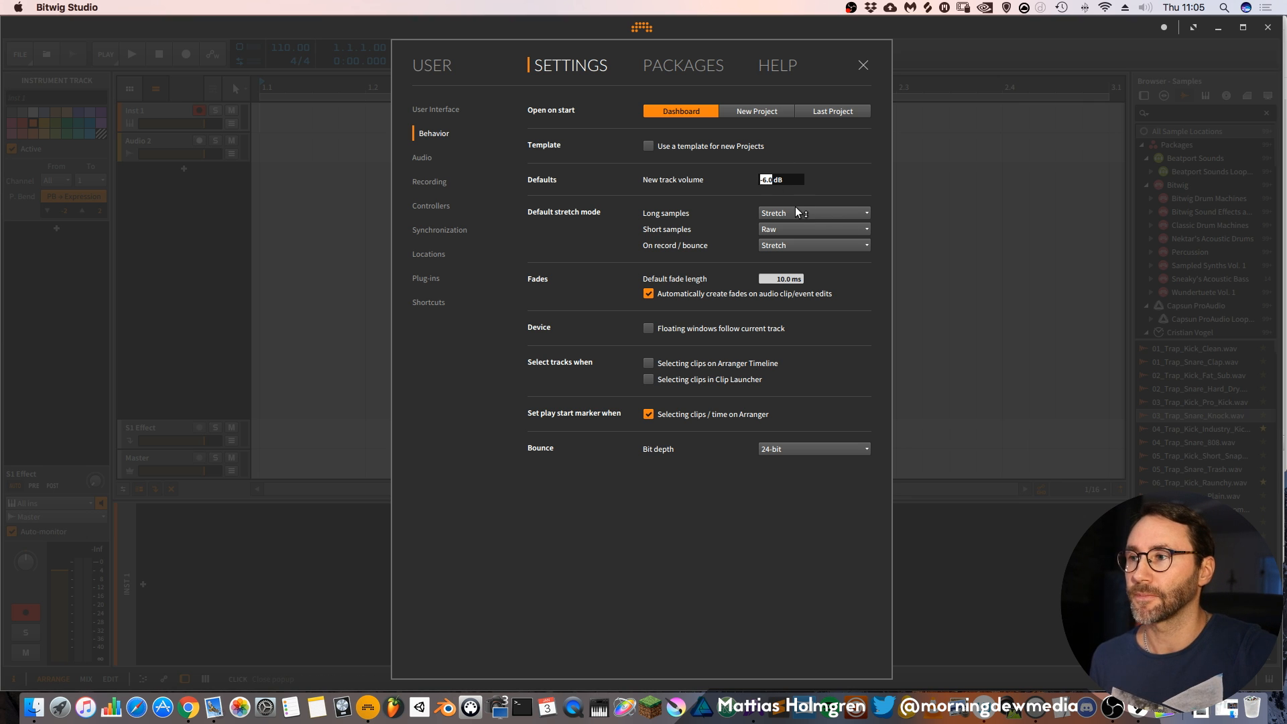
double_click(780, 179)
text(+0)
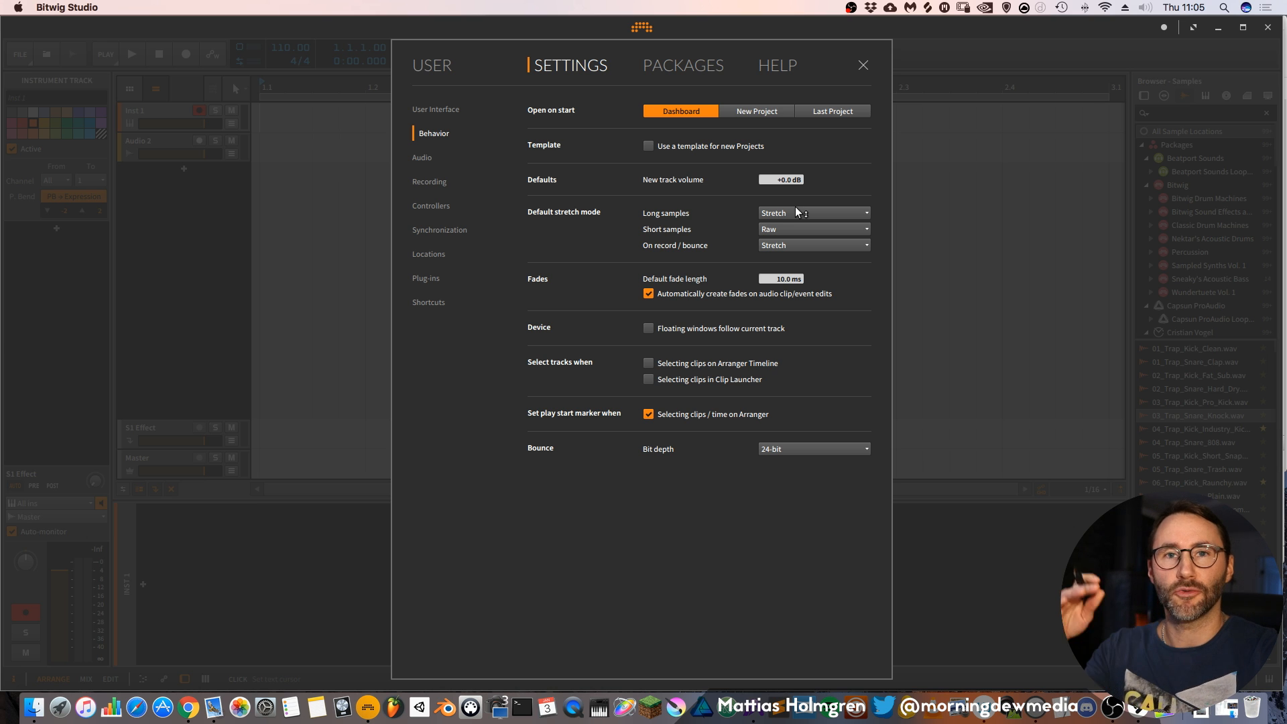
mouse_move(804, 210)
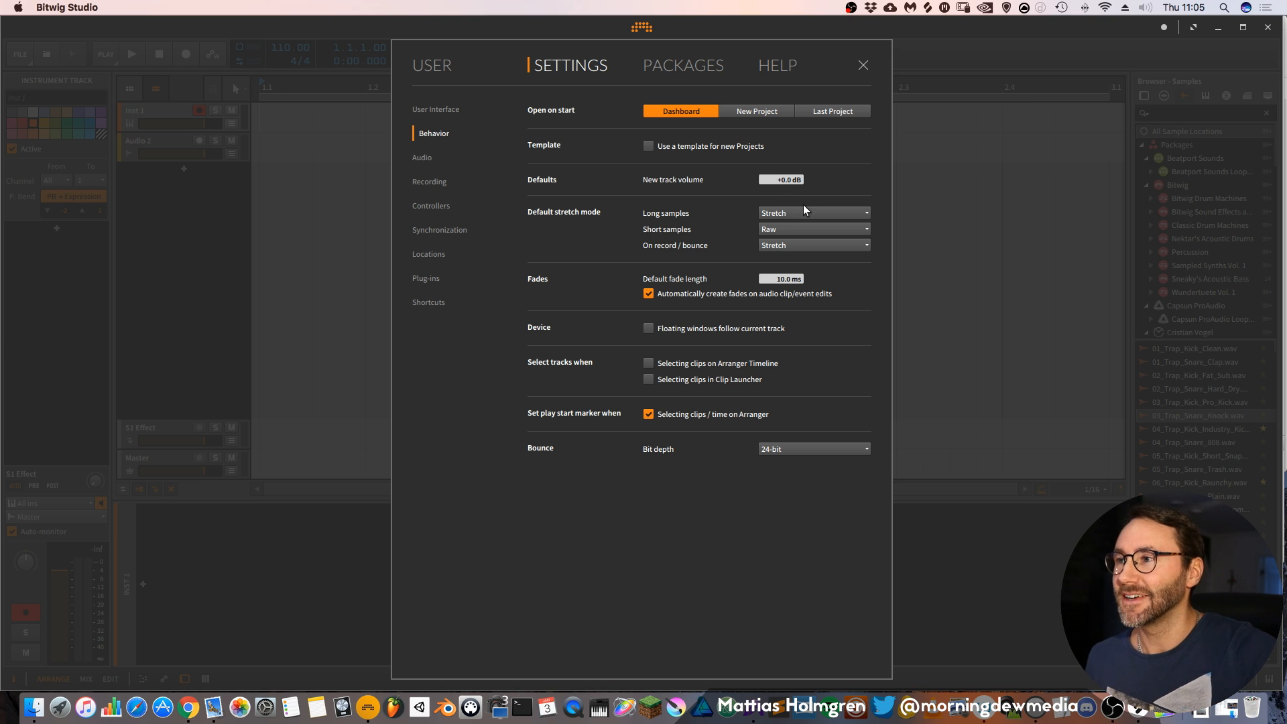
mouse_move(864, 65)
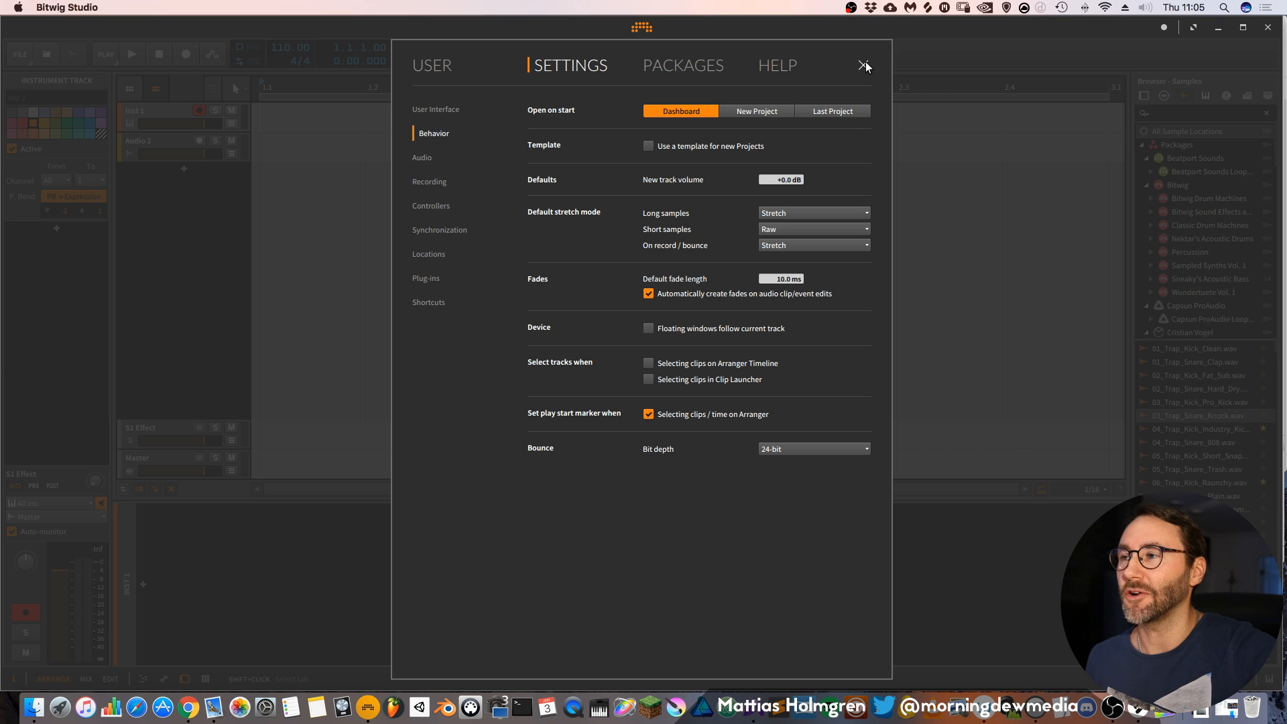
mouse_move(846, 96)
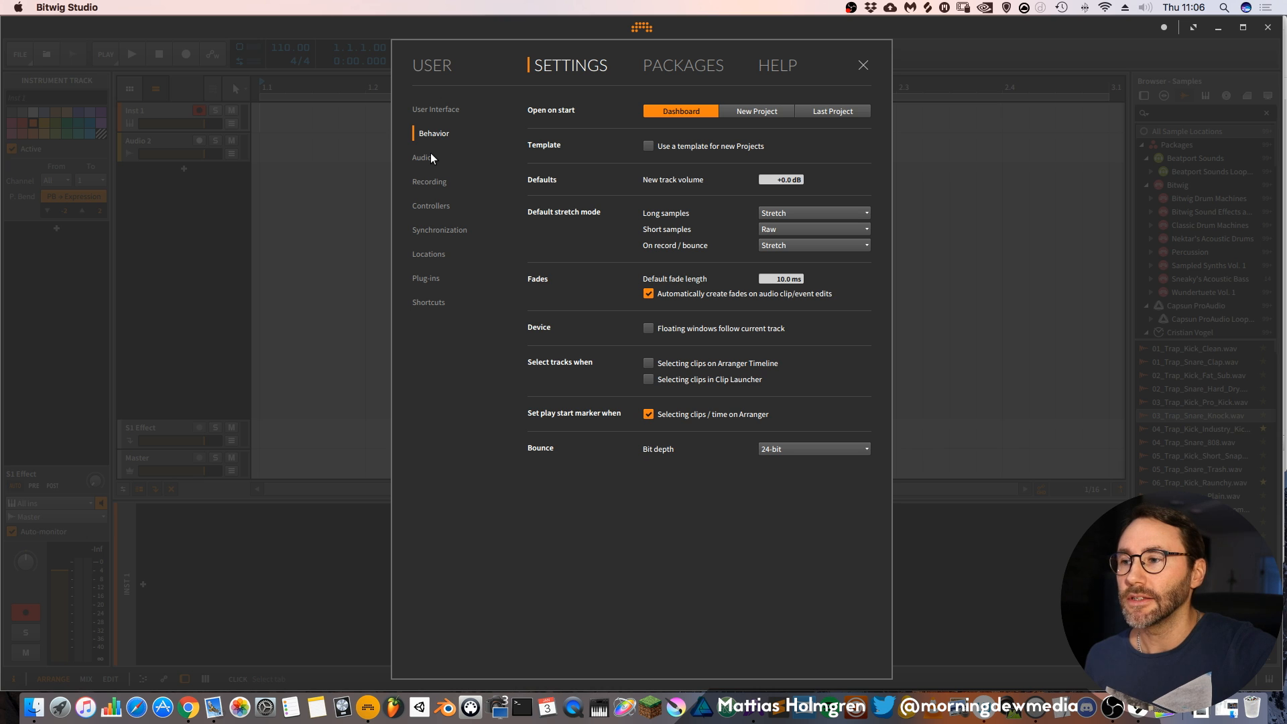
Show the Audio settings with Core Audio driver, Duet USB input and 44100 Hz sample rate.
click(422, 157)
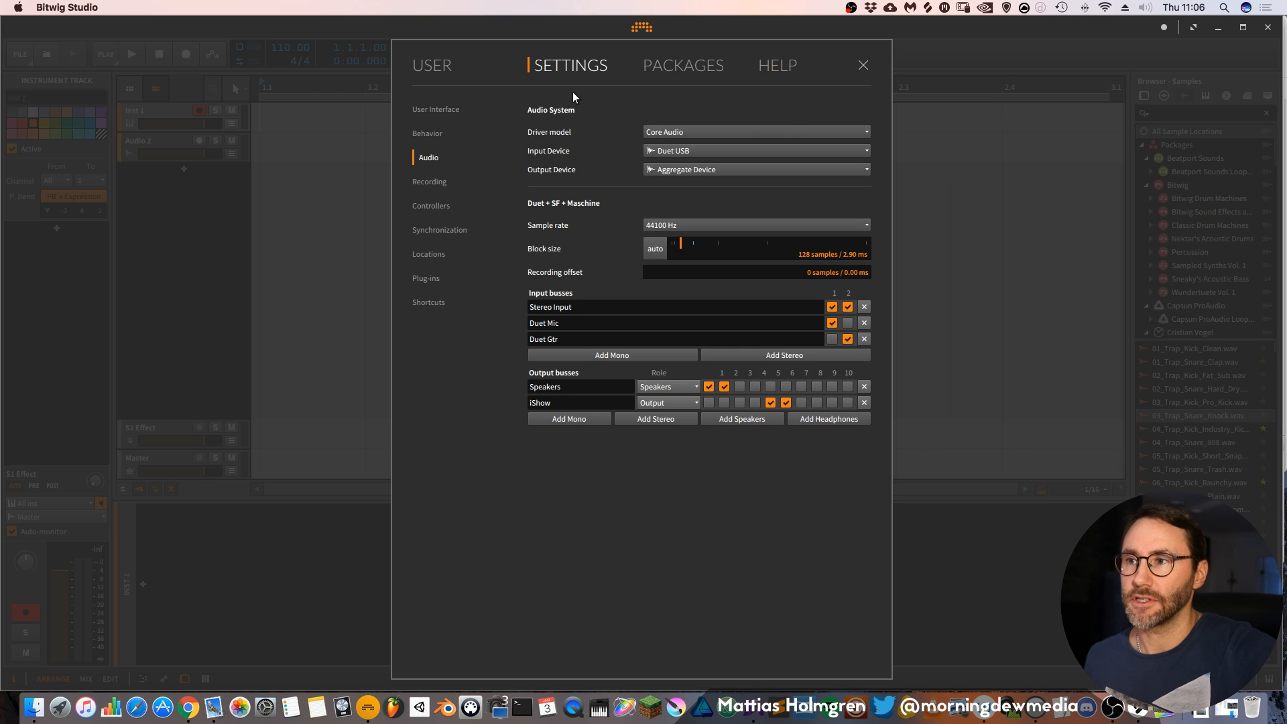
mouse_move(733, 137)
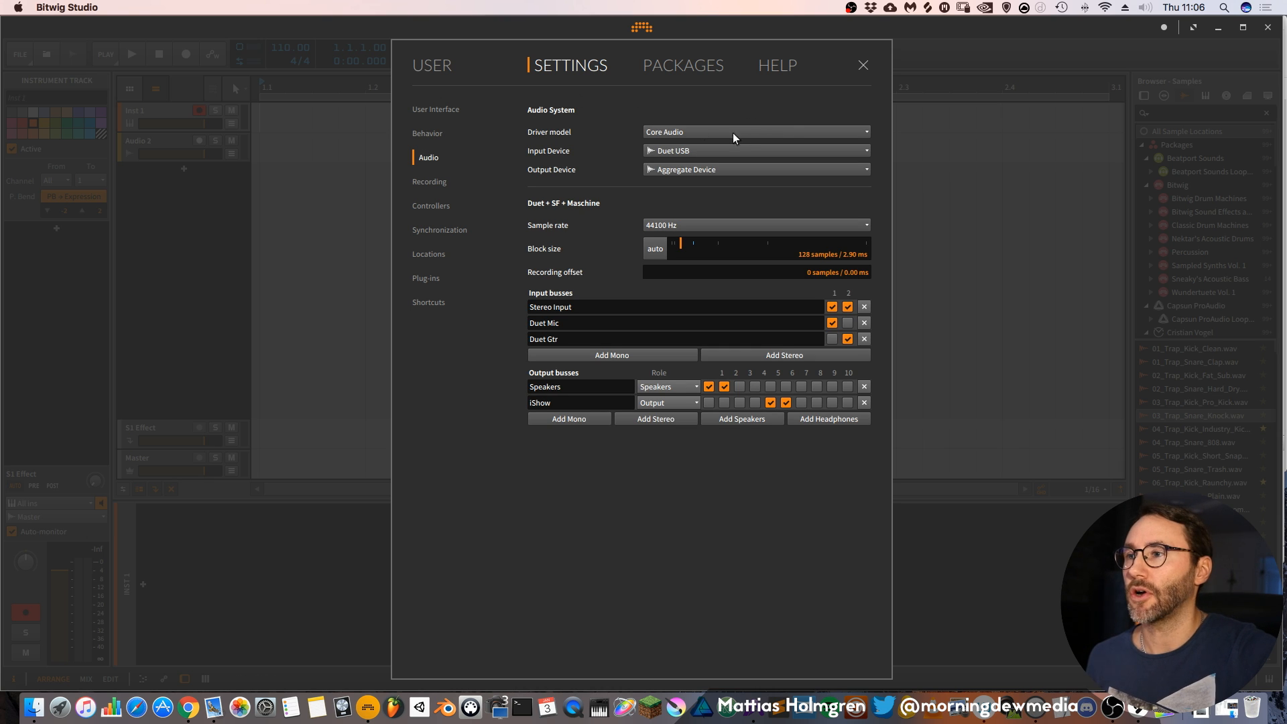
mouse_move(573, 175)
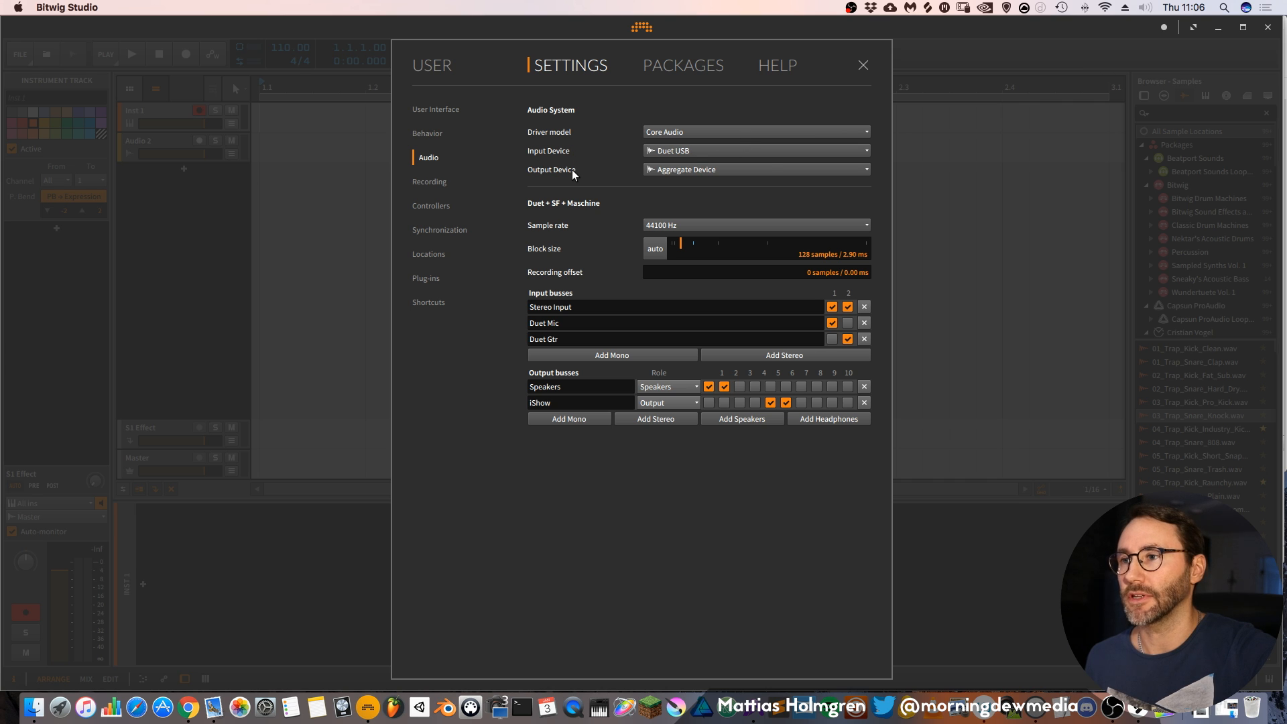
mouse_move(836, 196)
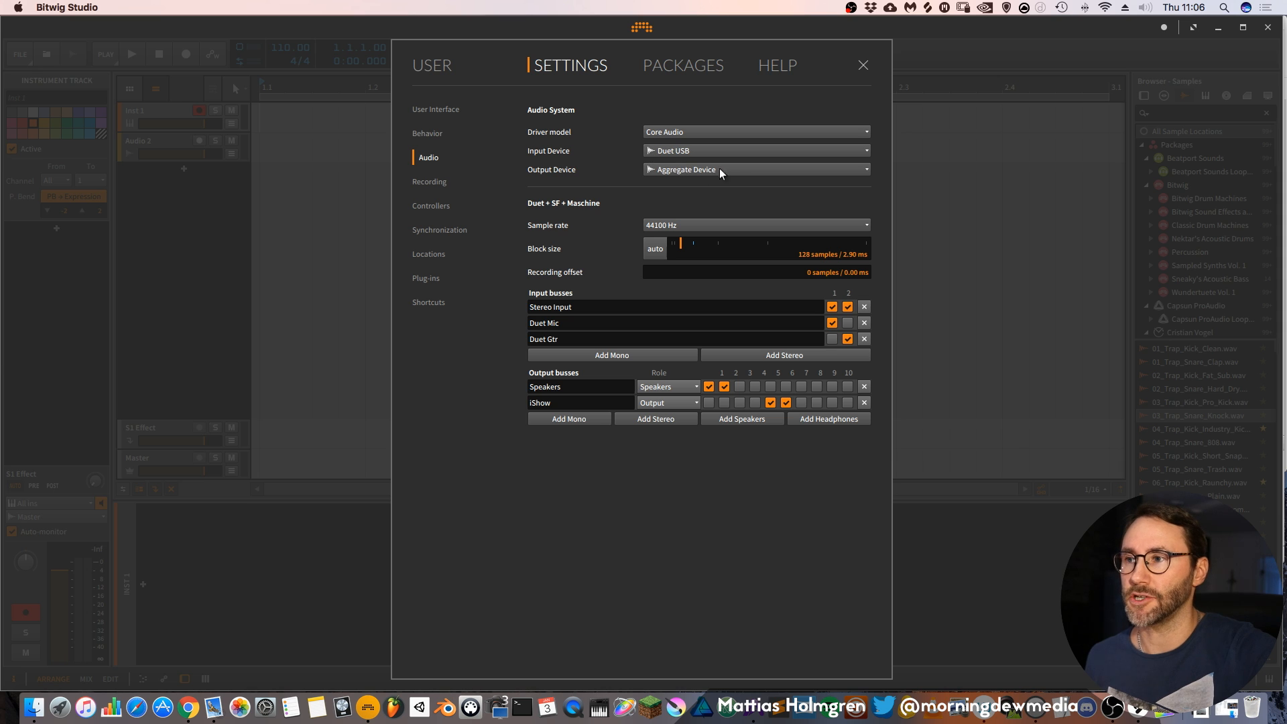
mouse_move(698, 183)
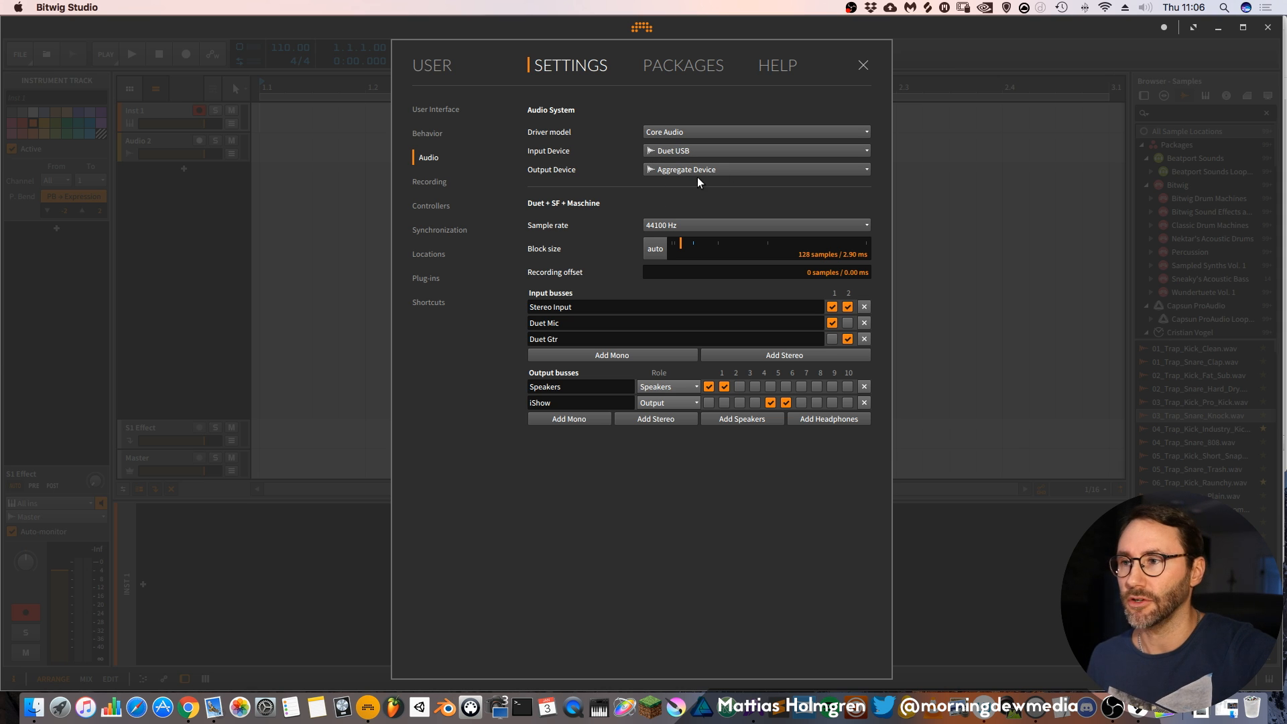
mouse_move(665, 179)
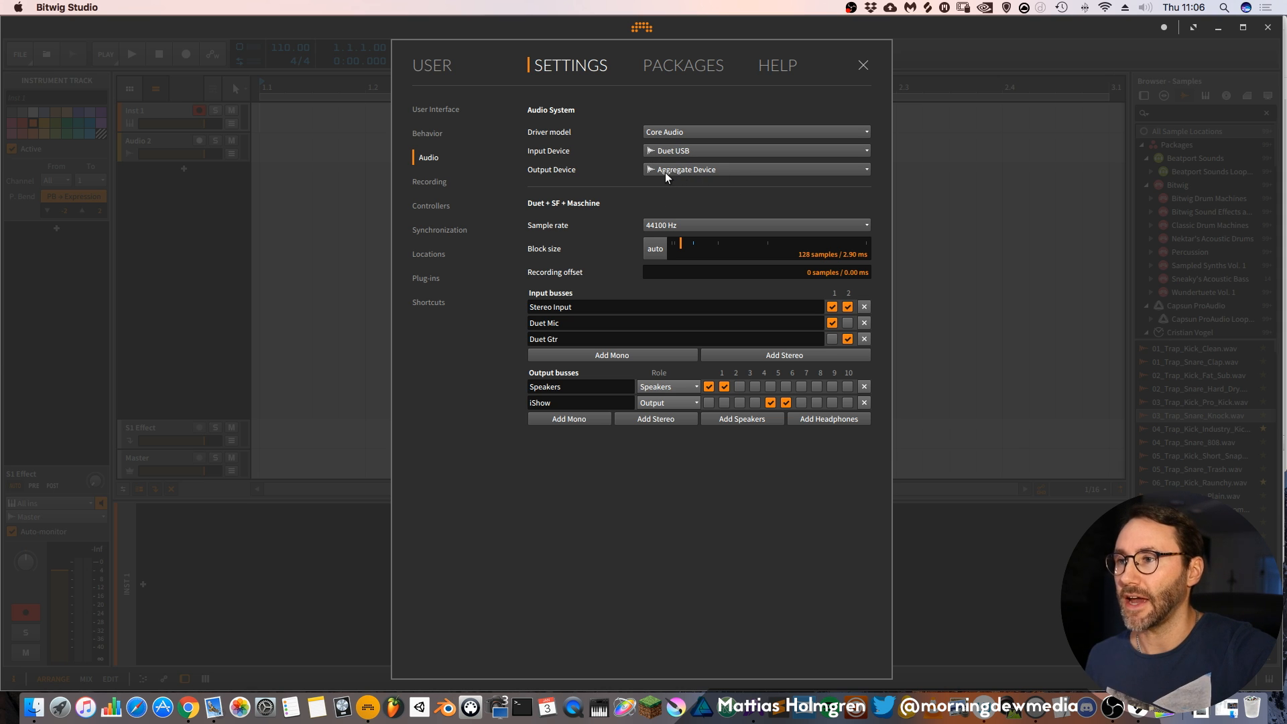
mouse_move(770, 175)
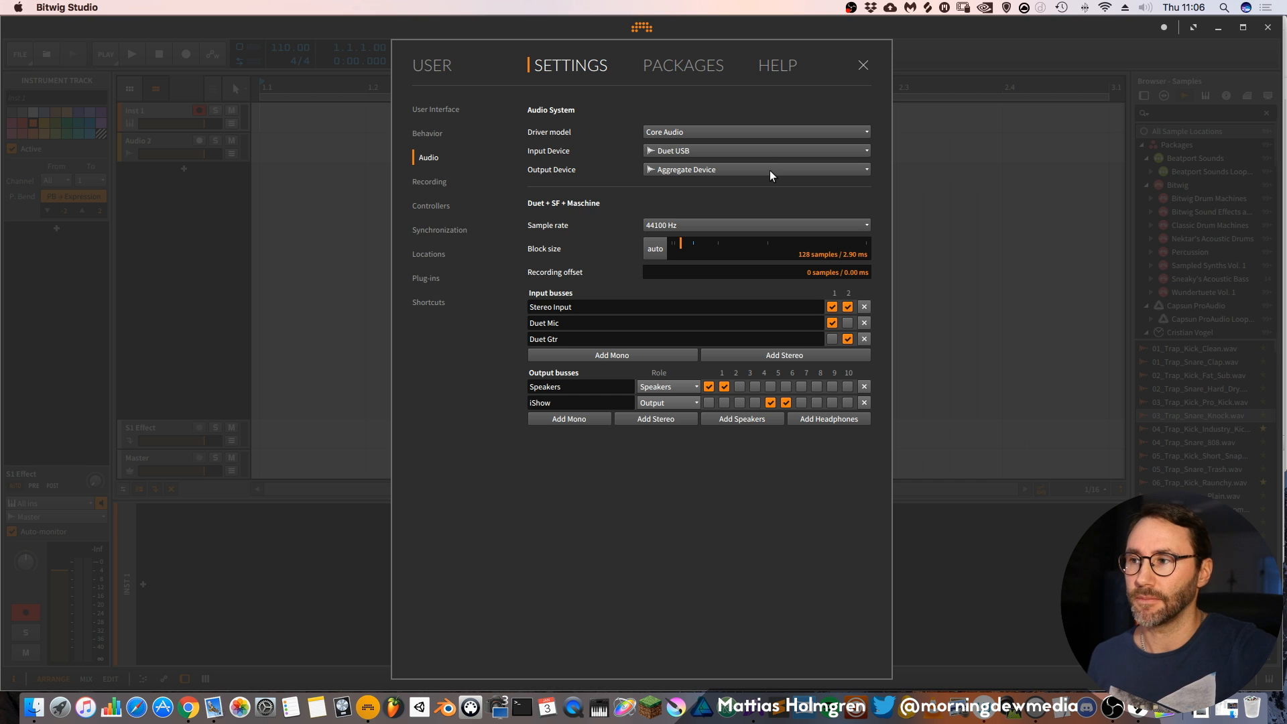
mouse_move(770, 175)
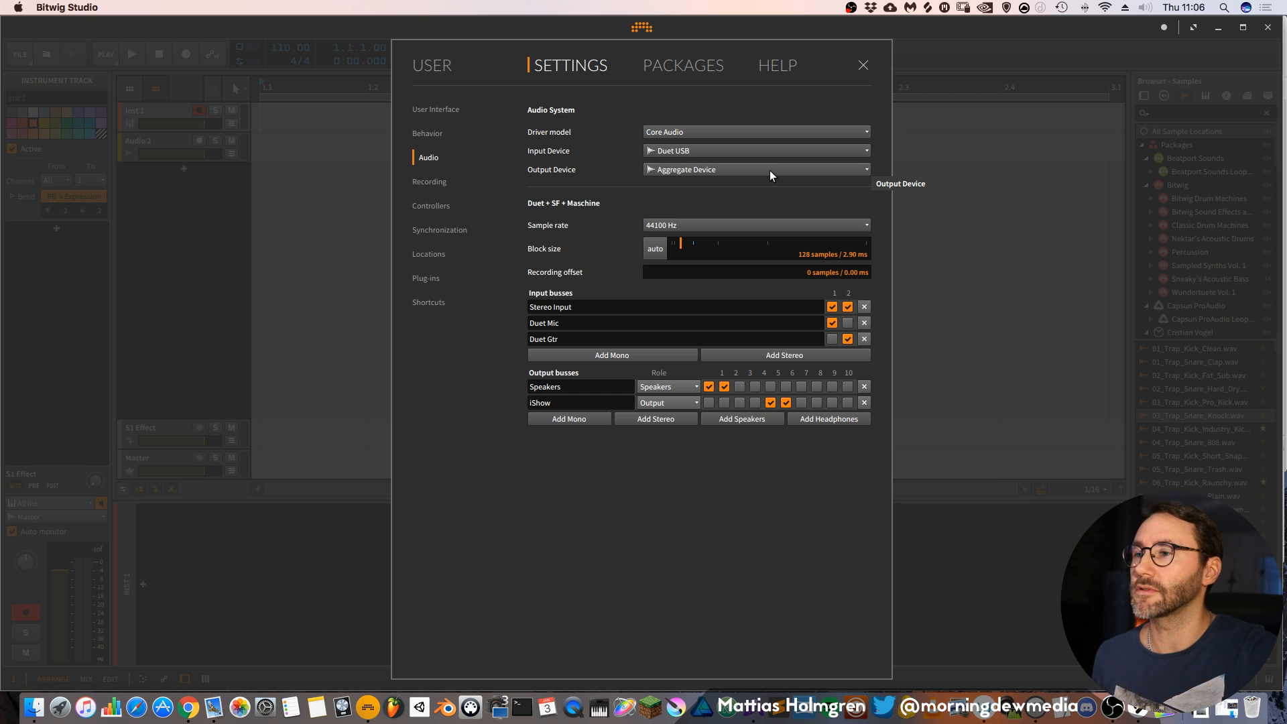
mouse_move(589, 263)
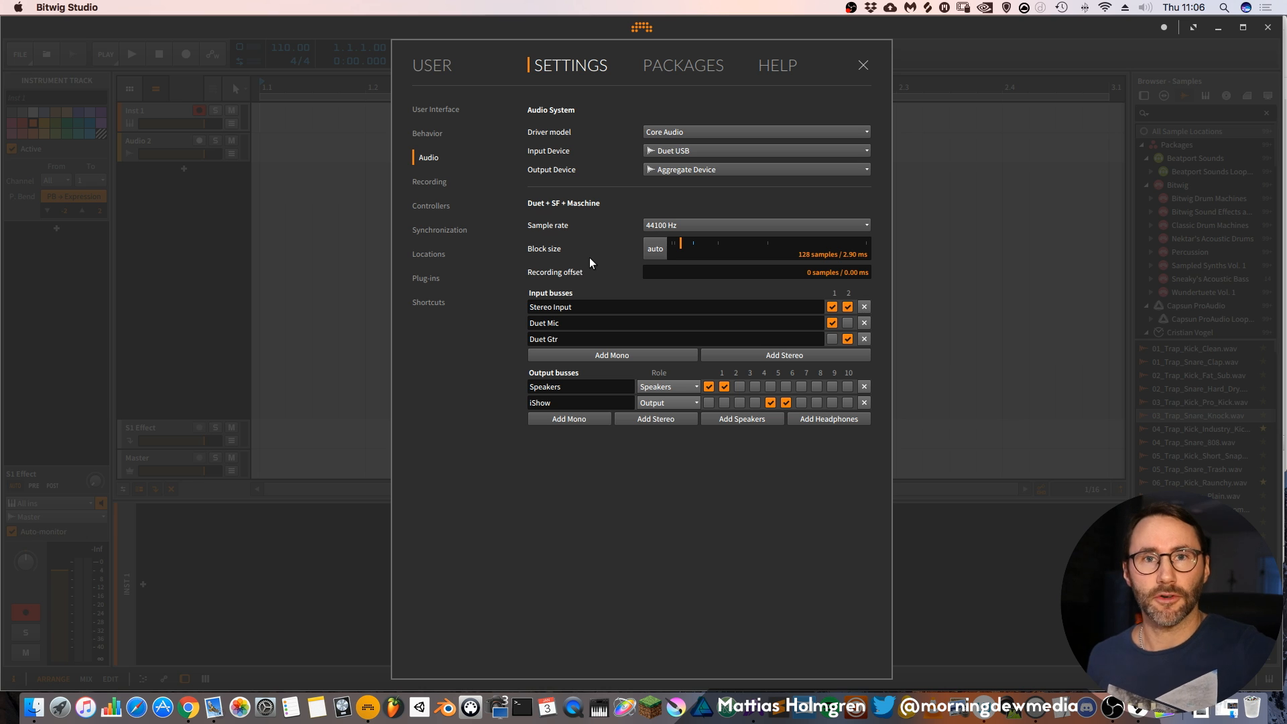
mouse_move(602, 254)
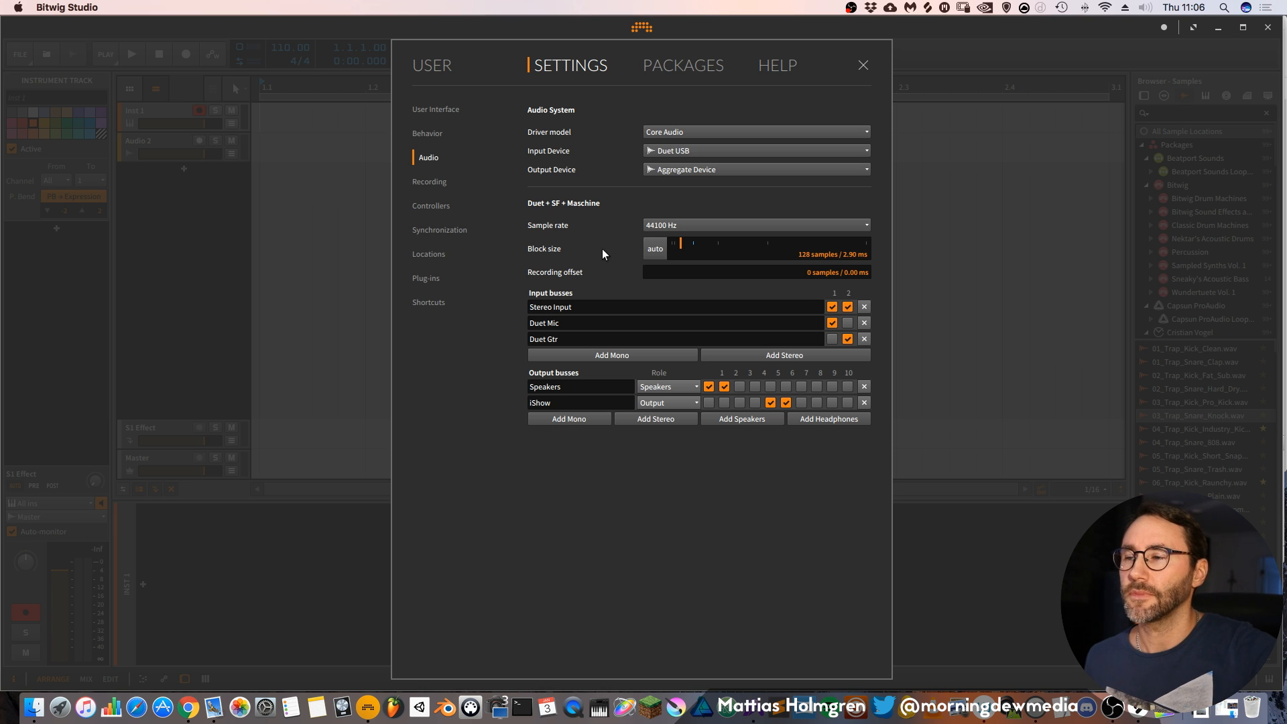
mouse_move(749, 231)
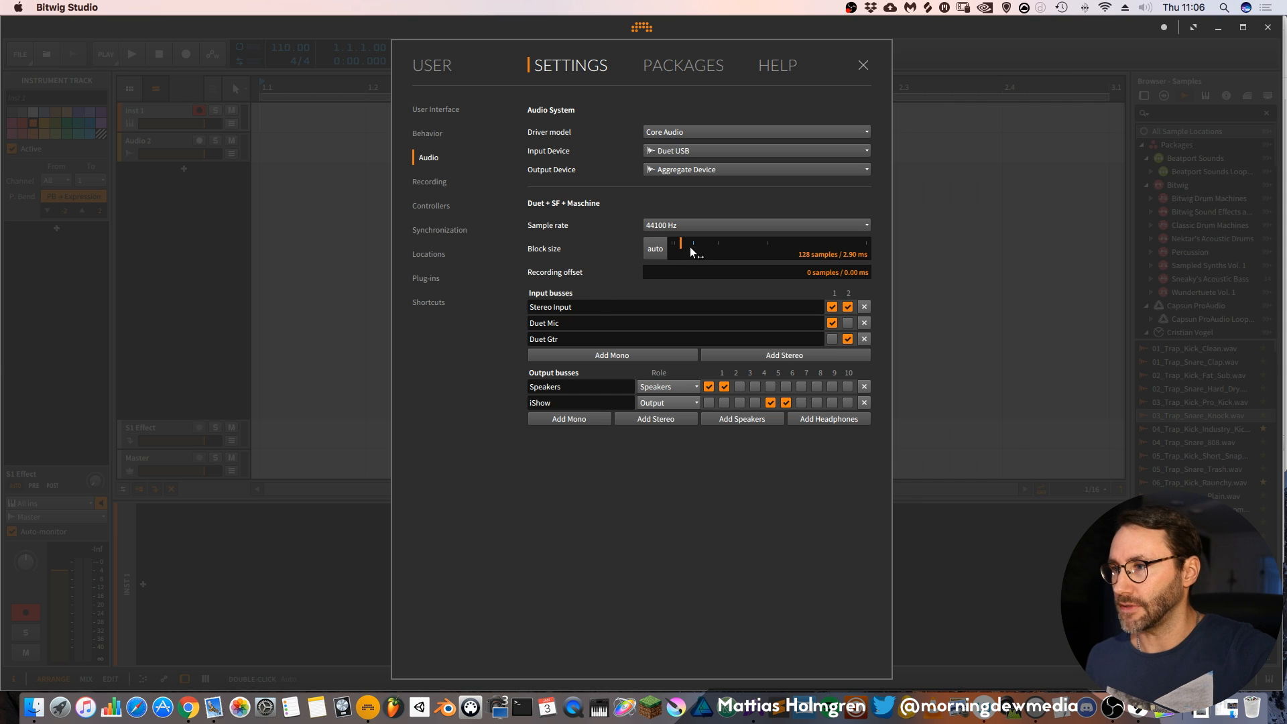
mouse_move(567, 262)
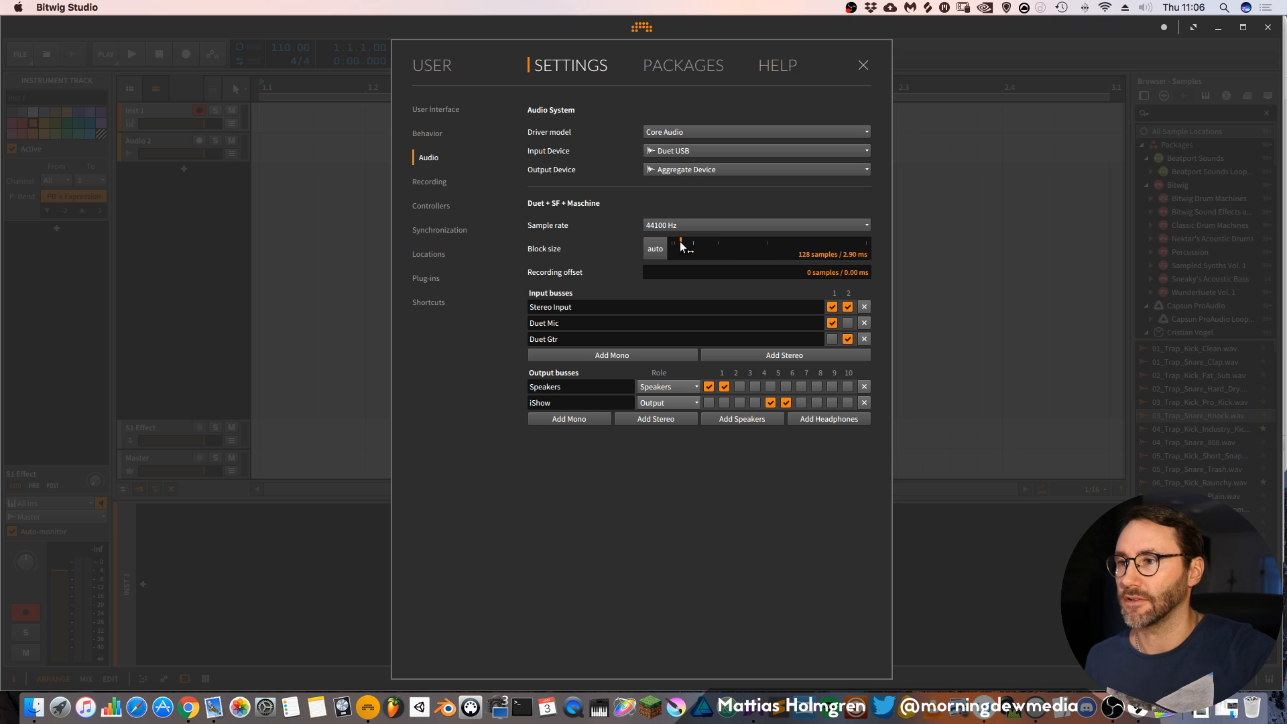
mouse_move(801, 261)
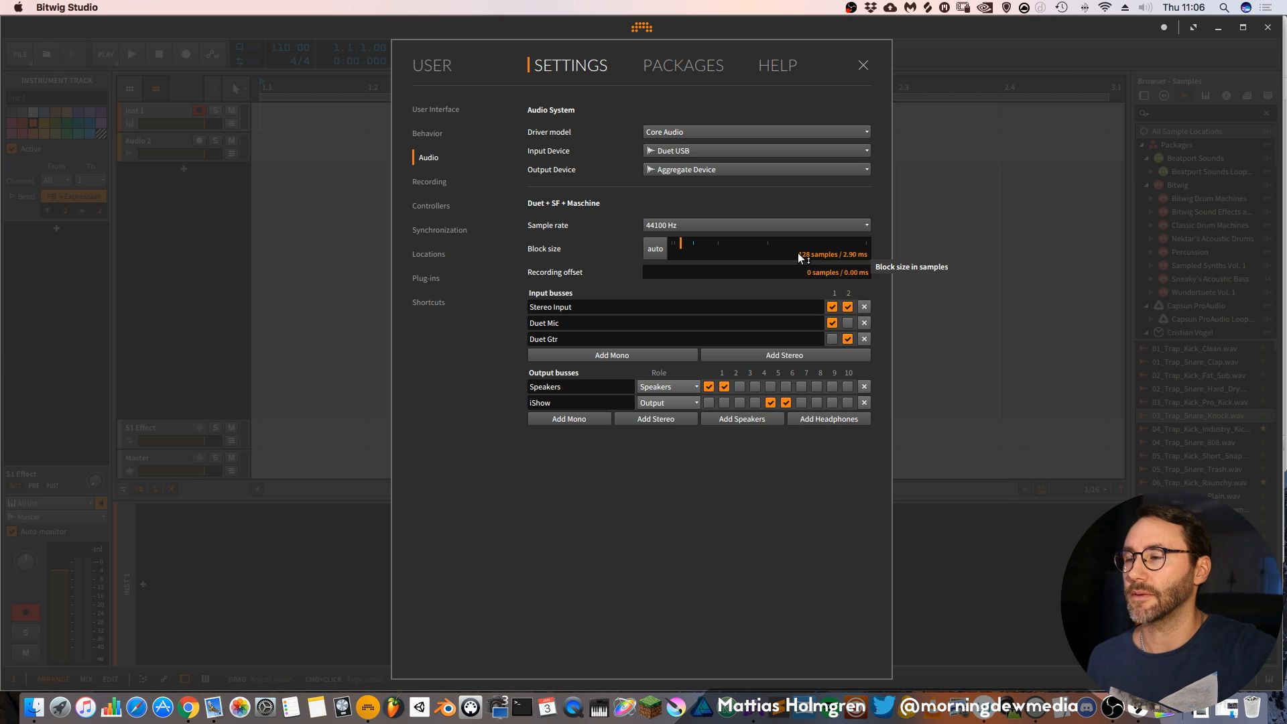
mouse_move(730, 252)
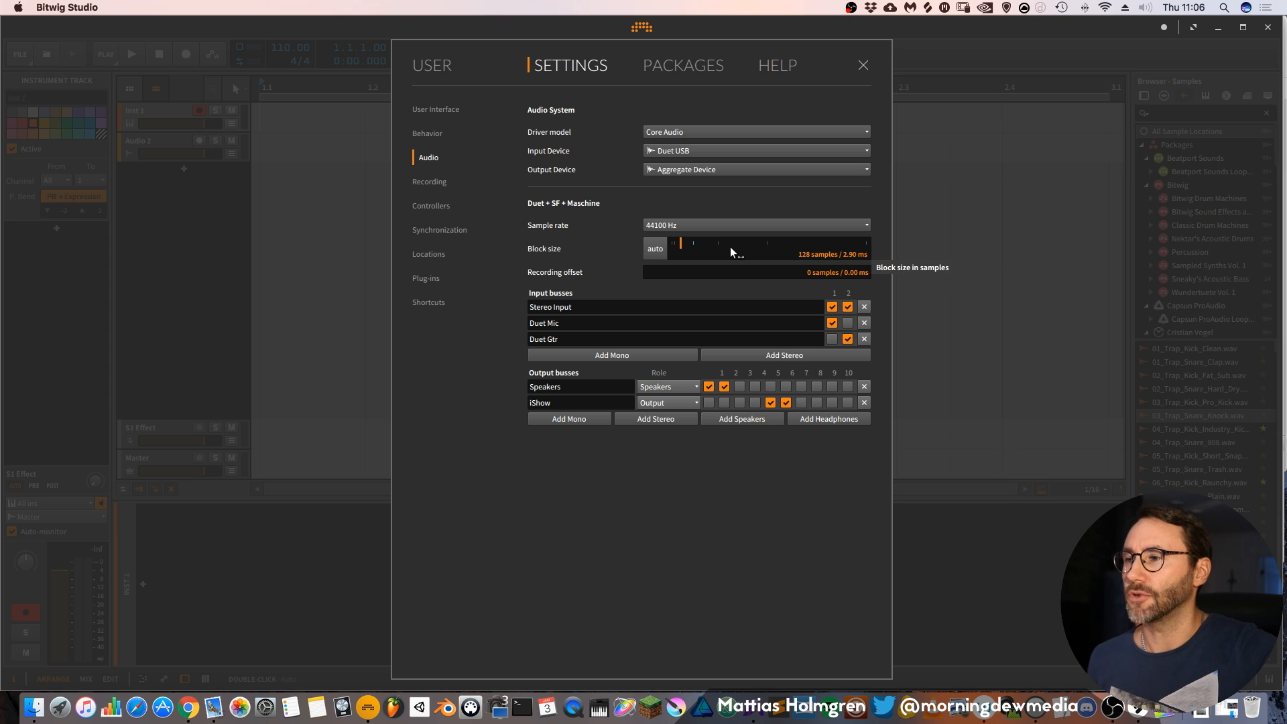
mouse_move(691, 246)
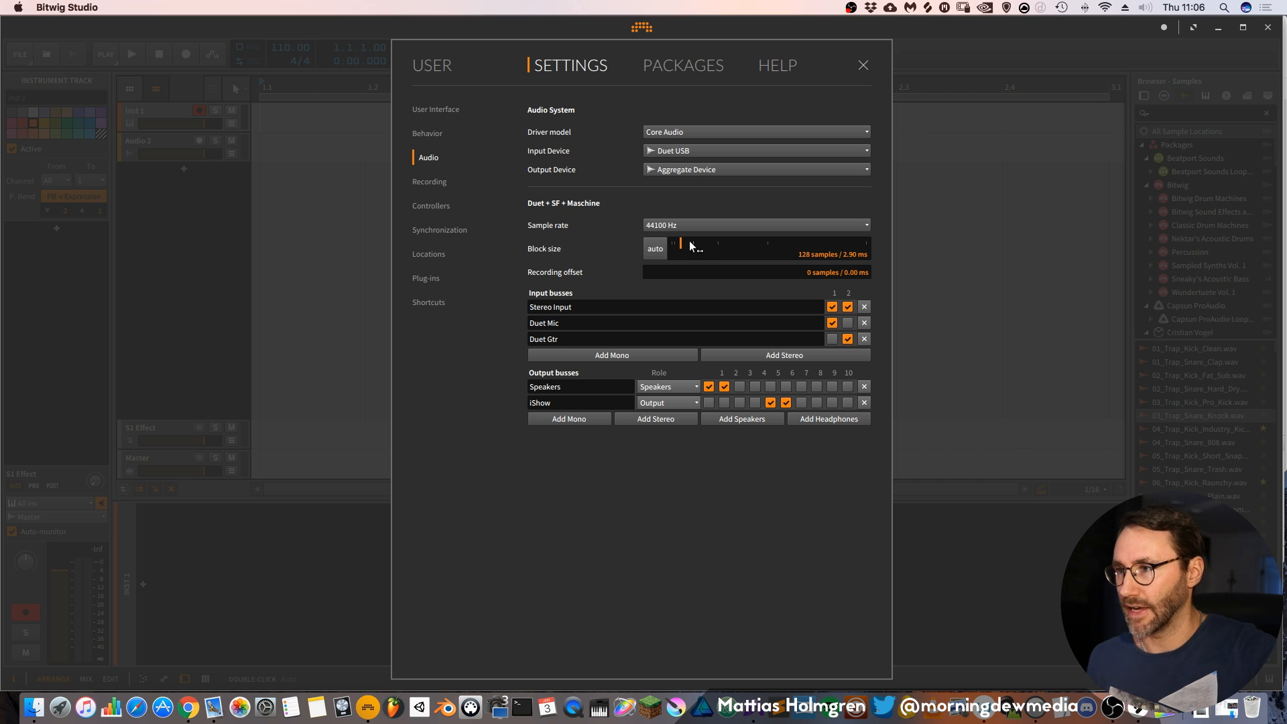
mouse_move(510, 290)
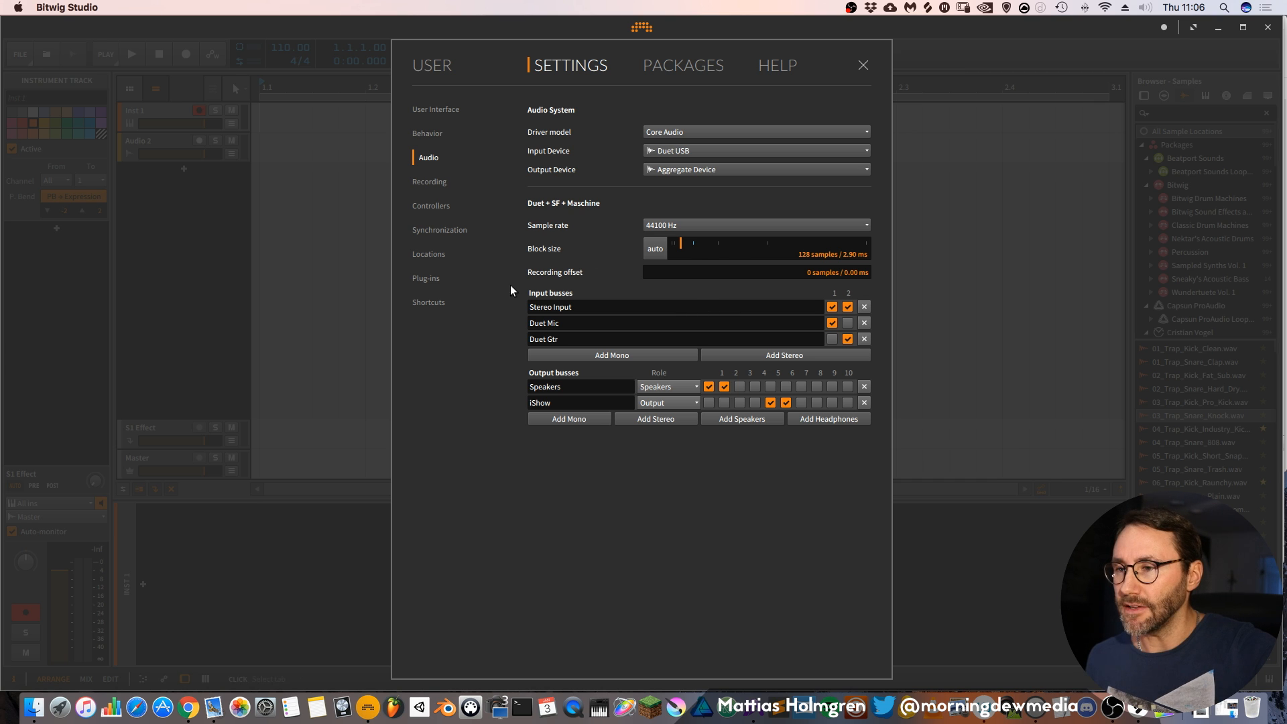
mouse_move(531, 298)
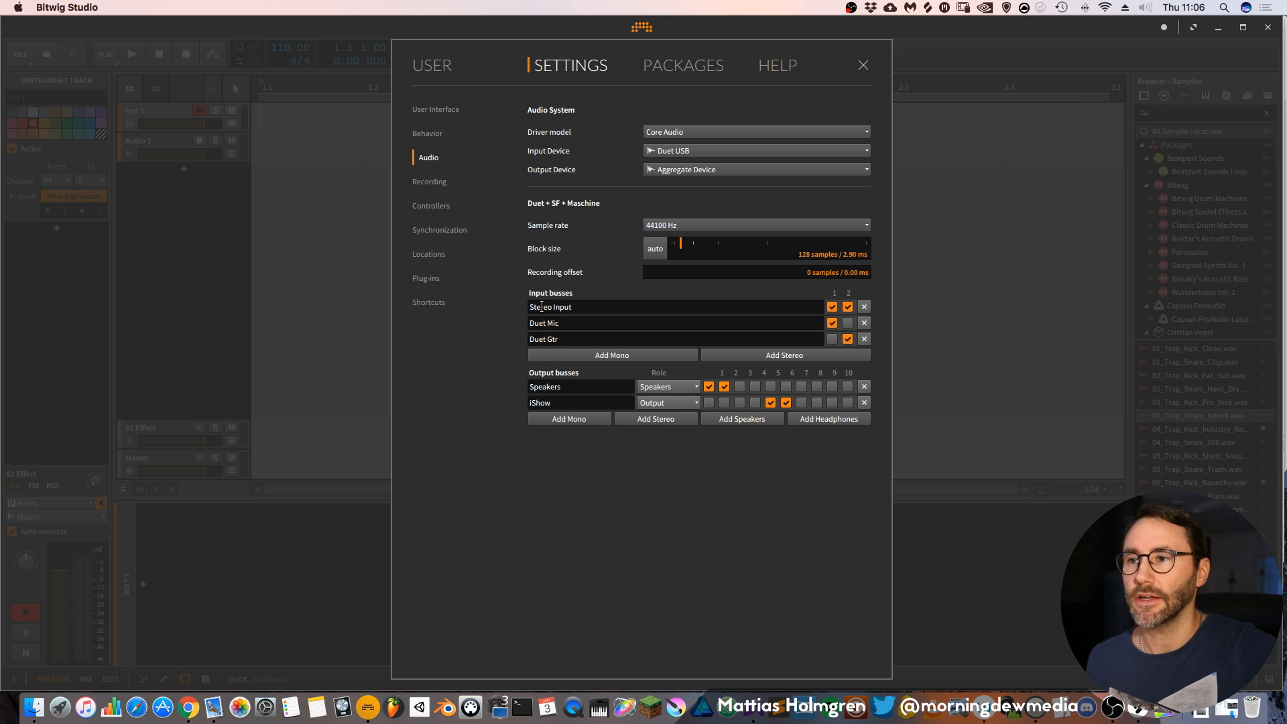
Show the Recording settings with auto-arm, one-bar pre-roll and record quantization off.
click(435, 182)
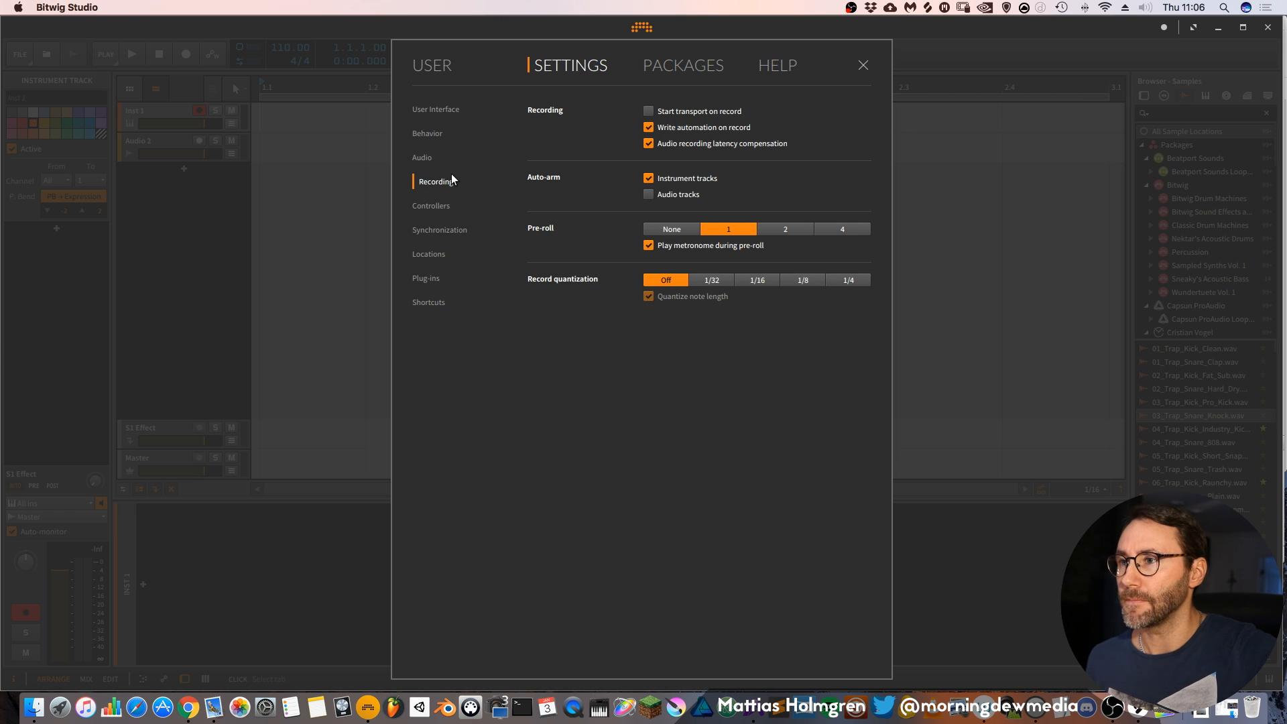
mouse_move(633, 253)
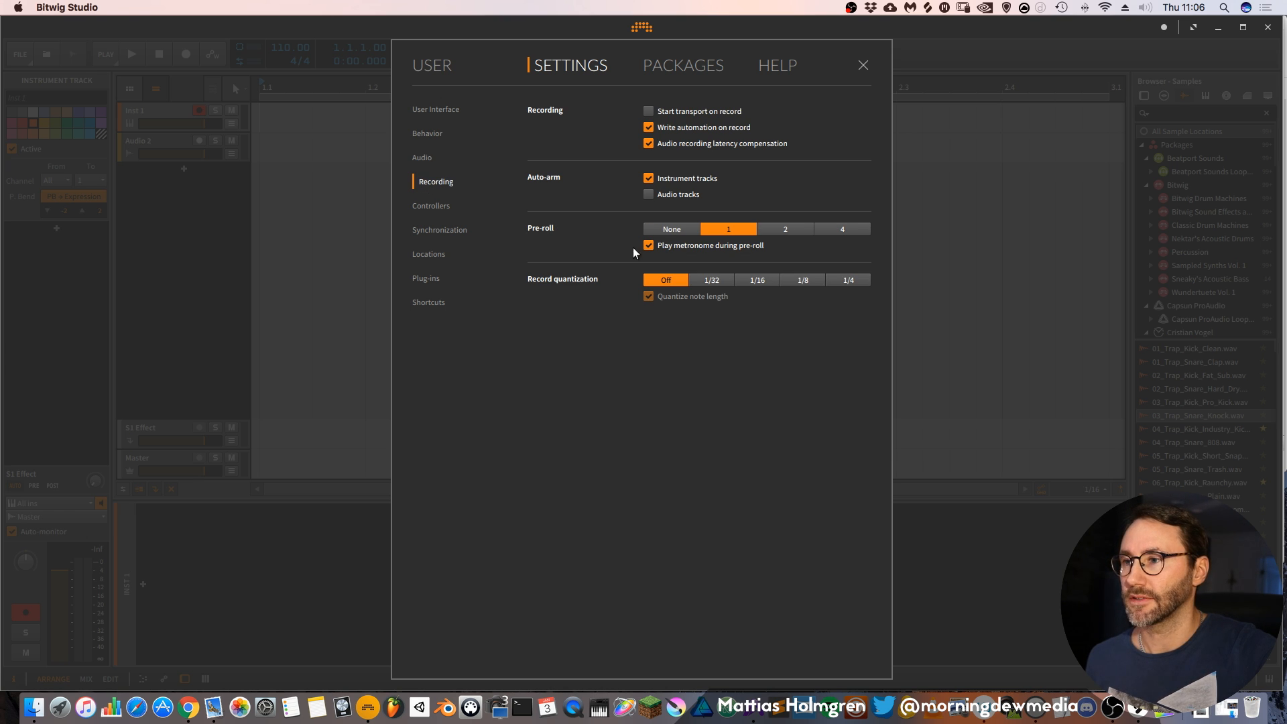
mouse_move(533, 230)
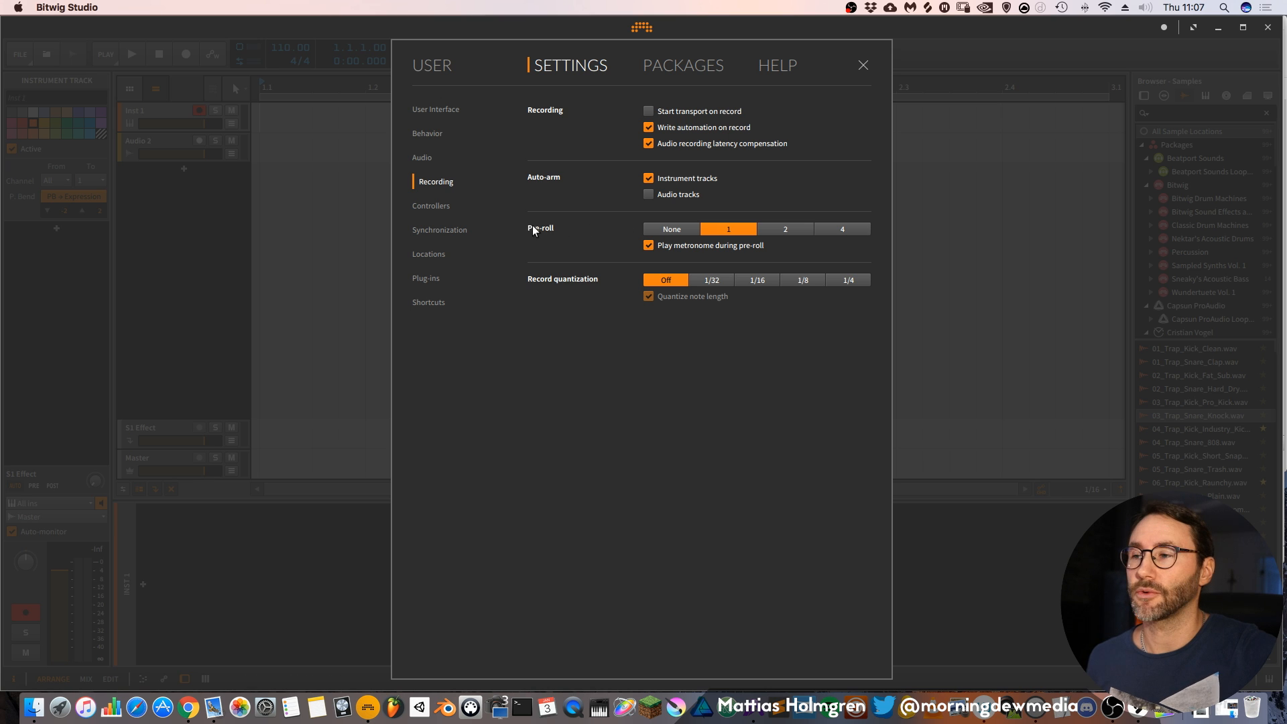
mouse_move(729, 235)
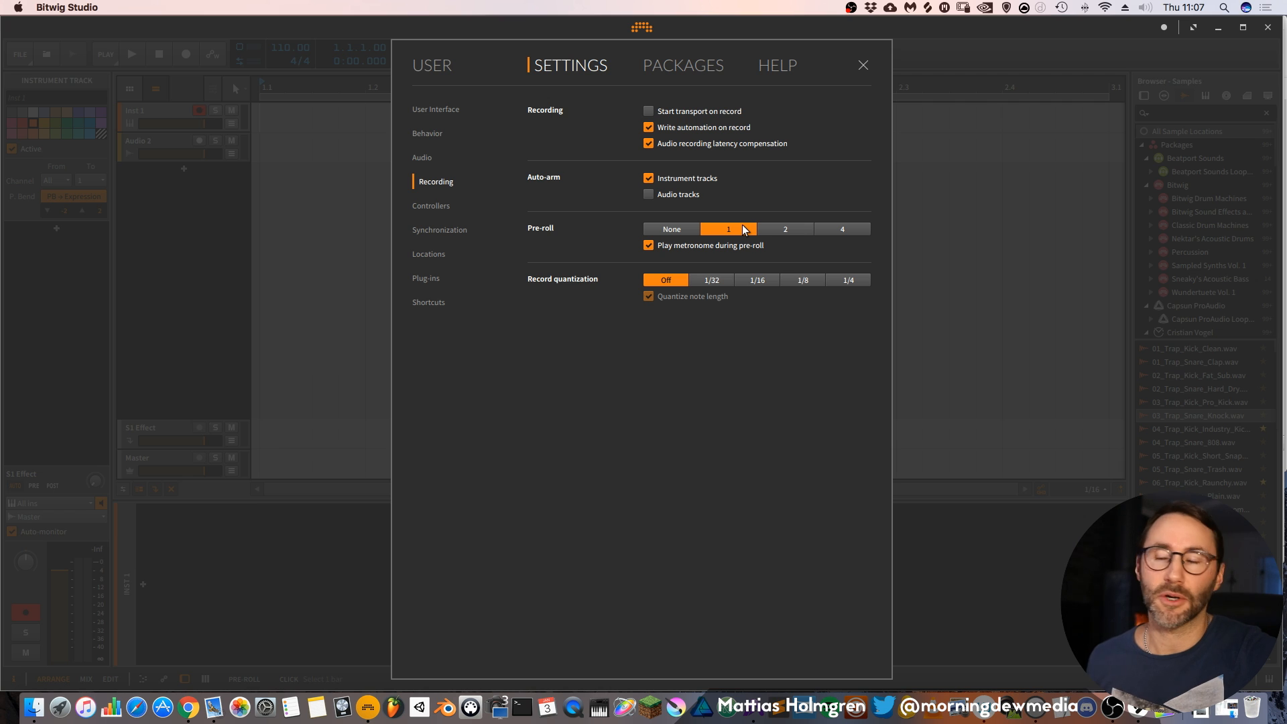
mouse_move(723, 257)
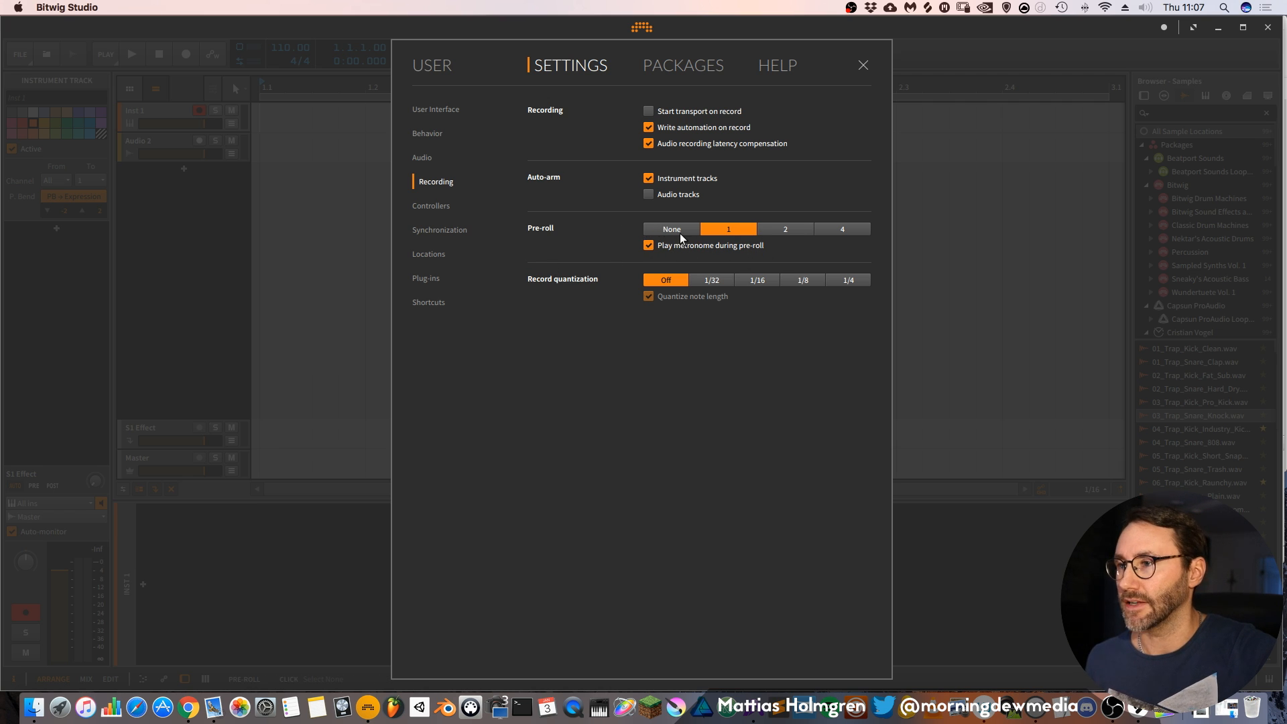
Show the Controllers settings listing the MIDI keyboard, Maschine JAM and Panorama P6.
click(431, 205)
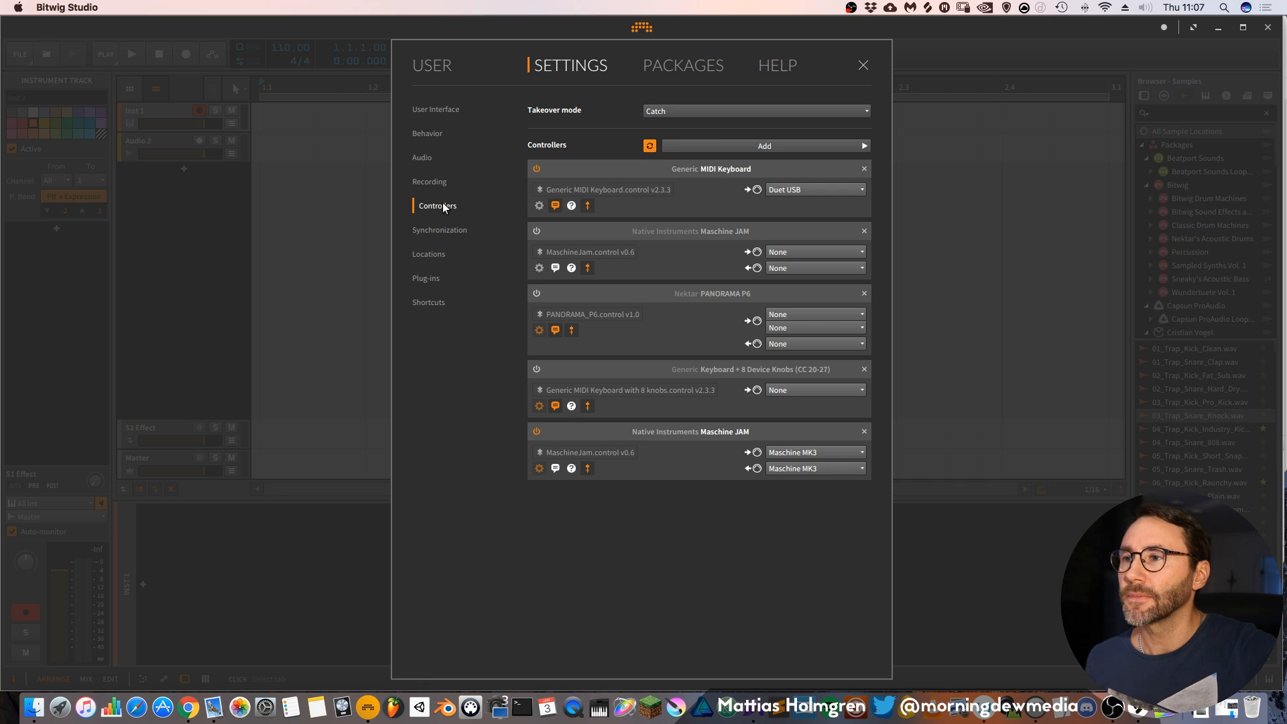
mouse_move(433, 214)
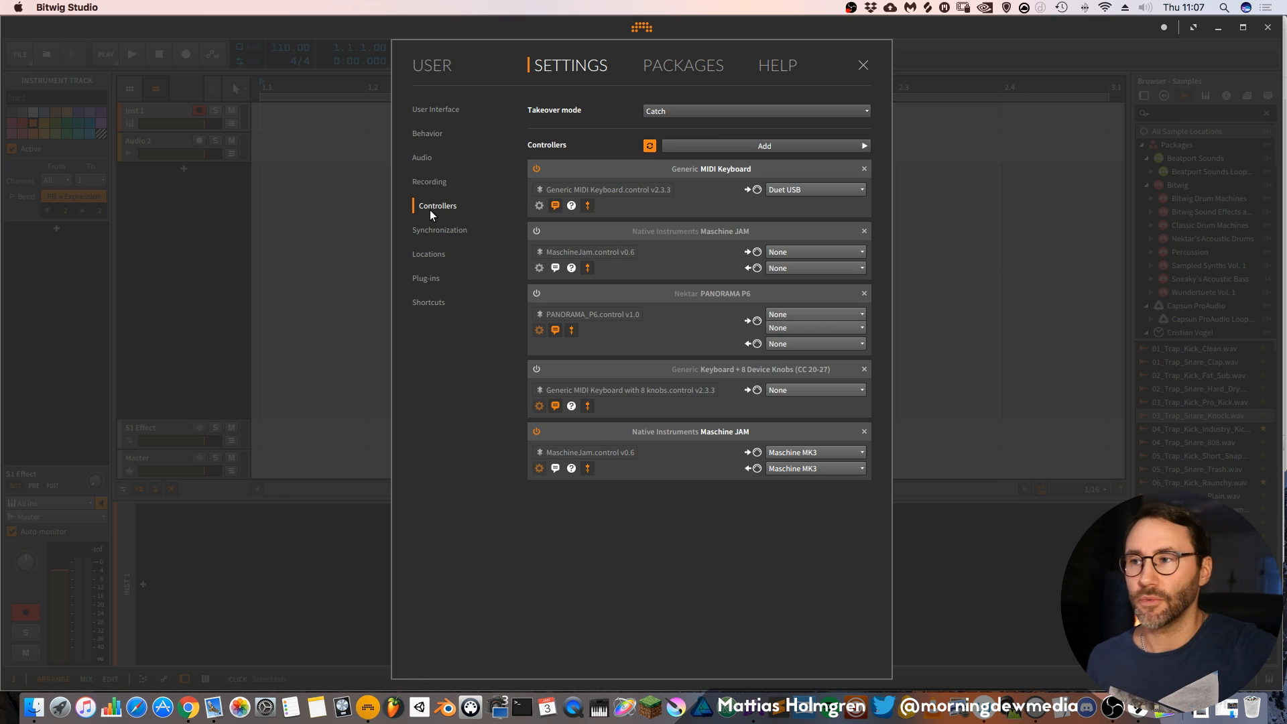
mouse_move(729, 173)
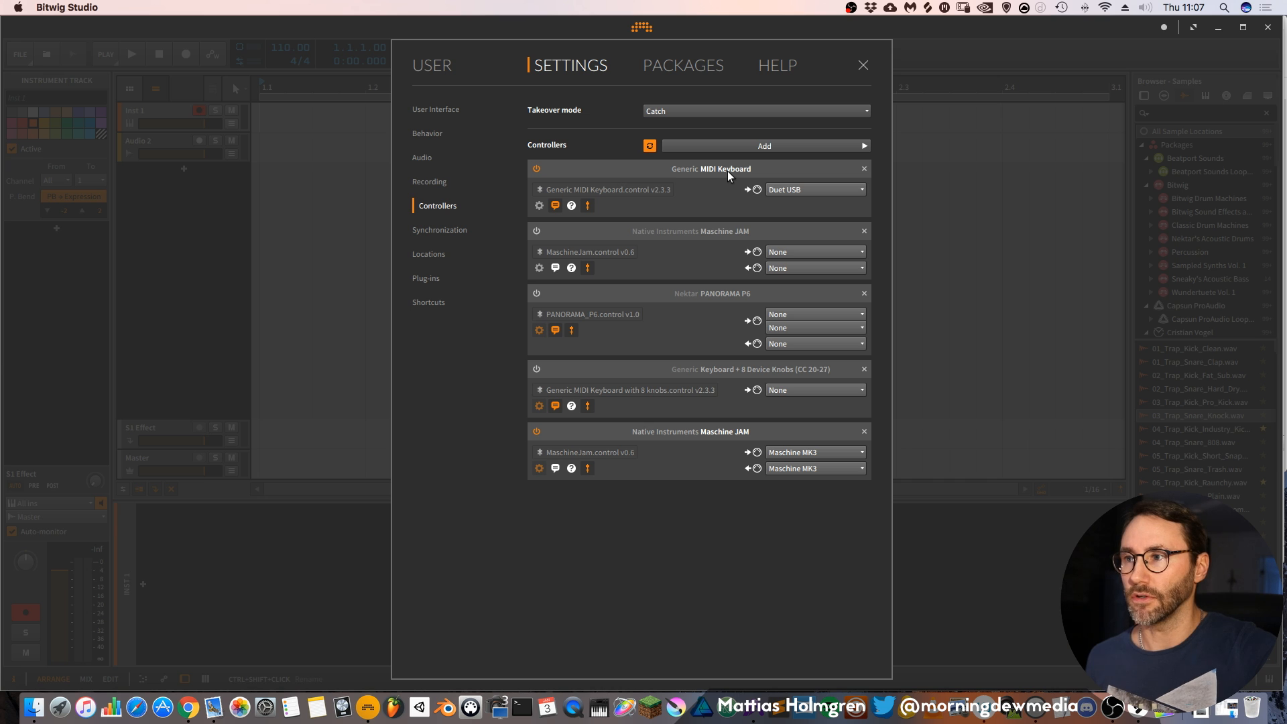
mouse_move(725, 172)
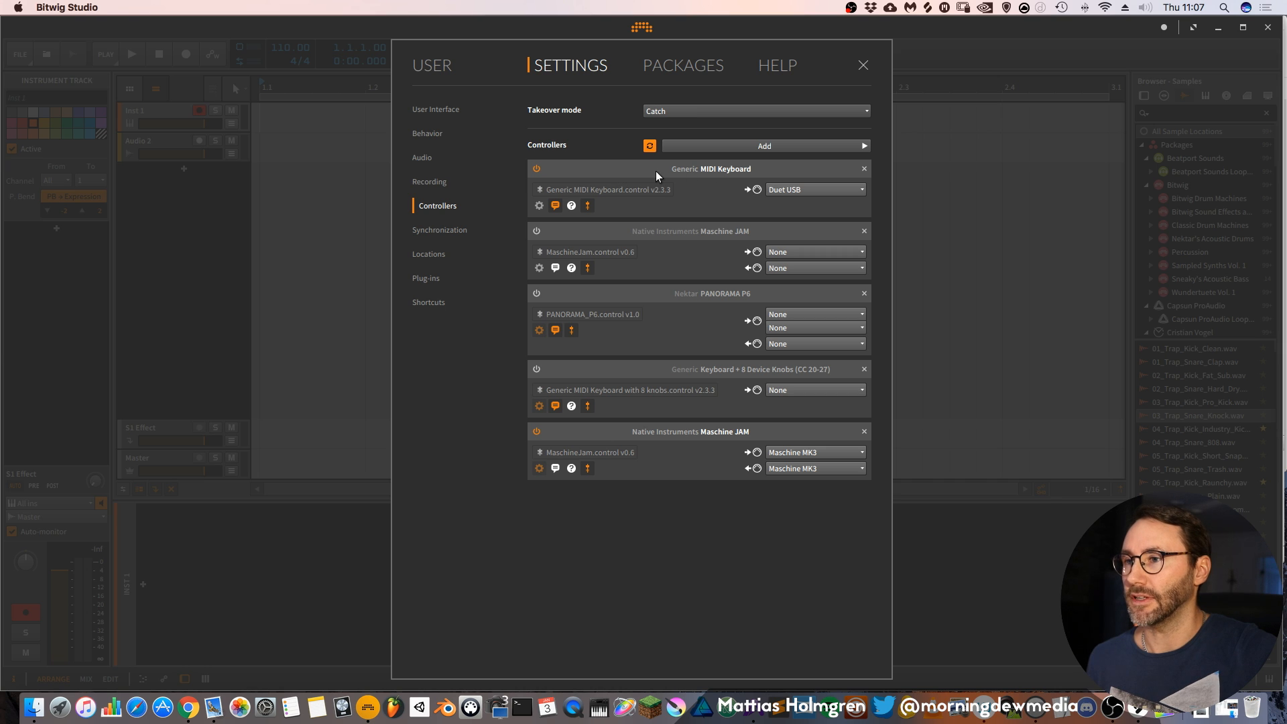
mouse_move(769, 172)
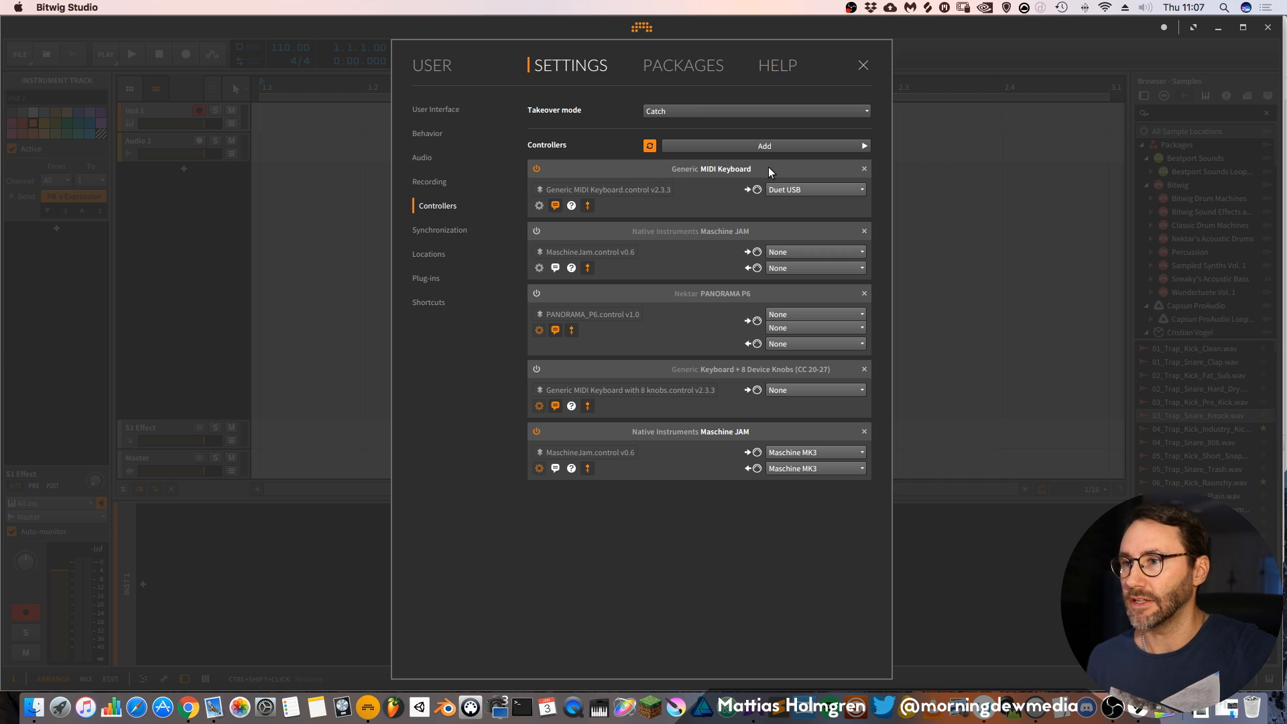
mouse_move(743, 232)
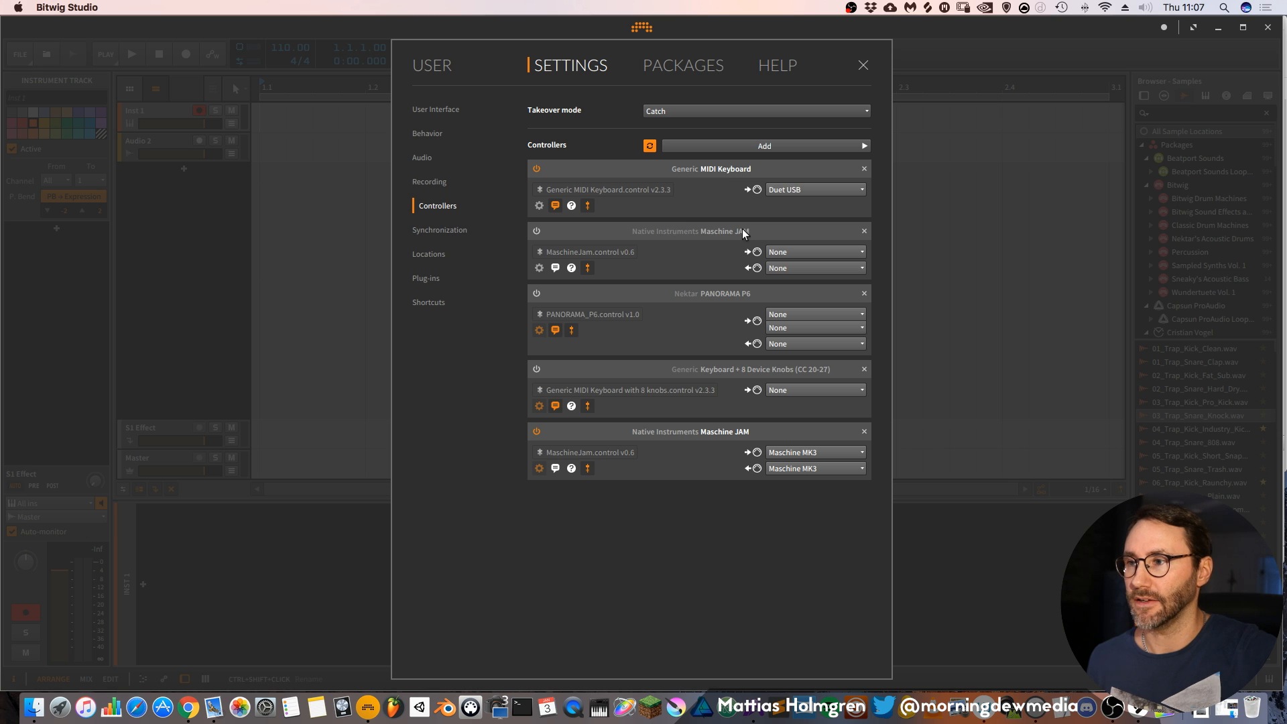
mouse_move(757, 306)
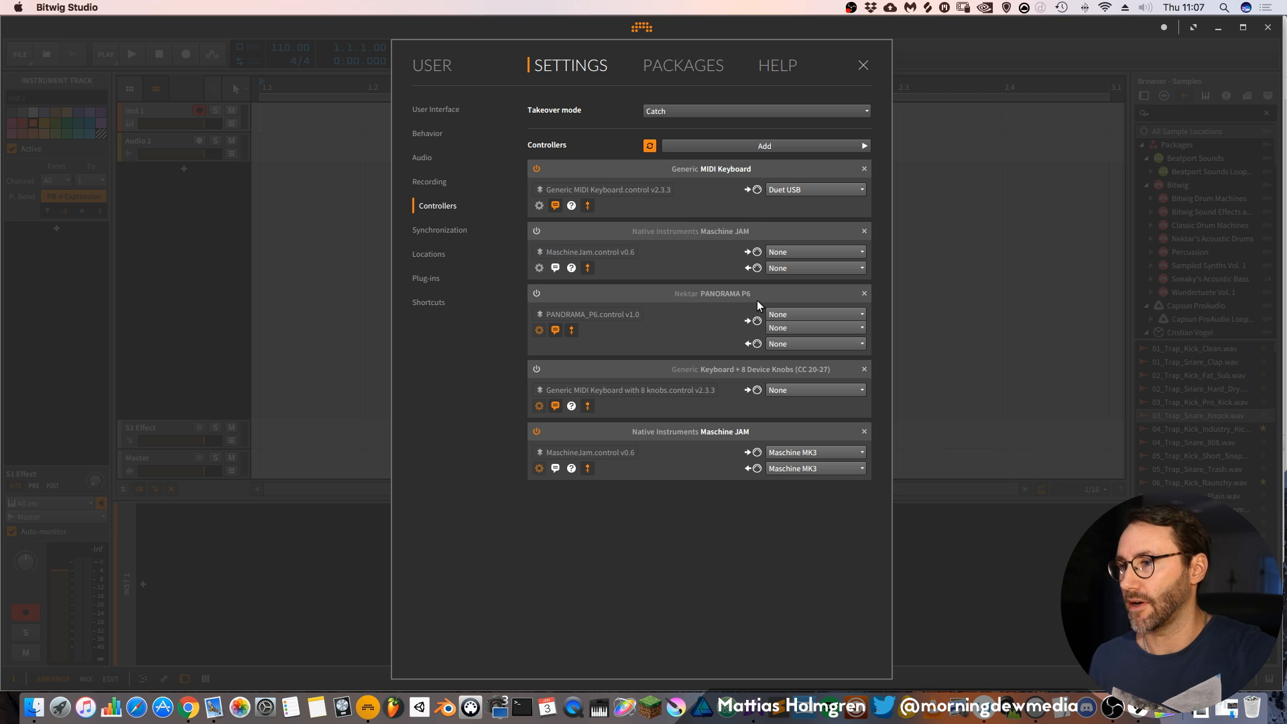
mouse_move(467, 241)
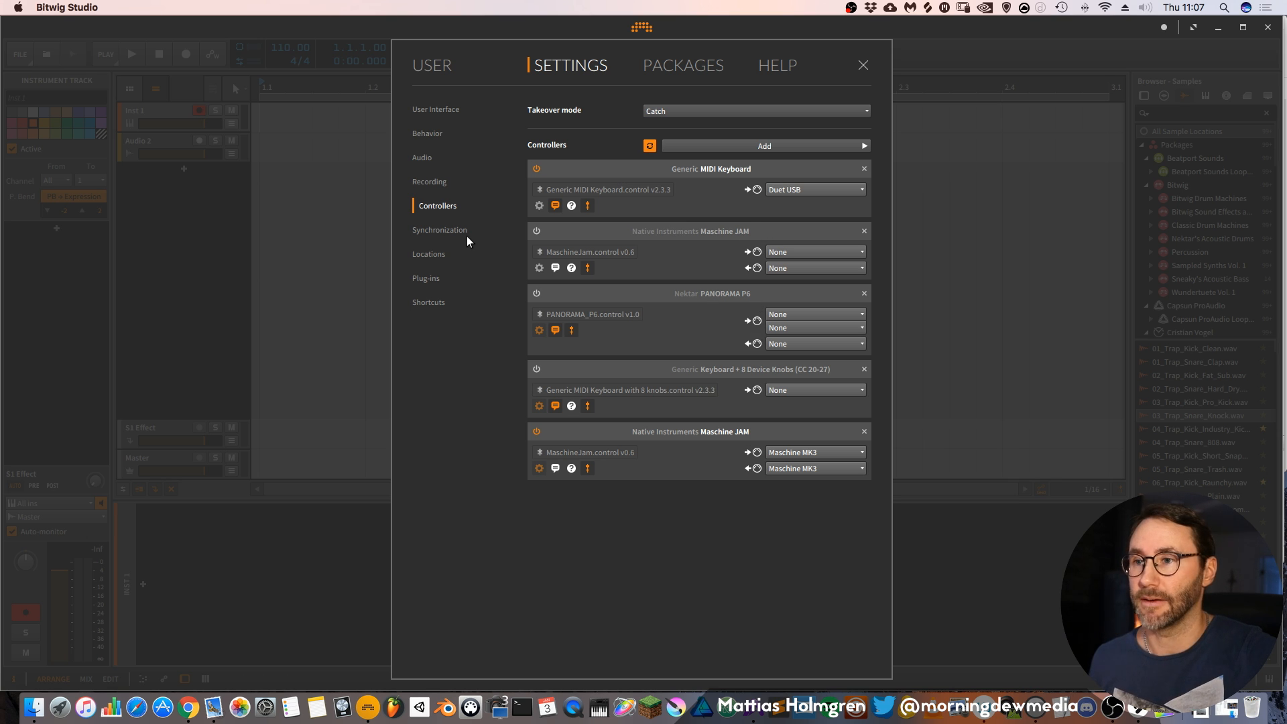
Show the Synchronization settings with transport sync and MIDI clock outputs.
click(439, 229)
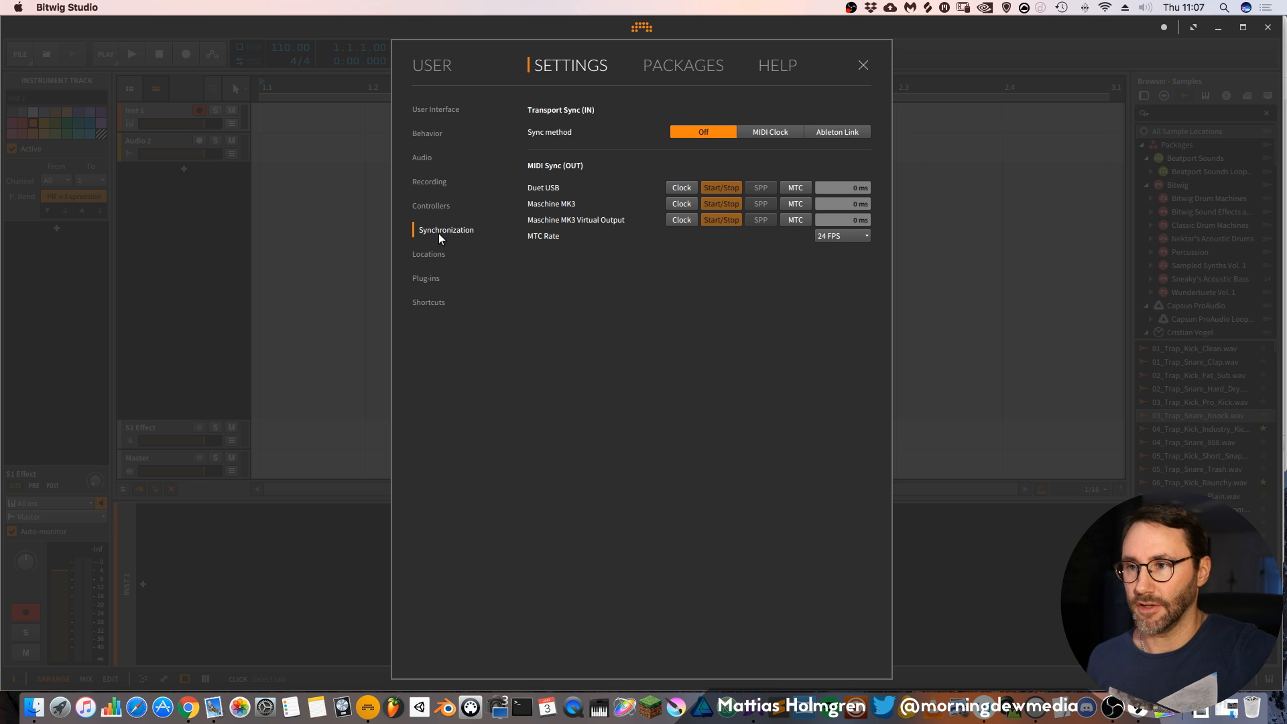
mouse_move(619, 213)
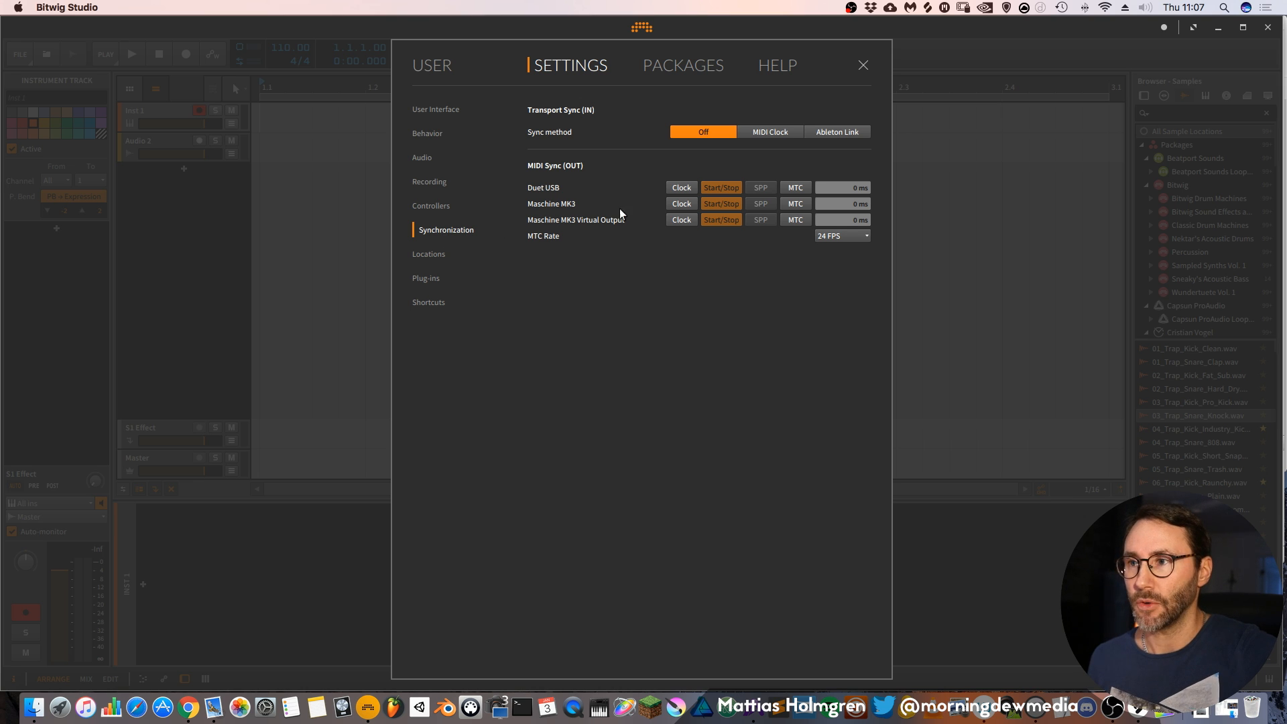
mouse_move(700, 162)
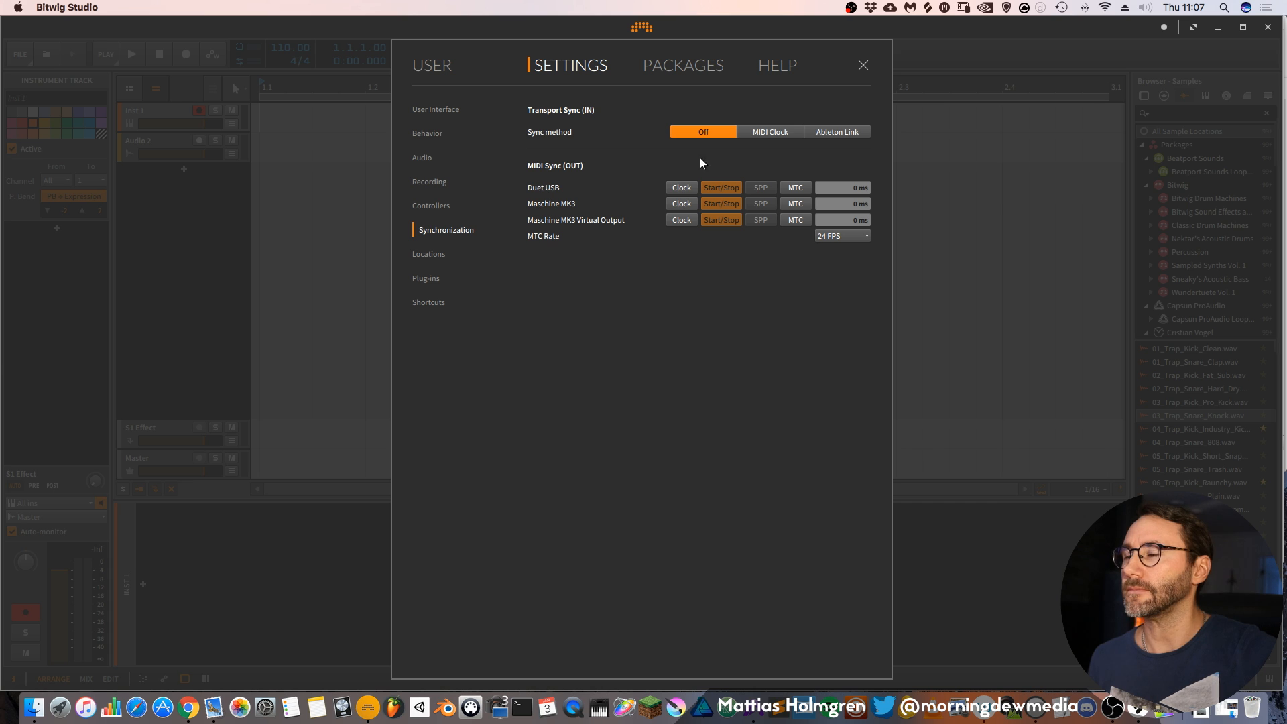
mouse_move(769, 141)
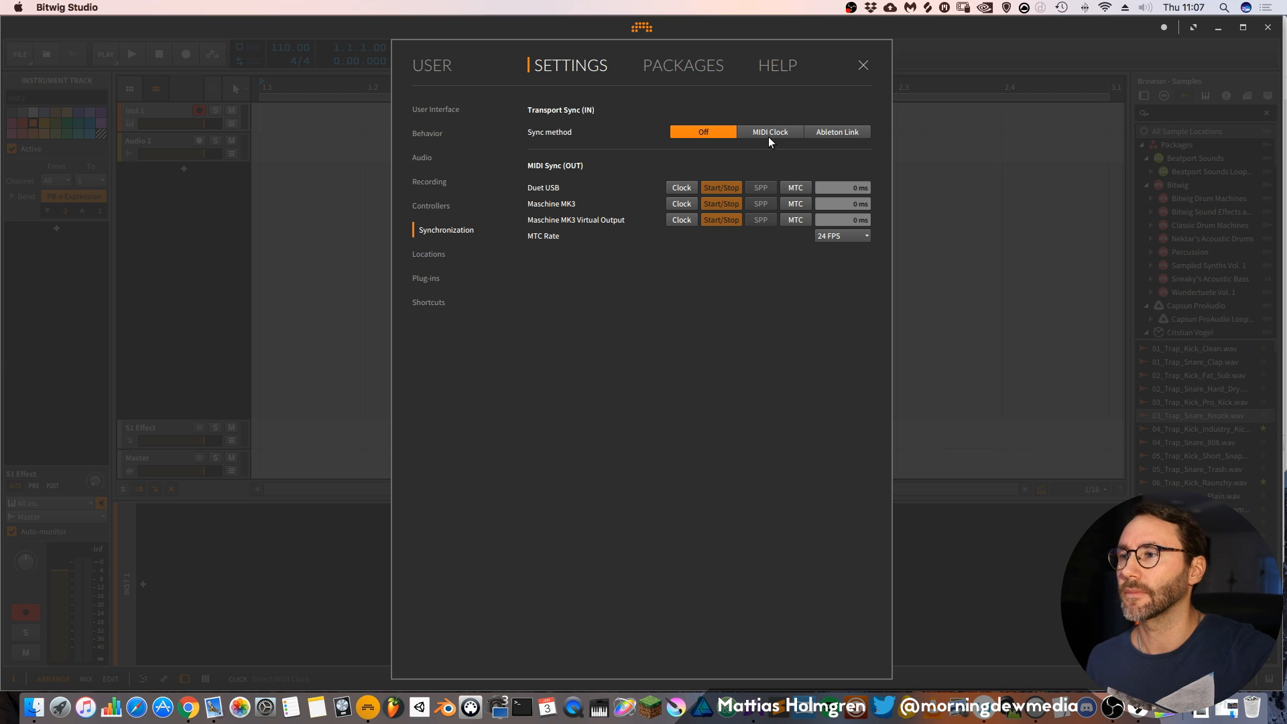
mouse_move(807, 153)
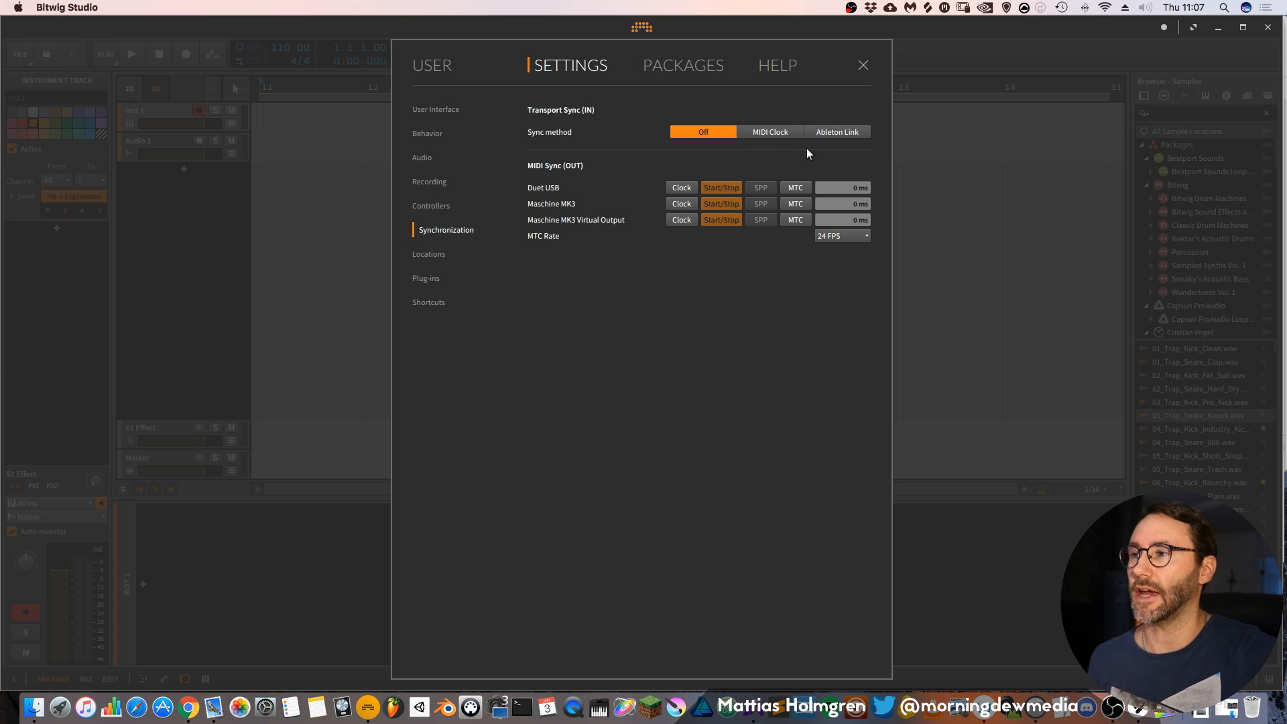
mouse_move(841, 131)
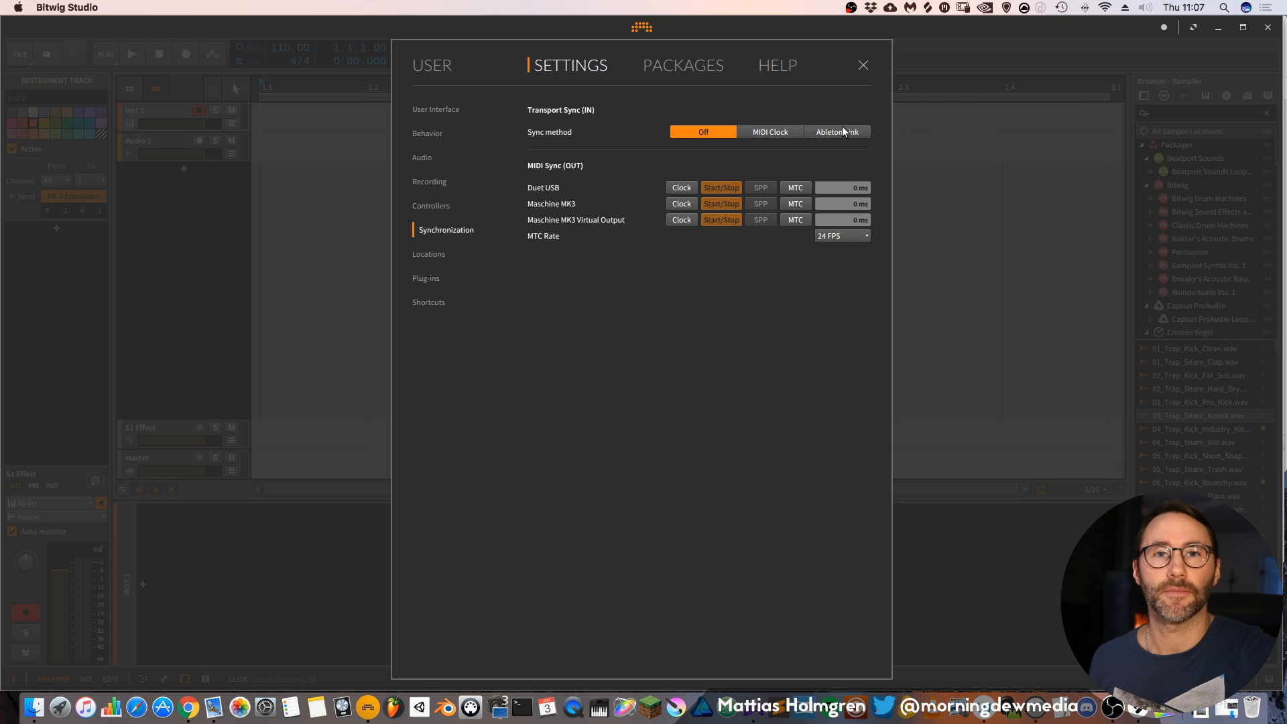
mouse_move(845, 136)
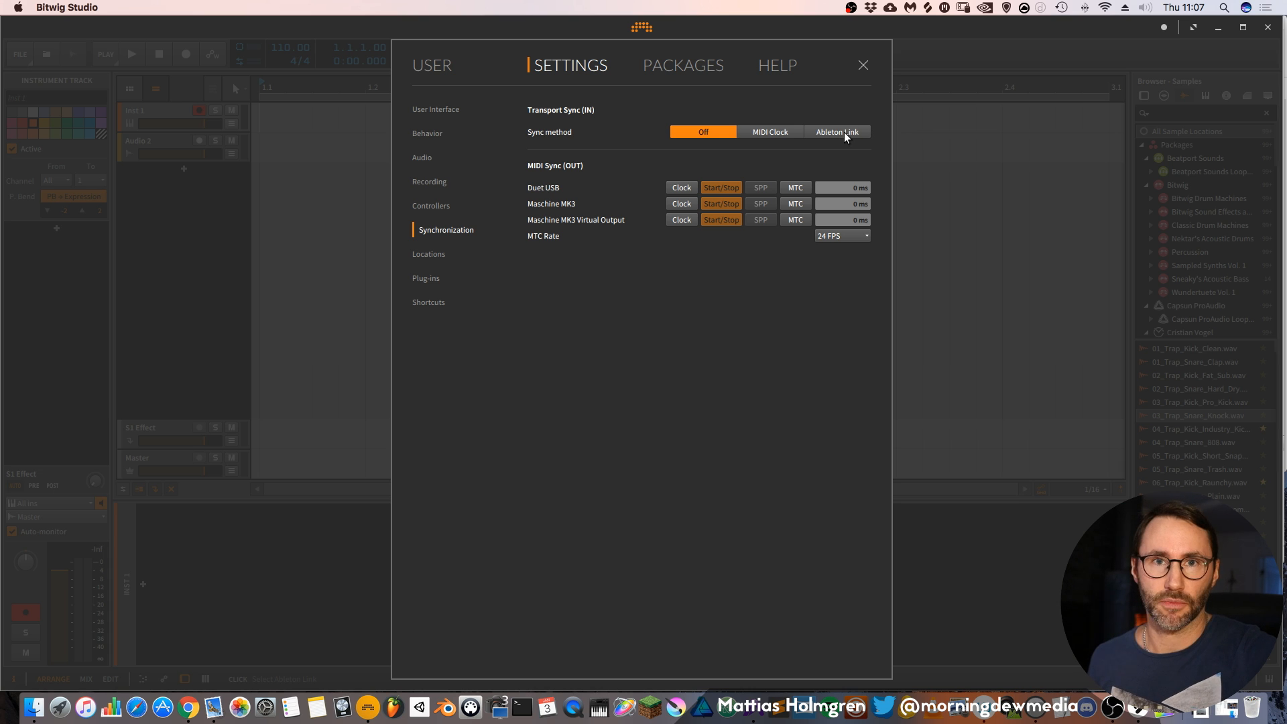
mouse_move(485, 311)
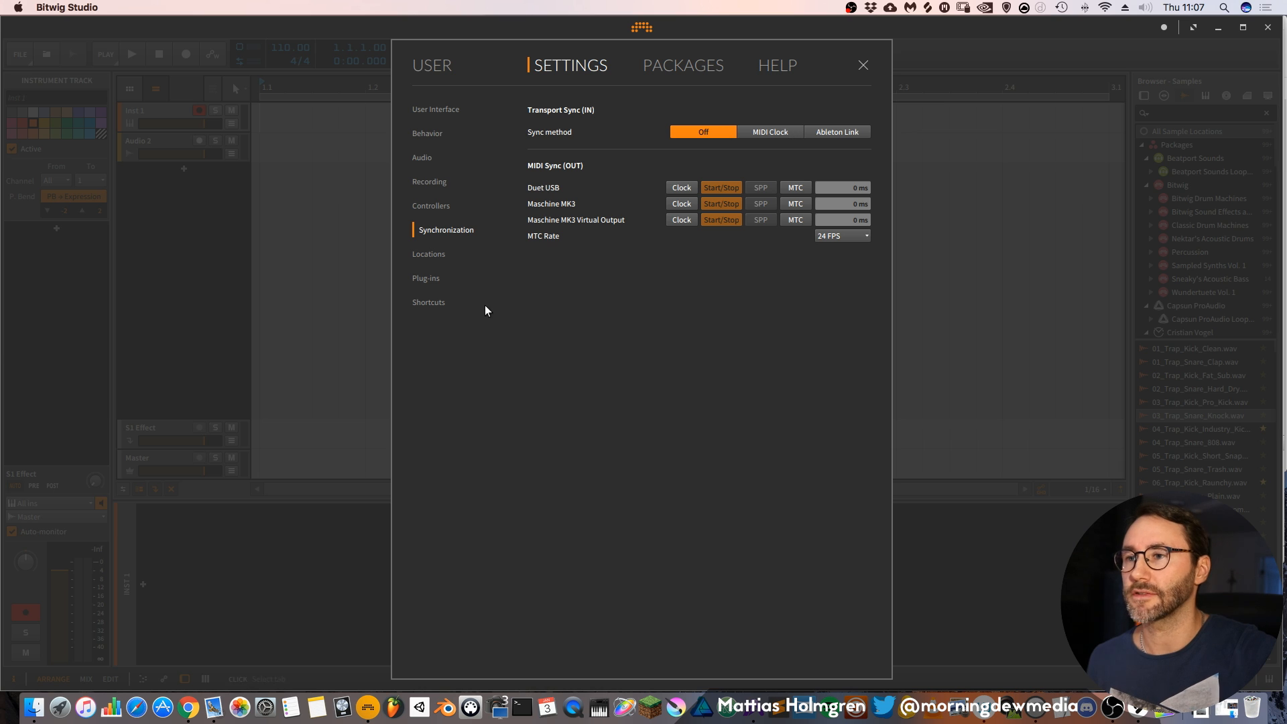
Review the Locations and Plug-ins settings pages, ending on the Shortcuts page.
click(428, 253)
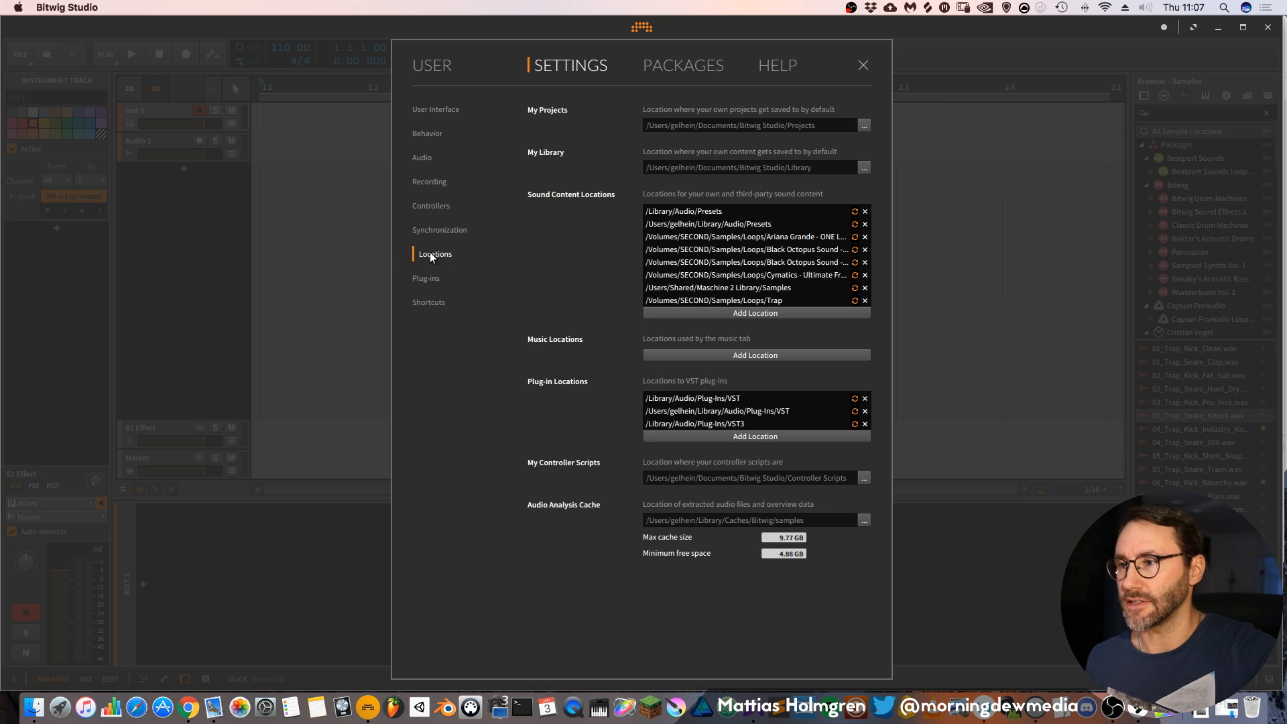
mouse_move(617, 197)
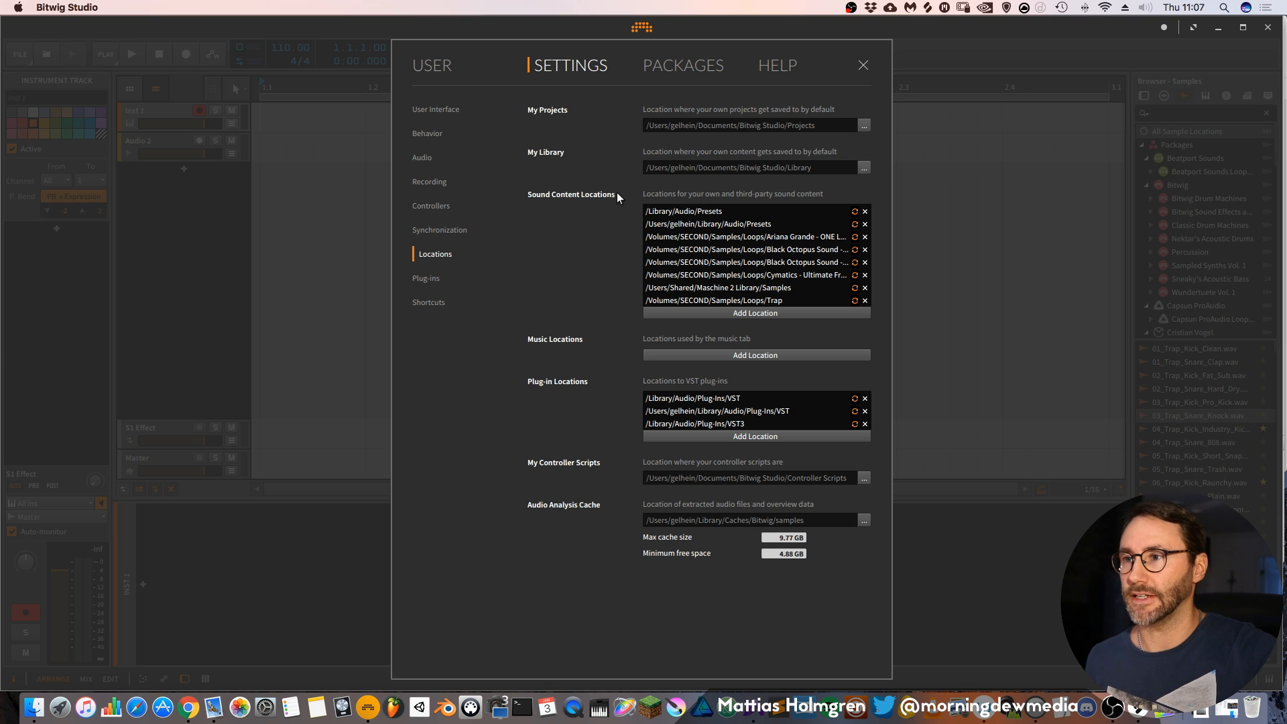
mouse_move(609, 197)
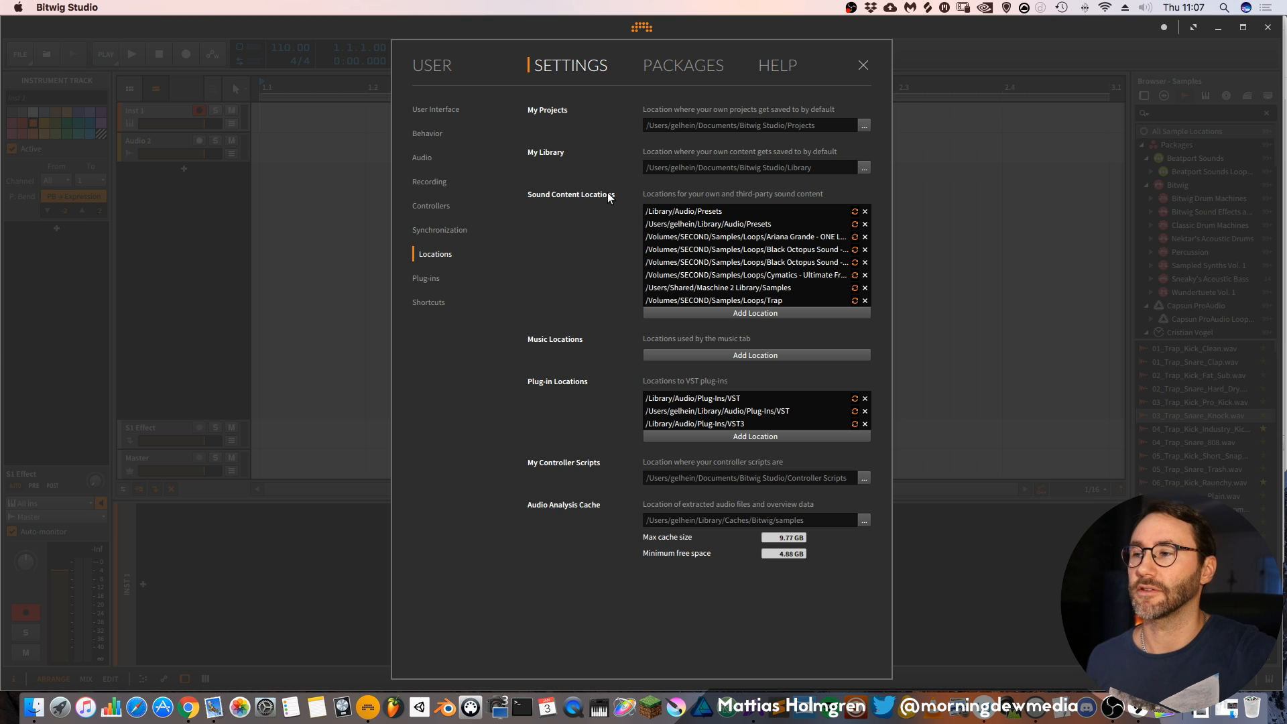
mouse_move(622, 197)
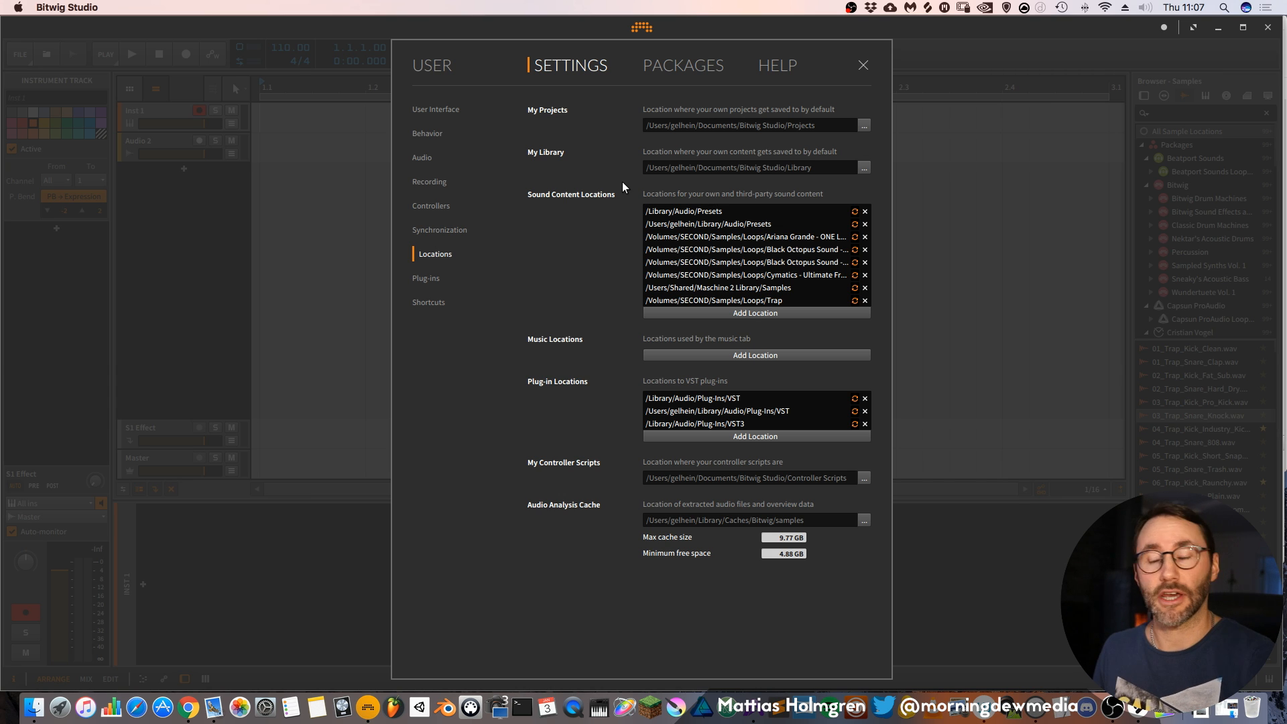
mouse_move(729, 333)
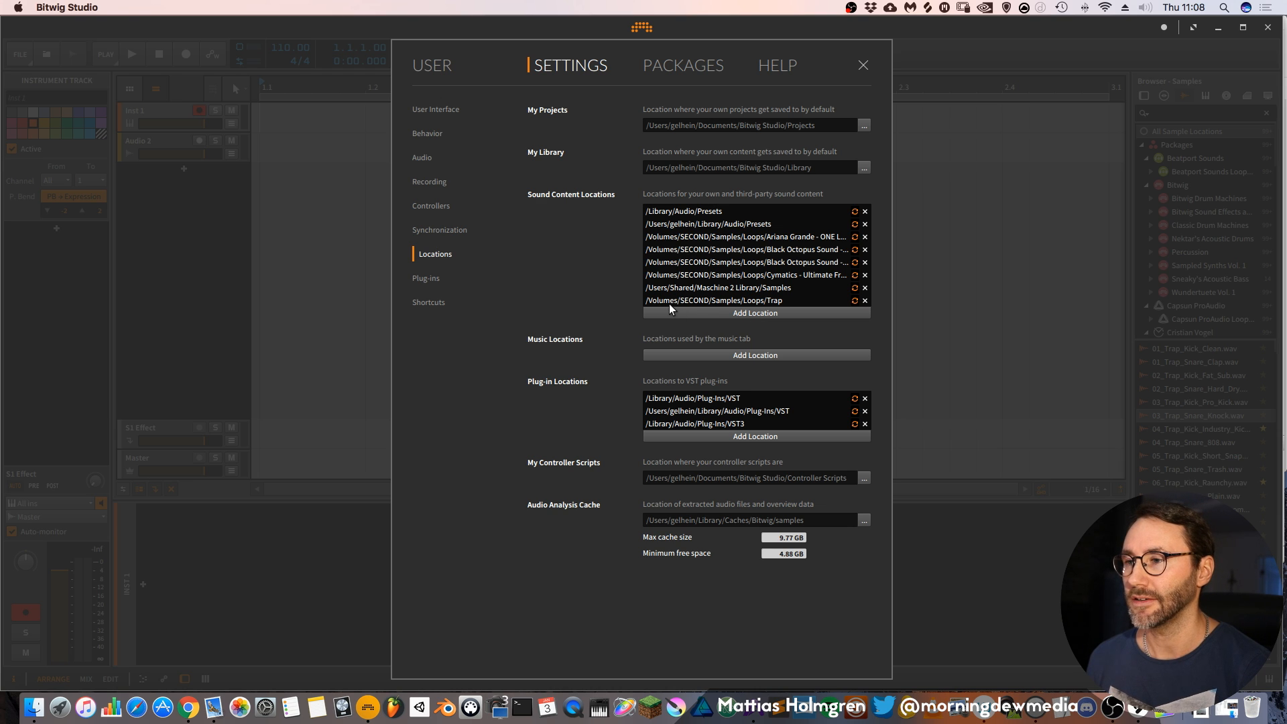
mouse_move(683, 305)
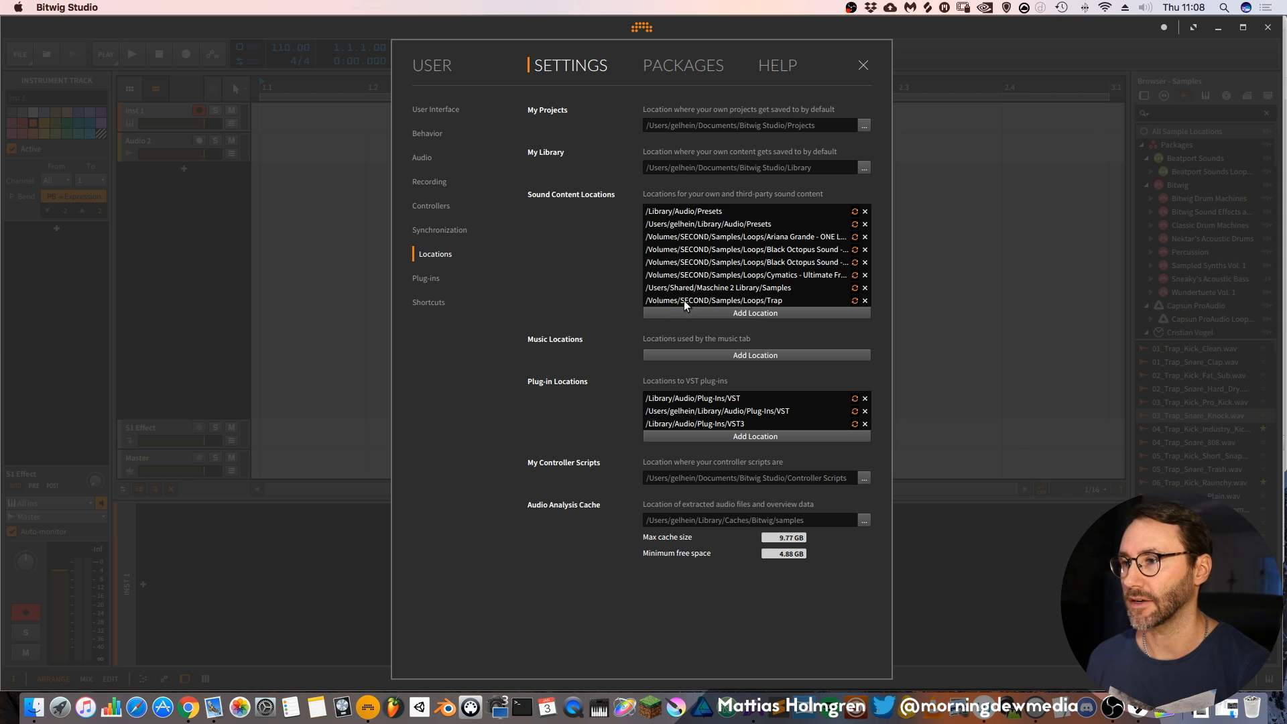
mouse_move(784, 305)
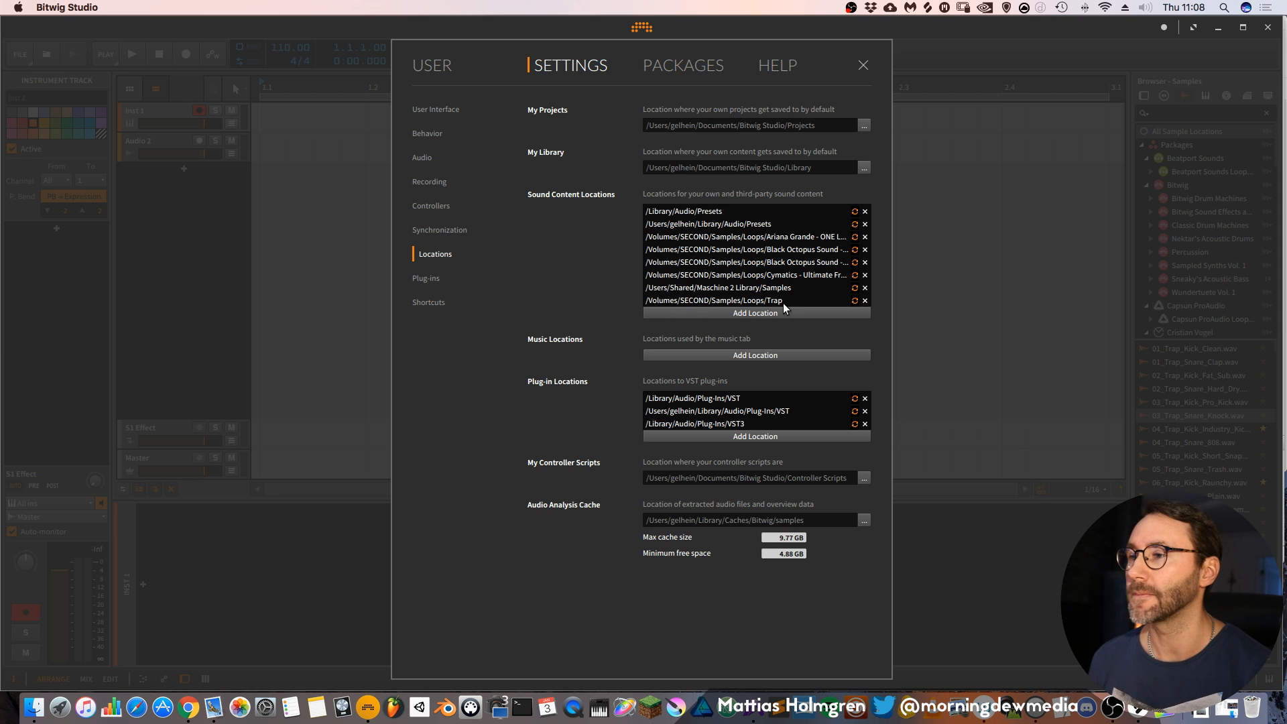
mouse_move(768, 302)
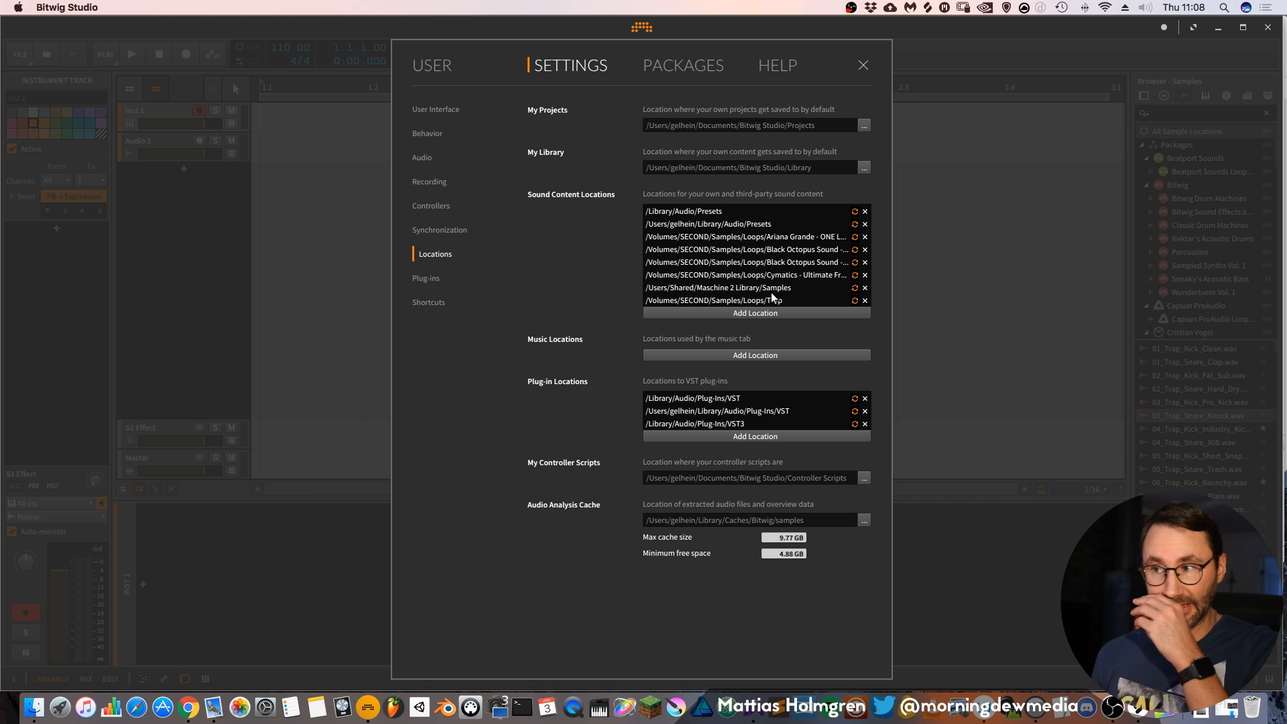
mouse_move(1238, 187)
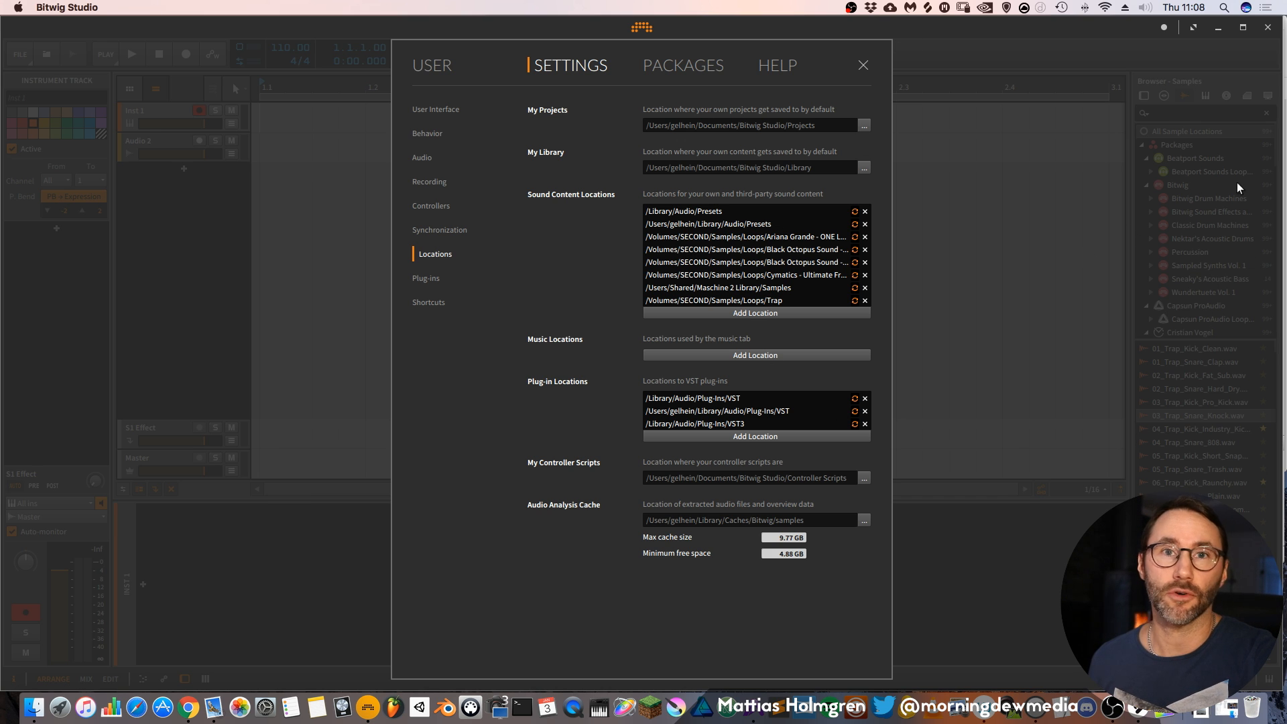
mouse_move(1053, 394)
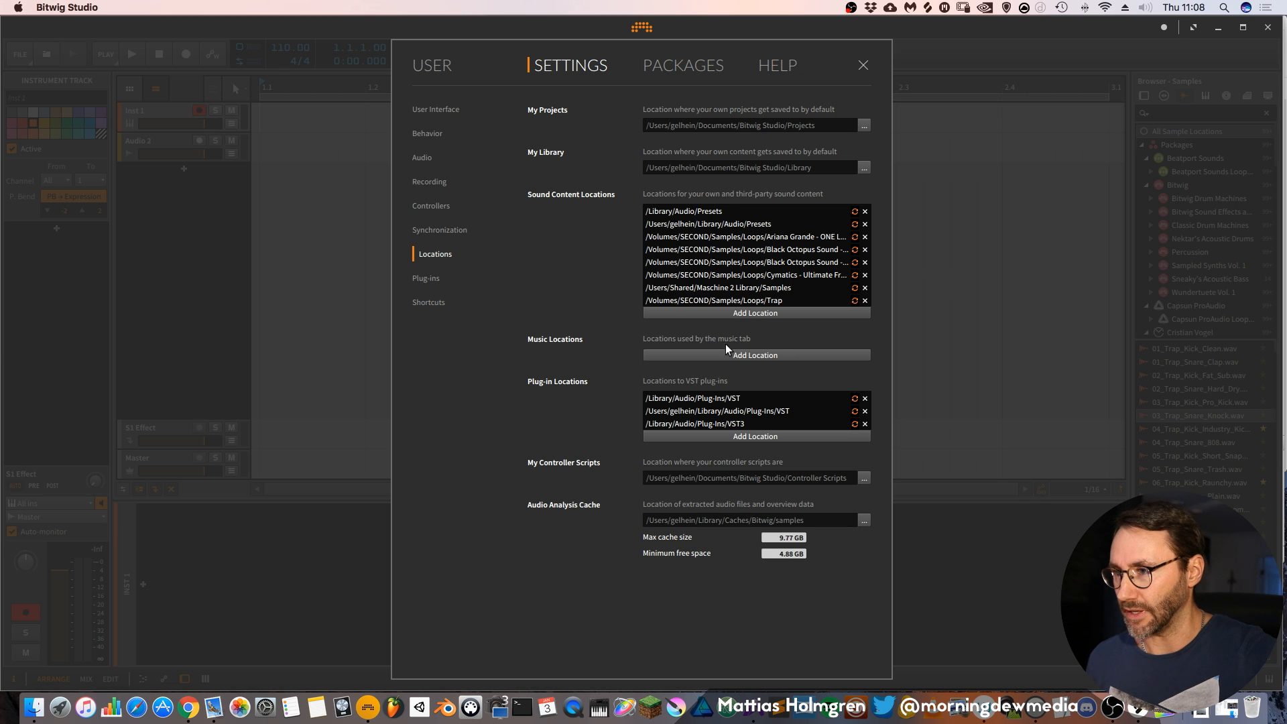
mouse_move(773, 289)
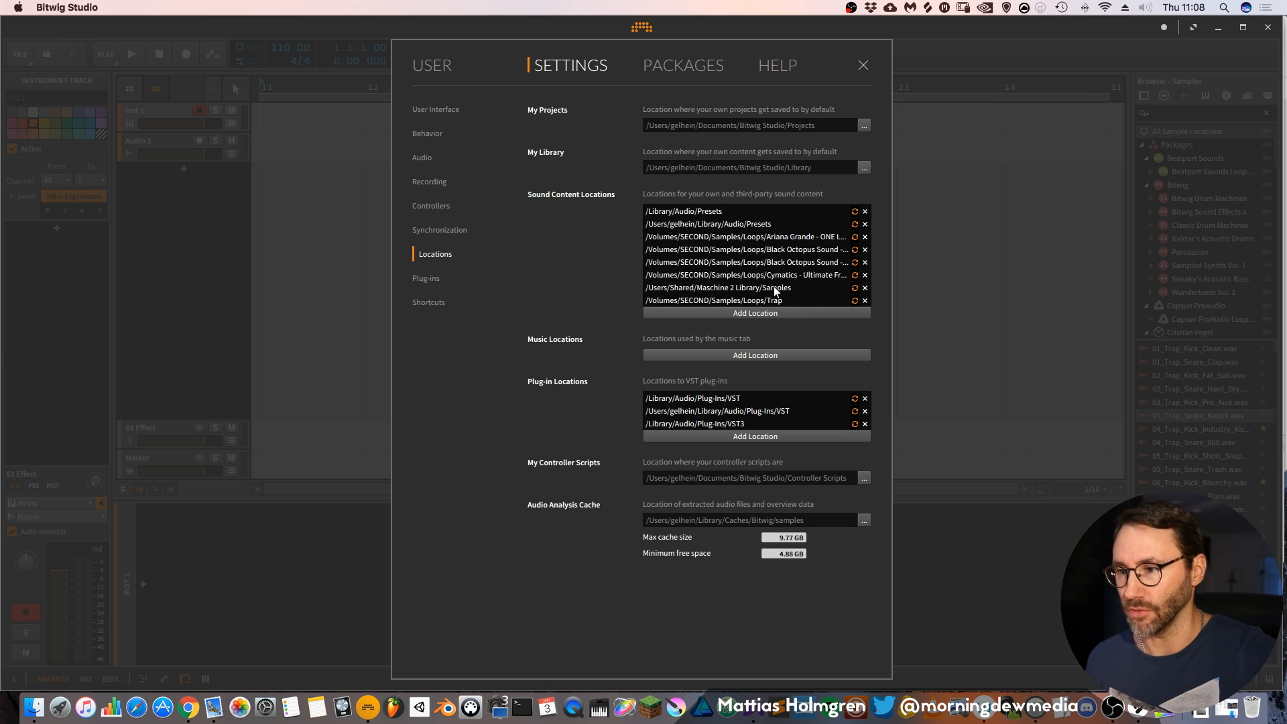
click(432, 278)
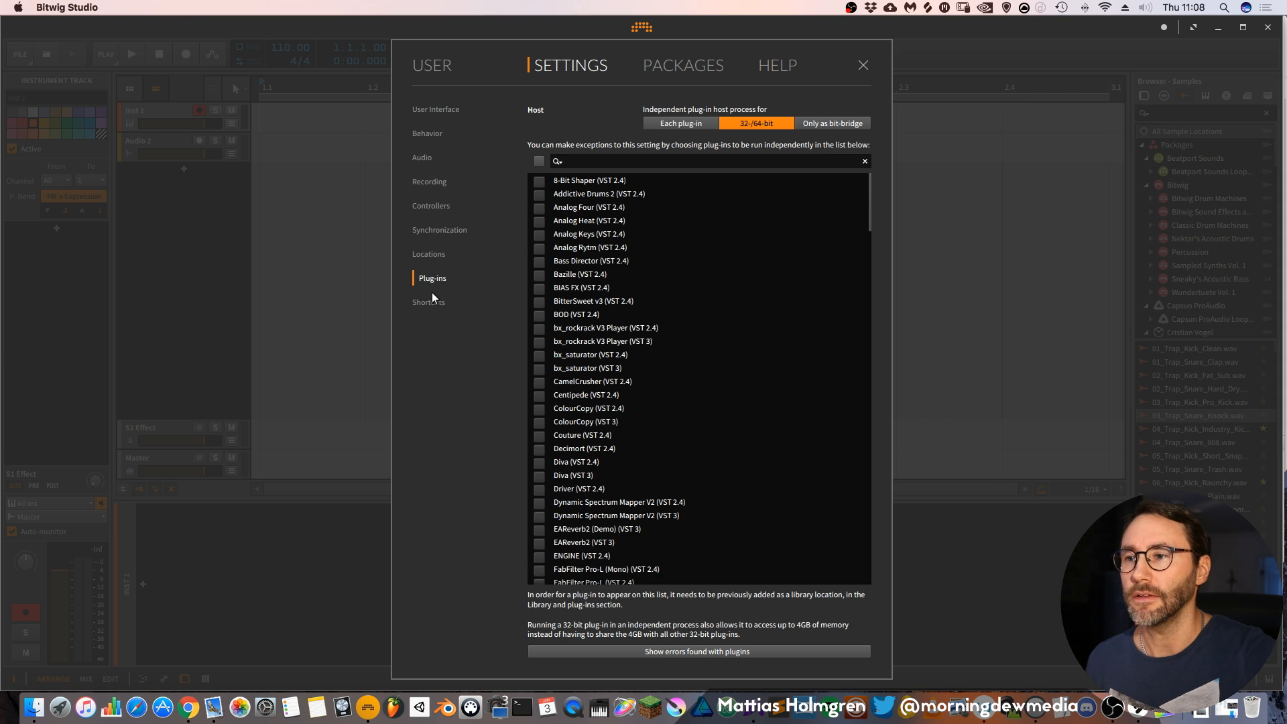
mouse_move(433, 284)
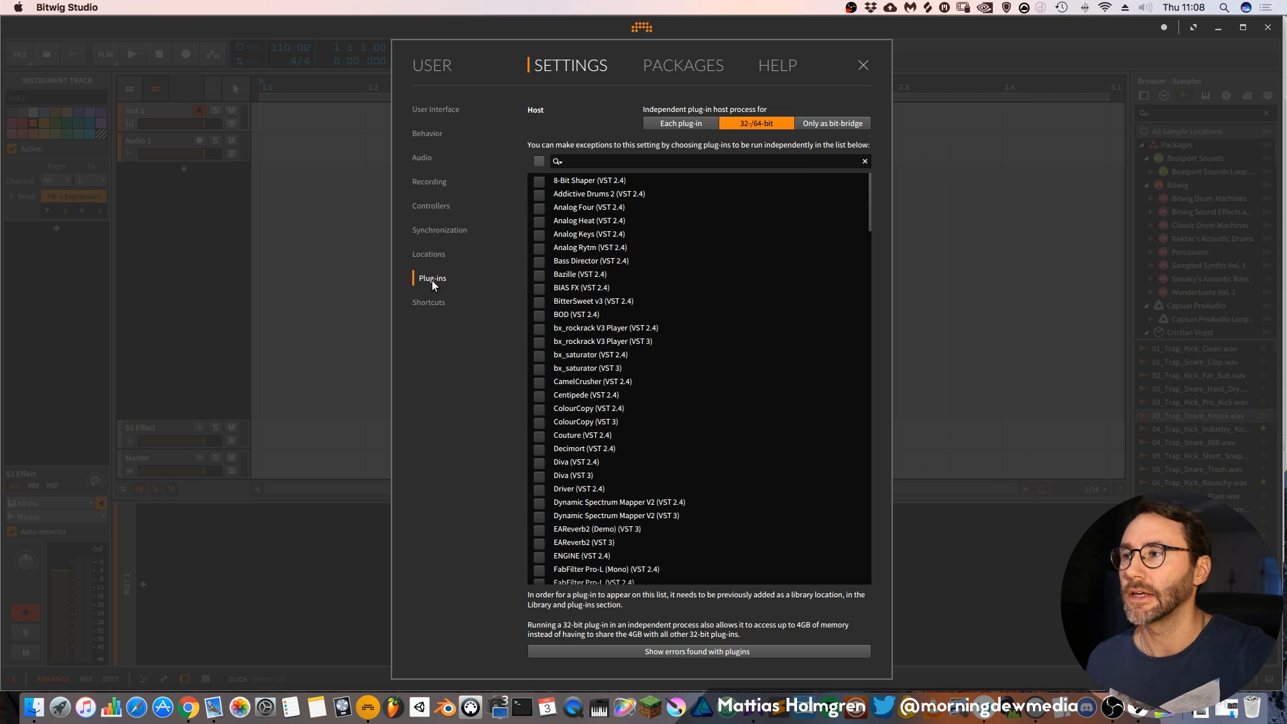
click(435, 302)
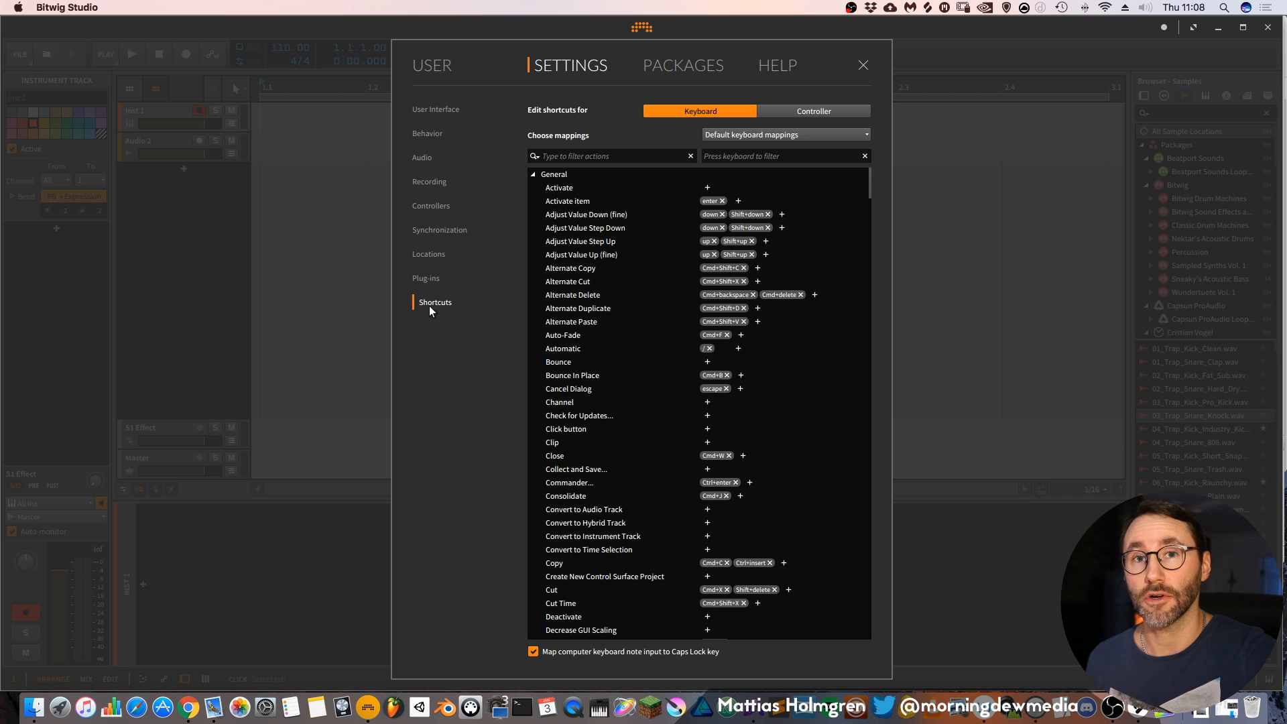
Filter the shortcut action list by 'play' to show transport and playback commands.
click(612, 157)
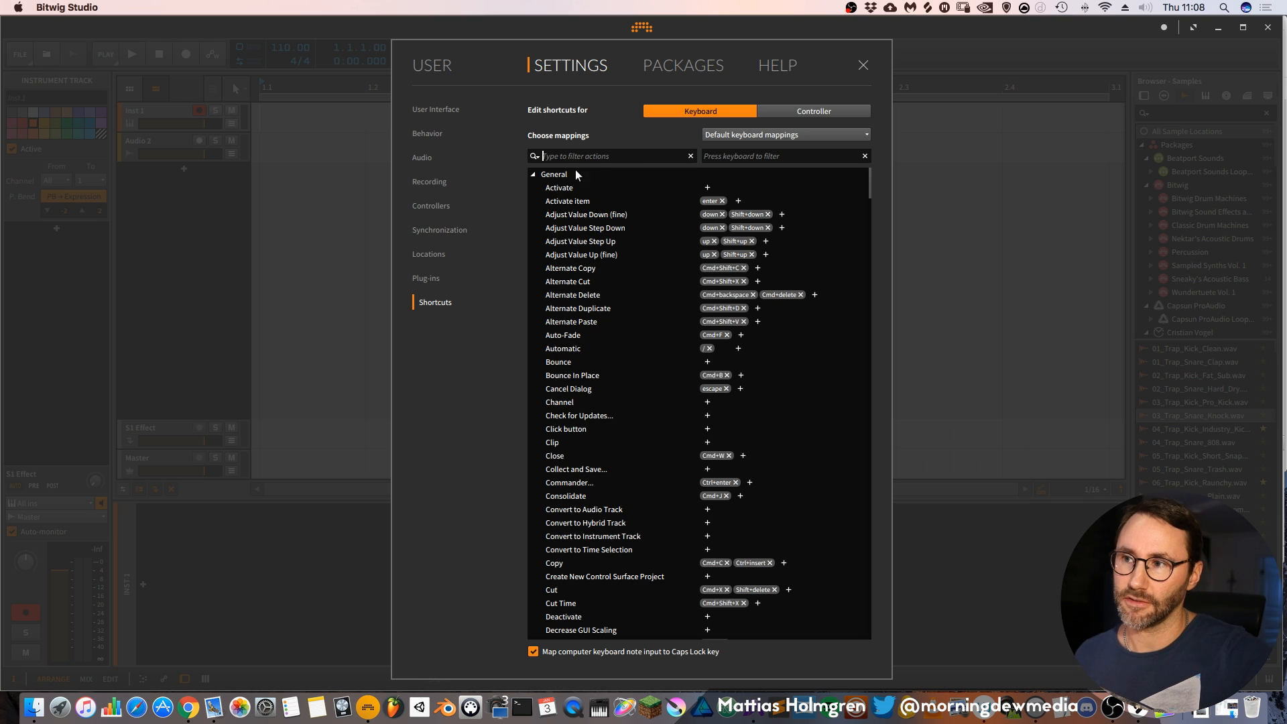
text(pla)
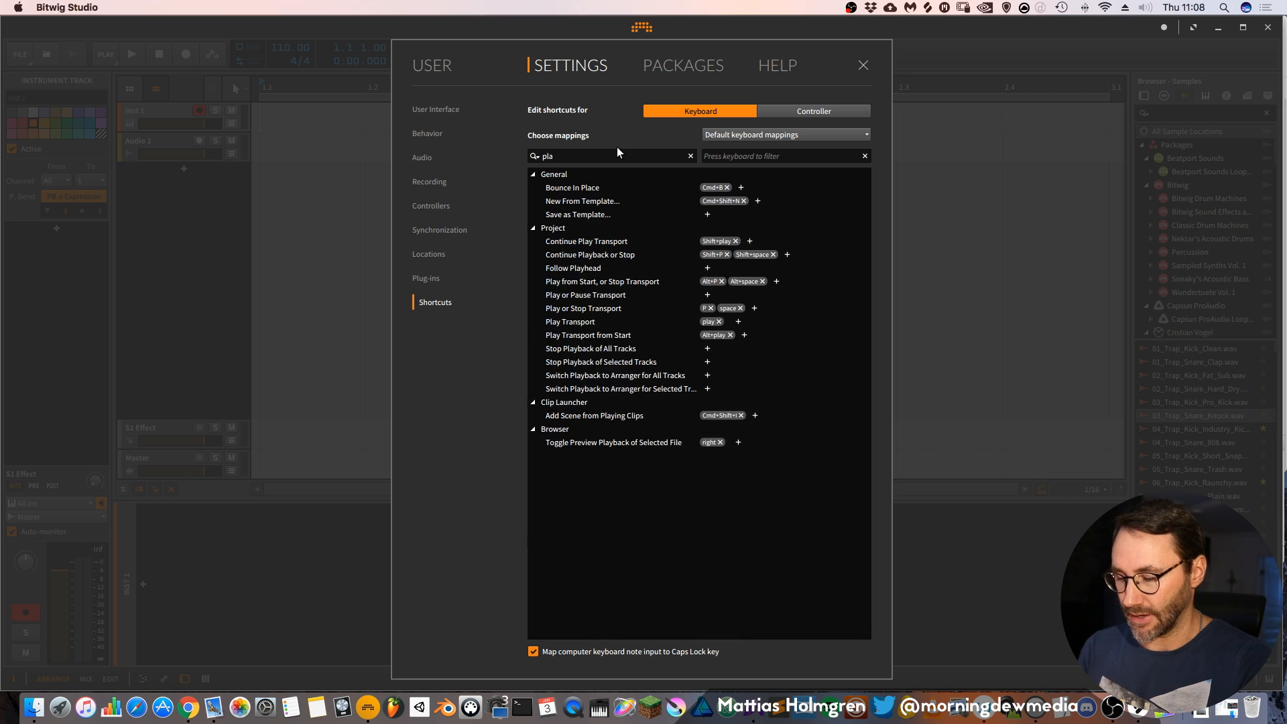
text(y)
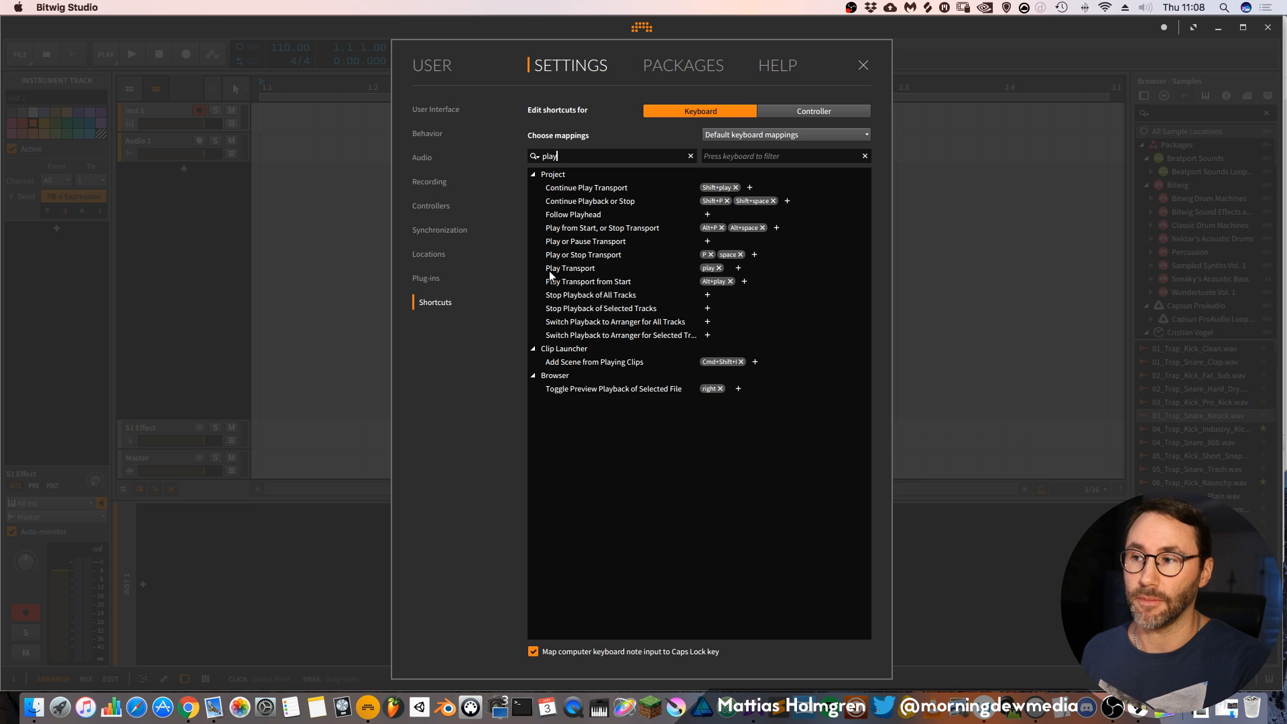
mouse_move(709, 301)
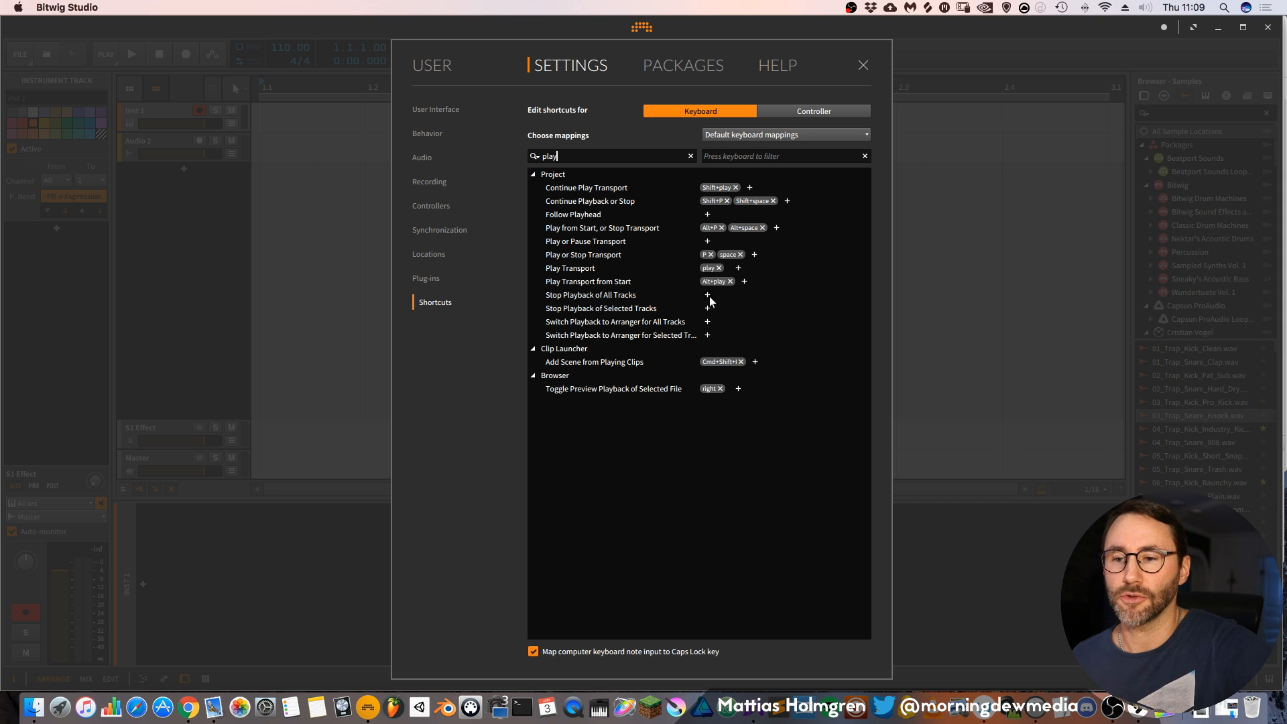
mouse_move(711, 299)
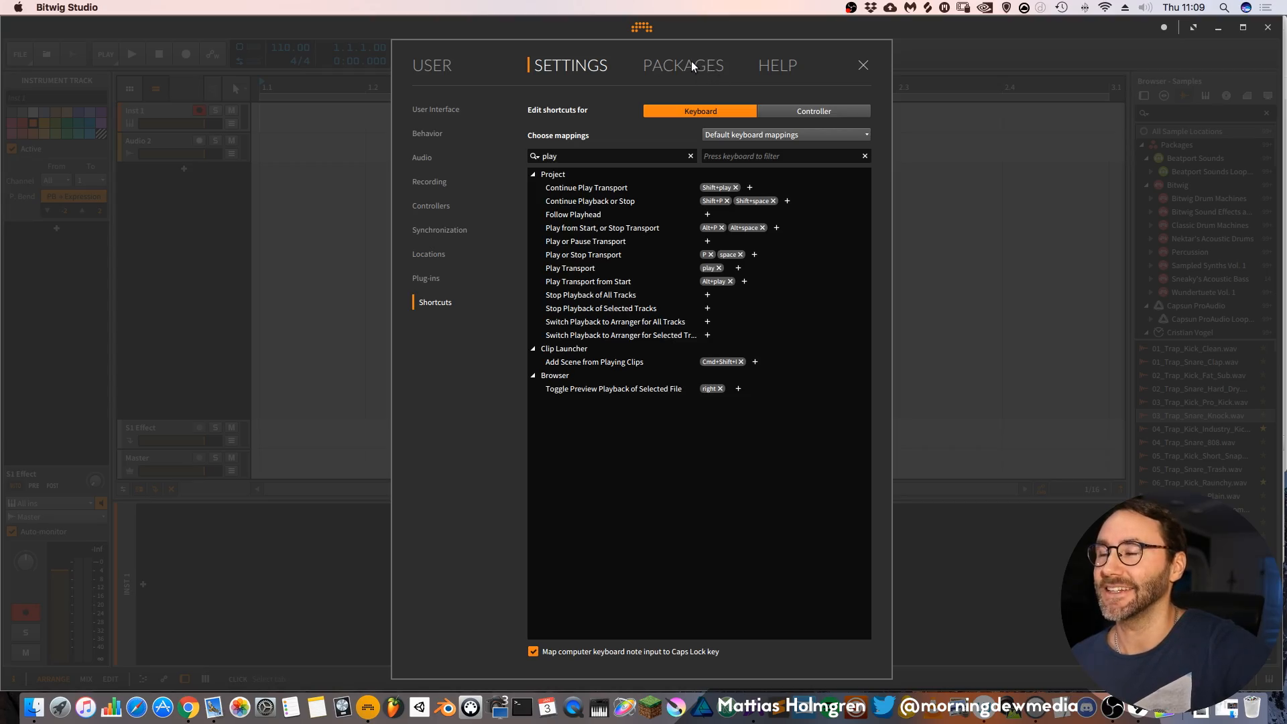
Browse the Essentials, Artist and Partner Collection packages, ending on the Essentials Collection.
click(682, 65)
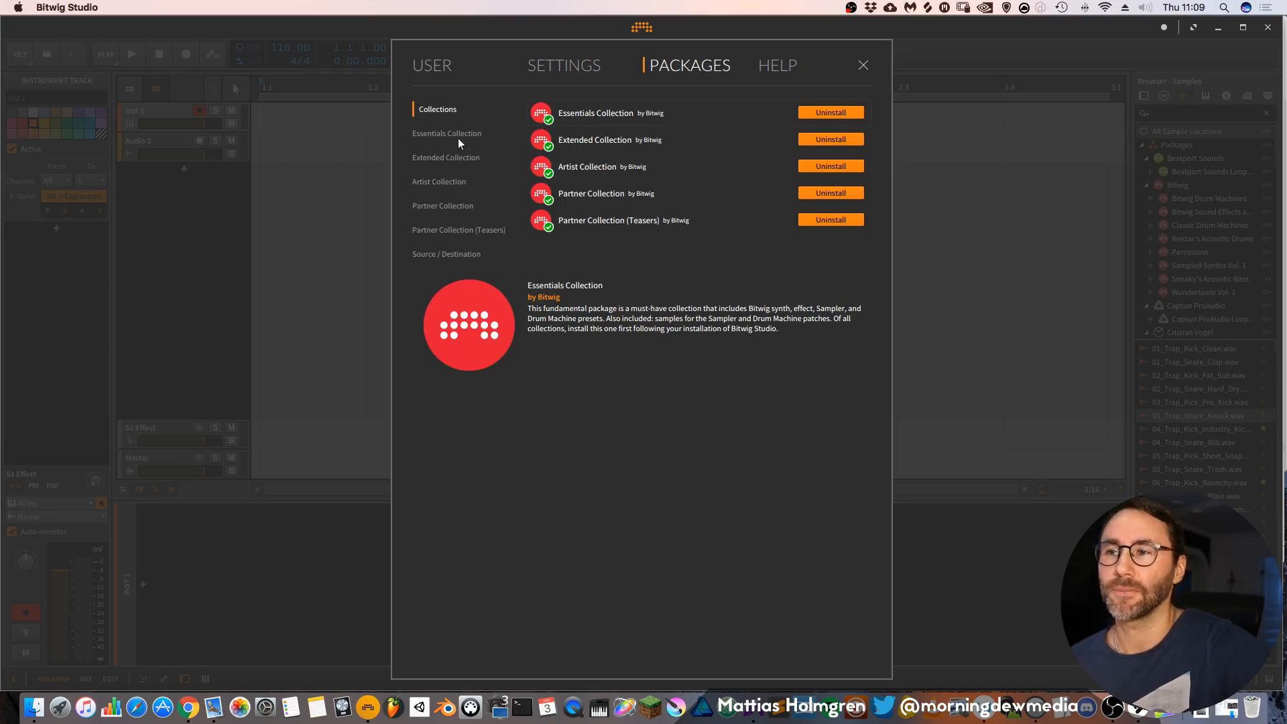
click(447, 133)
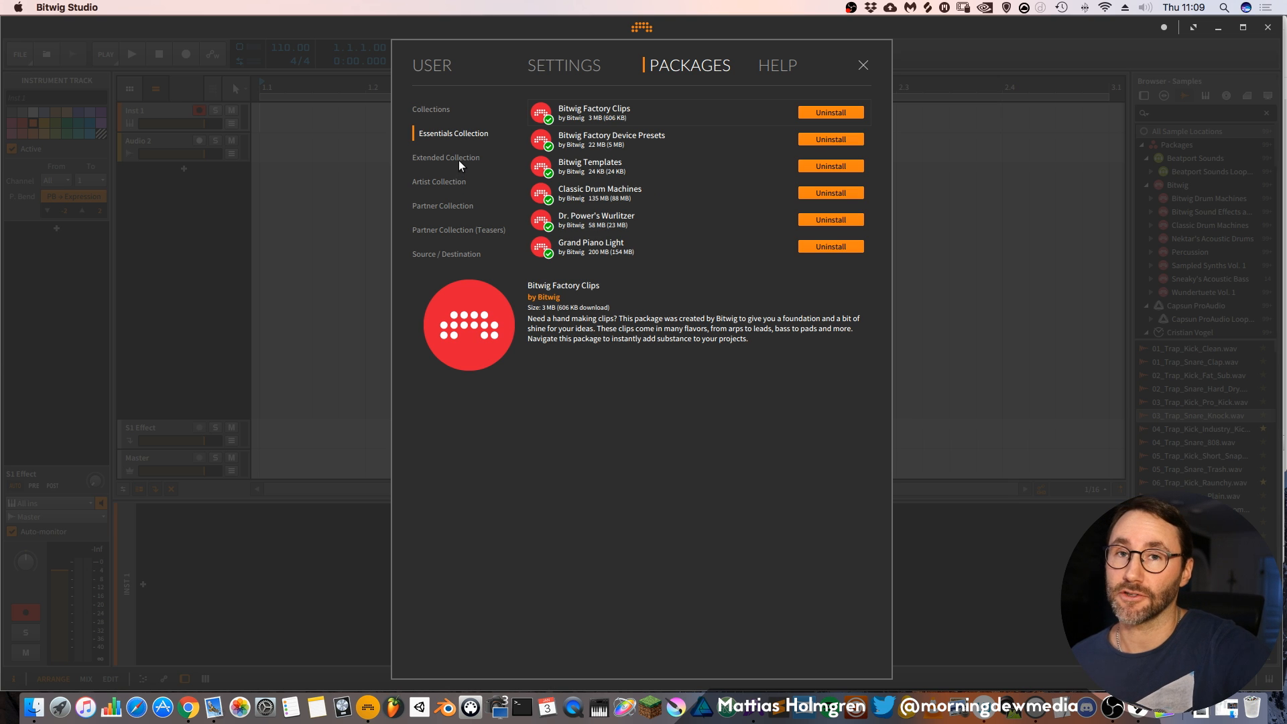
click(446, 182)
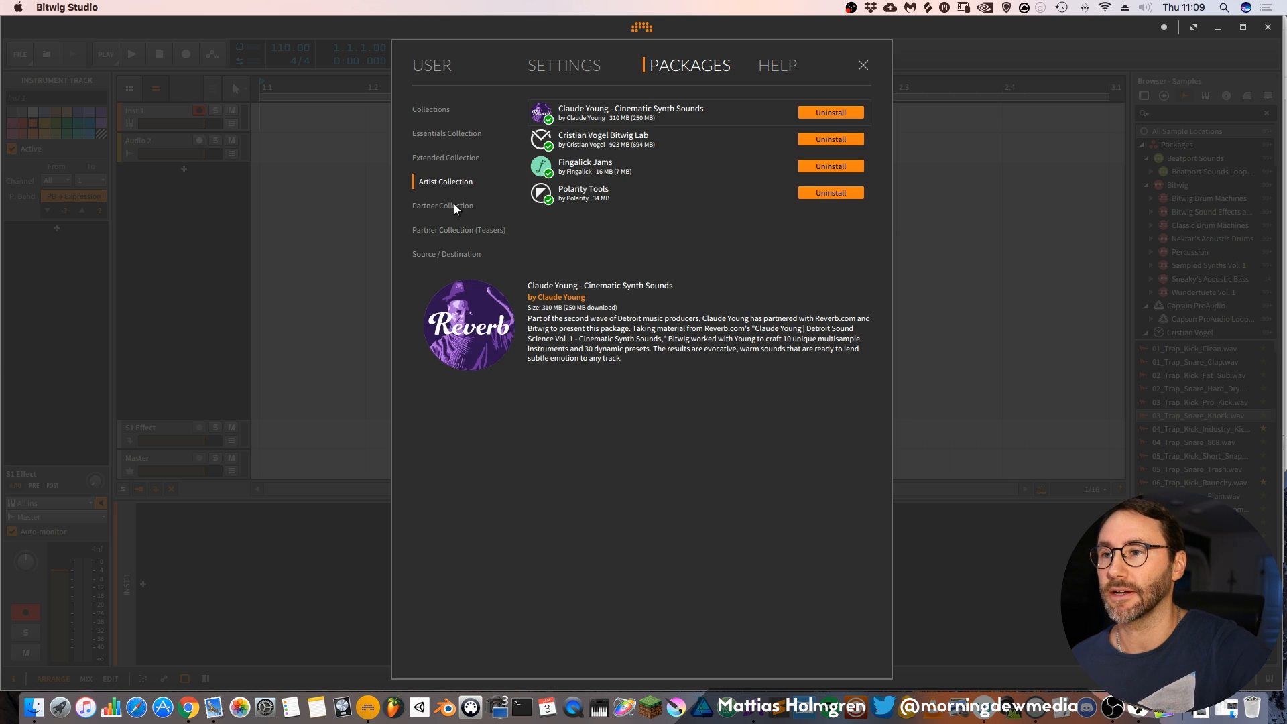
click(442, 205)
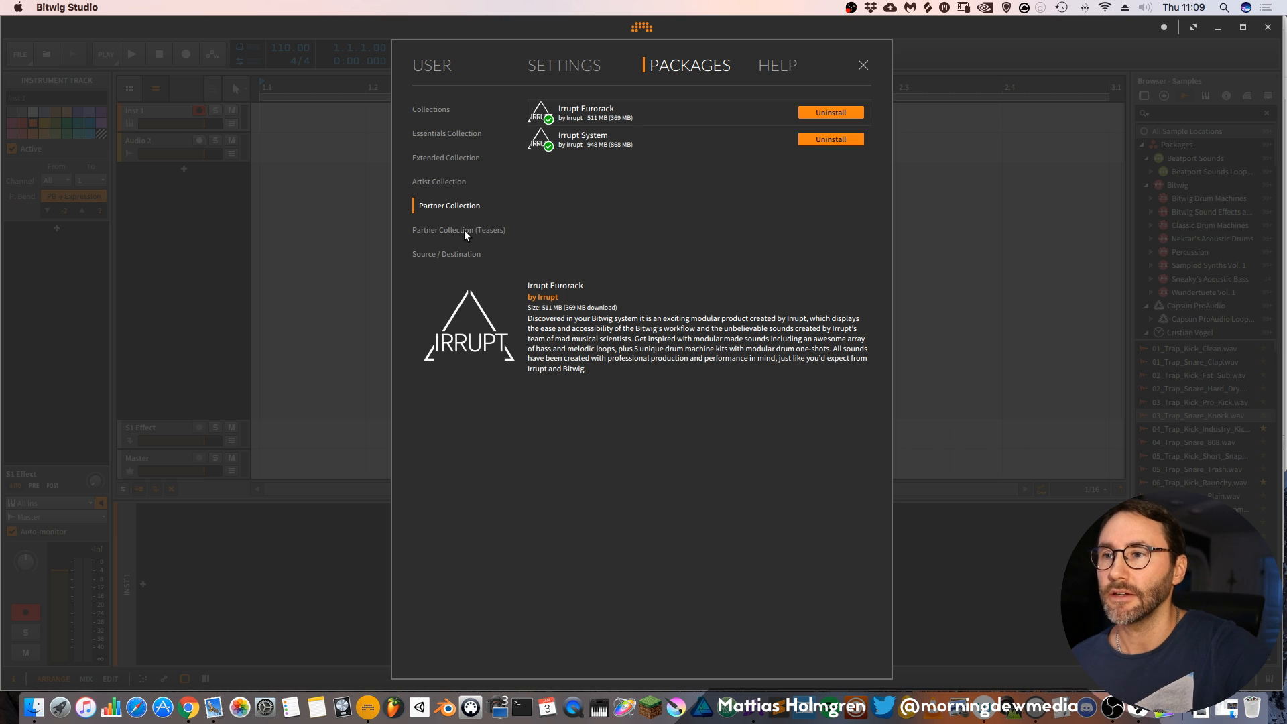
click(430, 109)
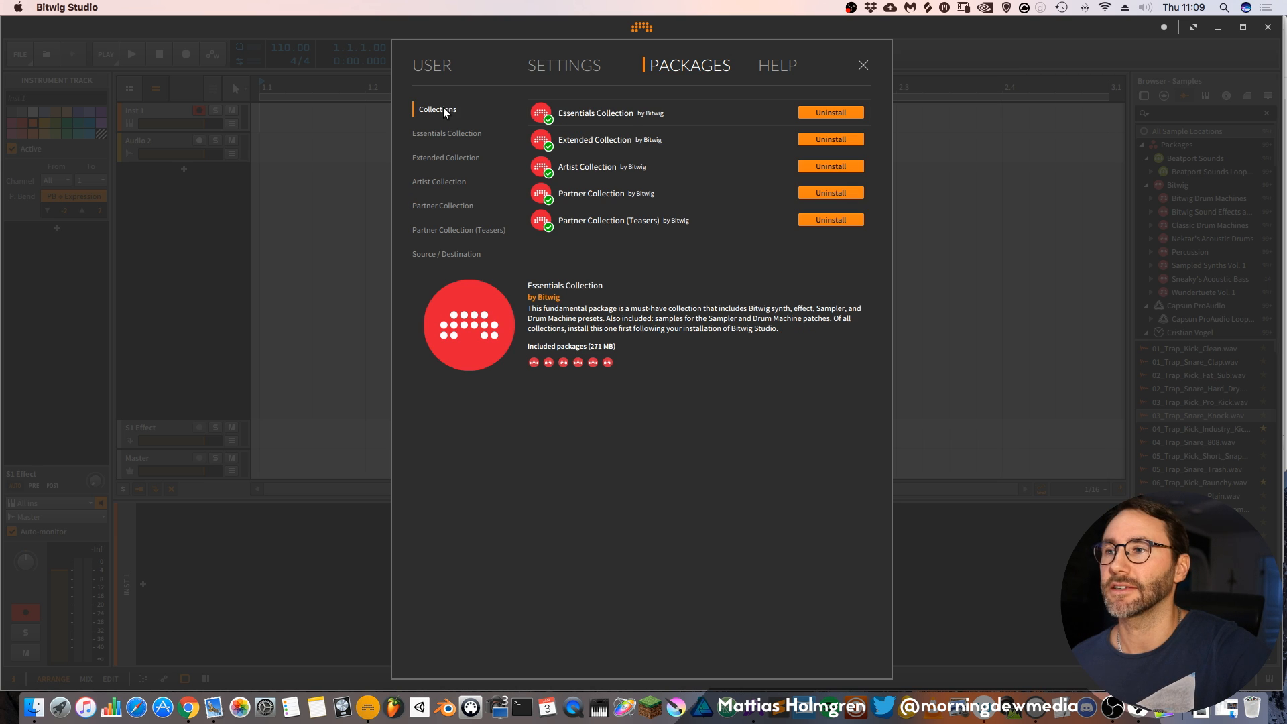
mouse_move(650, 230)
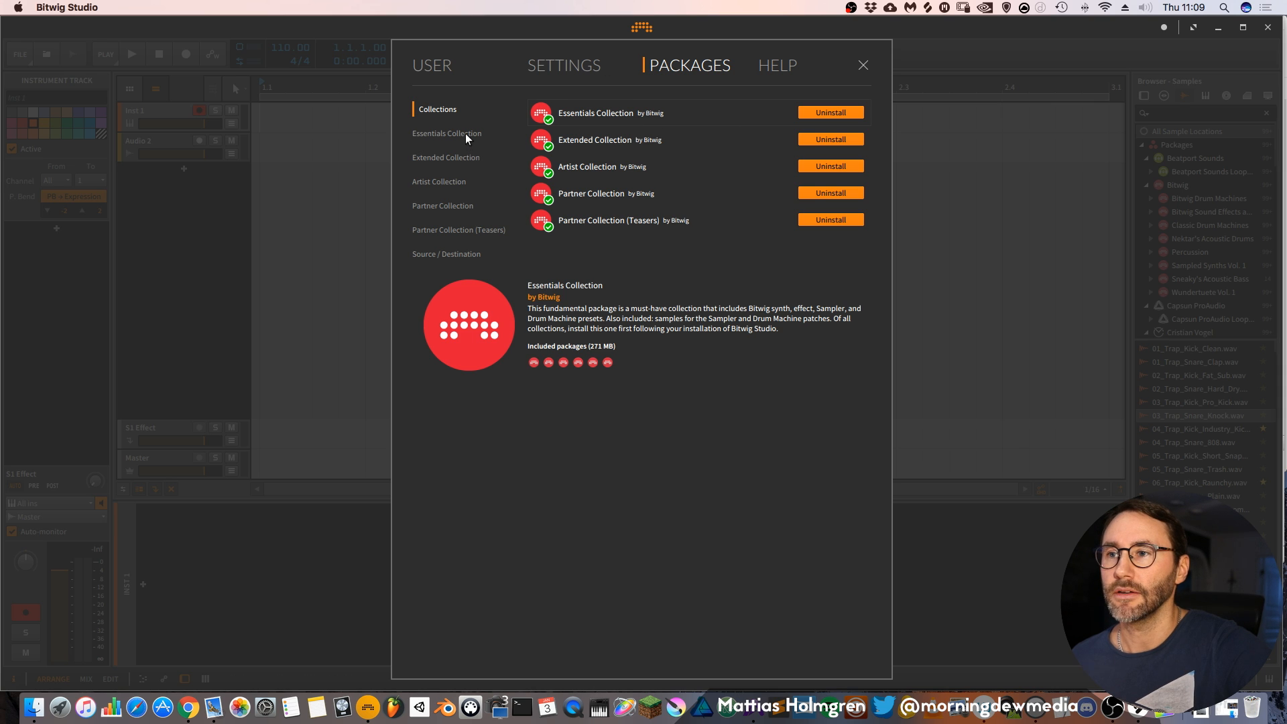
click(446, 132)
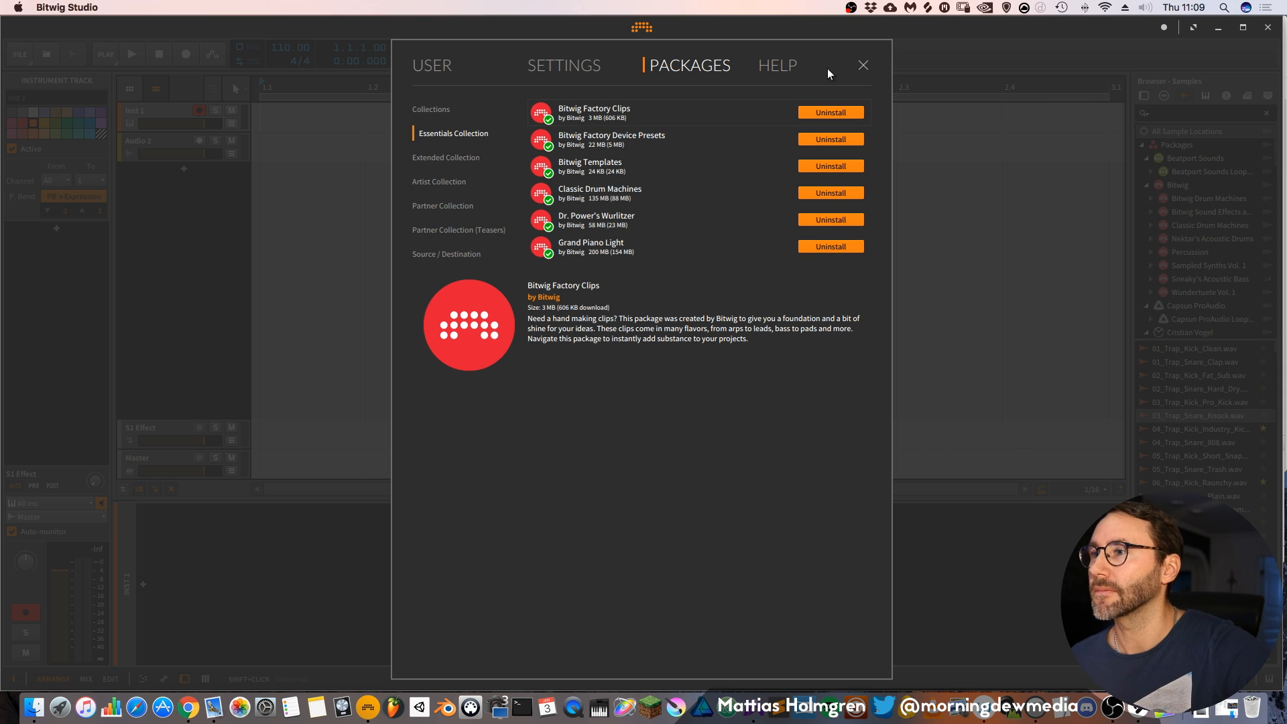
Visit the dashboard's Help section with its tutorials, then return to the Quick Start templates.
click(782, 65)
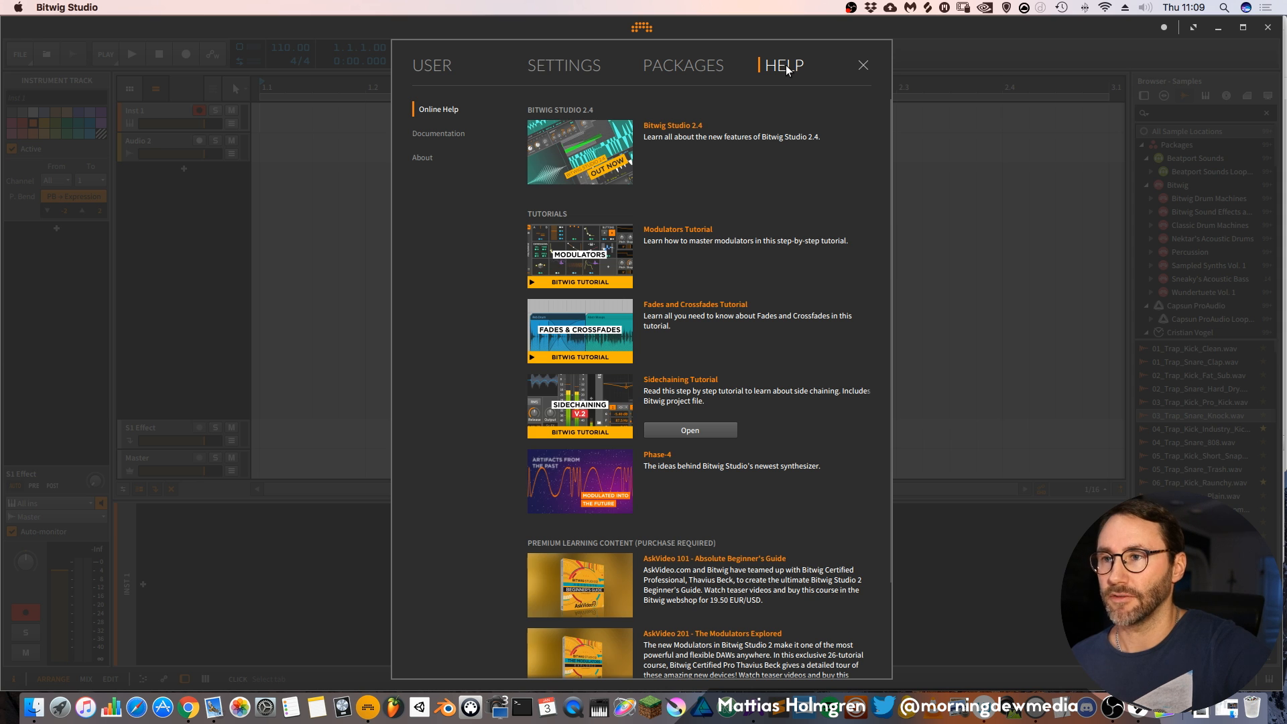
mouse_move(673, 88)
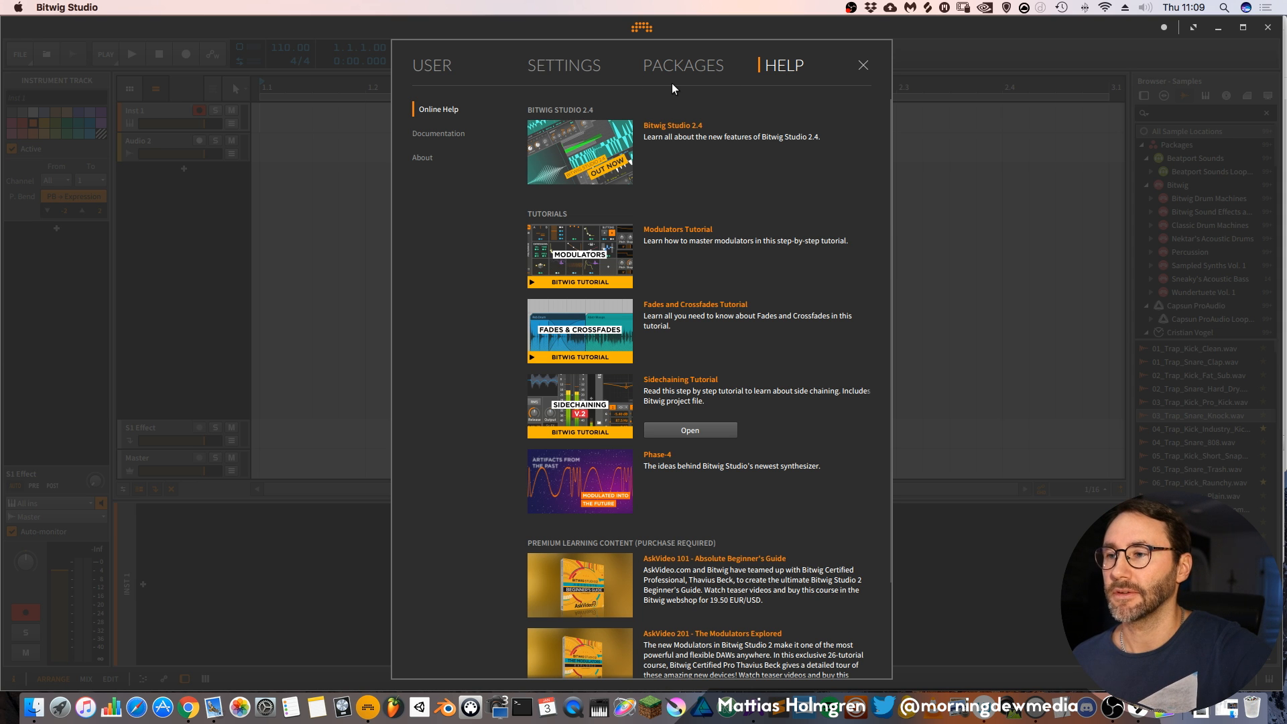
click(438, 66)
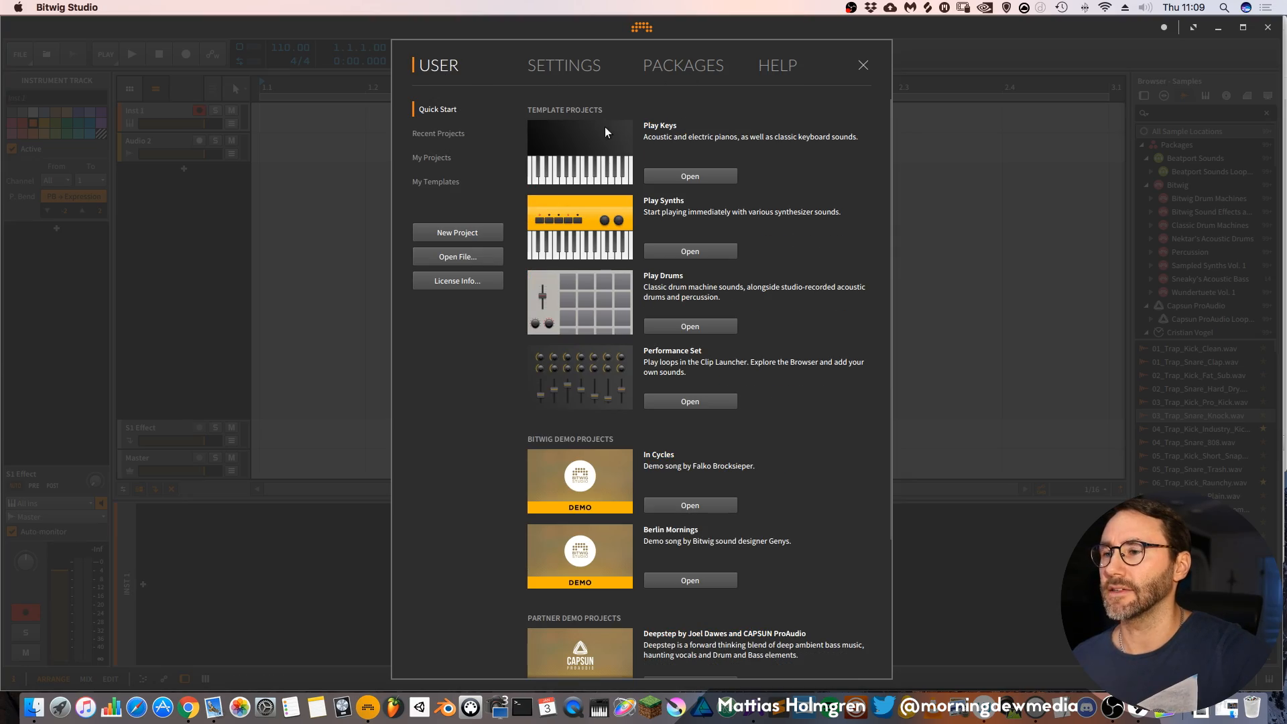
Close the dashboard, reopen it from the Bitwig logo, then close it again to reveal the empty project.
click(457, 233)
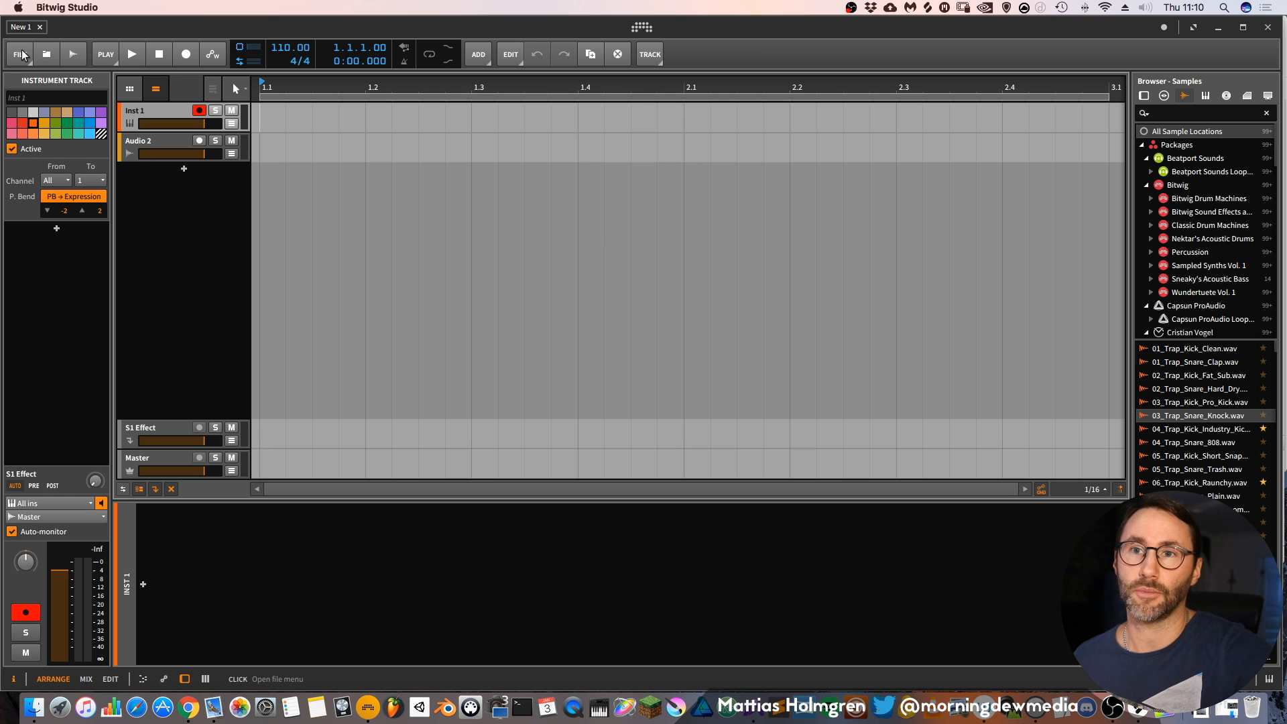
click(20, 54)
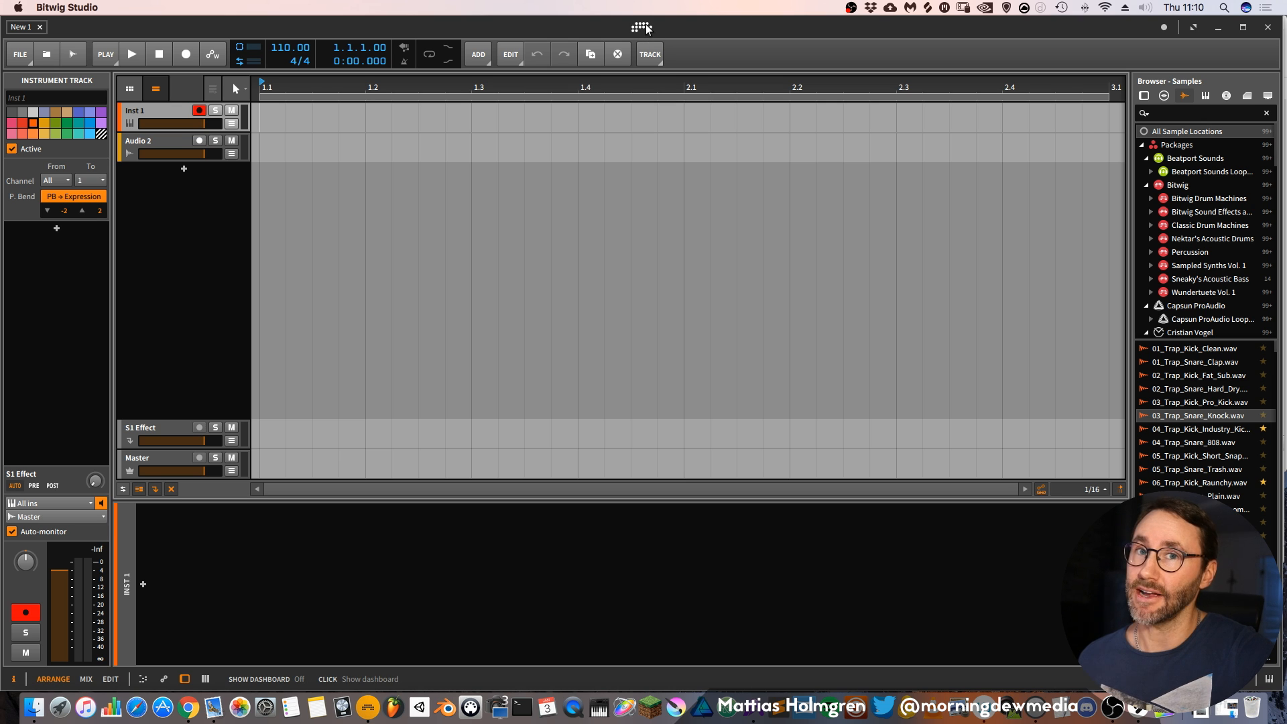
click(641, 26)
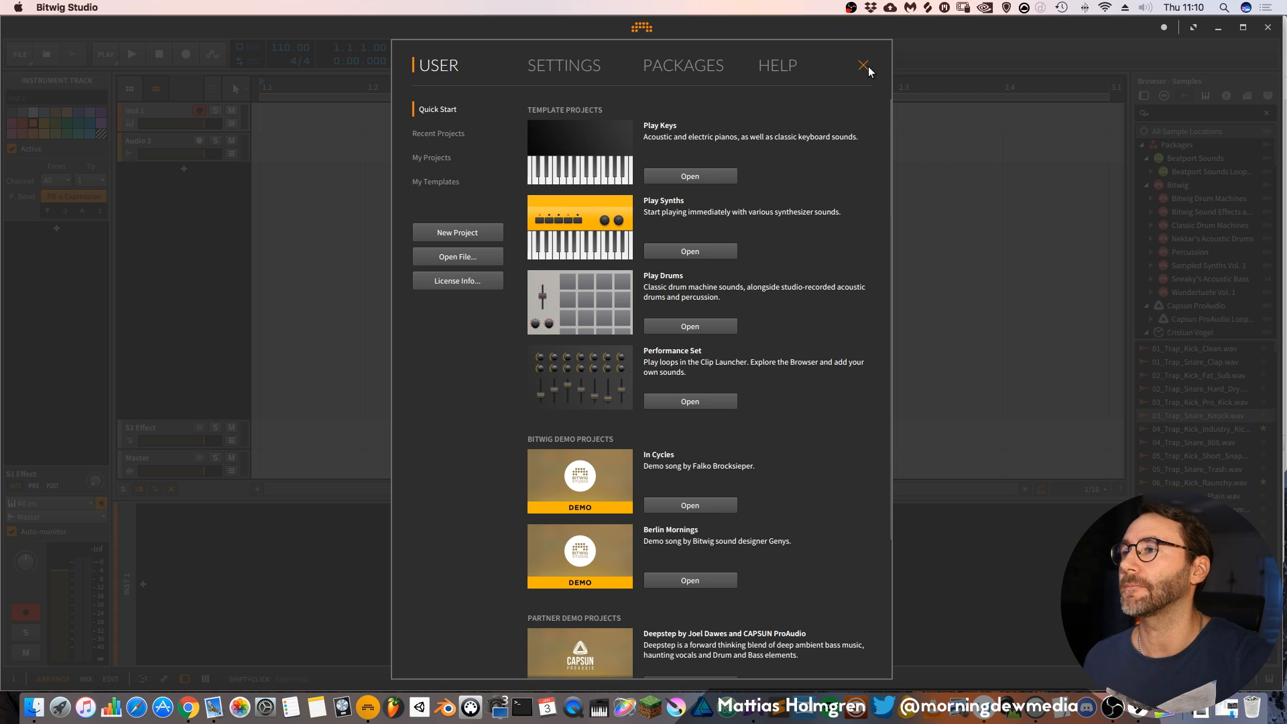
click(863, 65)
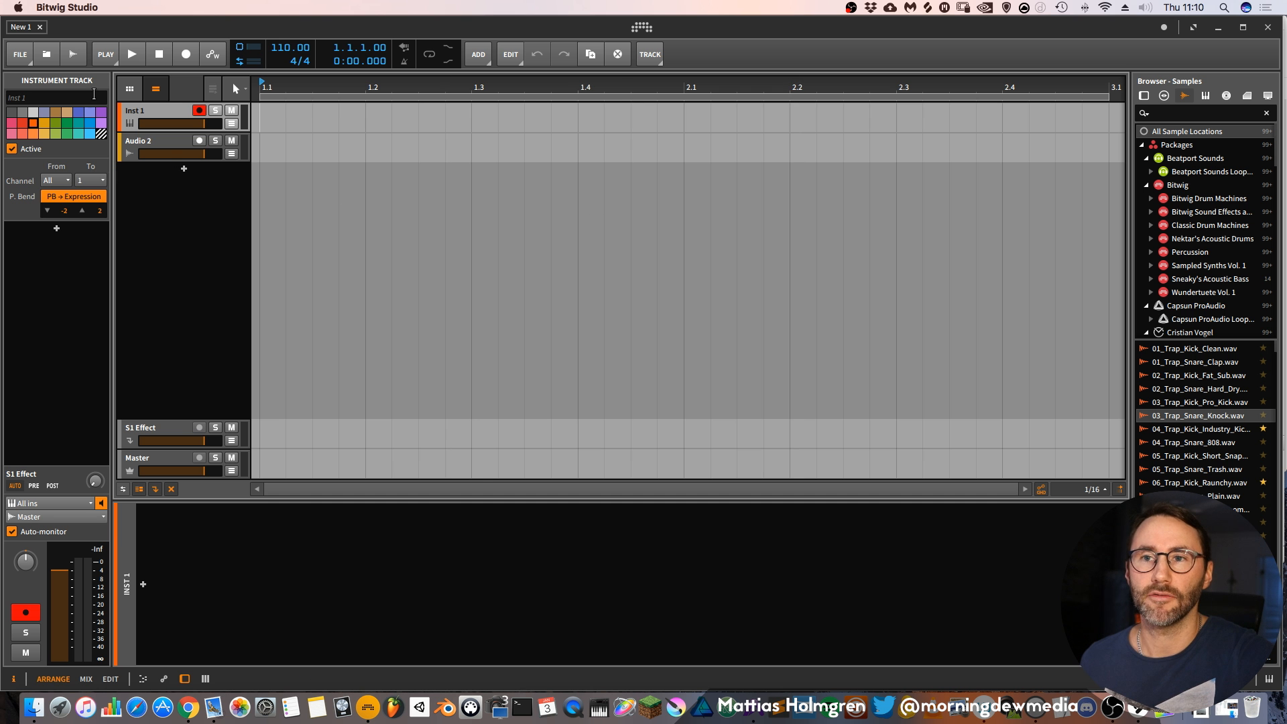
mouse_move(791, 41)
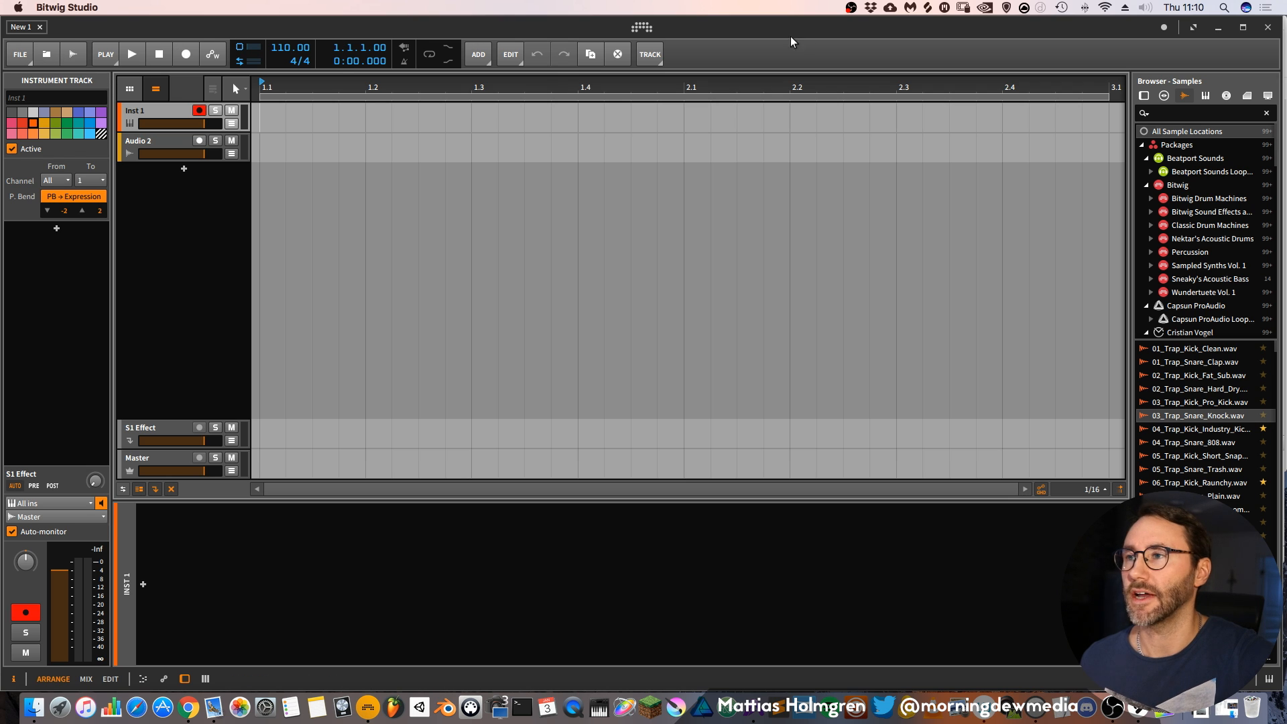
mouse_move(386, 74)
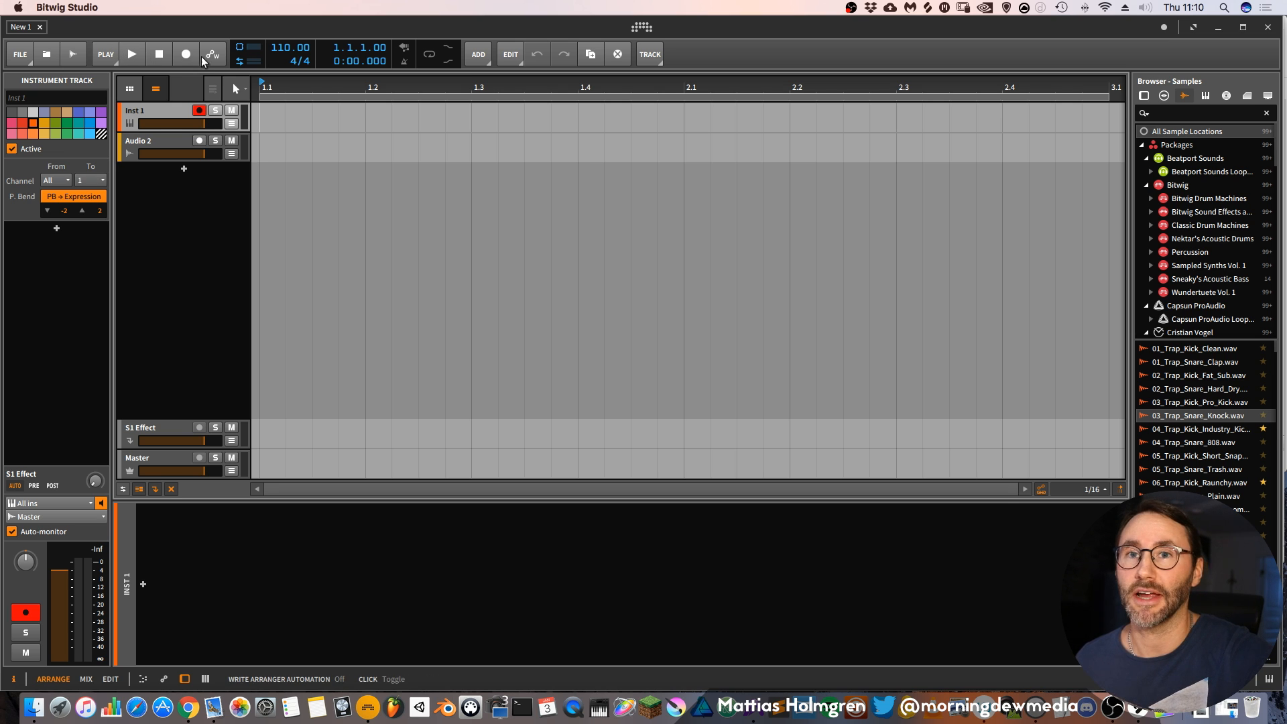
click(211, 54)
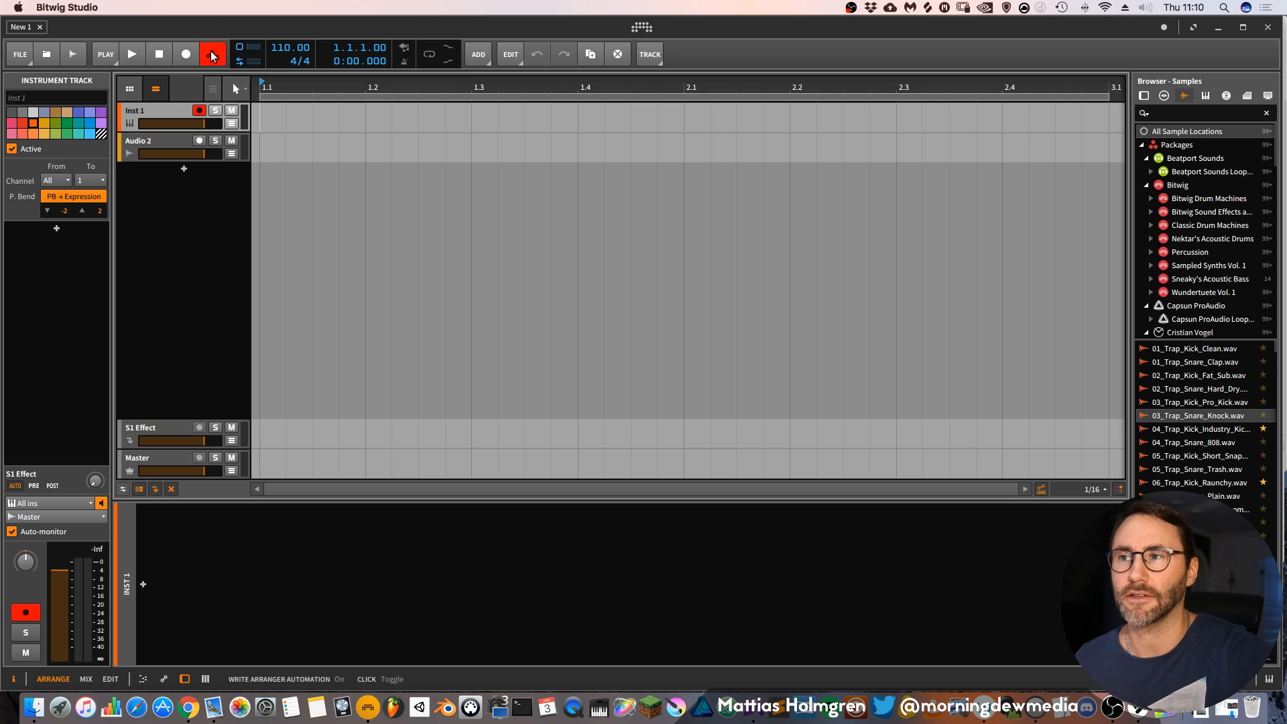
click(212, 54)
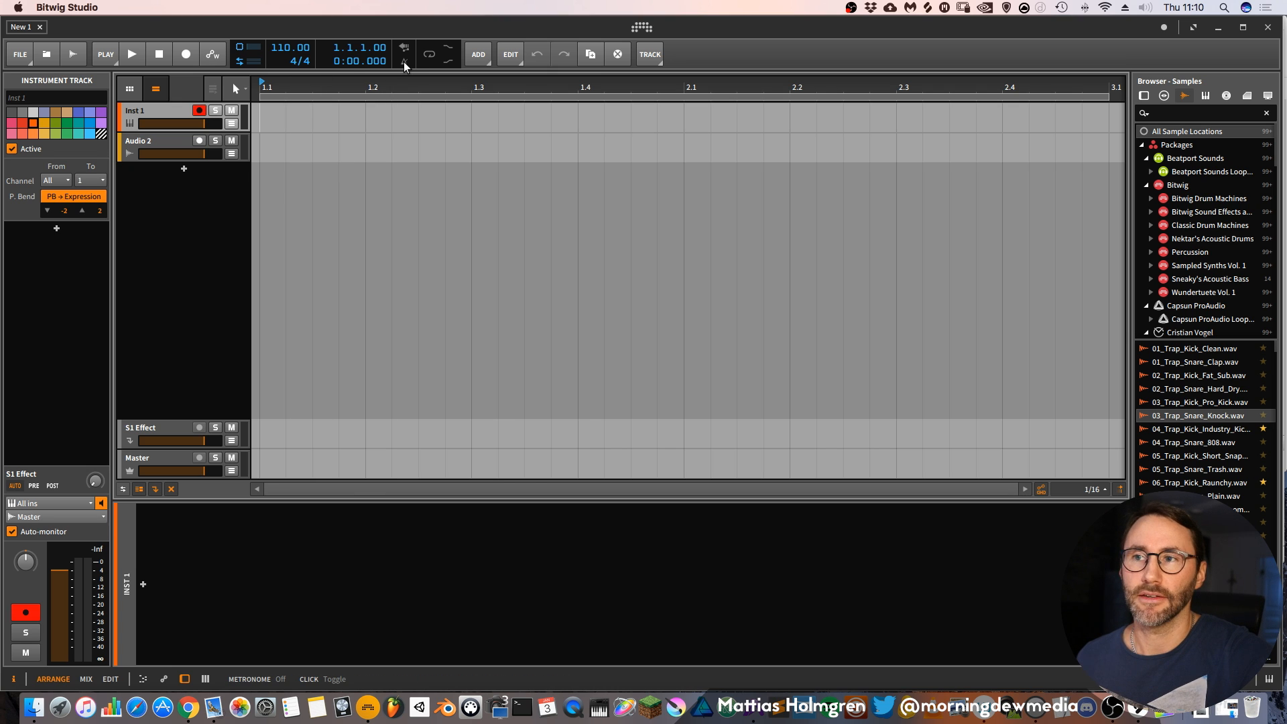
Toggle the transport loop in the transport bar so playback repeats the three-bar loop region.
click(429, 55)
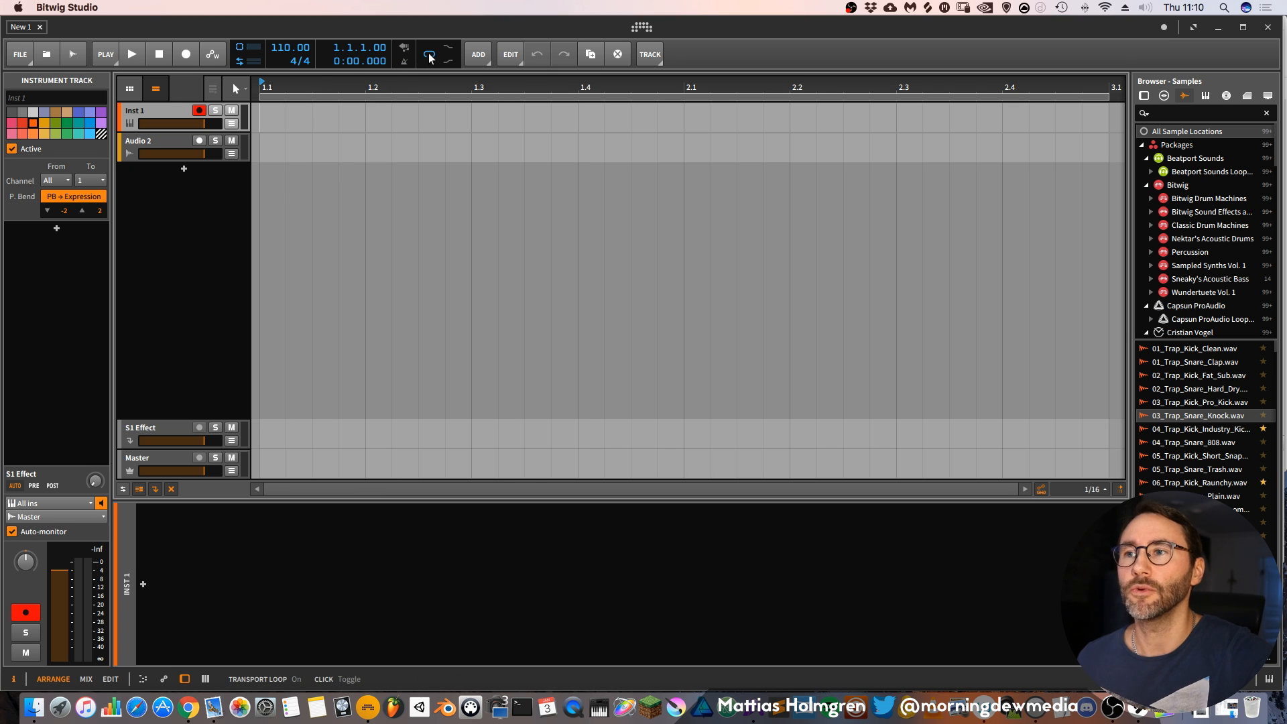
click(428, 54)
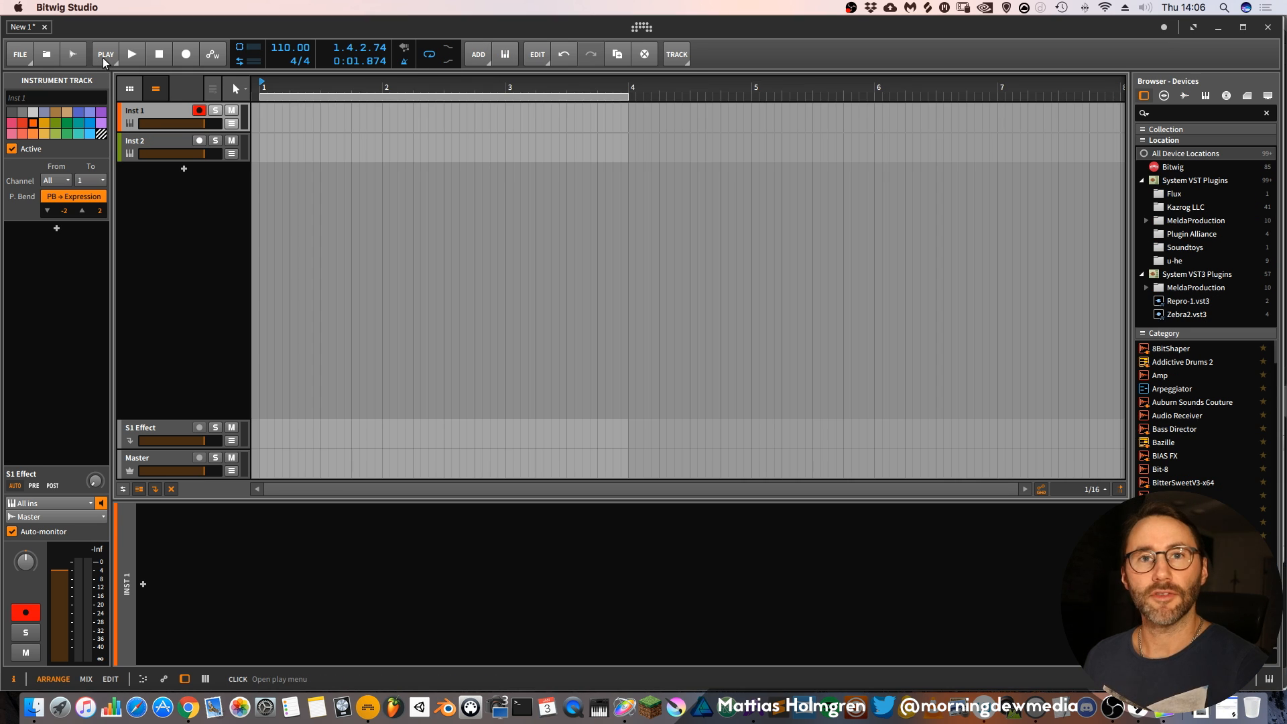
In the play settings, switch arranger automation write mode to Latch and back to Write.
click(105, 54)
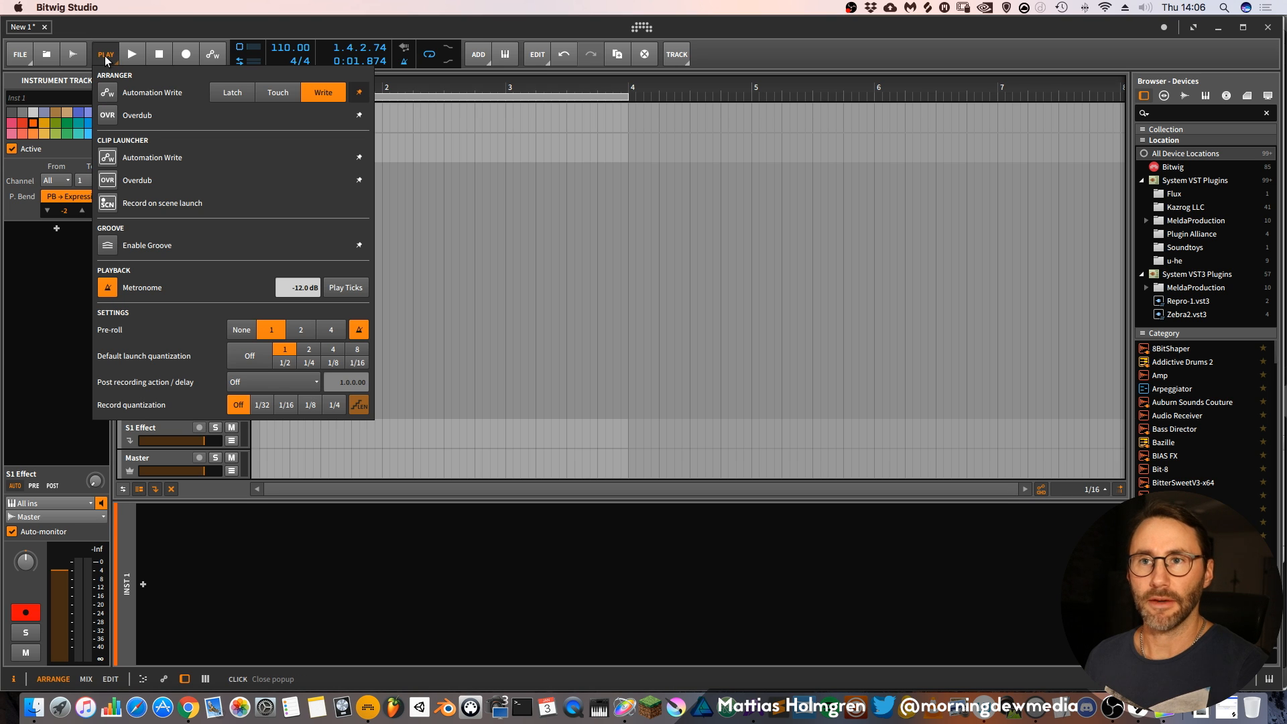
mouse_move(129, 90)
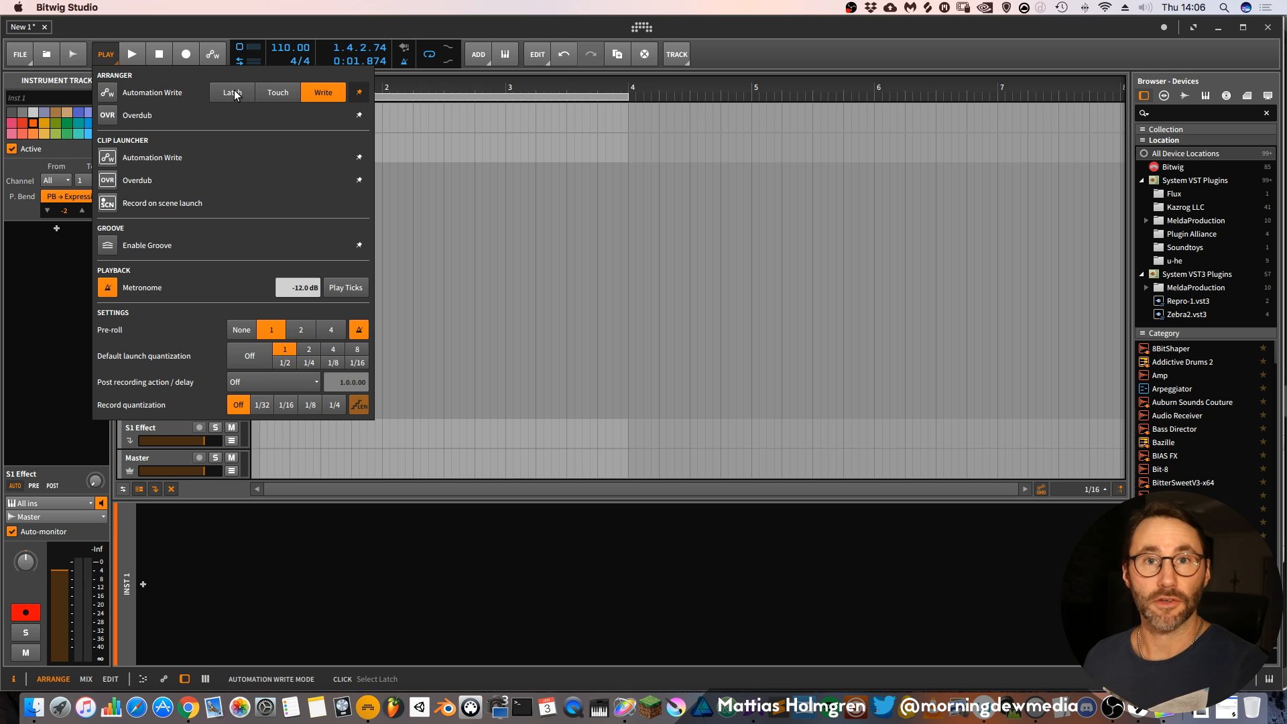
click(231, 91)
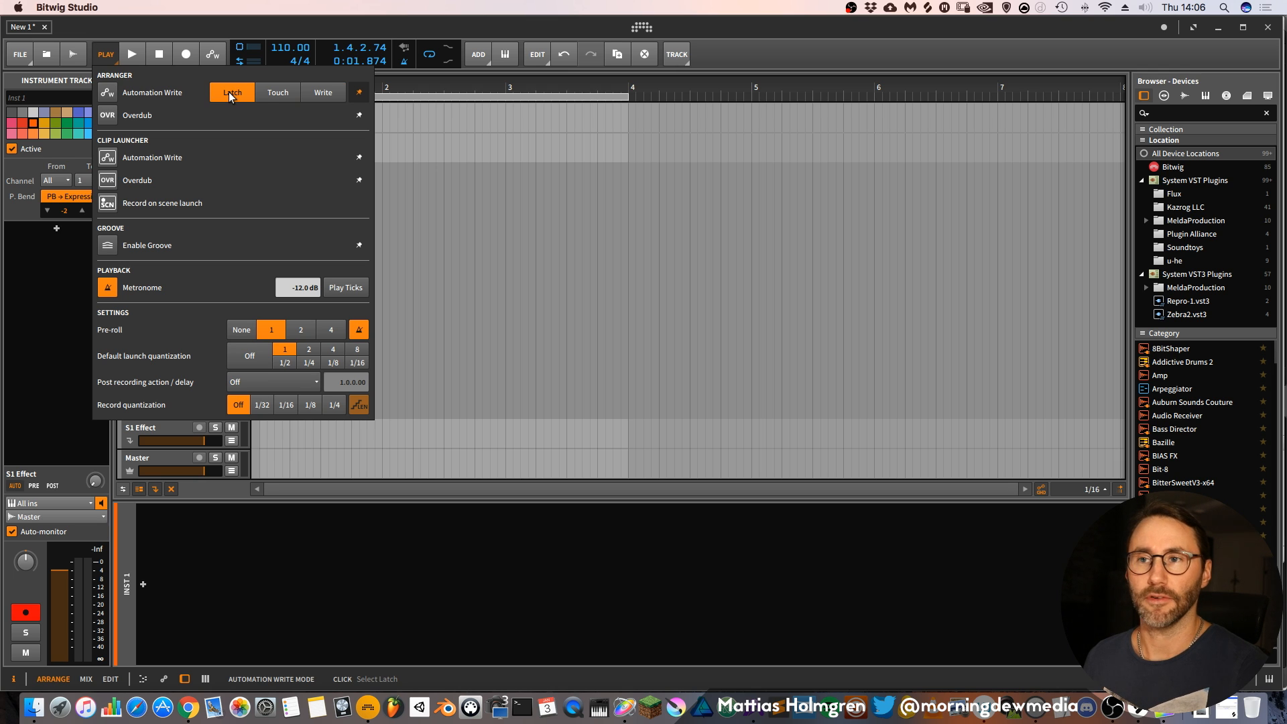
click(322, 92)
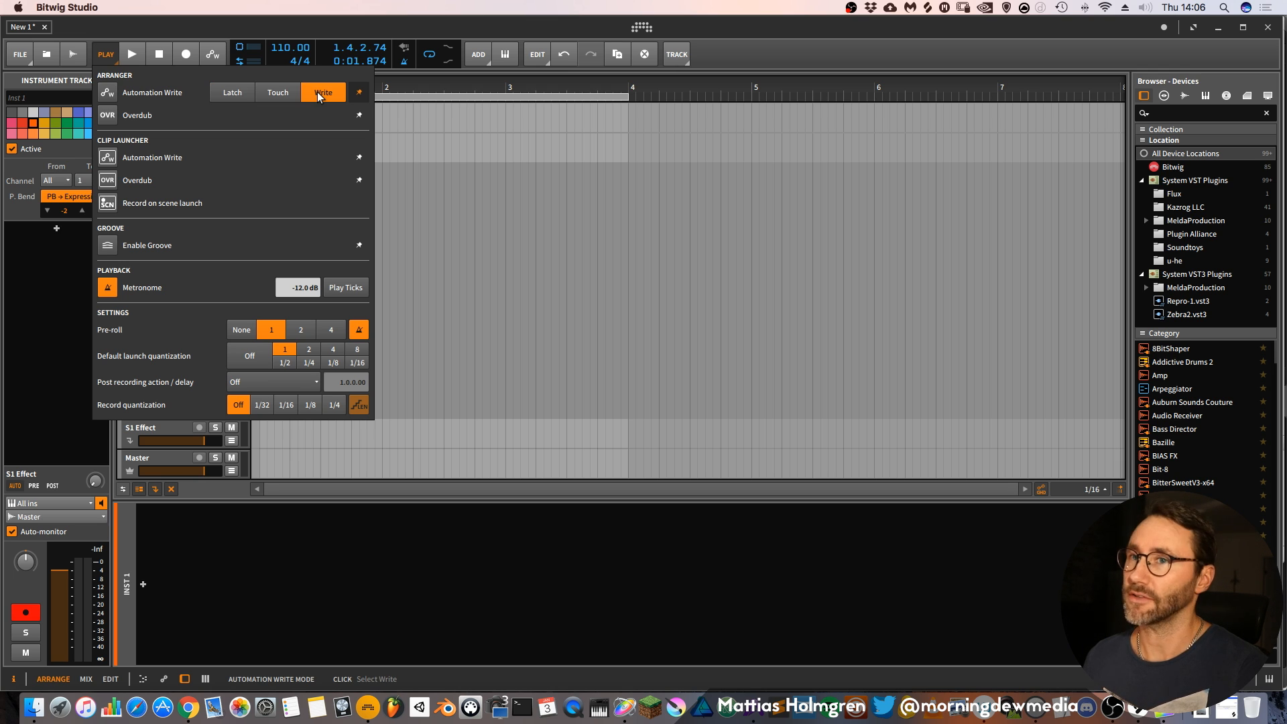
mouse_move(172, 85)
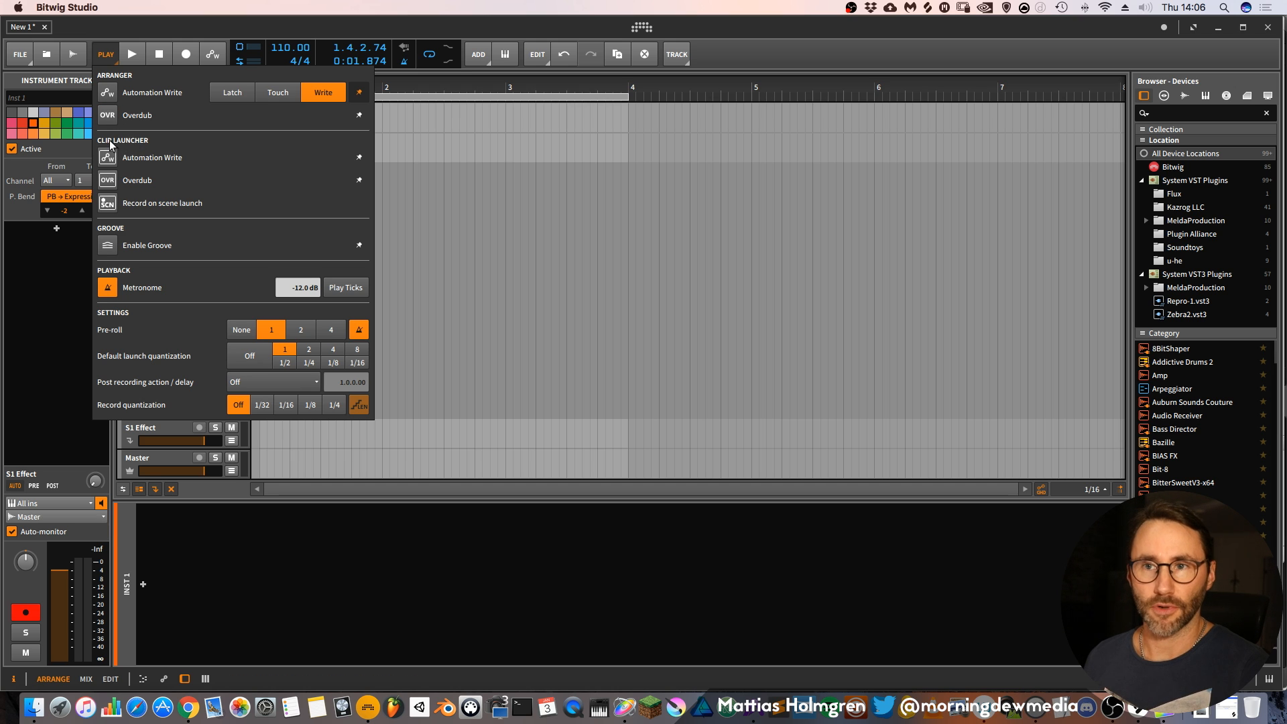
mouse_move(204, 168)
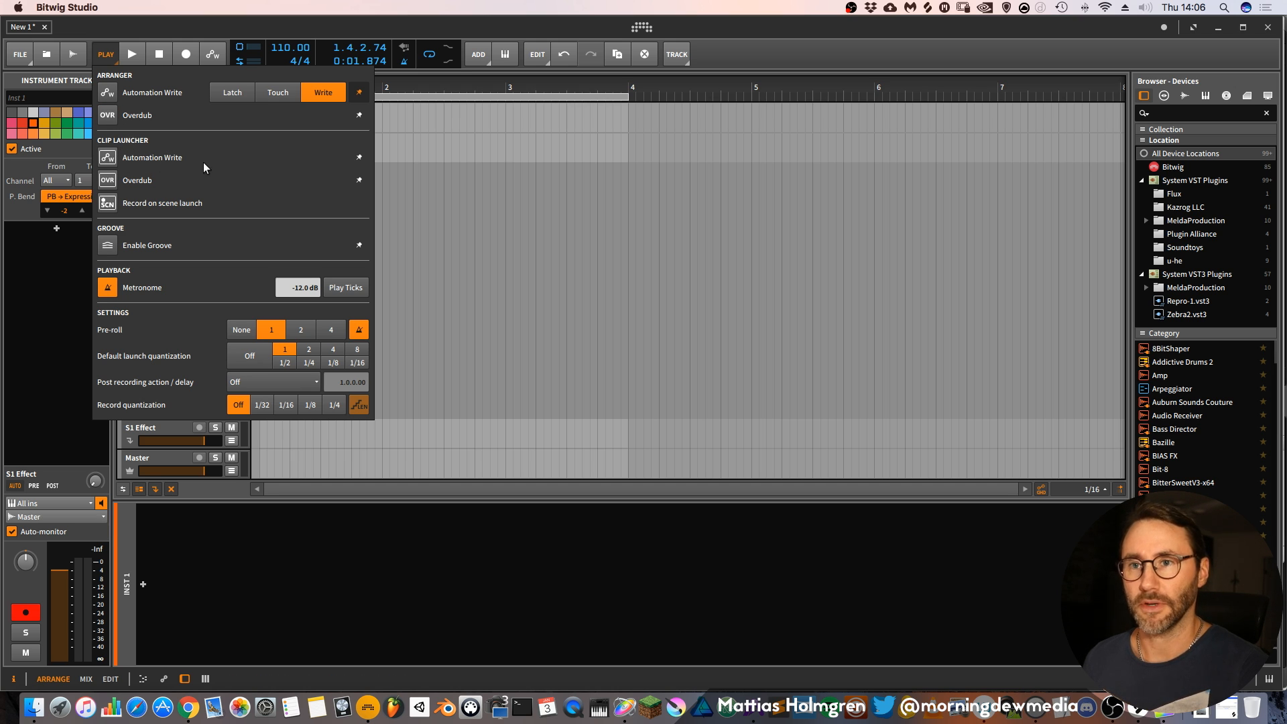
mouse_move(139, 208)
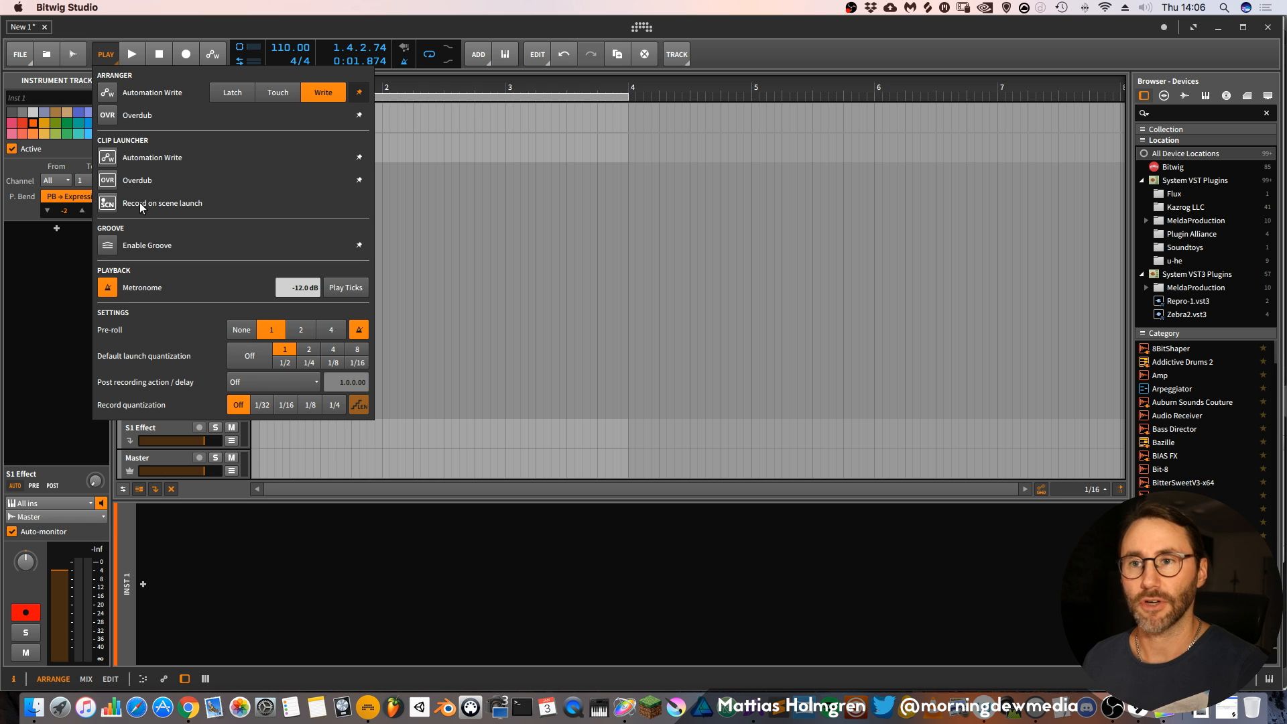
Enable groove with its shuffle and accent controls, and toggle the metronome's Play Ticks.
click(107, 245)
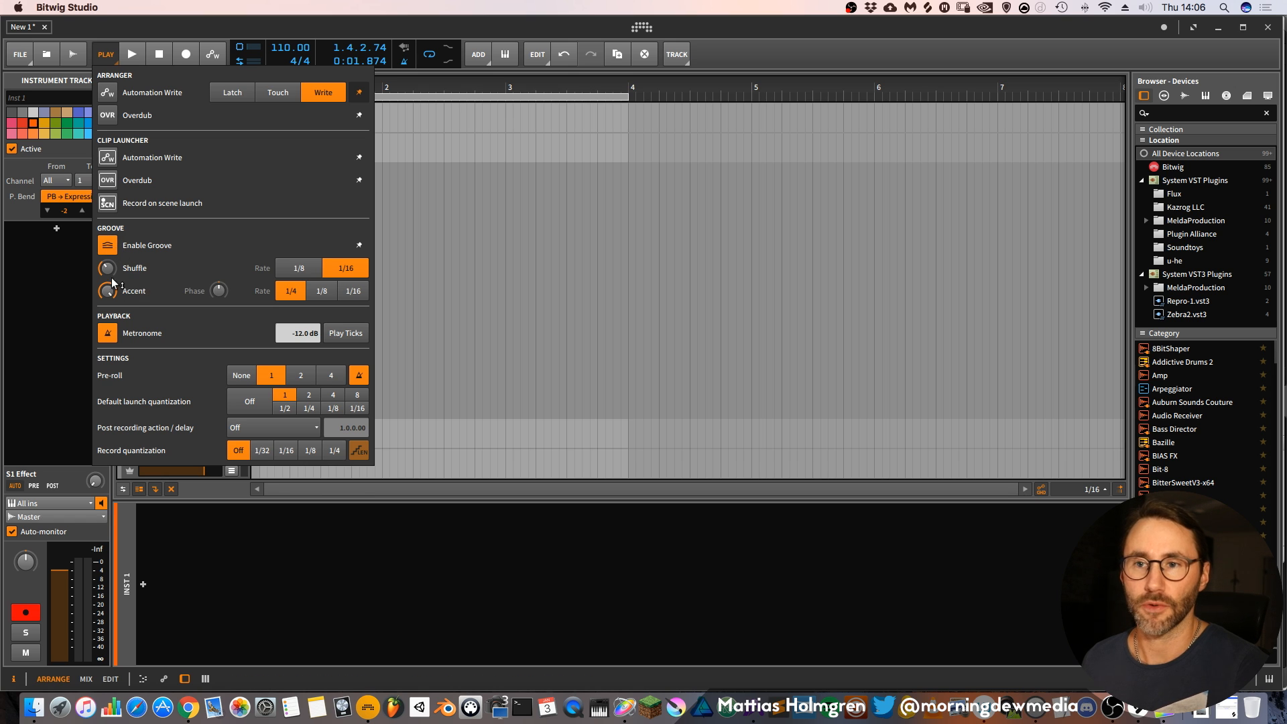
mouse_move(313, 279)
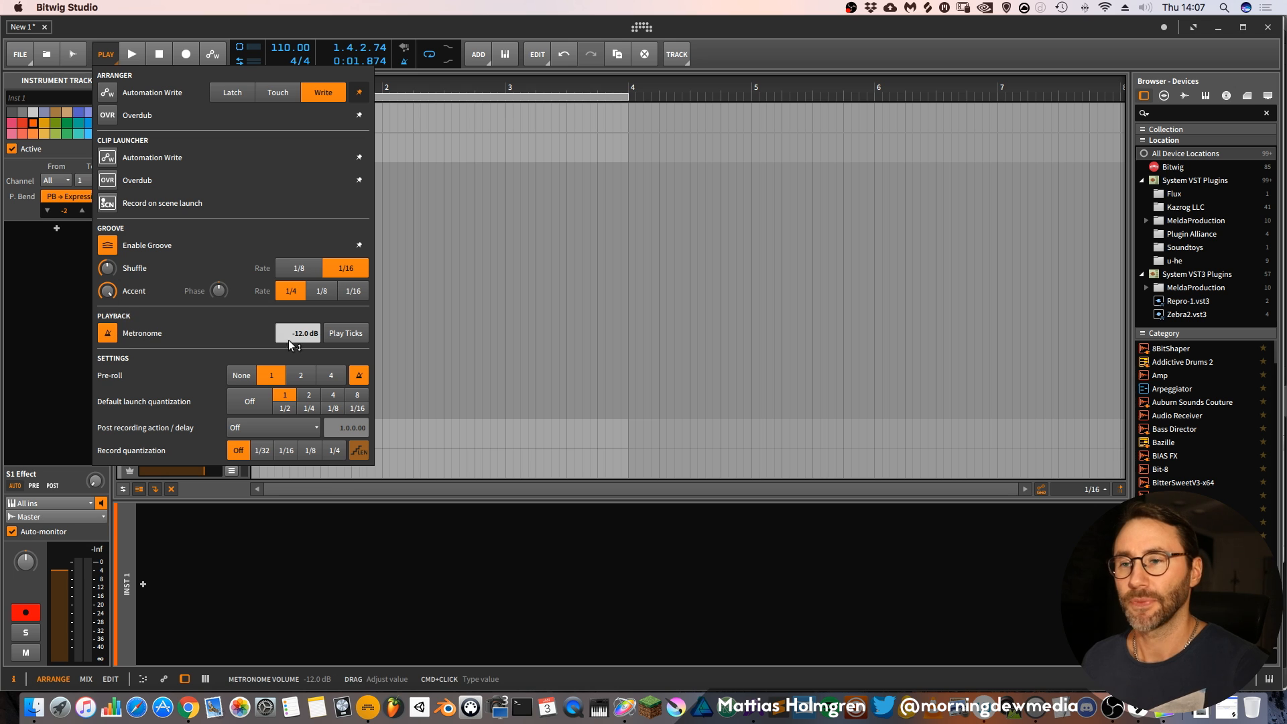
mouse_move(310, 341)
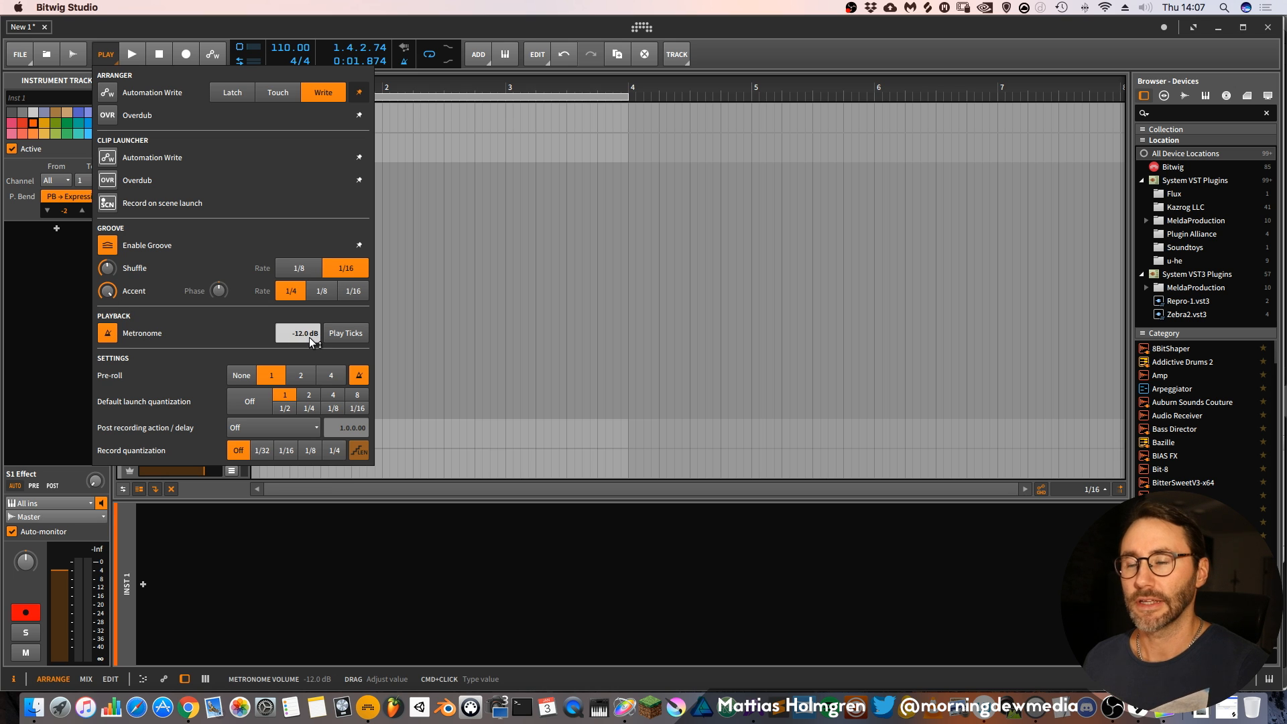
click(344, 332)
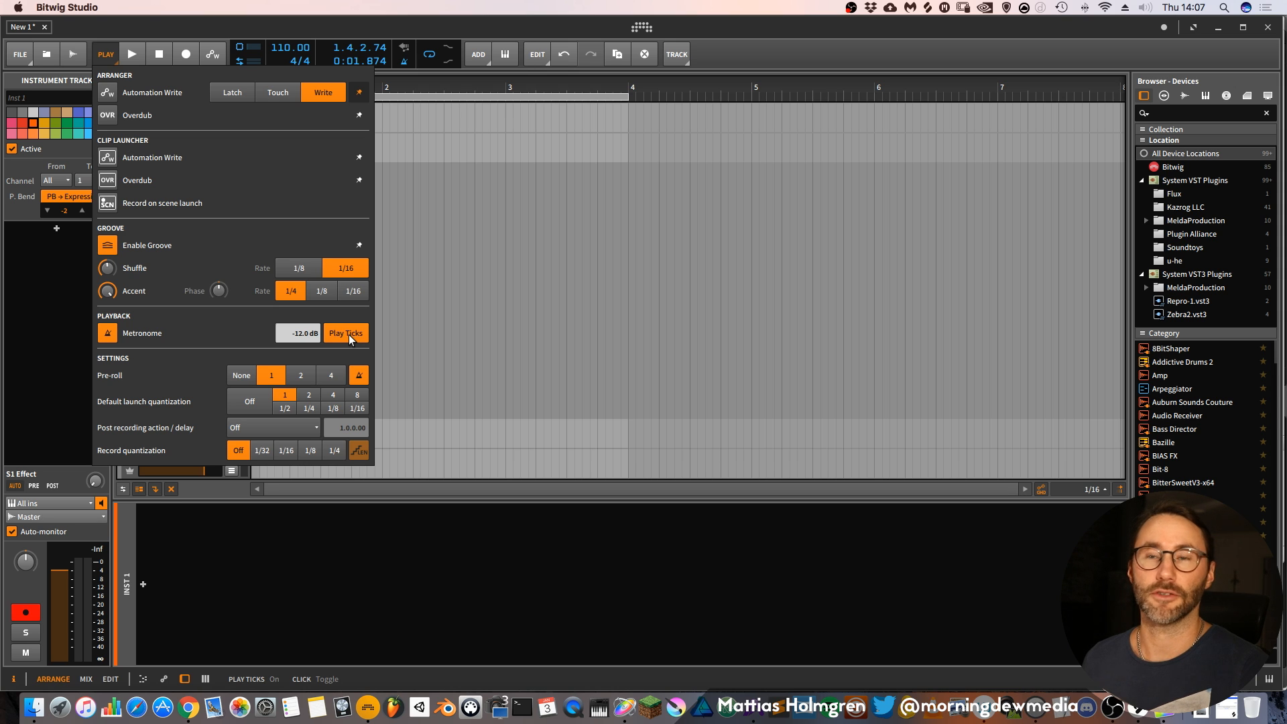
click(345, 332)
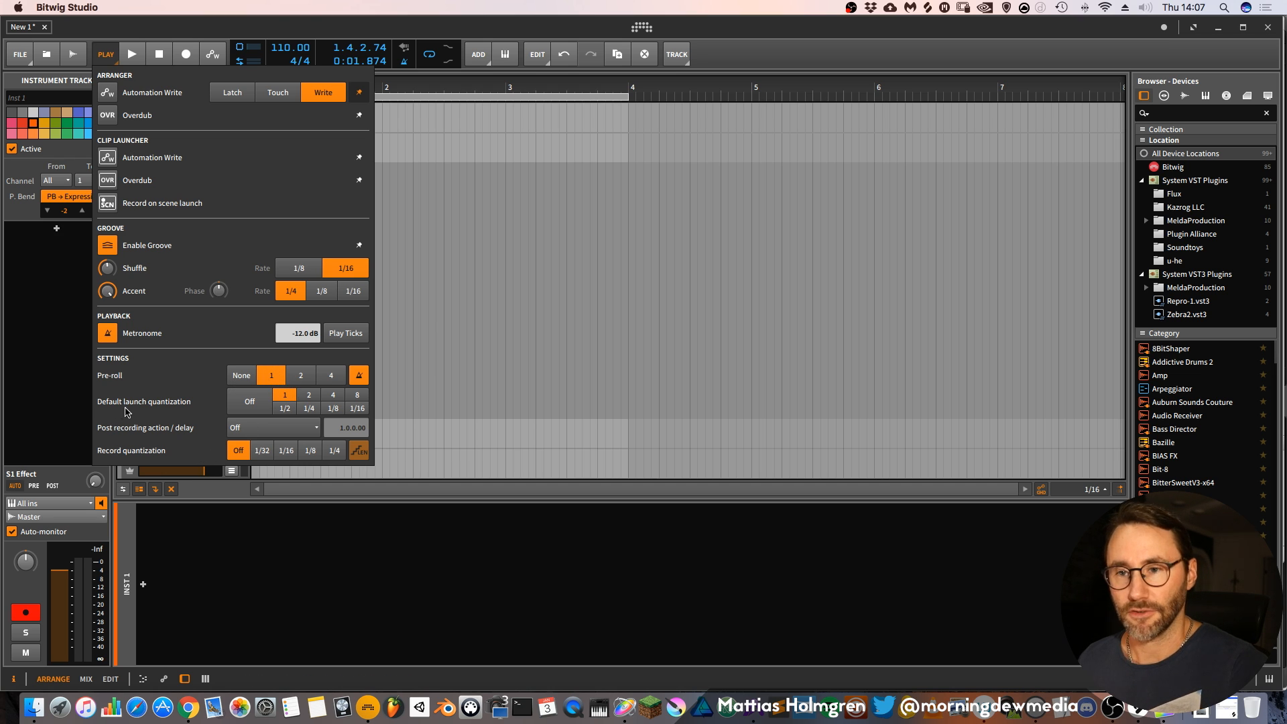
mouse_move(277, 402)
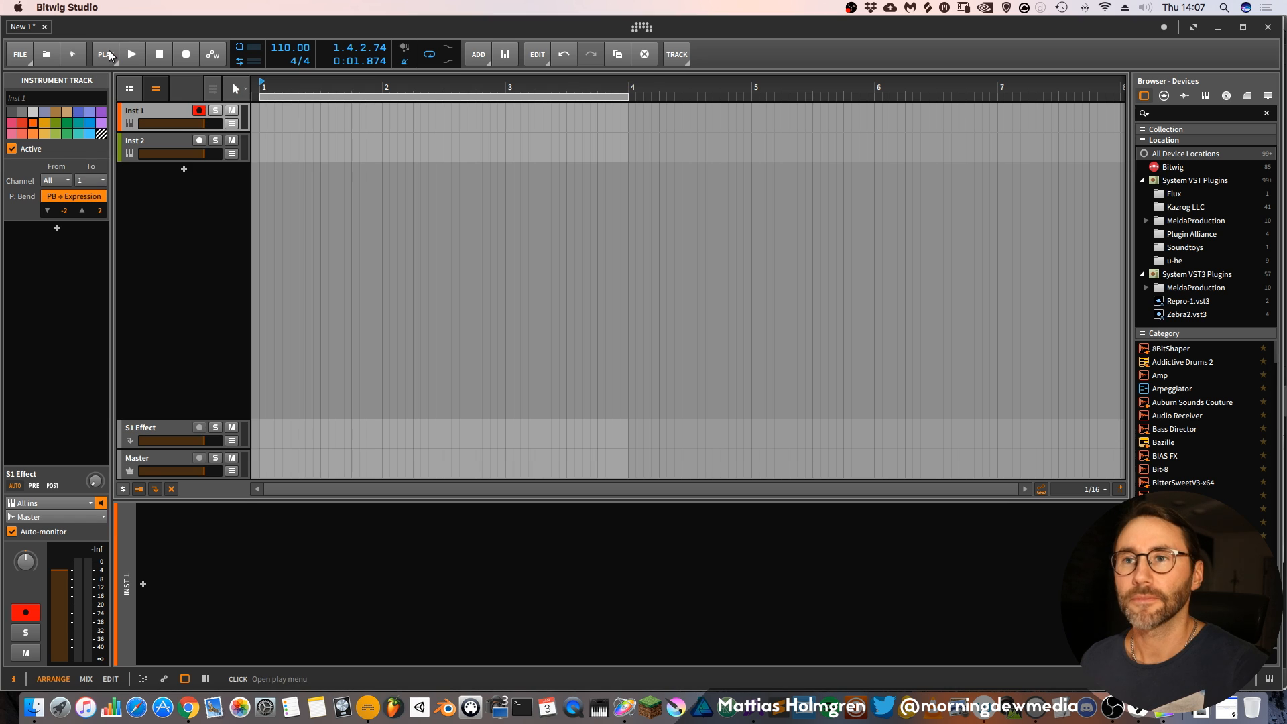
Show the ADD menu of track and scene types, then bring up the loop region details.
click(478, 54)
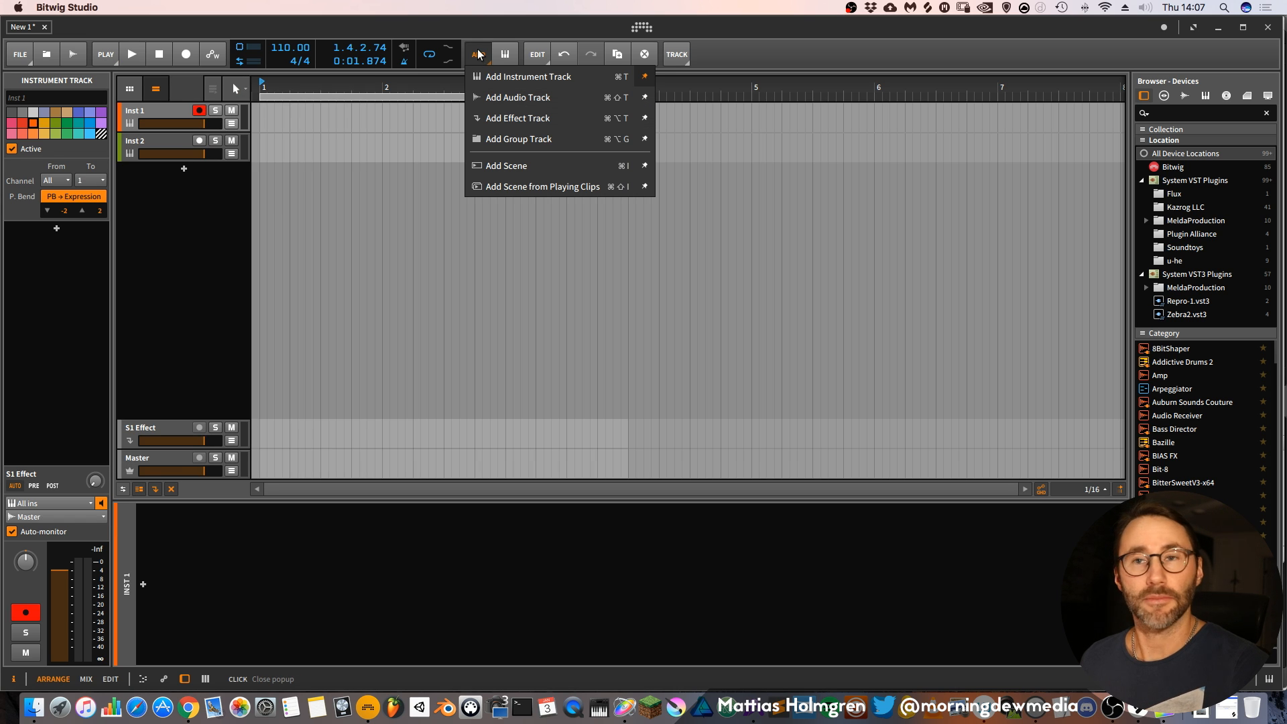
mouse_move(526, 76)
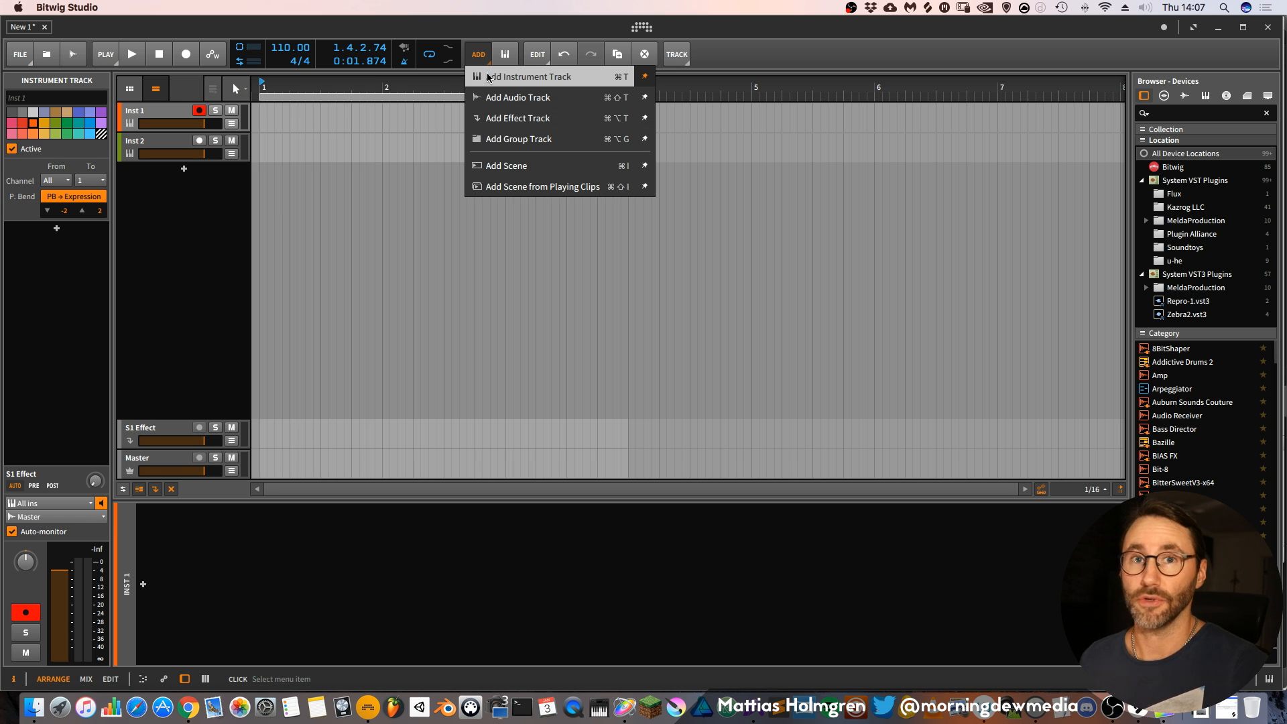
mouse_move(532, 138)
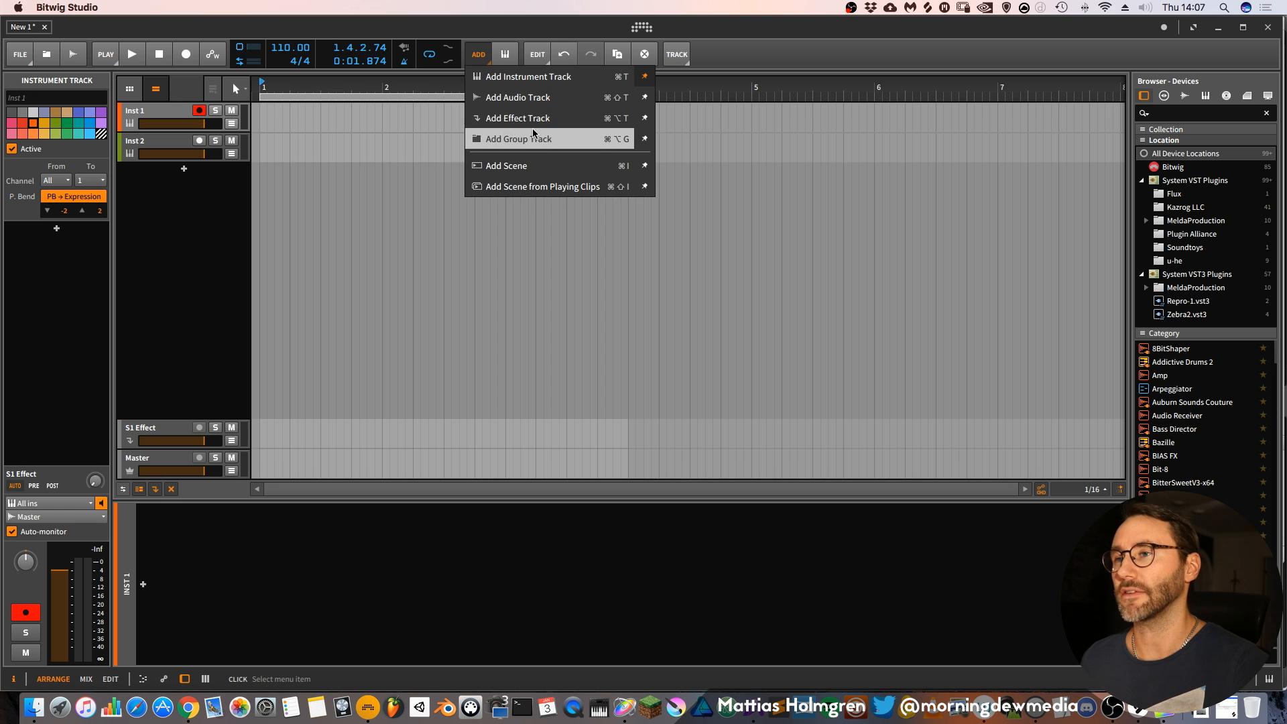
mouse_move(542, 146)
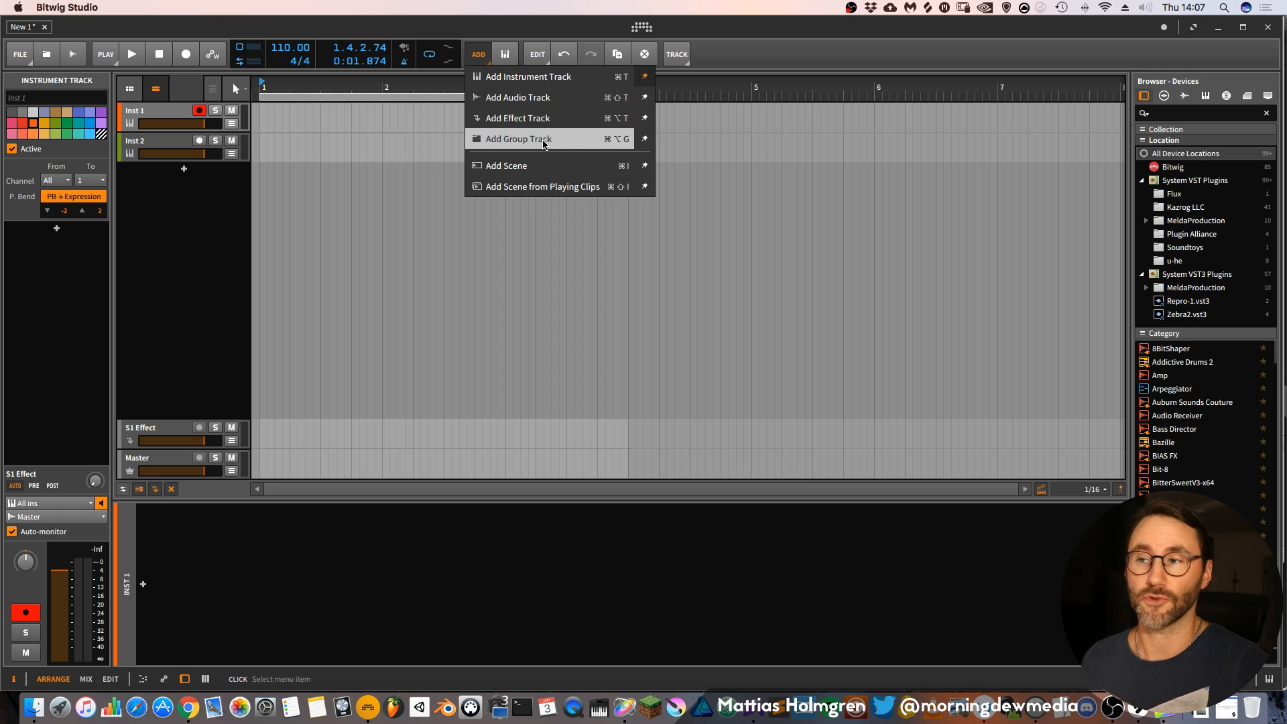
mouse_move(506, 165)
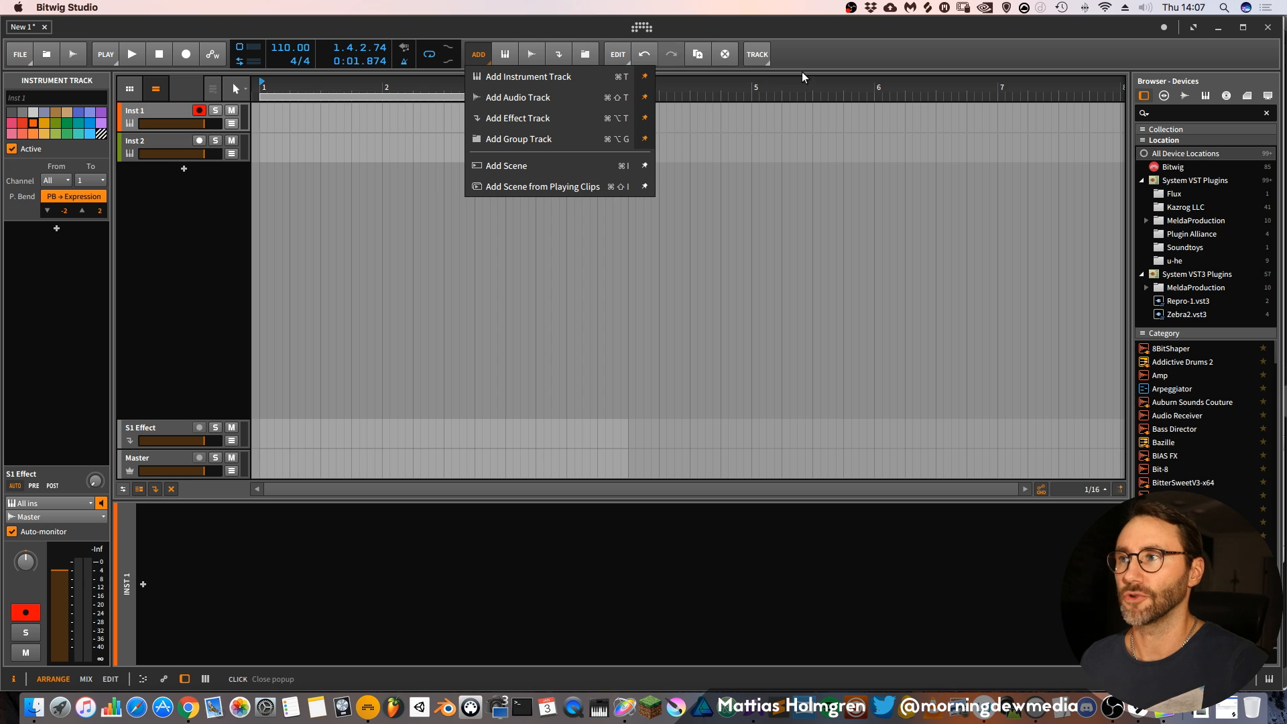
mouse_move(646, 142)
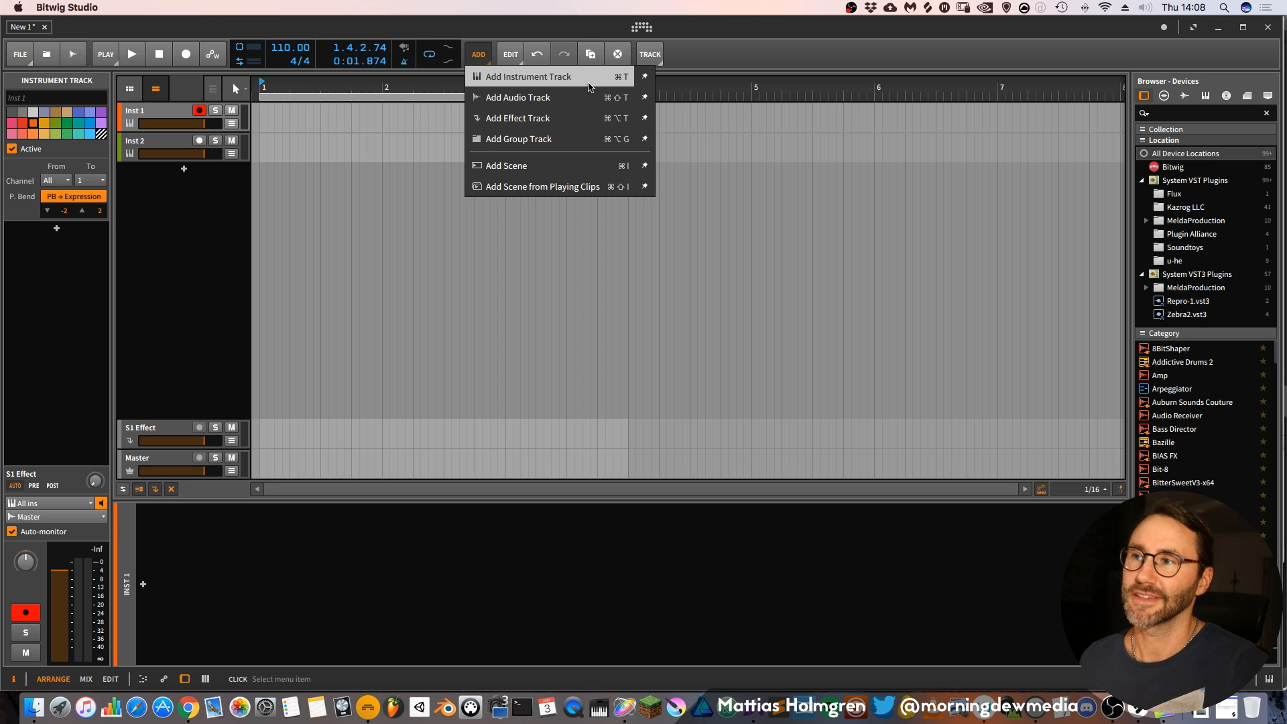
mouse_move(619, 85)
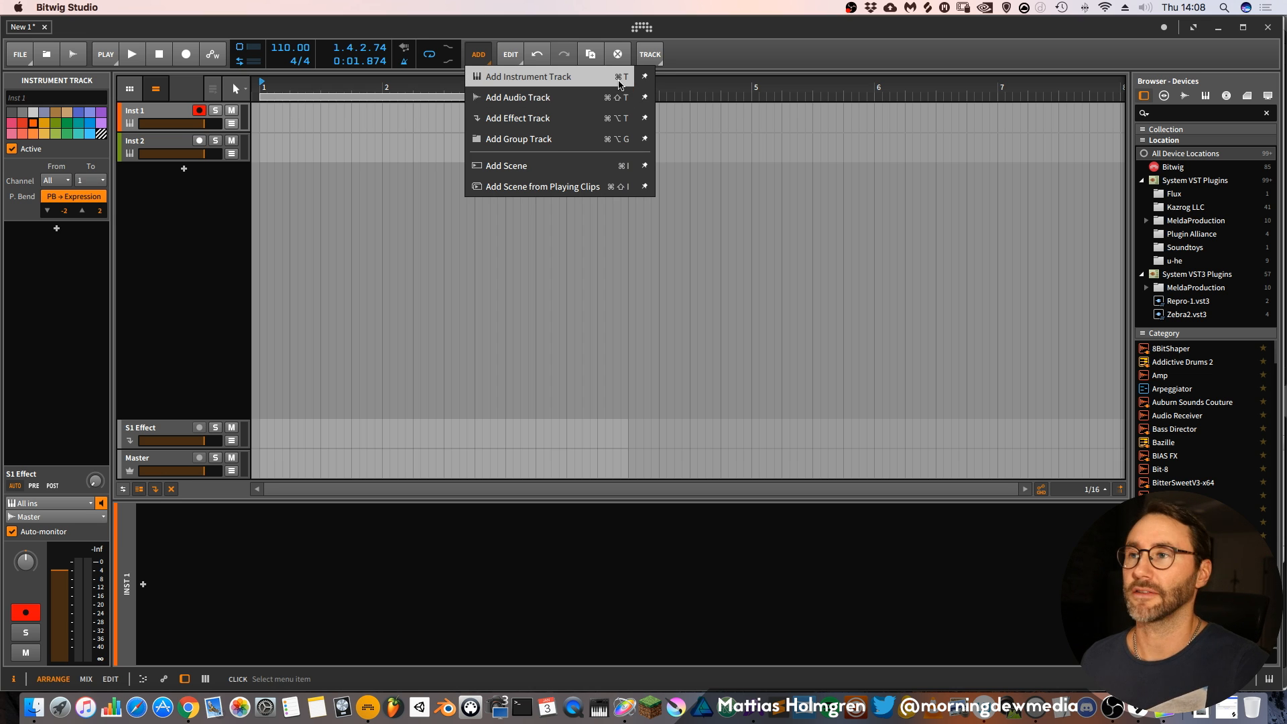
click(713, 33)
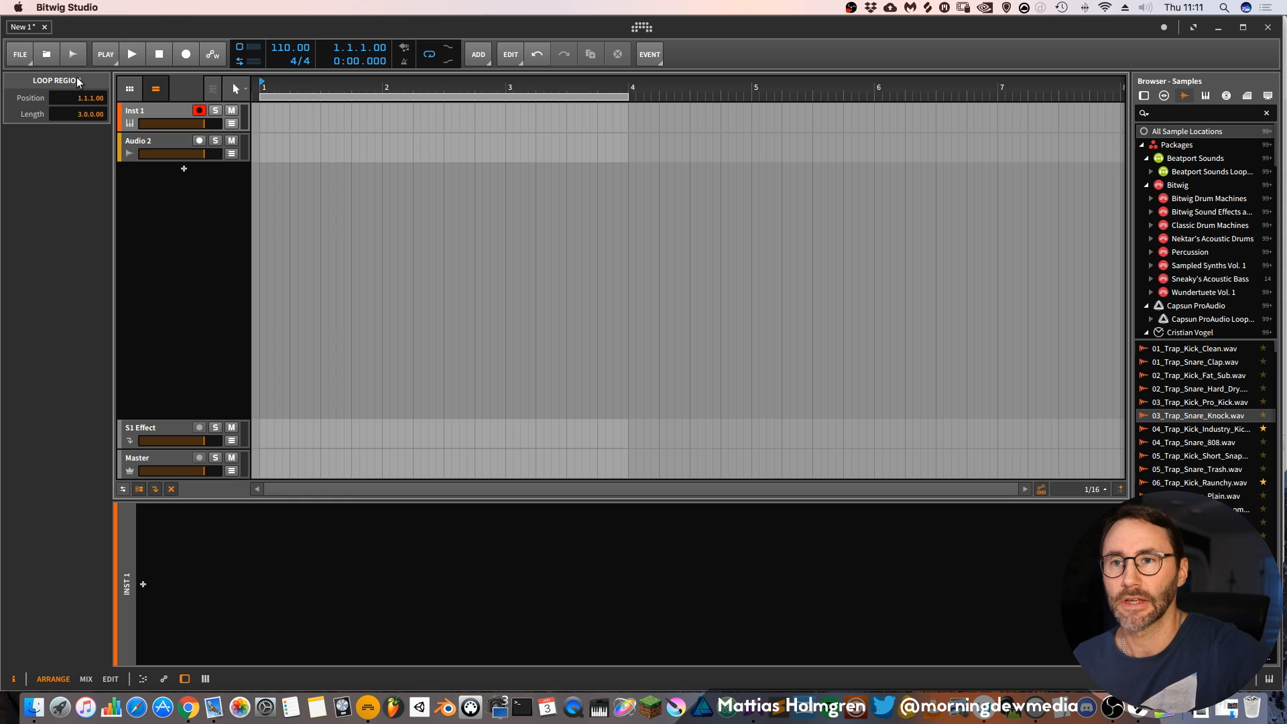
mouse_move(1062, 80)
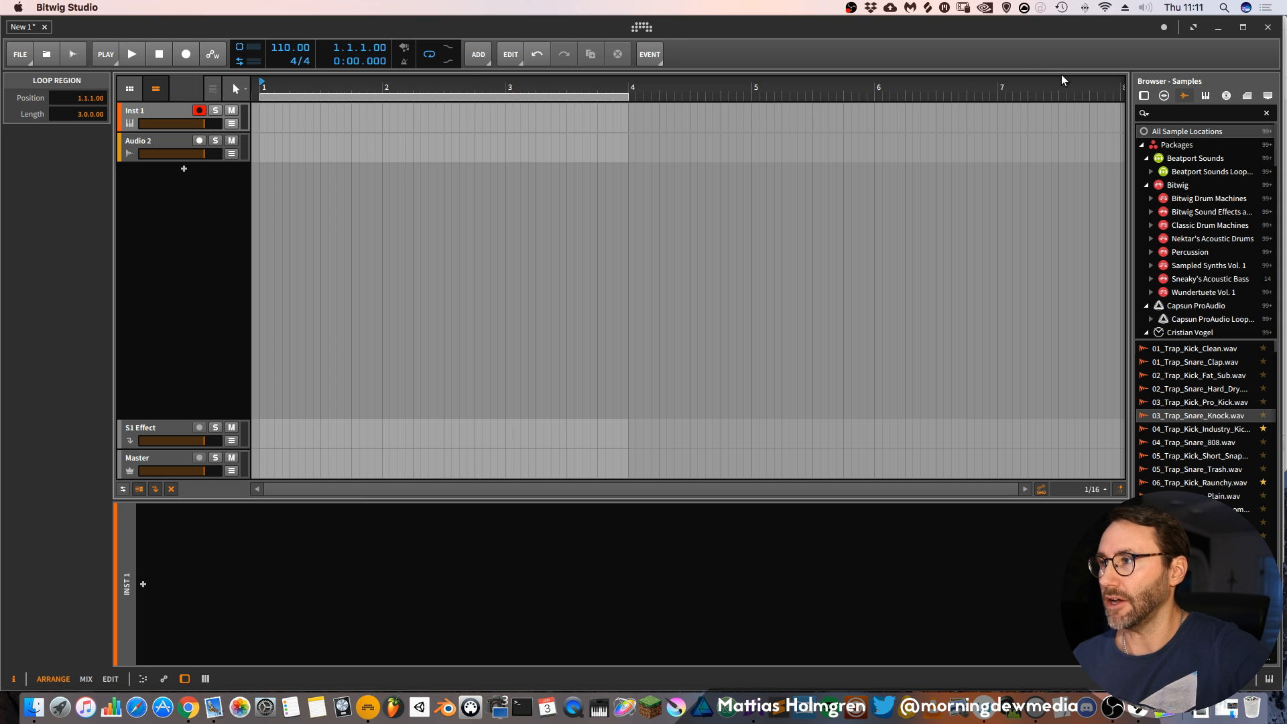
mouse_move(117, 498)
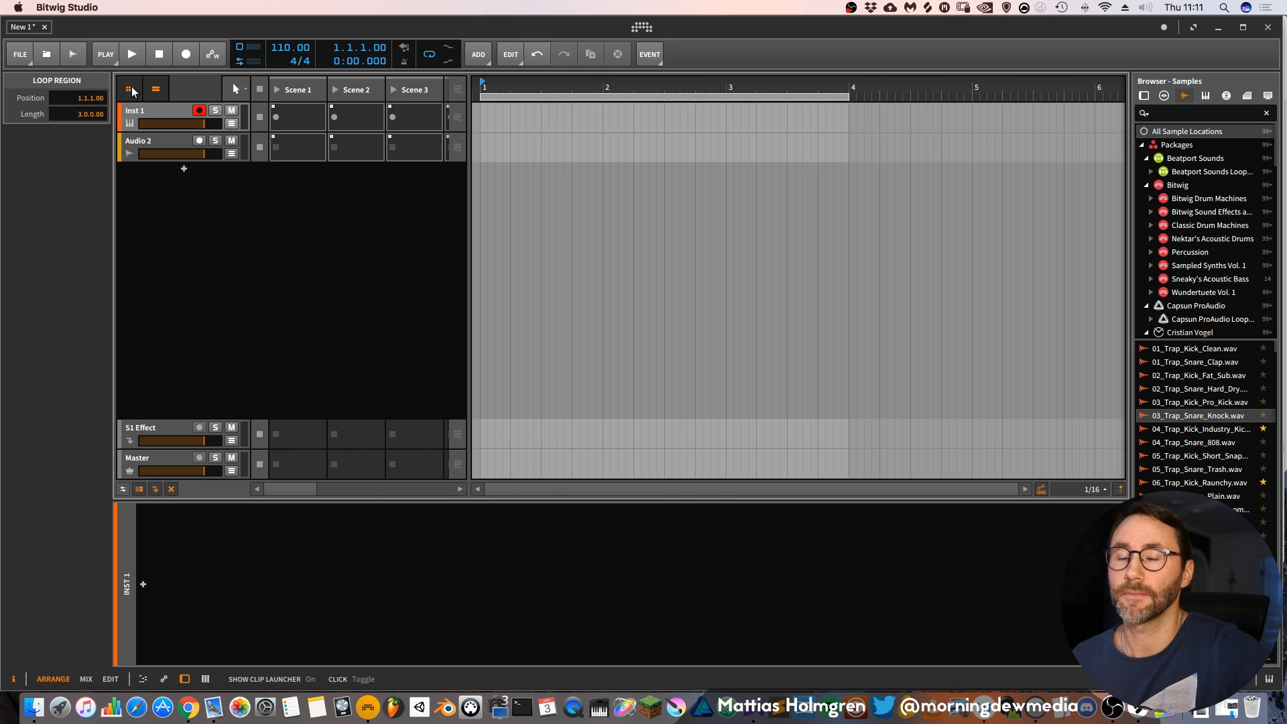
Show the clip launcher, toggle the arranger timeline off and on, then hide the launcher again.
click(129, 88)
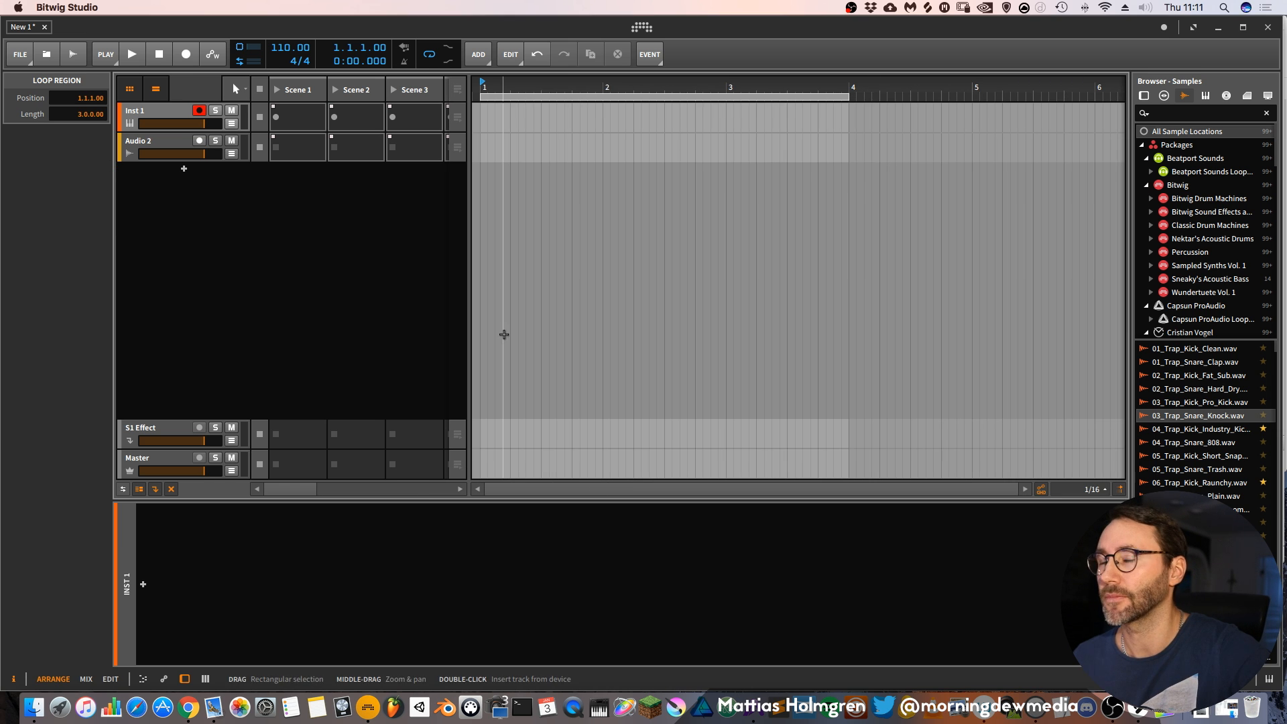
click(155, 88)
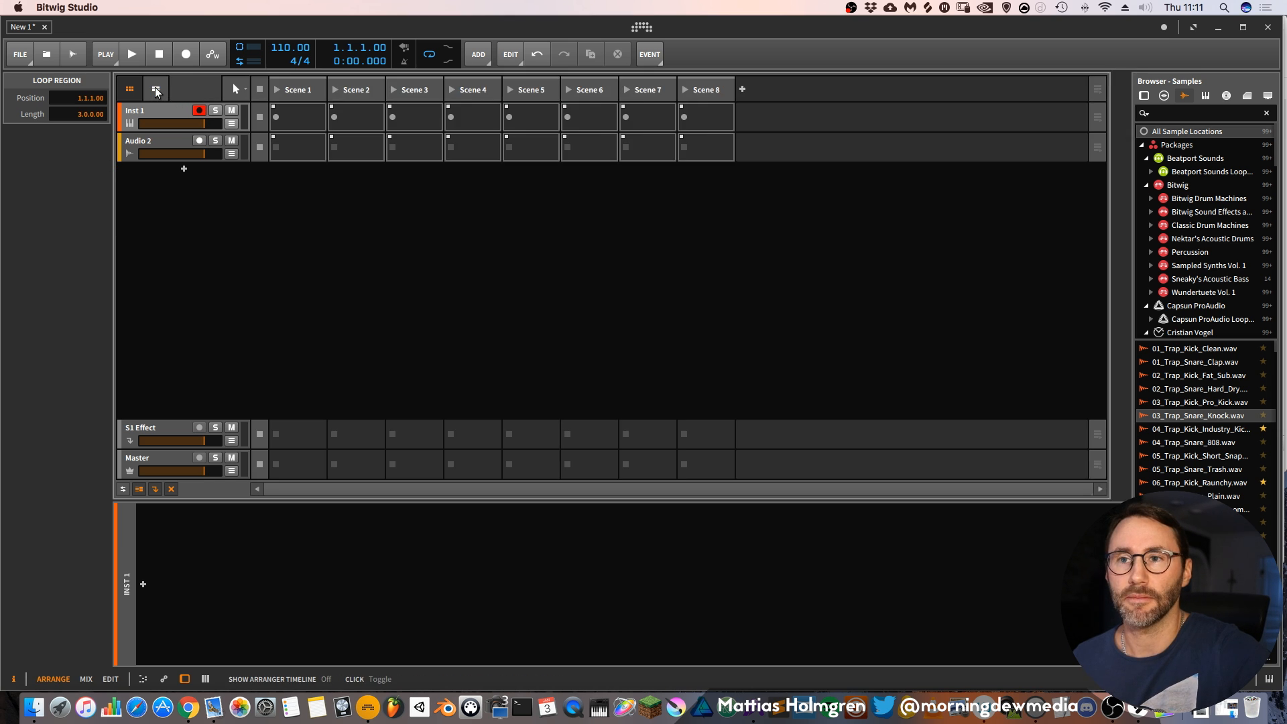
click(156, 89)
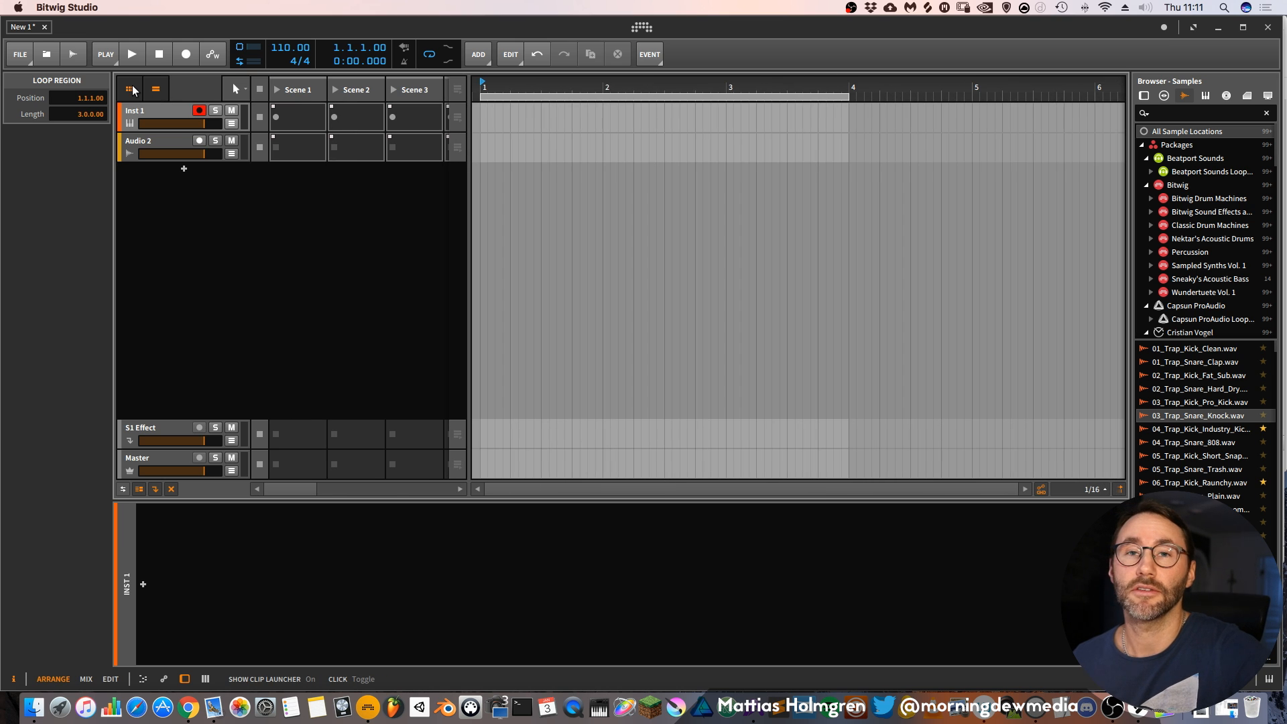
click(128, 88)
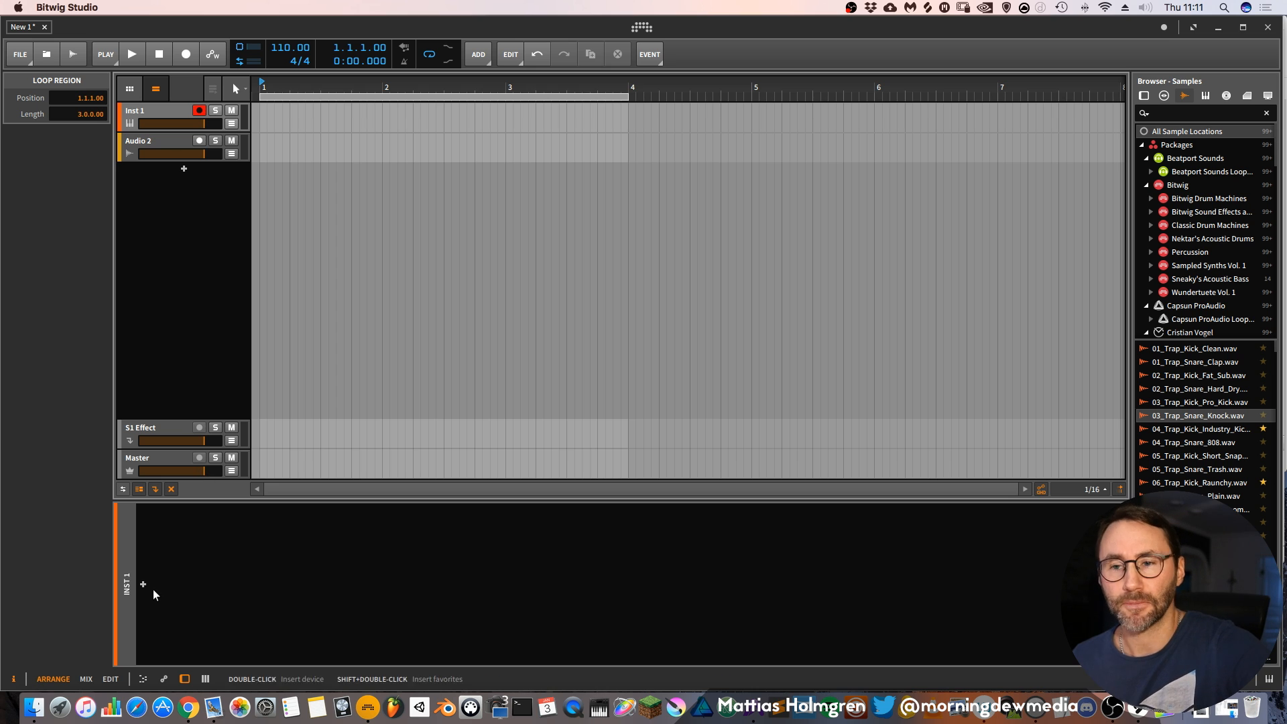
Select Inst 1, Audio 2 and Inst 1 again to view each track's settings in the inspector.
click(139, 110)
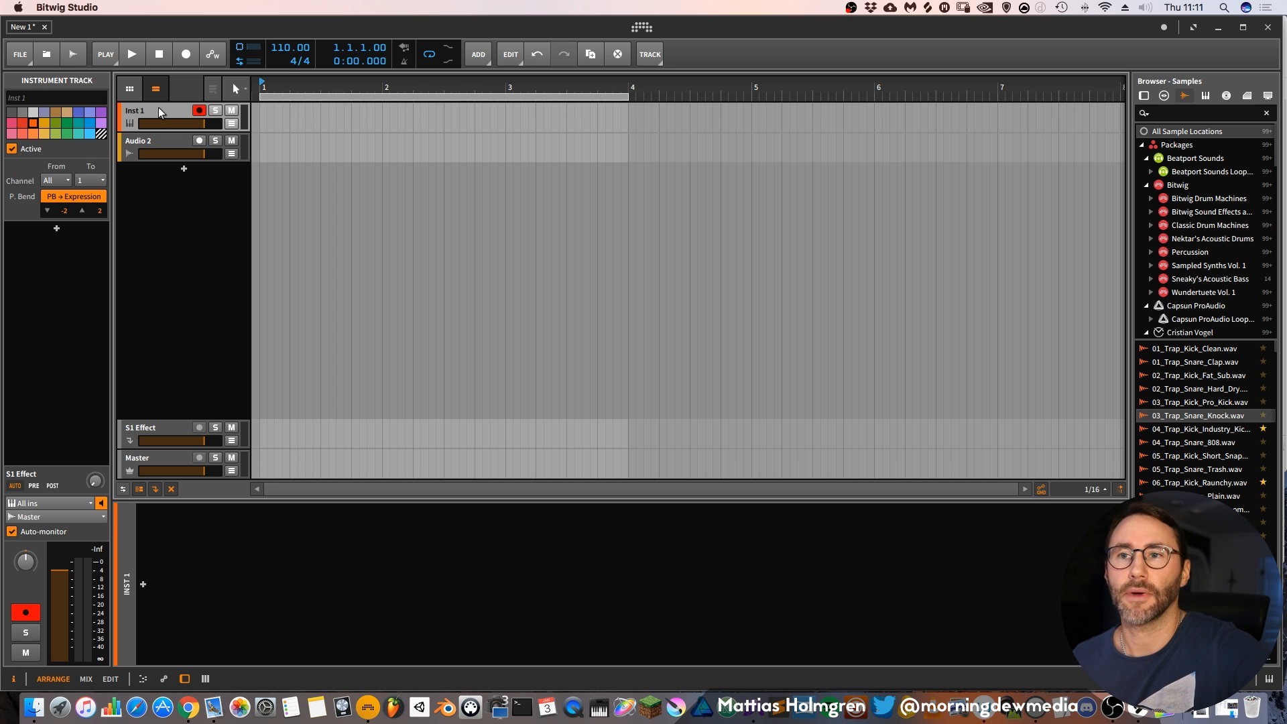
click(147, 140)
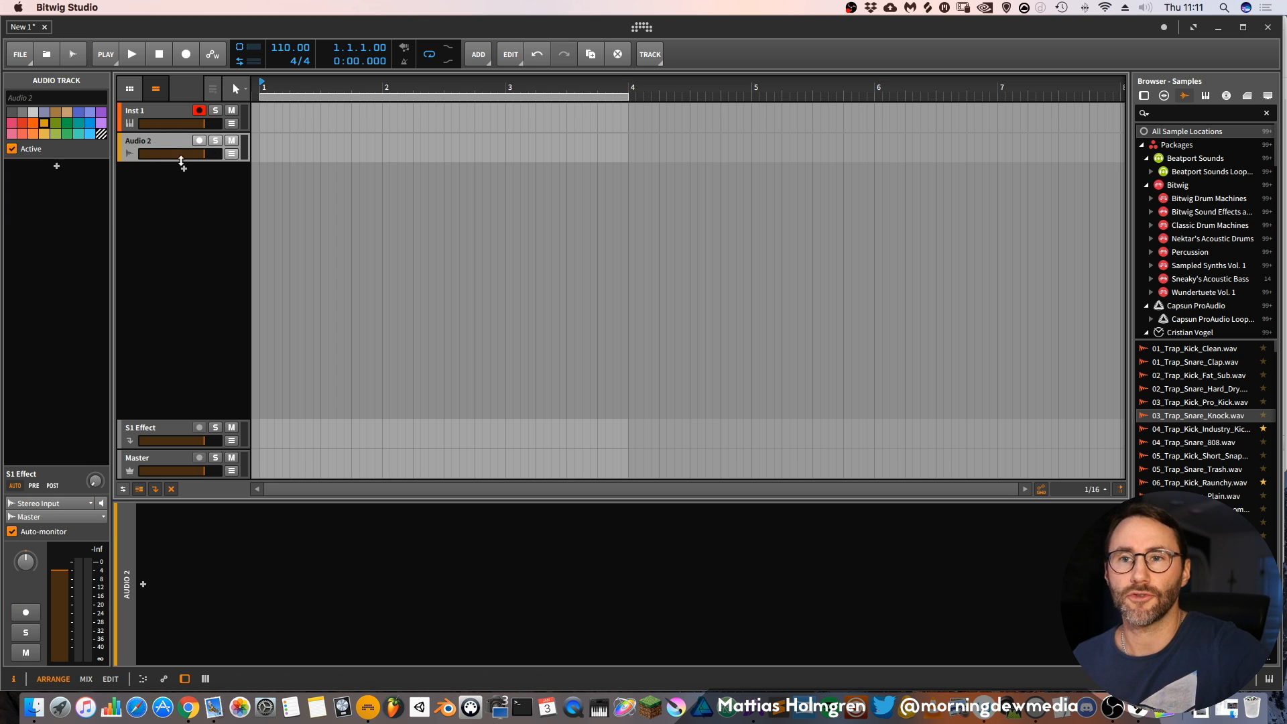
click(152, 110)
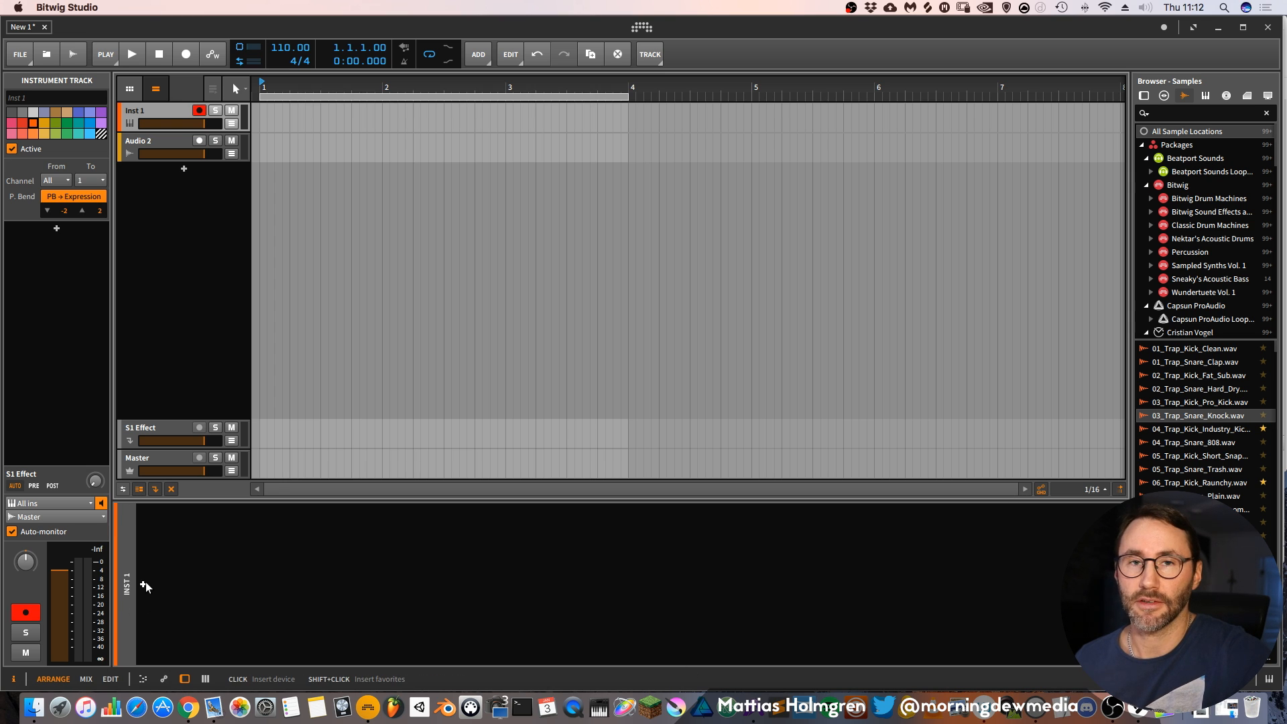
mouse_move(140, 588)
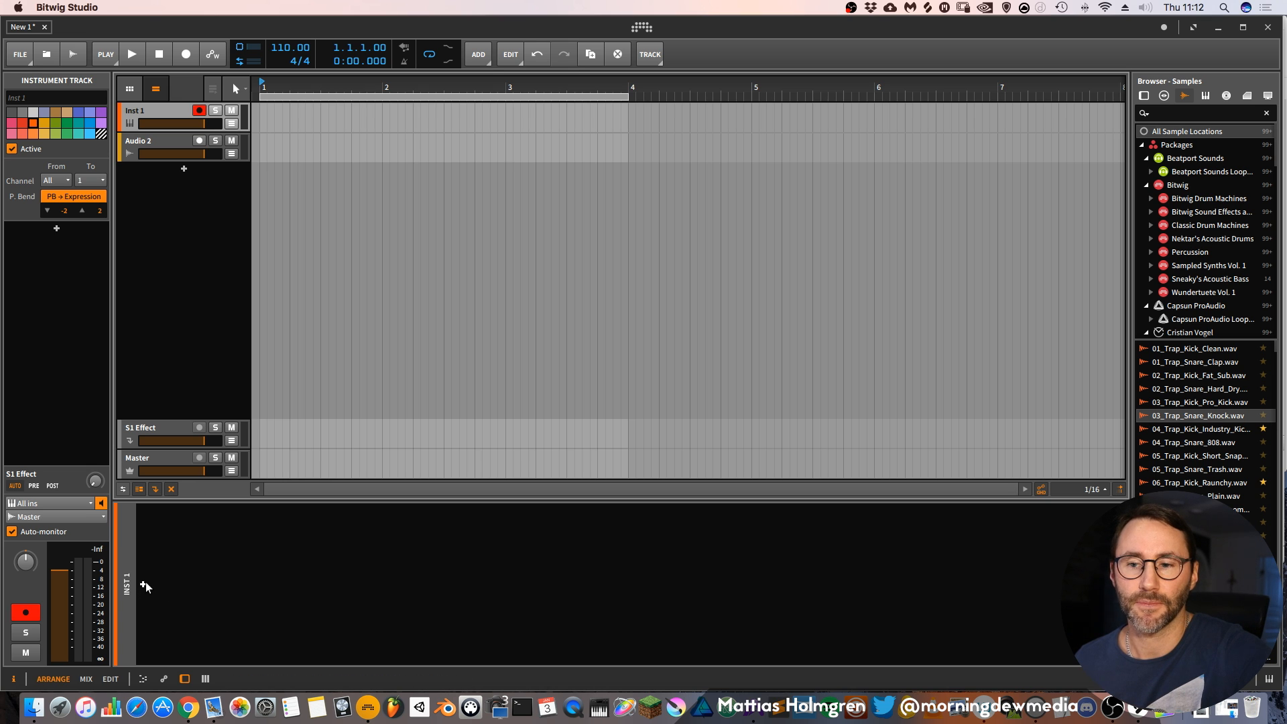
Bring up the pop-up device browser from the + slot in Inst 2's device chain.
click(143, 588)
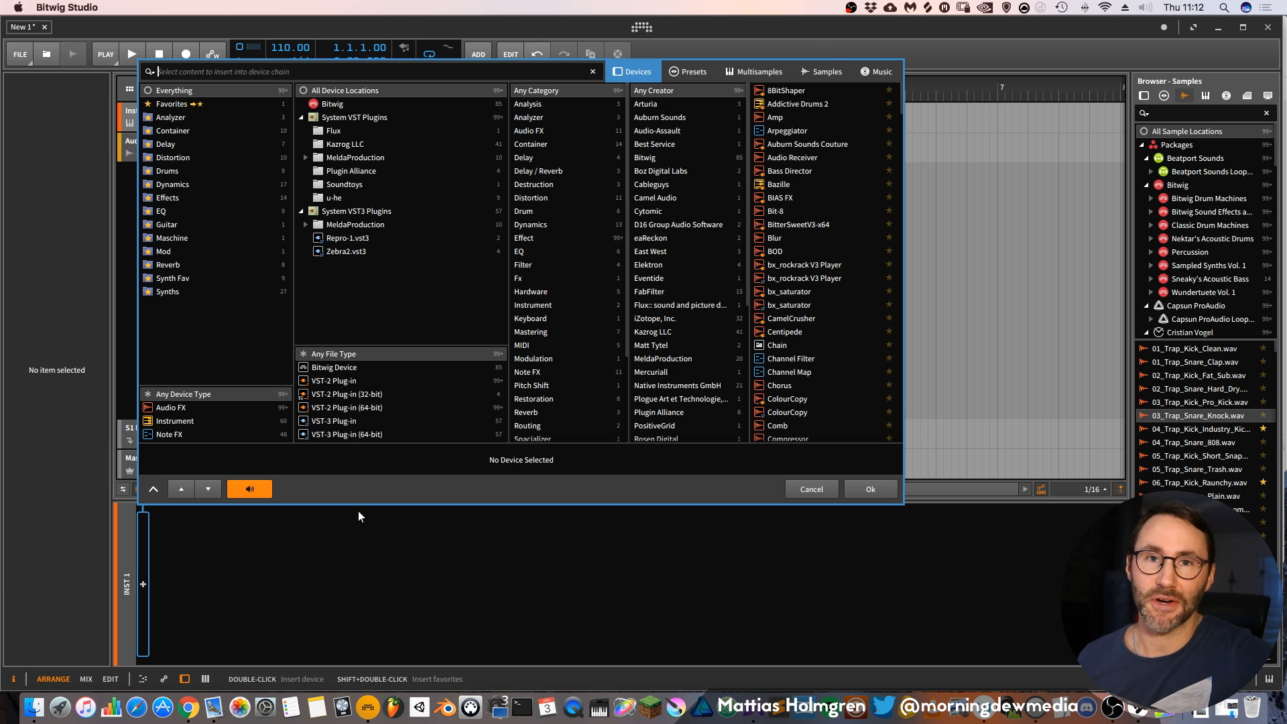
mouse_move(779, 521)
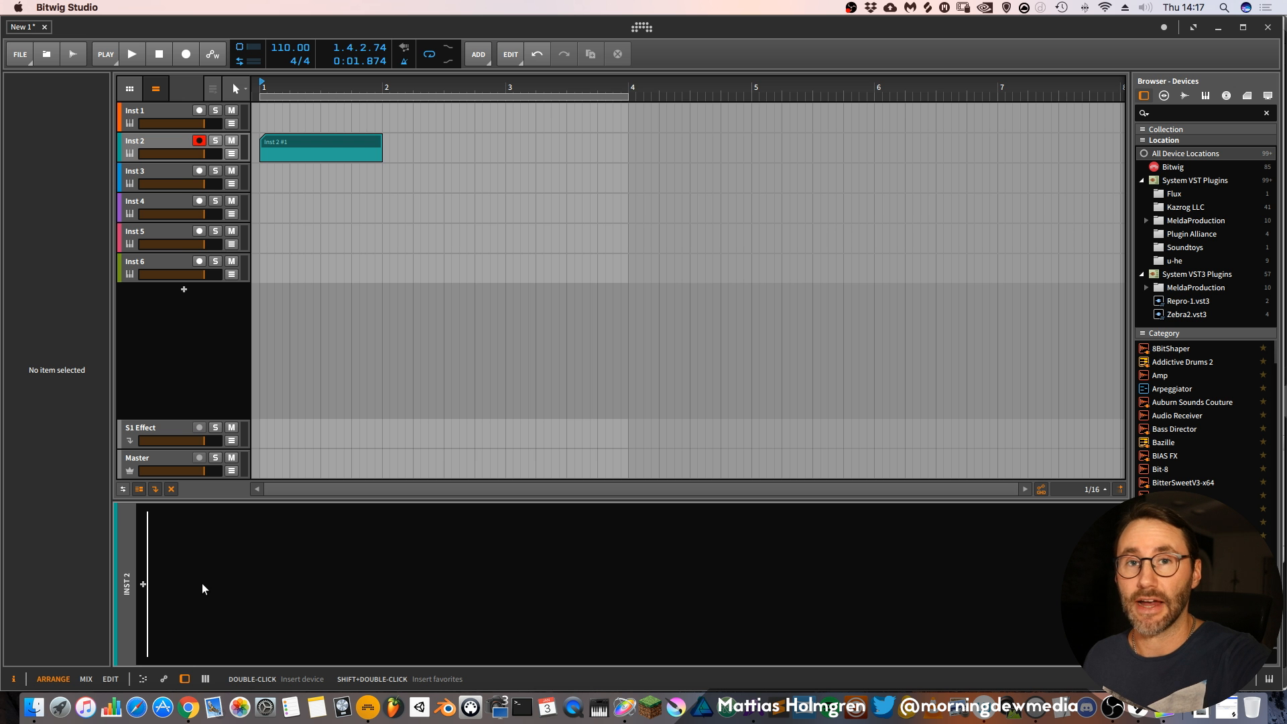
mouse_move(150, 588)
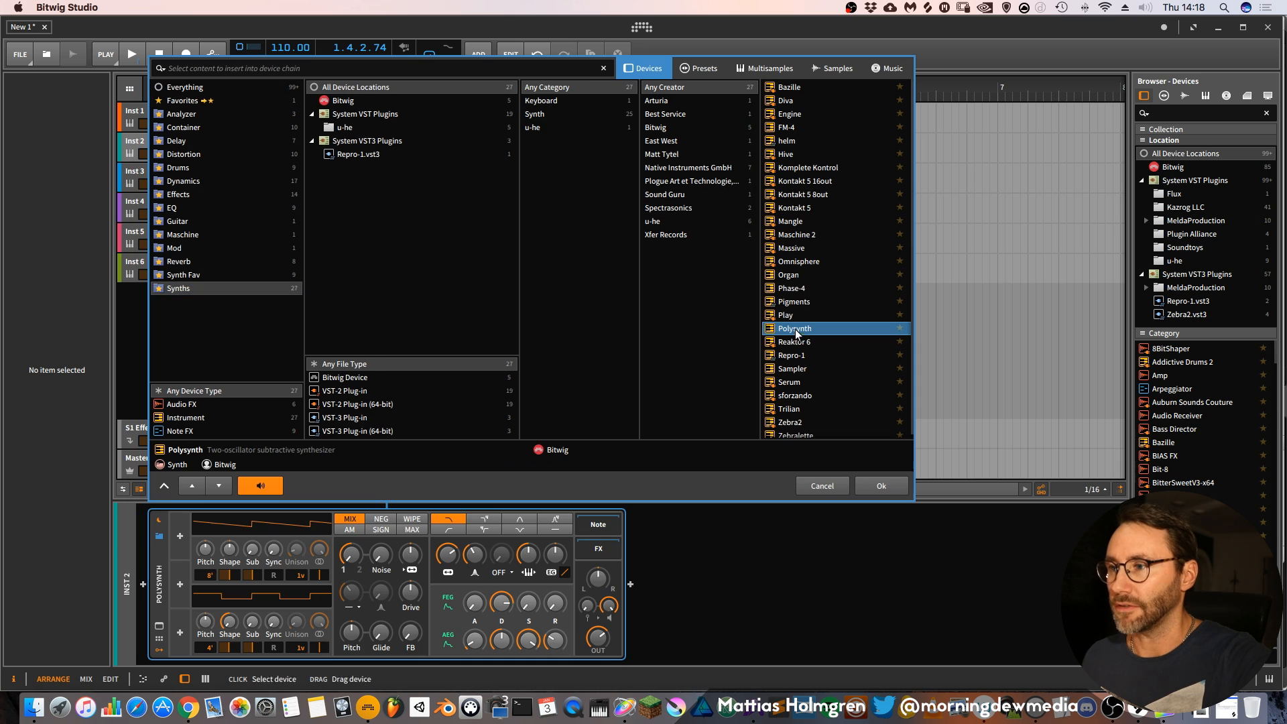
Confirm with Ok to load Polysynth onto the second instrument track.
click(880, 486)
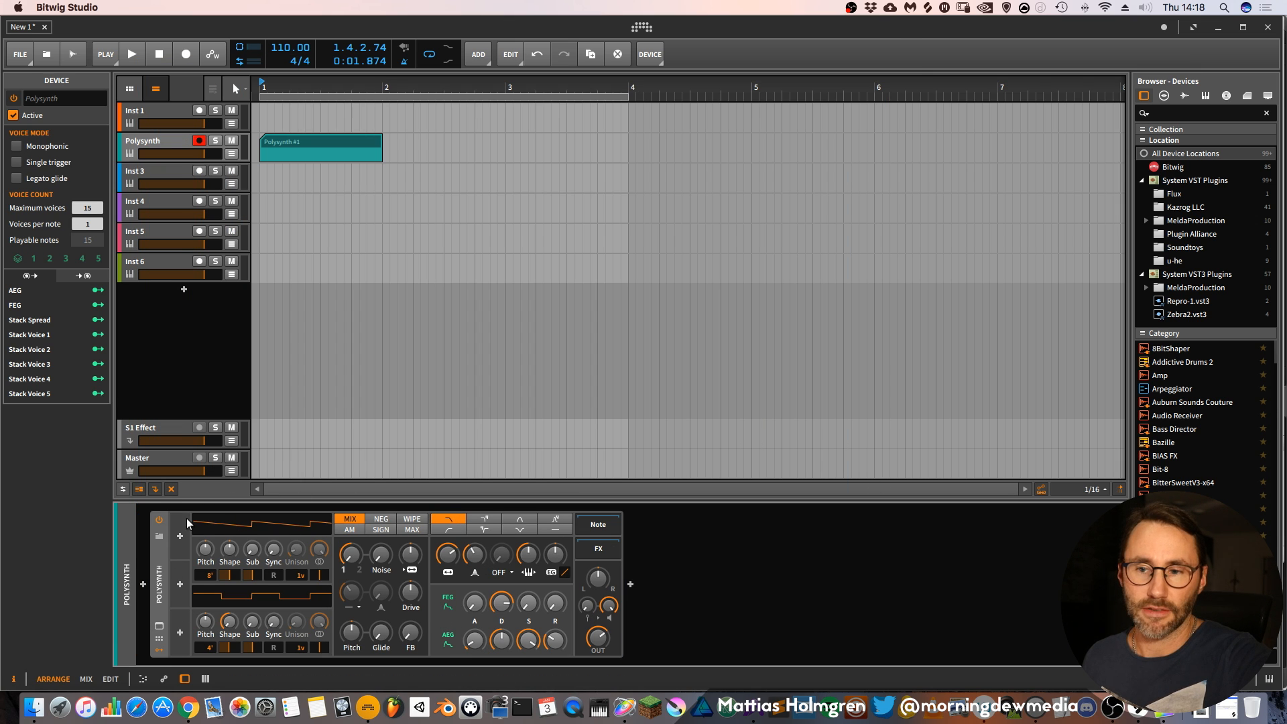
mouse_move(180, 584)
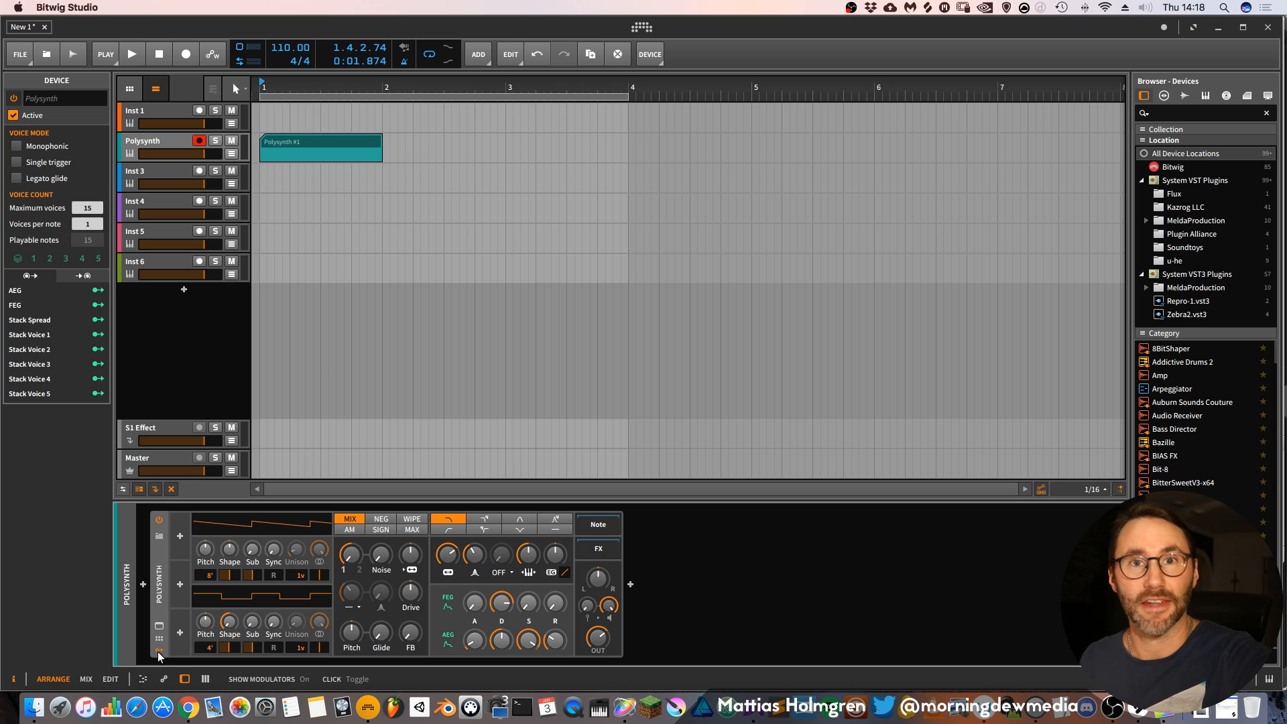
mouse_move(162, 657)
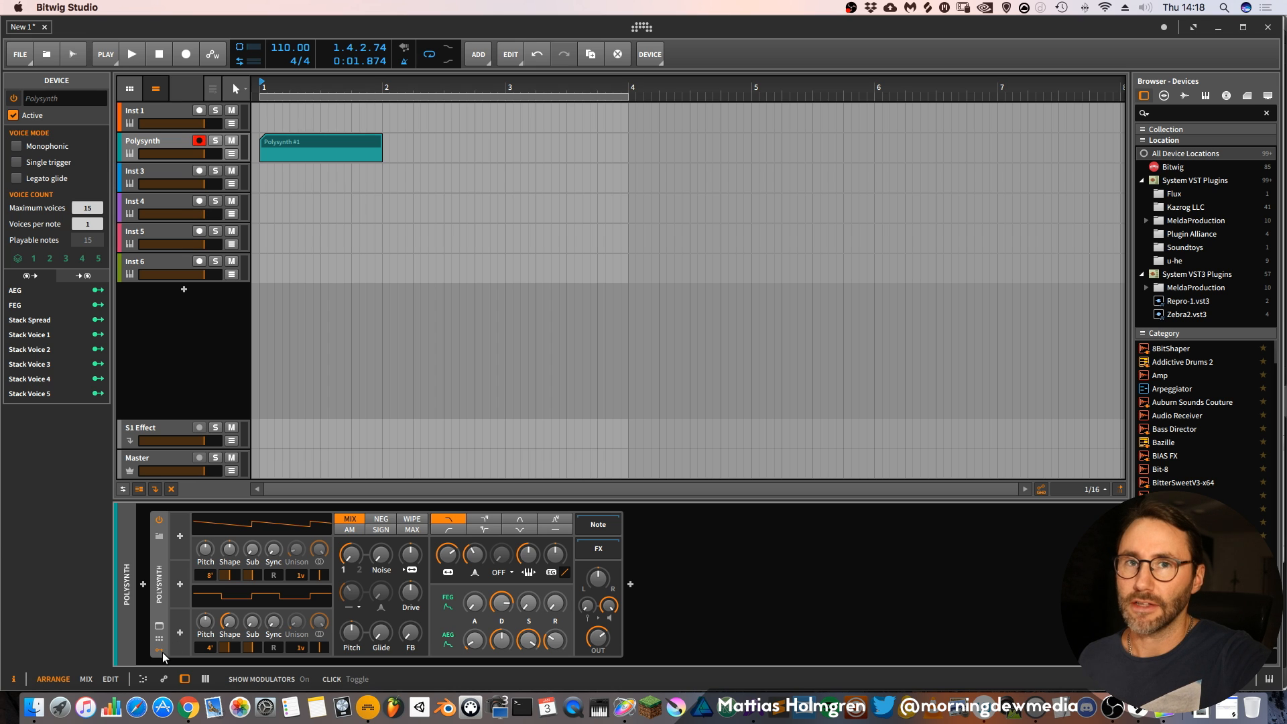
mouse_move(179, 537)
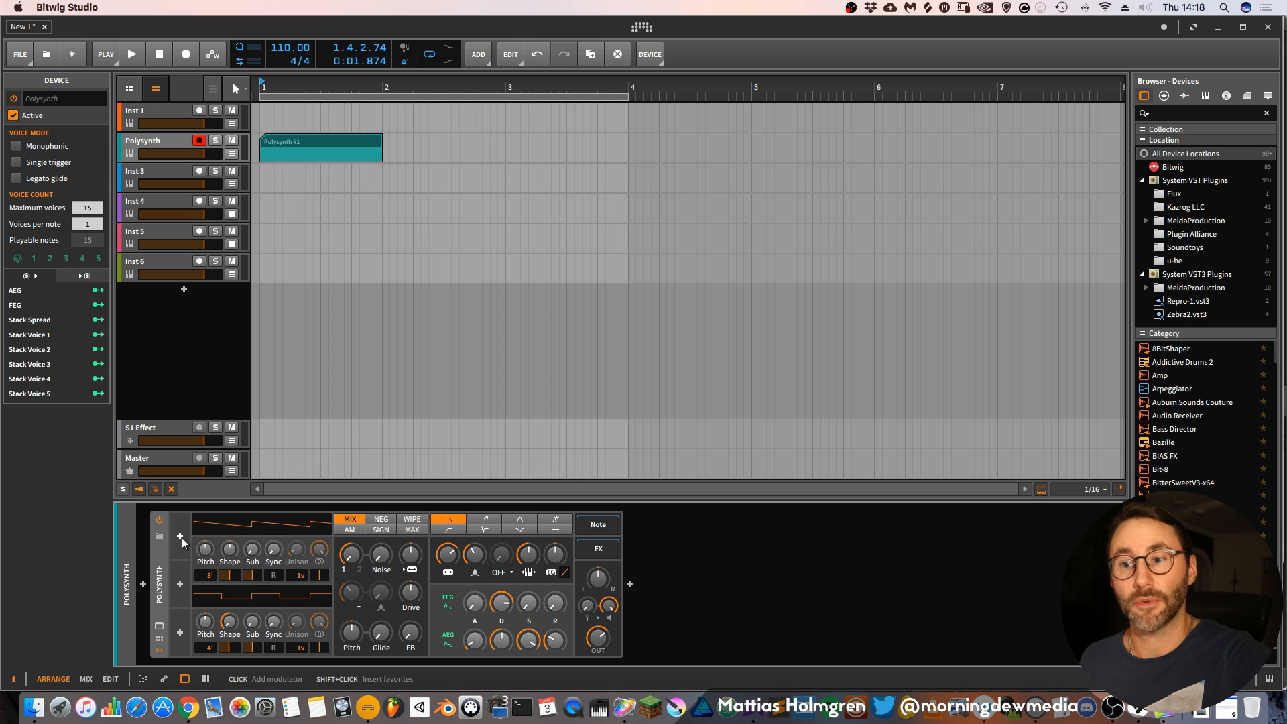
Browse Polysynth's modulator list, previewing the LFO and another modulator, then close the list.
click(179, 537)
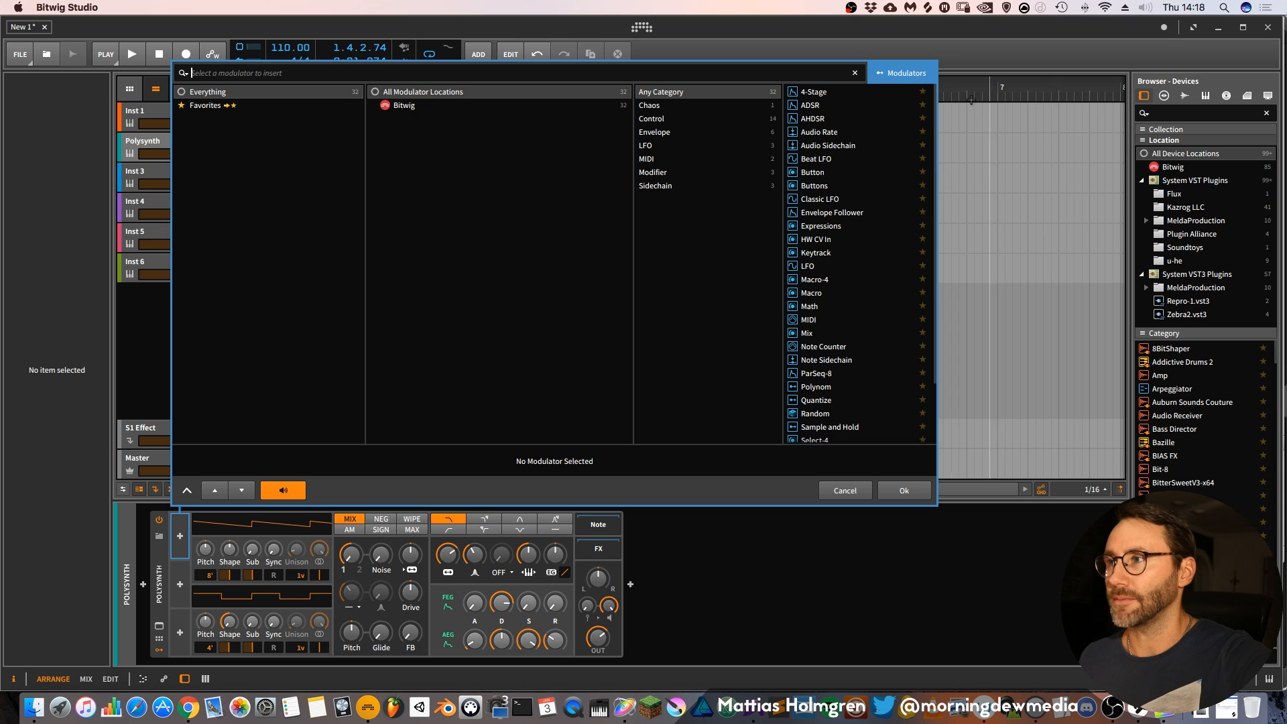
mouse_move(896, 57)
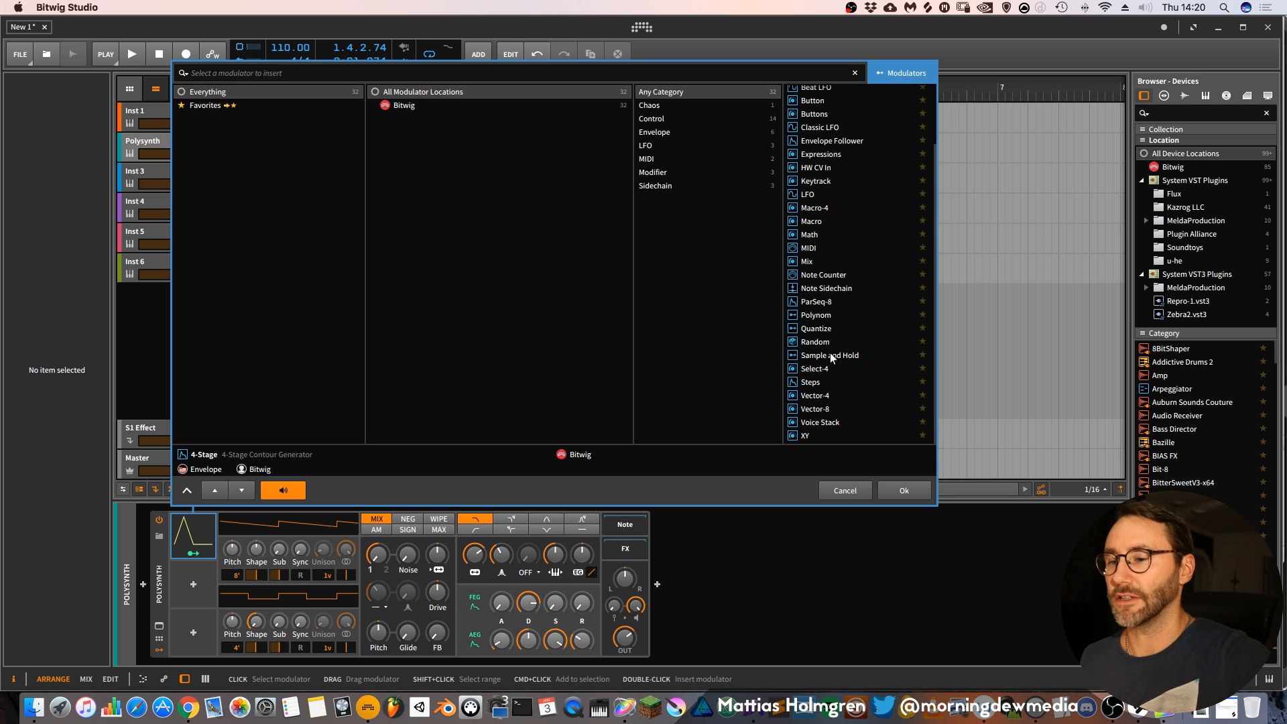
mouse_move(839, 264)
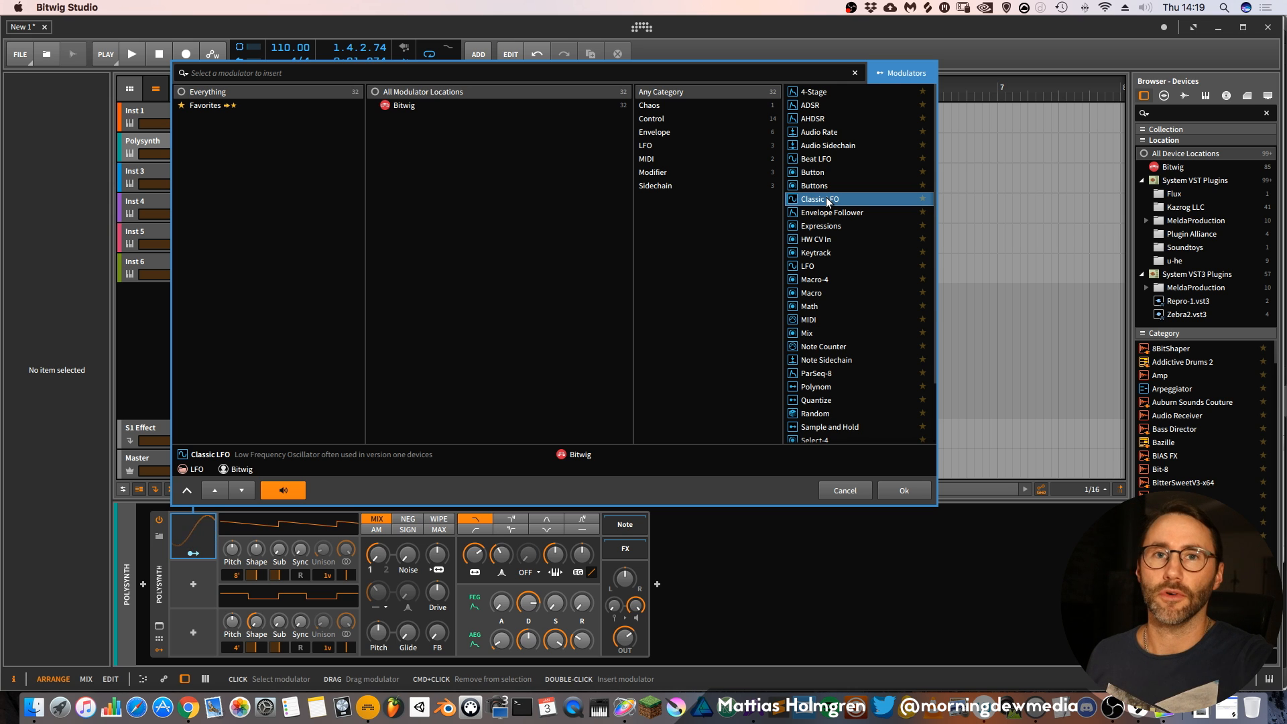
mouse_move(838, 202)
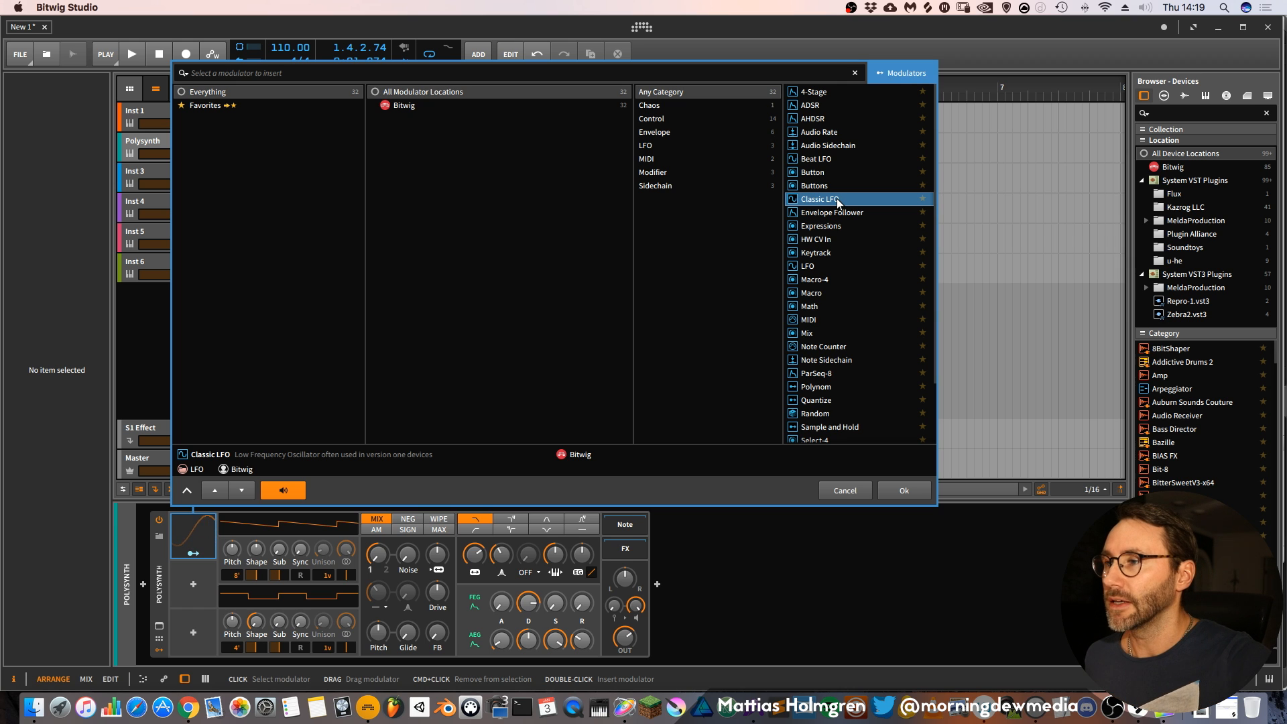
click(807, 267)
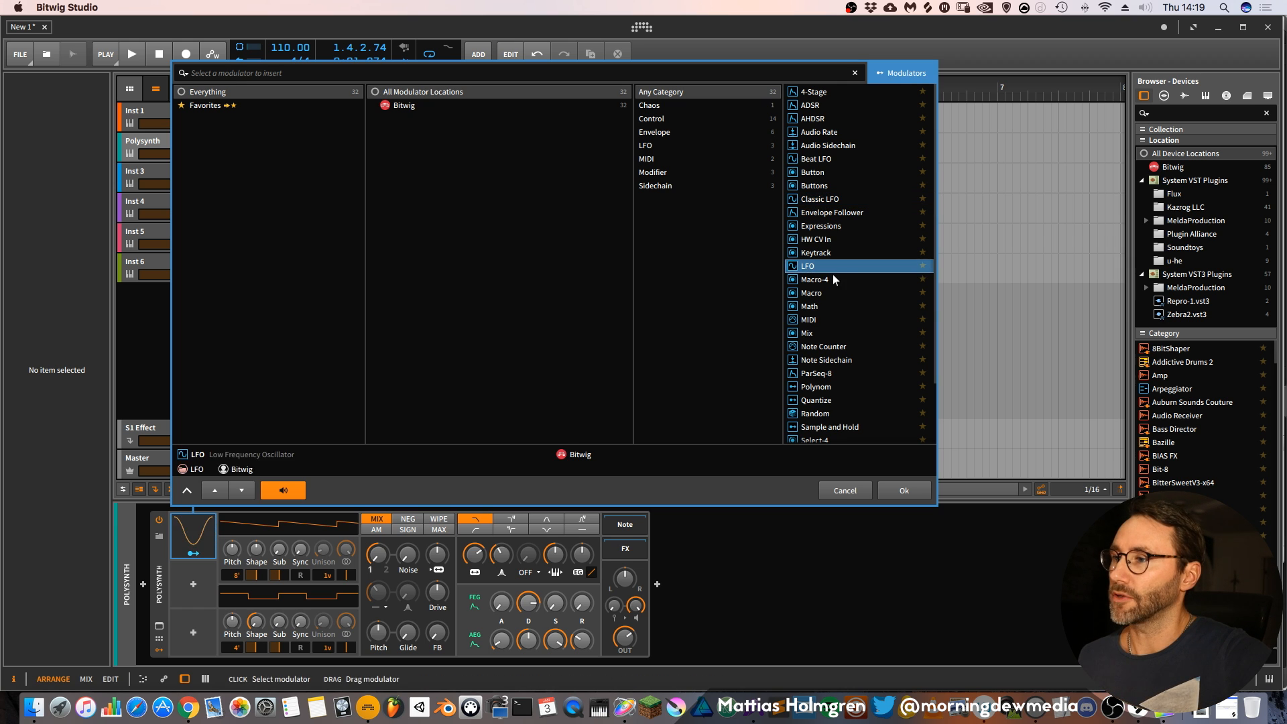
click(815, 279)
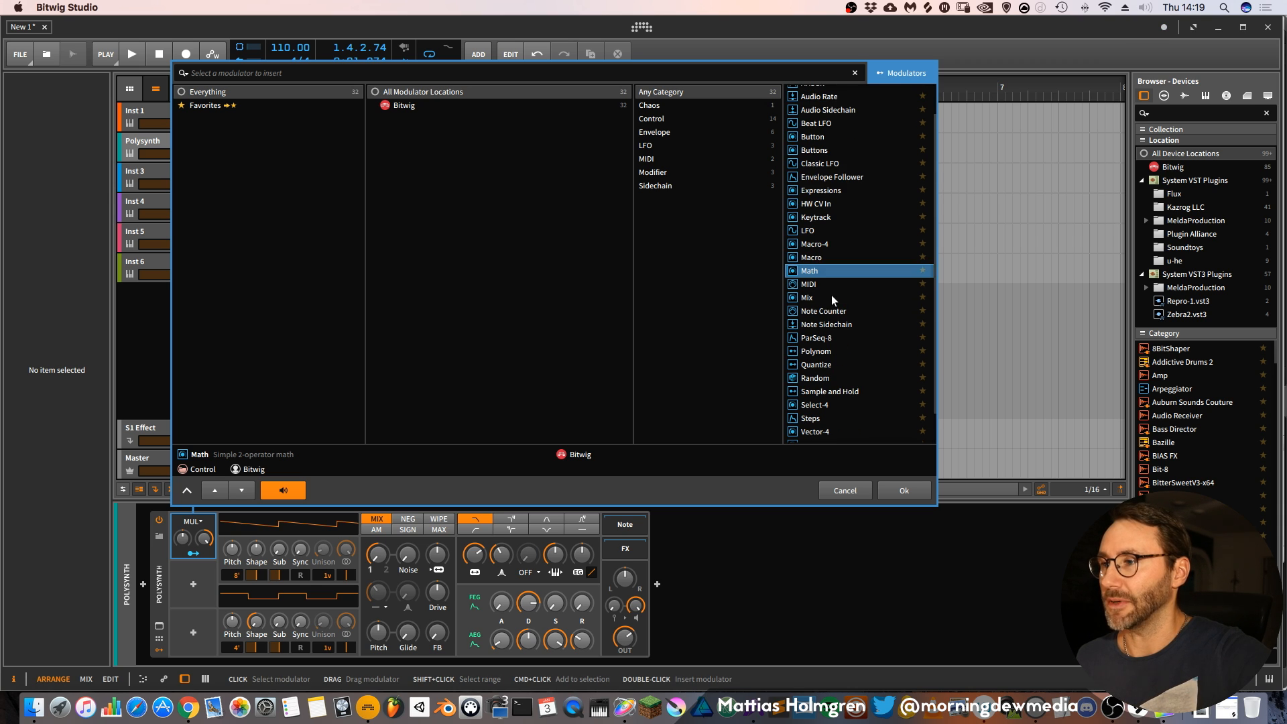
mouse_move(837, 318)
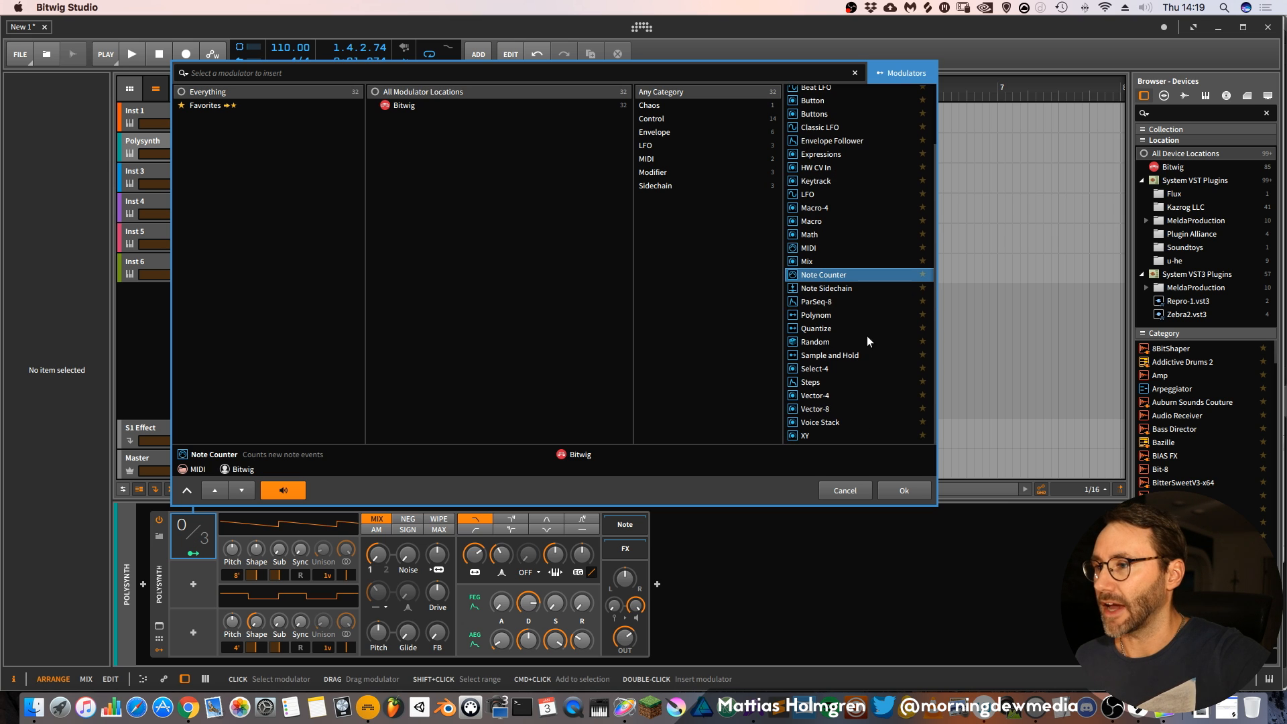
mouse_move(847, 353)
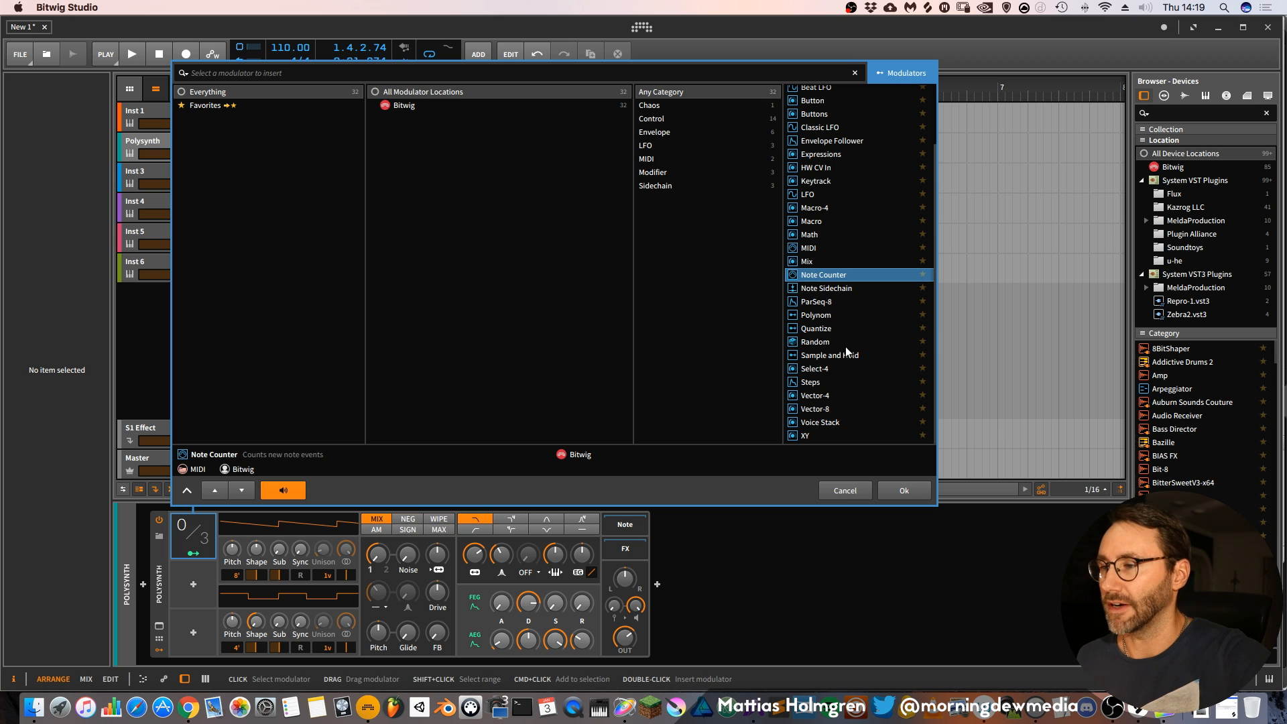
click(837, 341)
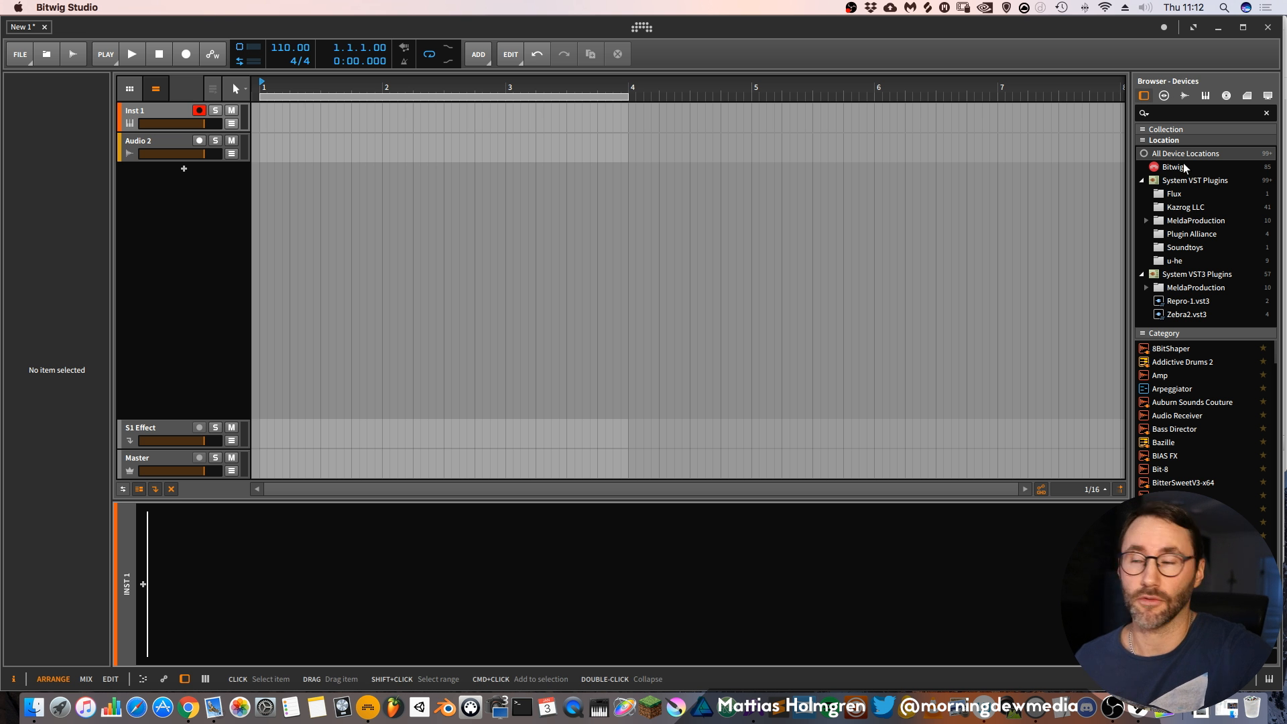
Switch the browser to presets then samples and list the files inside the Samples folder.
click(1163, 96)
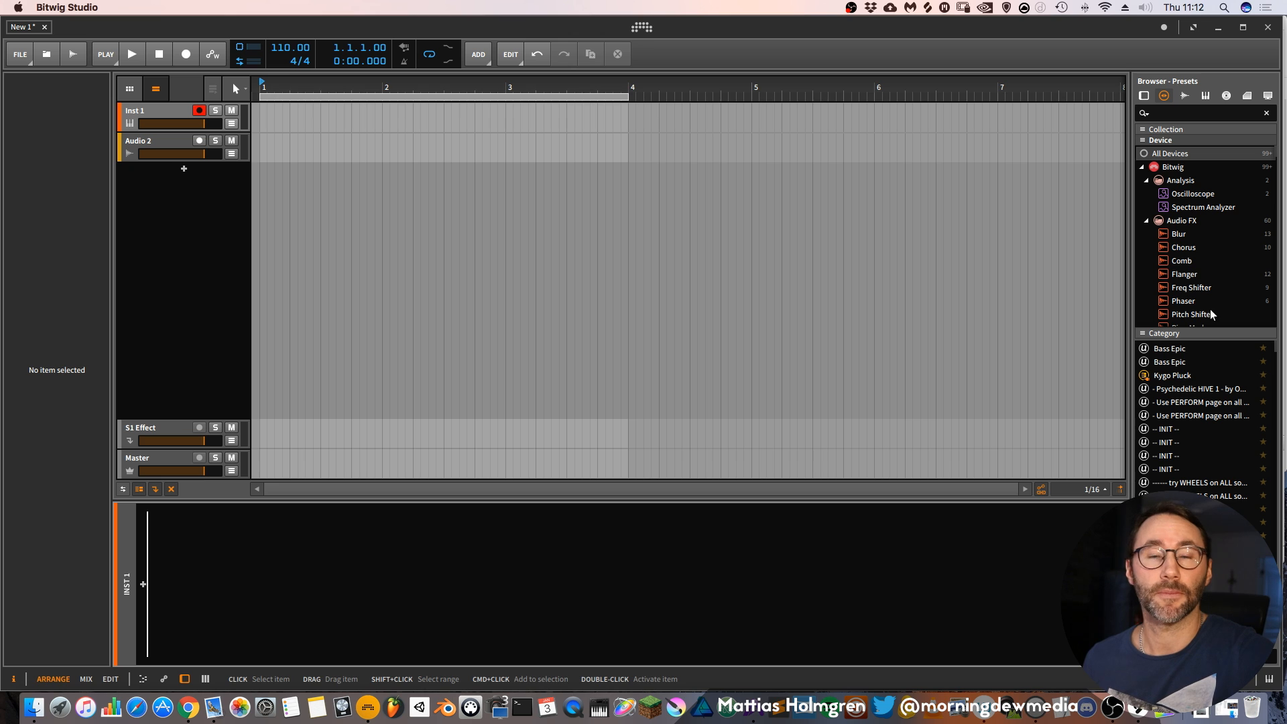
click(1184, 96)
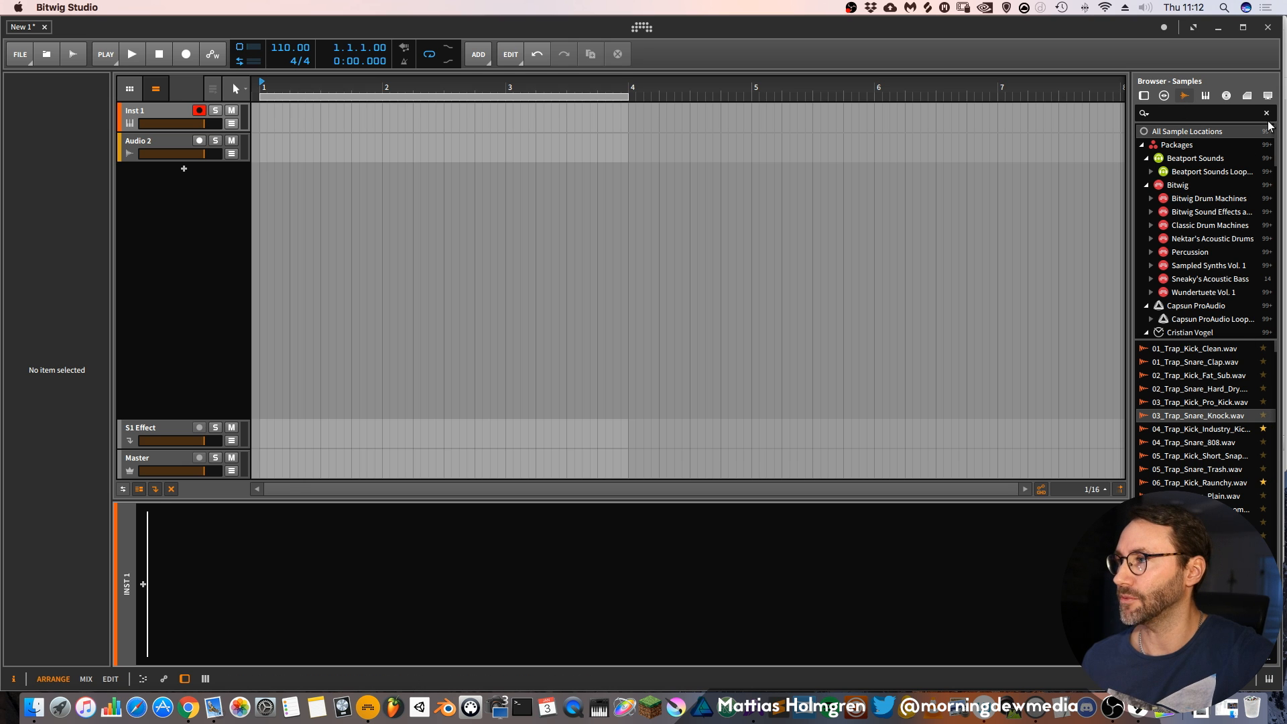
scroll(down, 3)
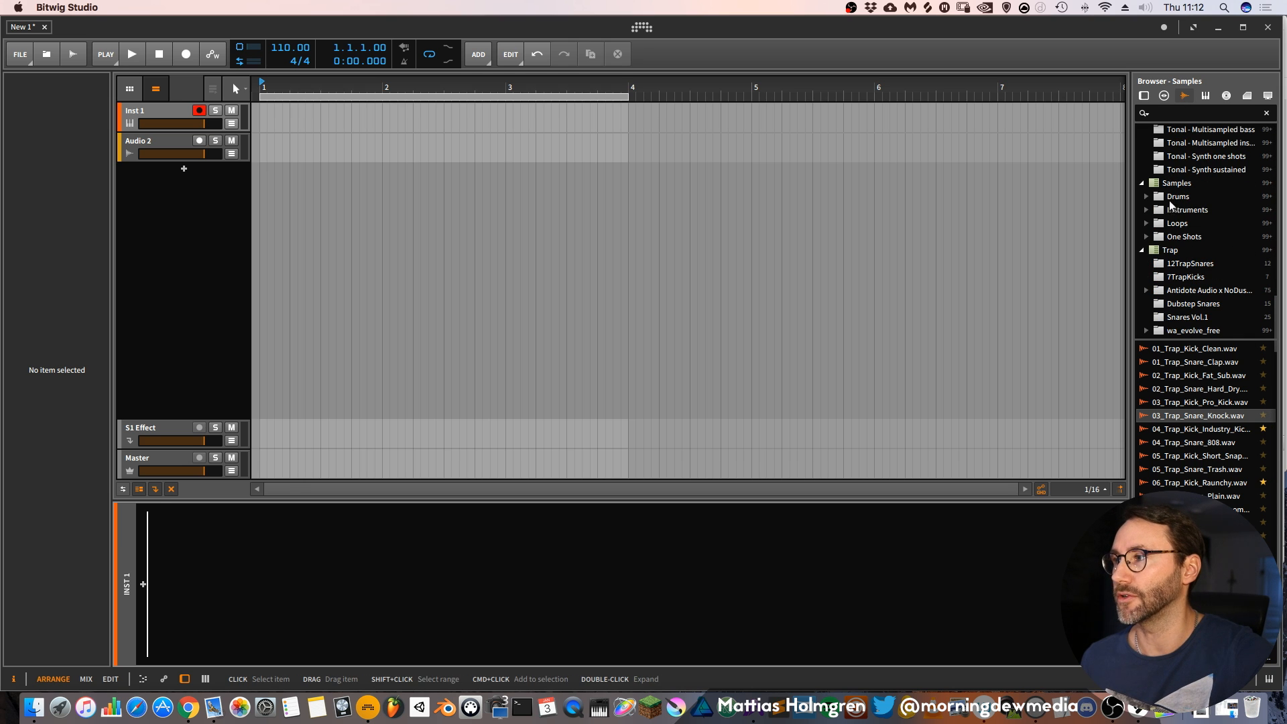
click(1178, 182)
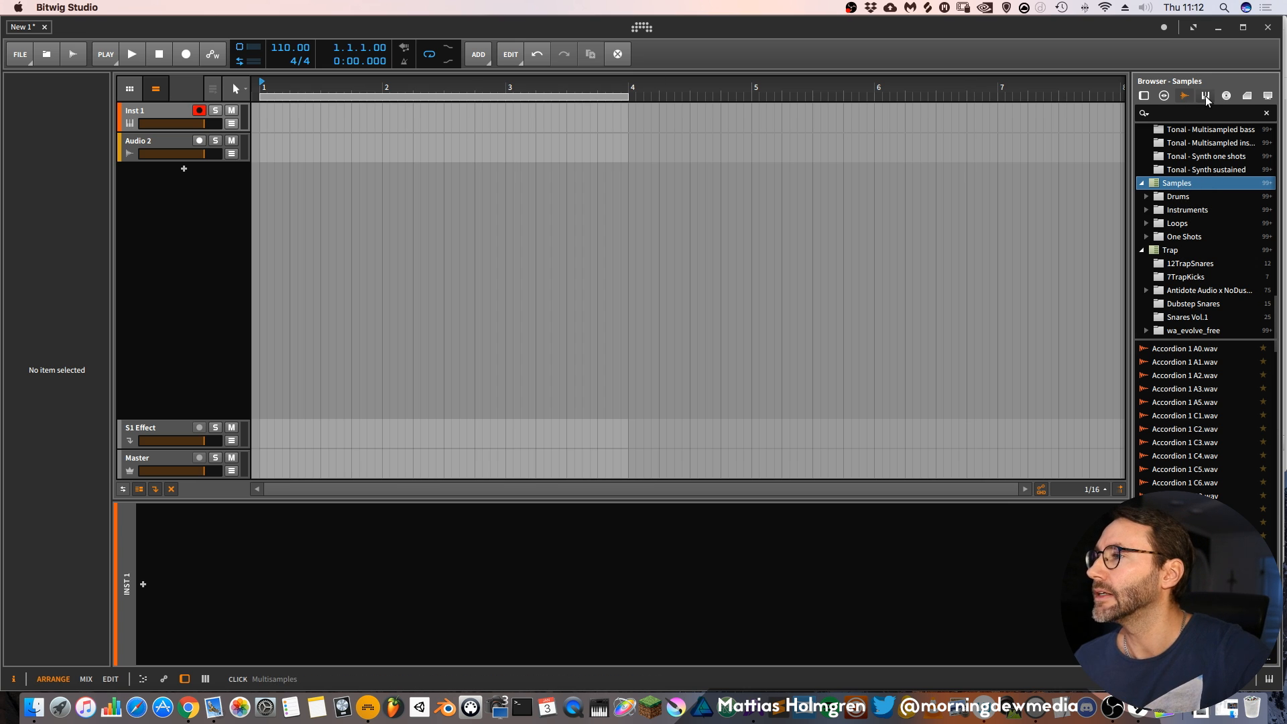
Cycle the browser through multisamples, music, clips and files, ending on the devices list.
click(1204, 96)
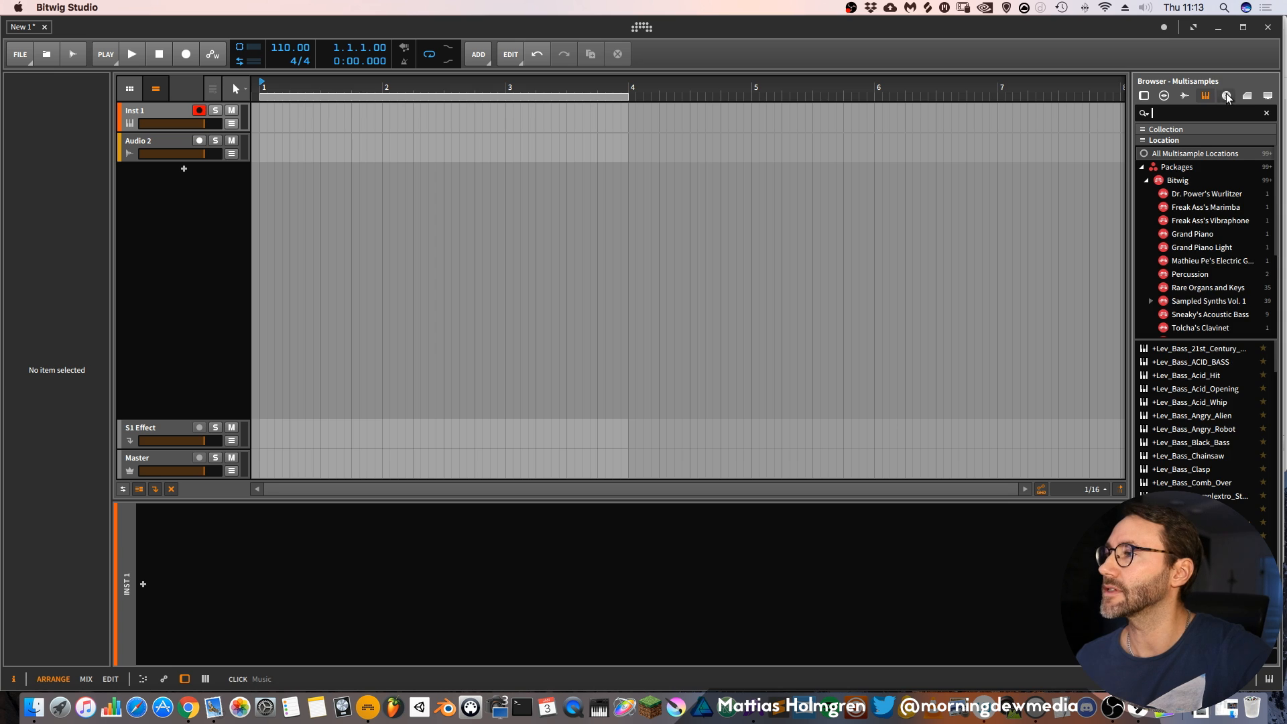
click(1226, 96)
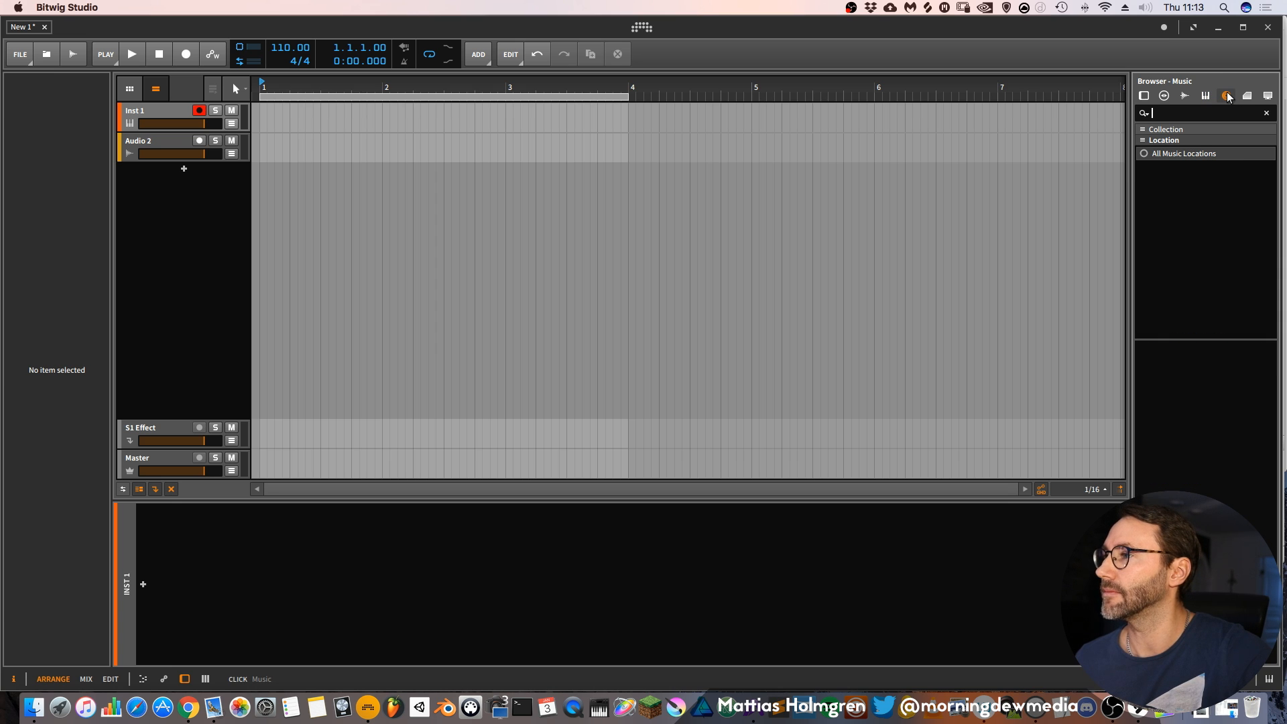
click(1246, 95)
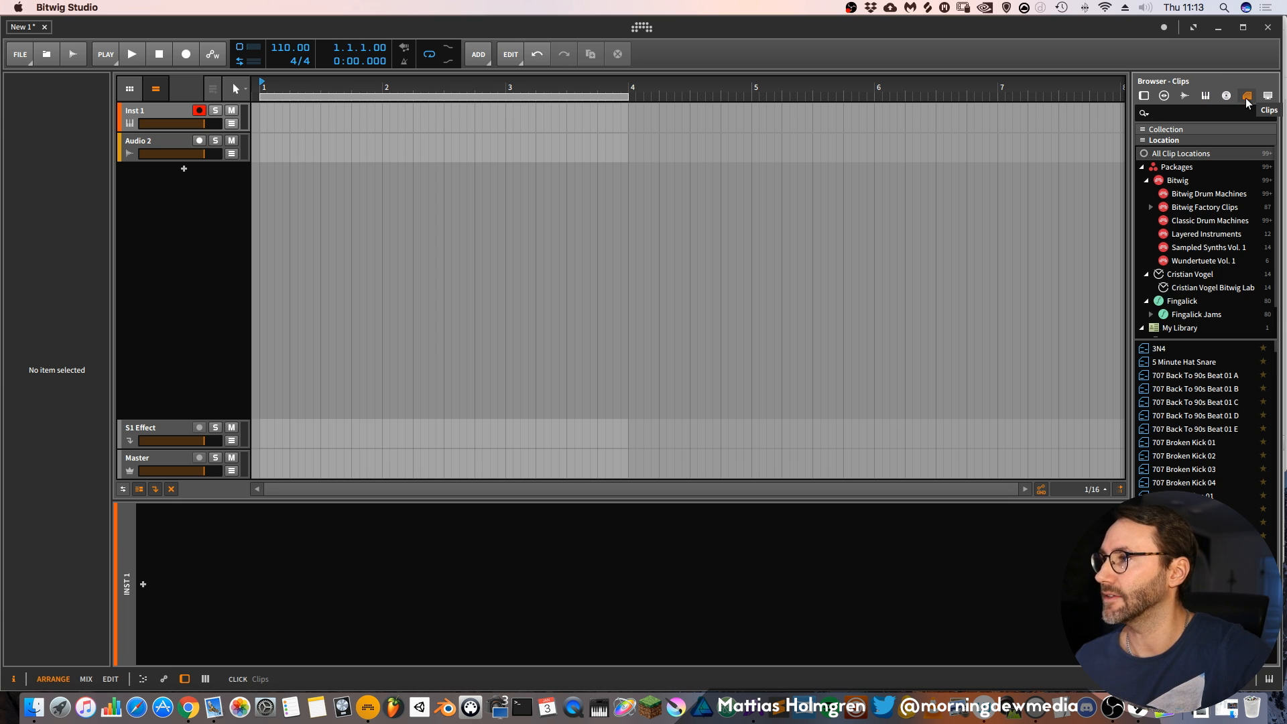
click(1182, 112)
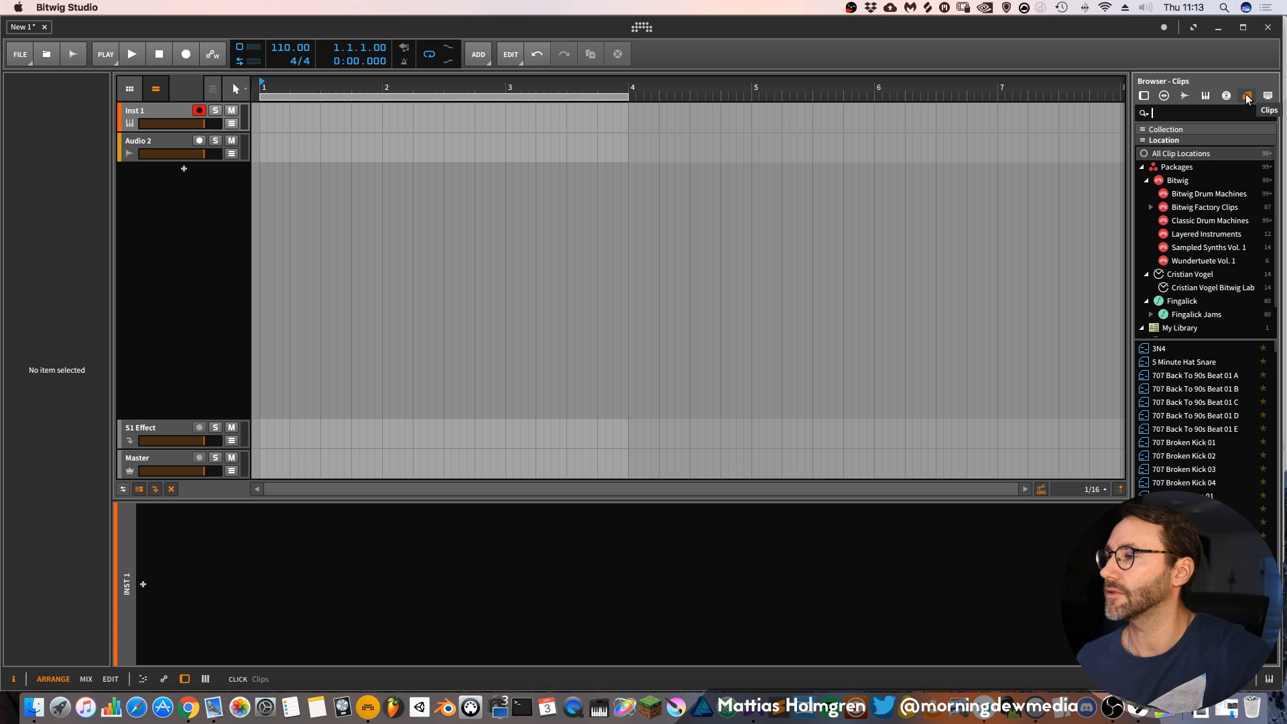
click(1268, 95)
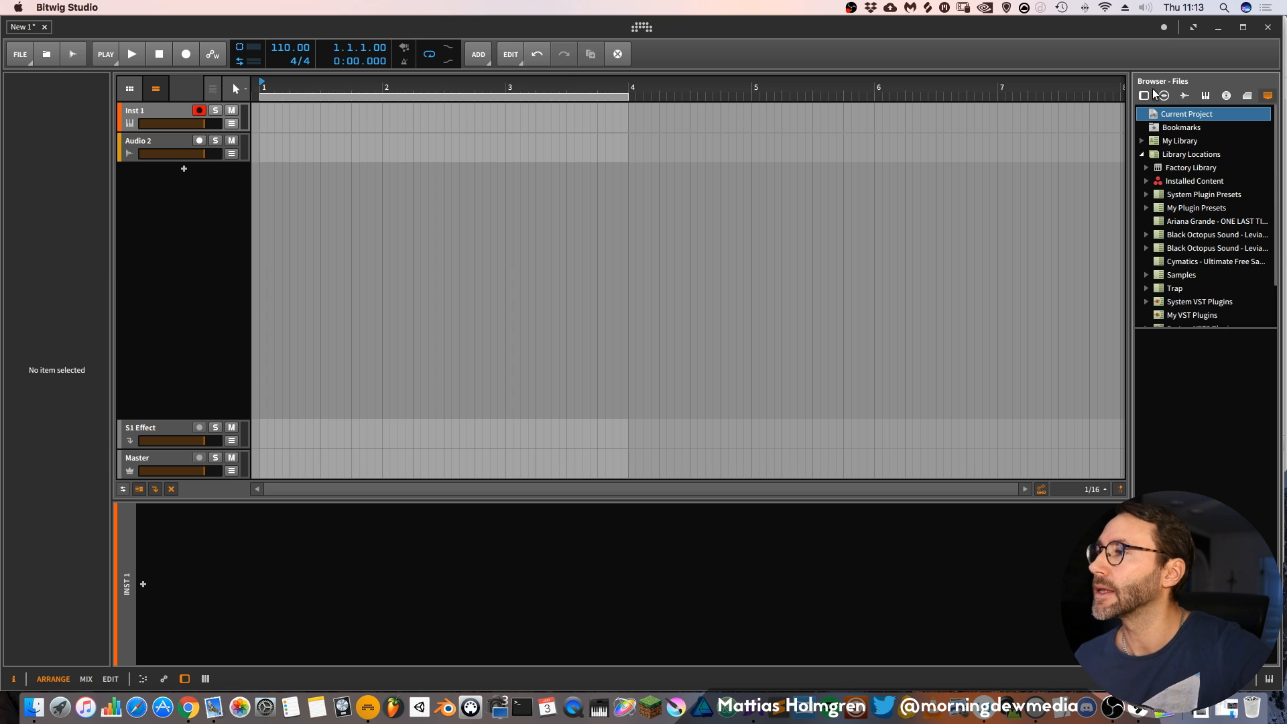
click(1142, 95)
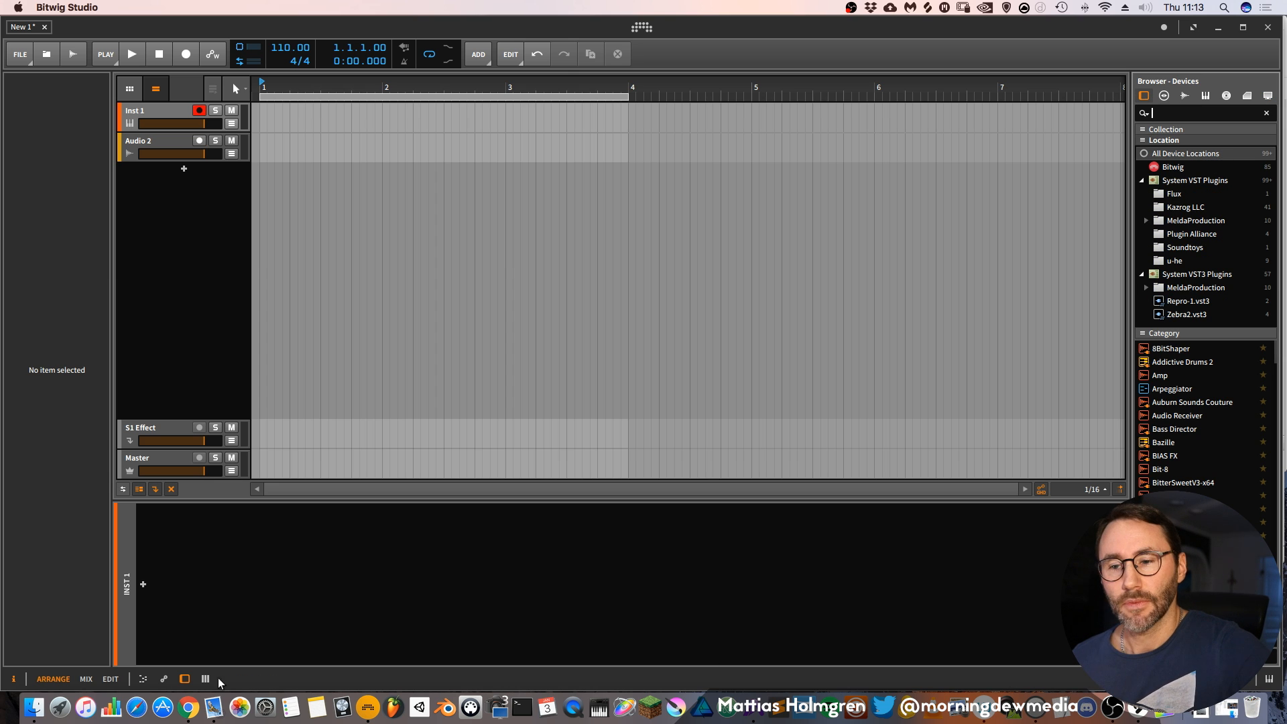
mouse_move(14, 679)
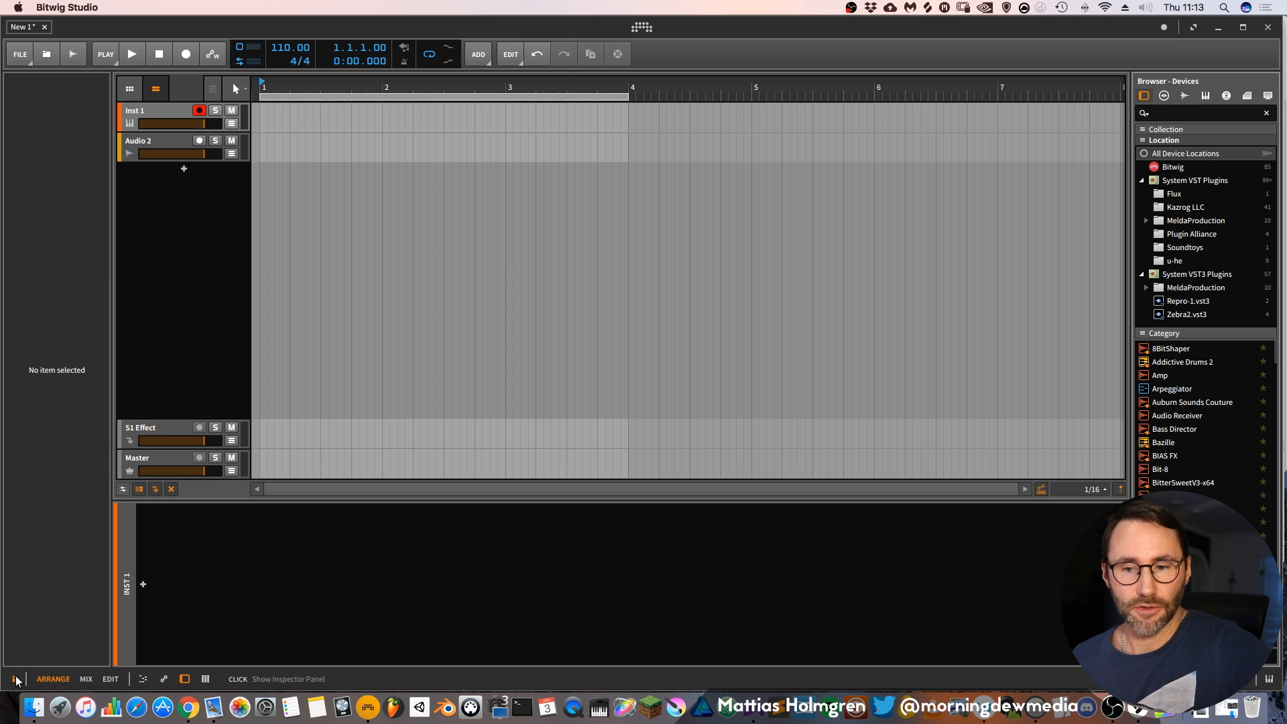
Show the track inspector and flip between the Arrange and Edit panel layouts, ending on Arrange.
click(1203, 112)
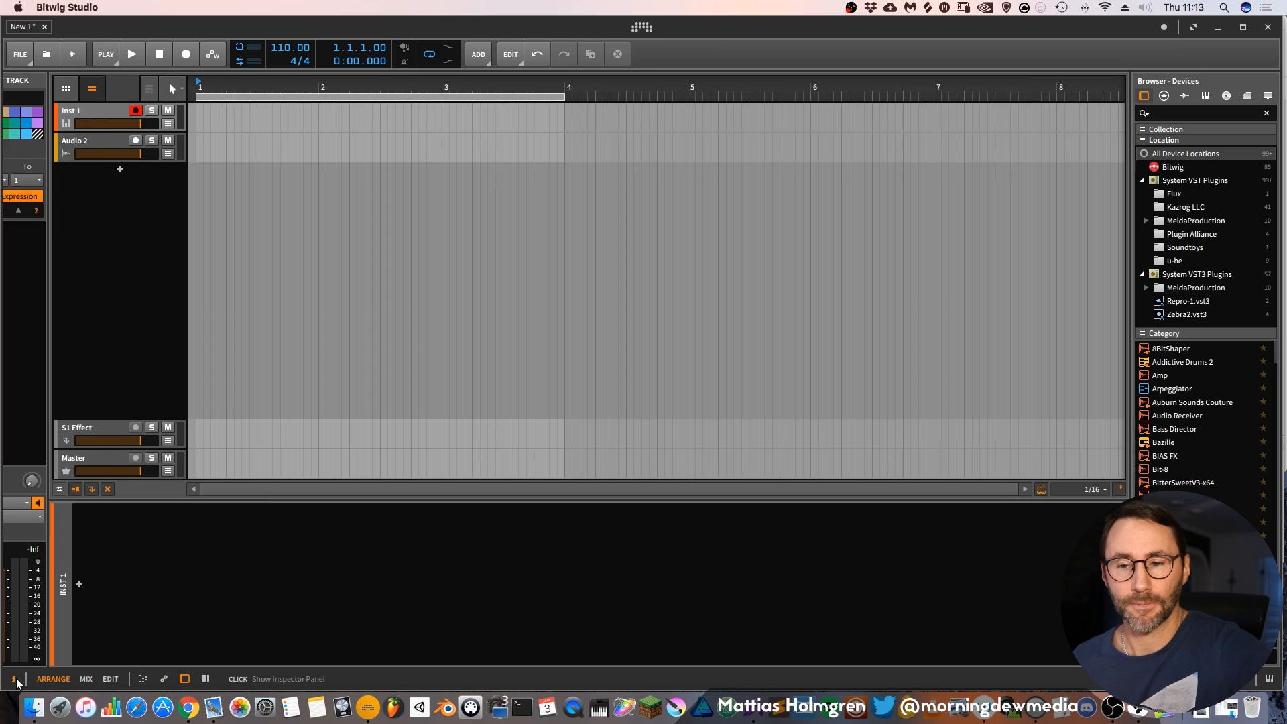
click(14, 680)
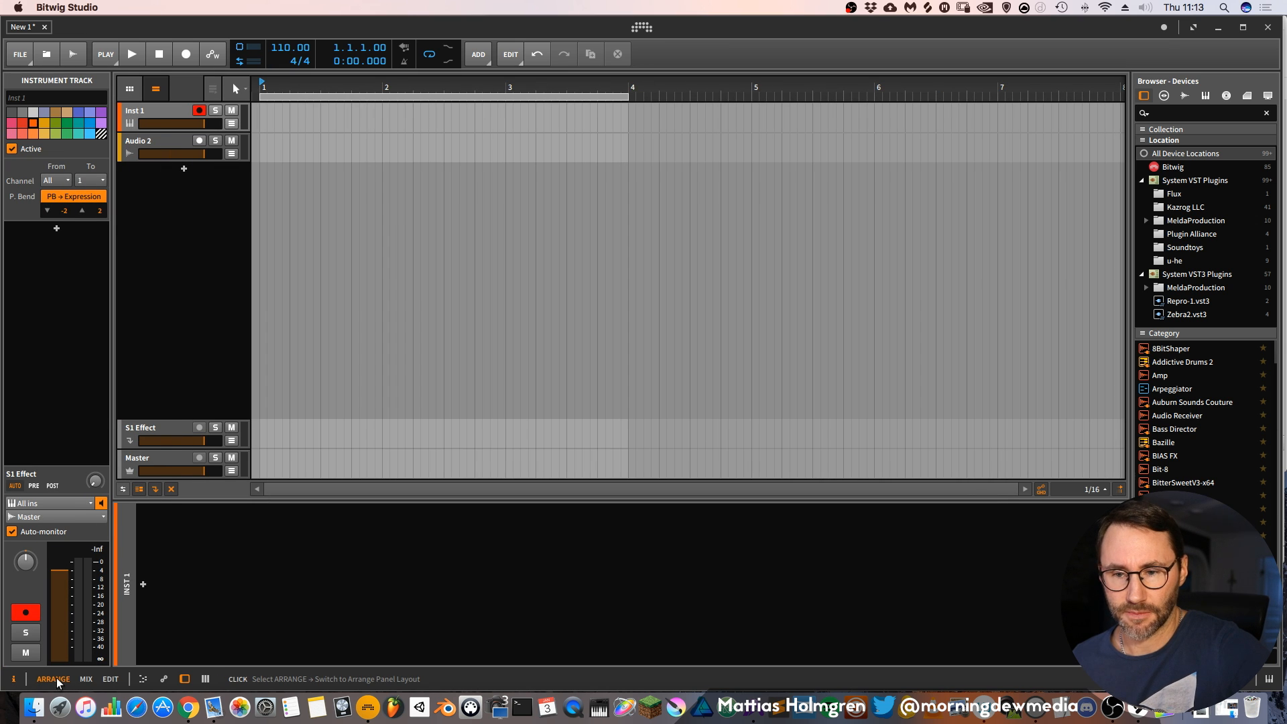
click(109, 679)
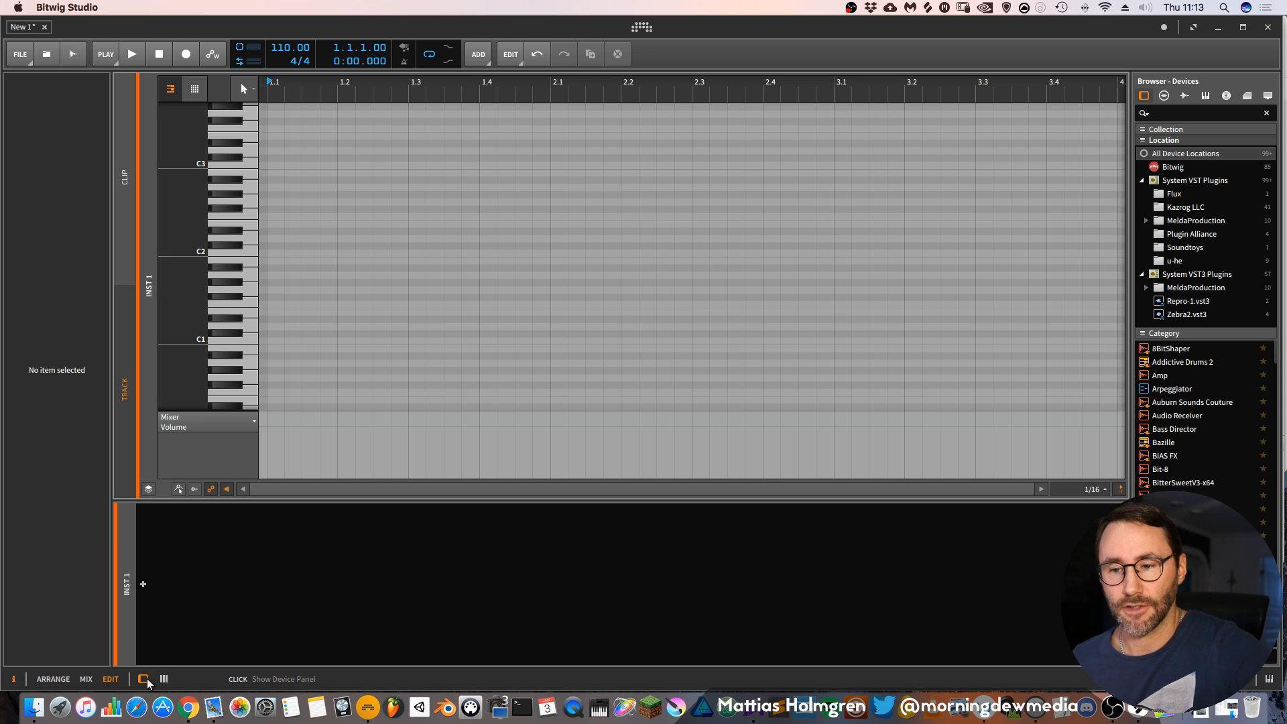
click(143, 679)
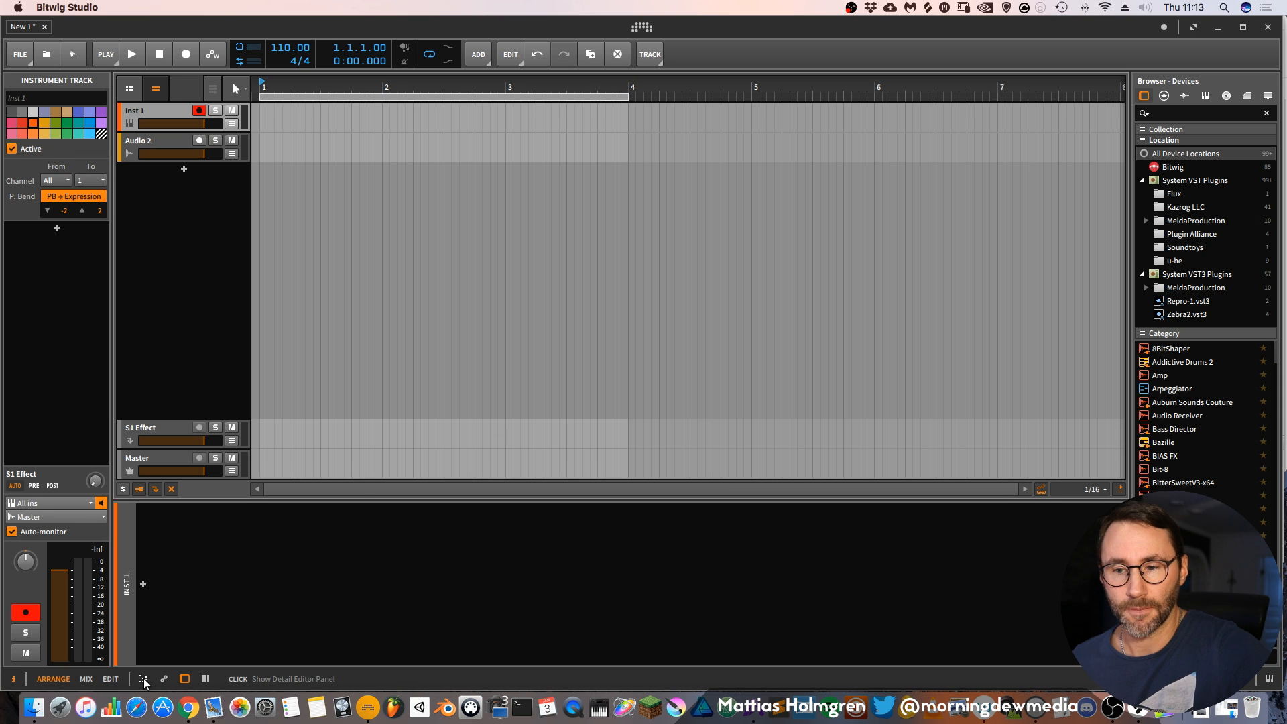
Cycle the bottom panel through note editor, automation, device chain and mixer, back to the Inst 1 note editor.
click(143, 679)
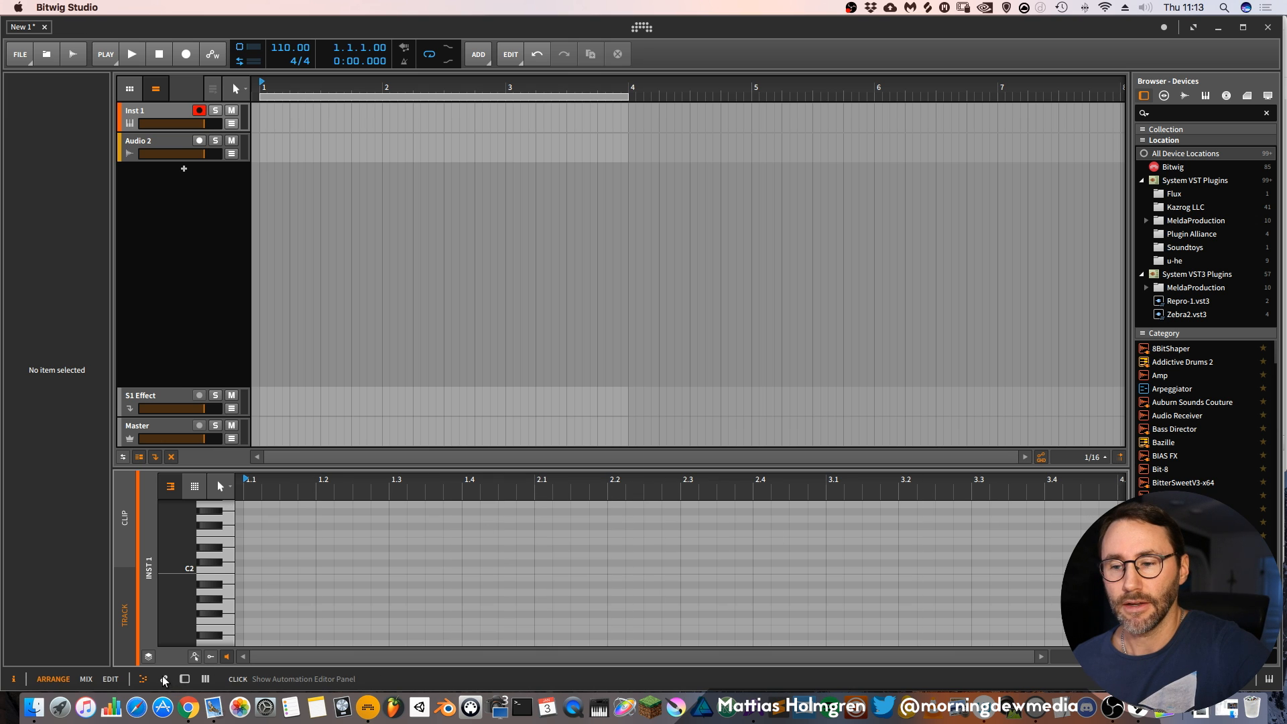
click(163, 679)
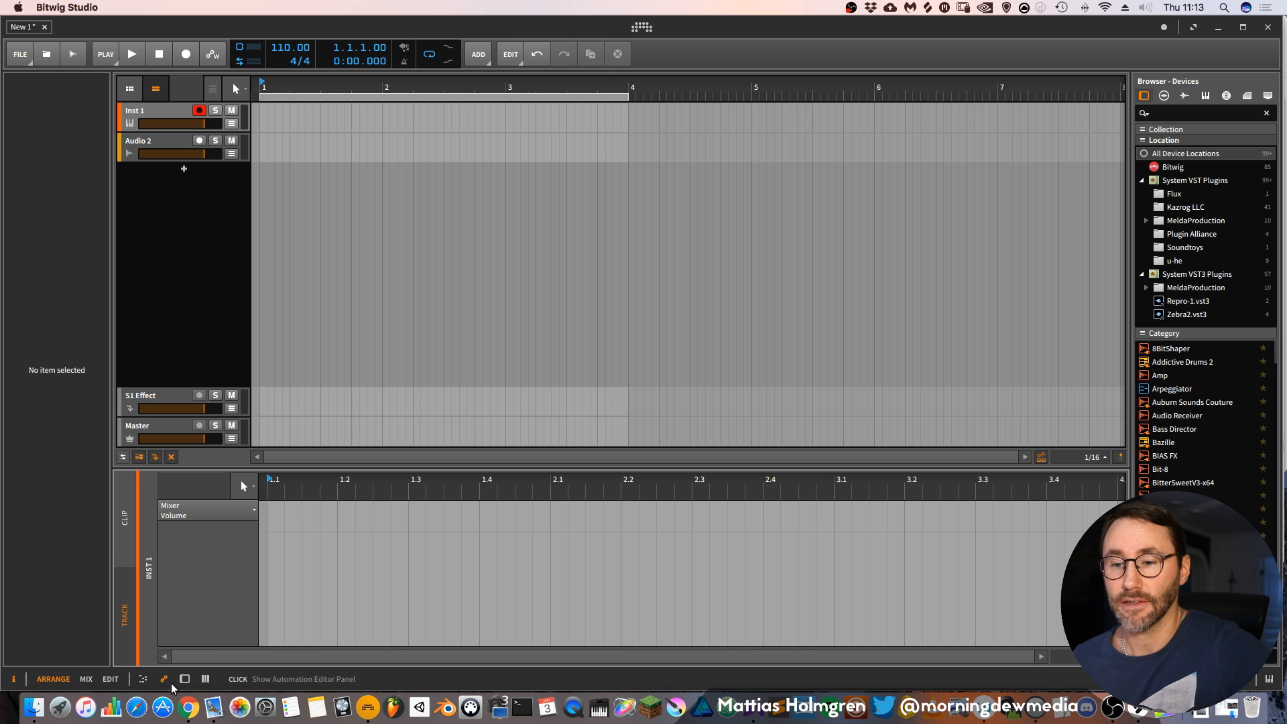
click(184, 679)
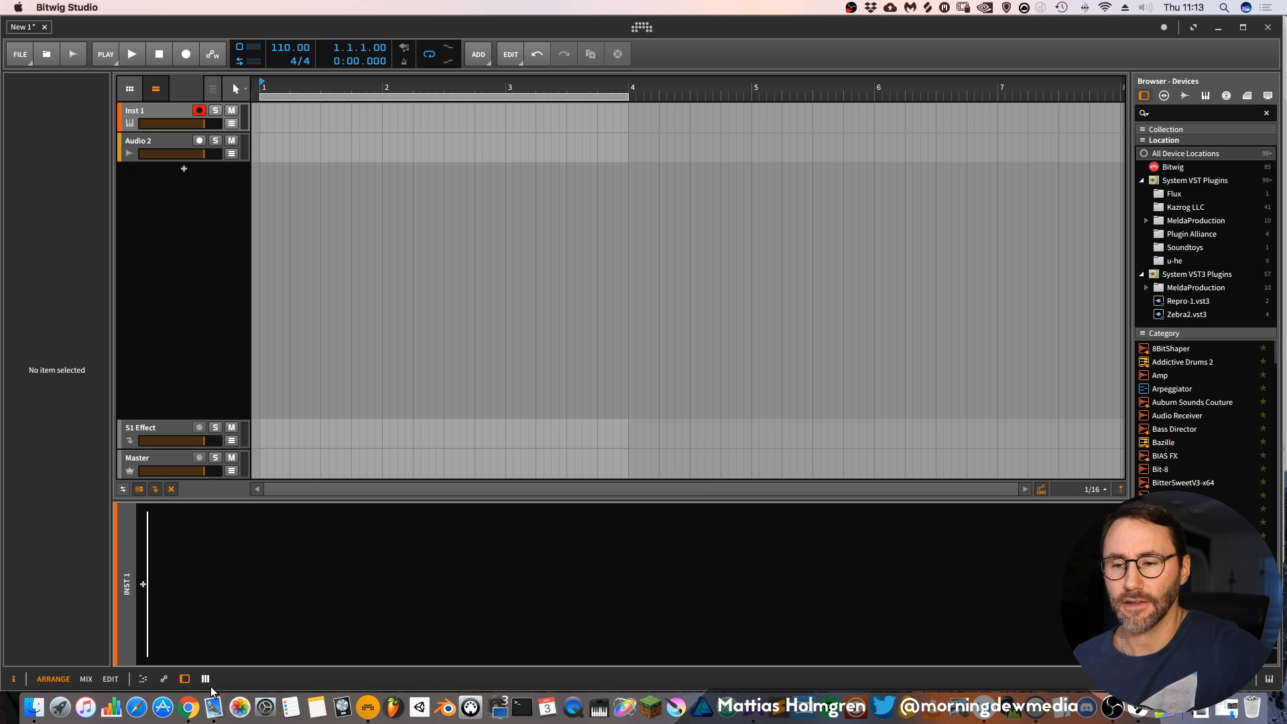
click(184, 677)
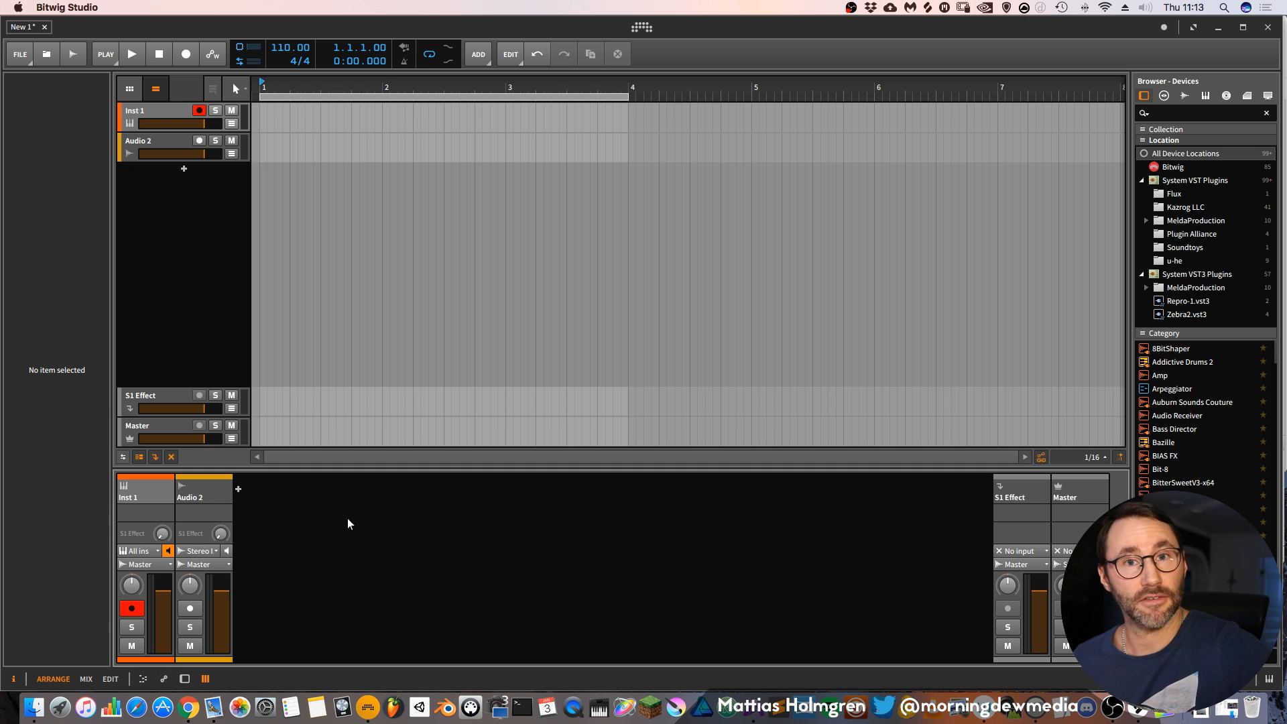
mouse_move(143, 679)
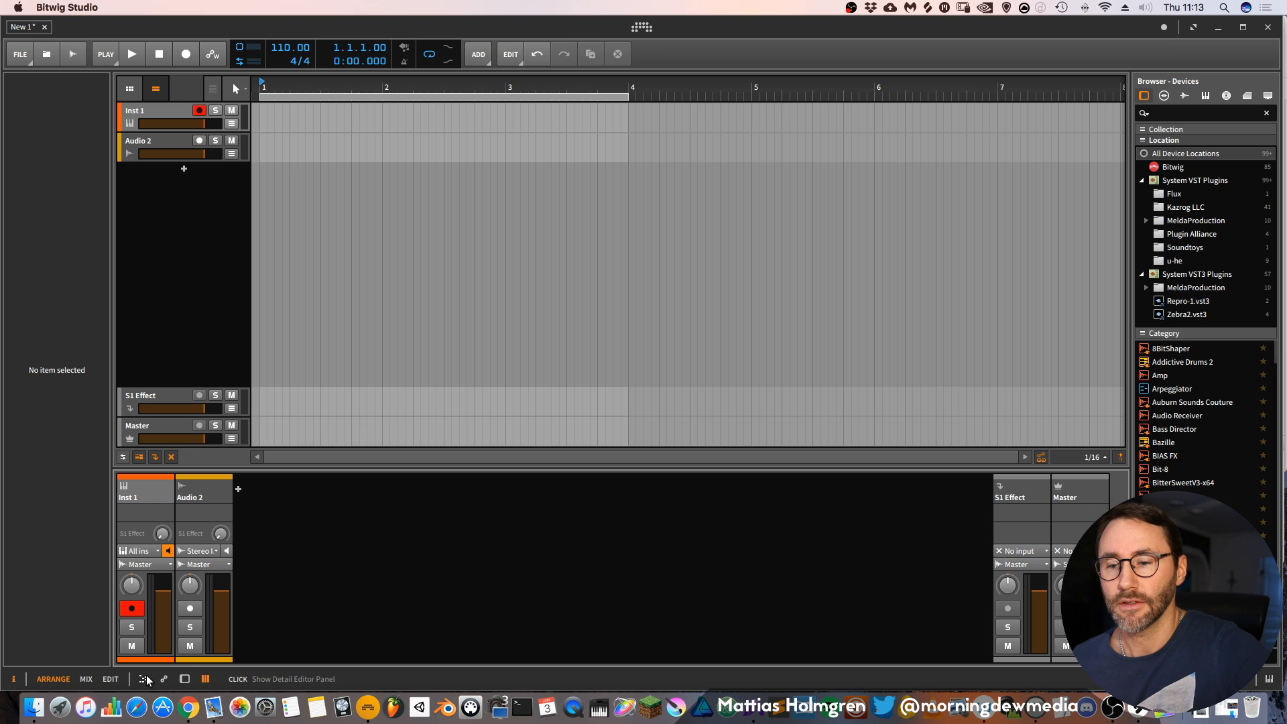
click(184, 679)
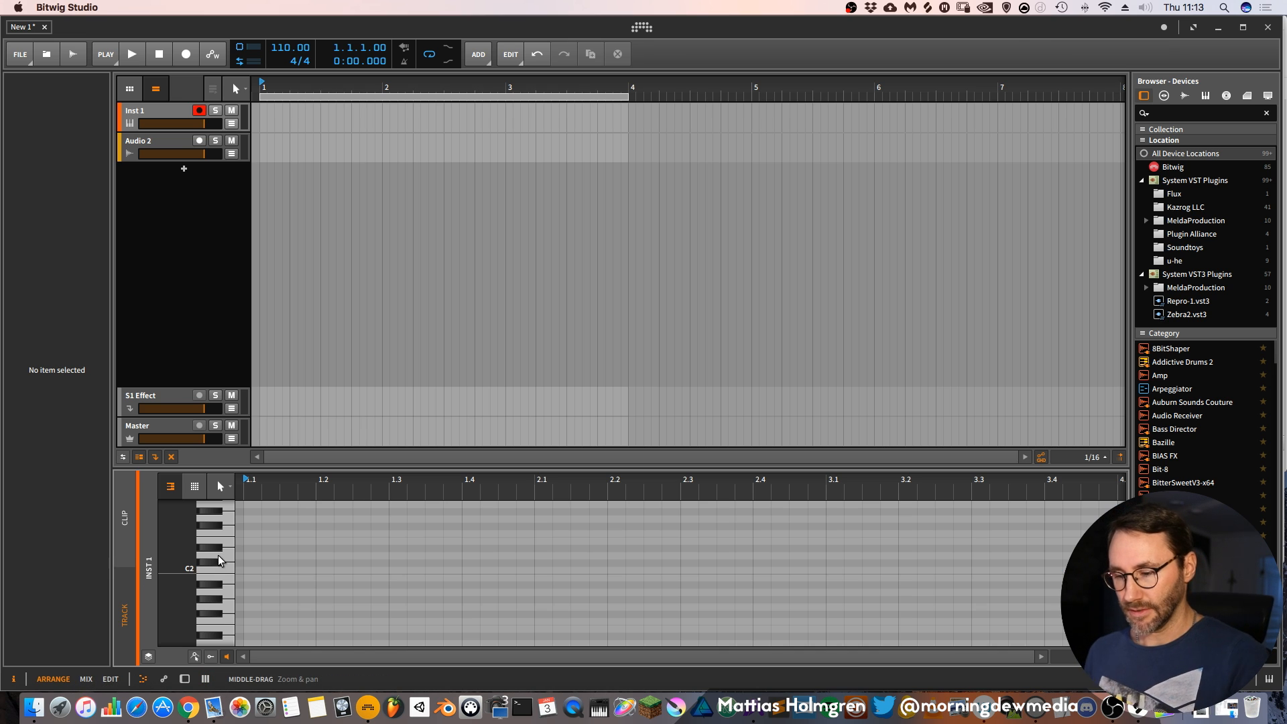
mouse_move(27, 567)
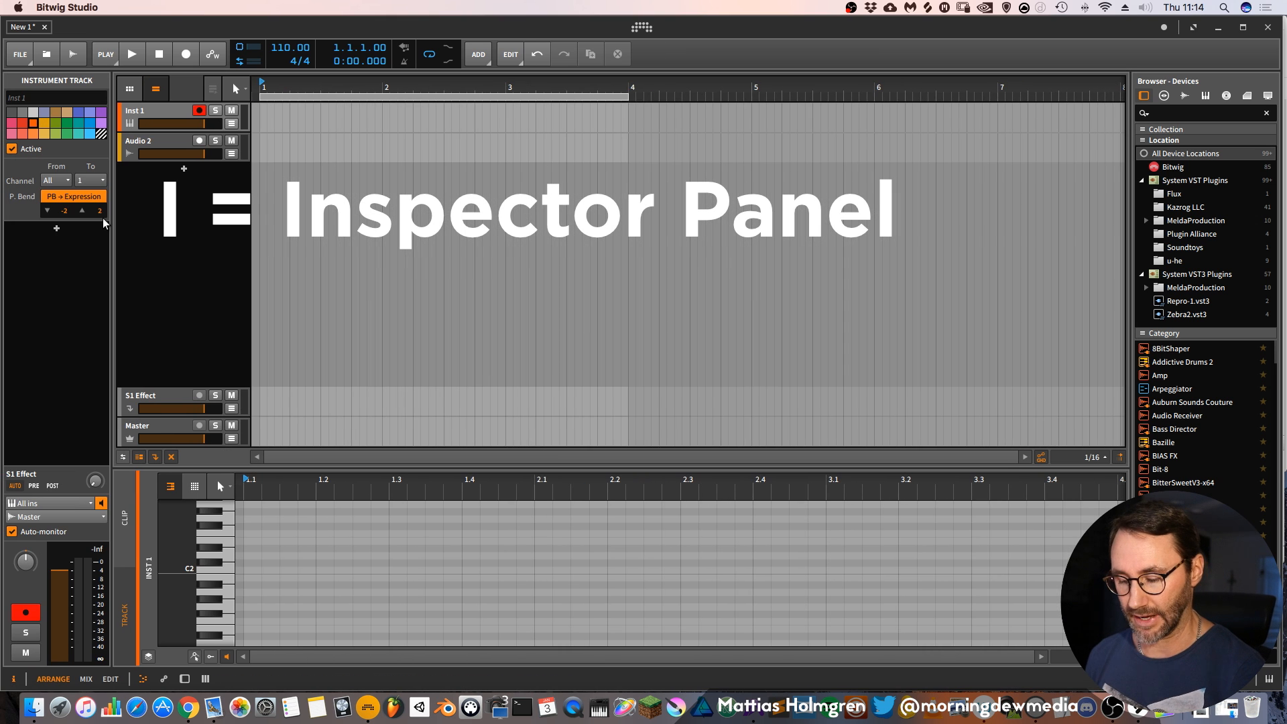
mouse_move(11, 365)
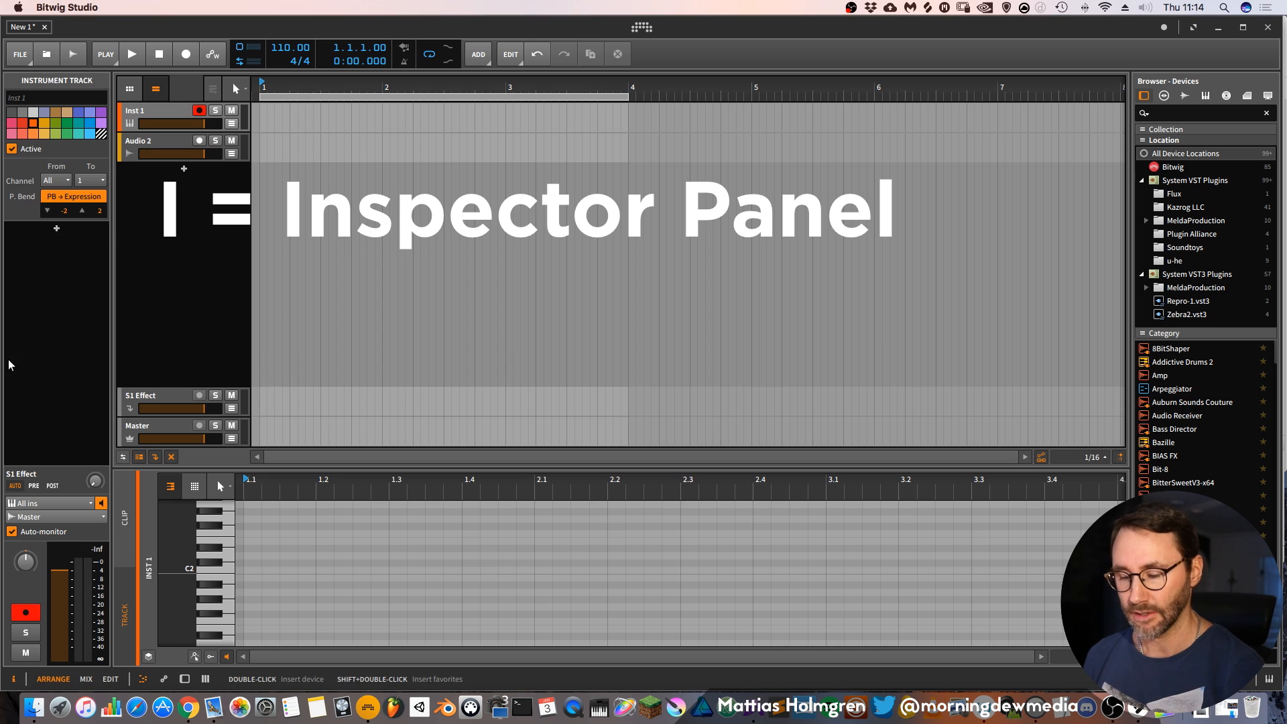
Use D, Tab, Mix/Edit layouts and Shift+Tab to return to Arrange, then A for Inst 1 volume automation.
key(d)
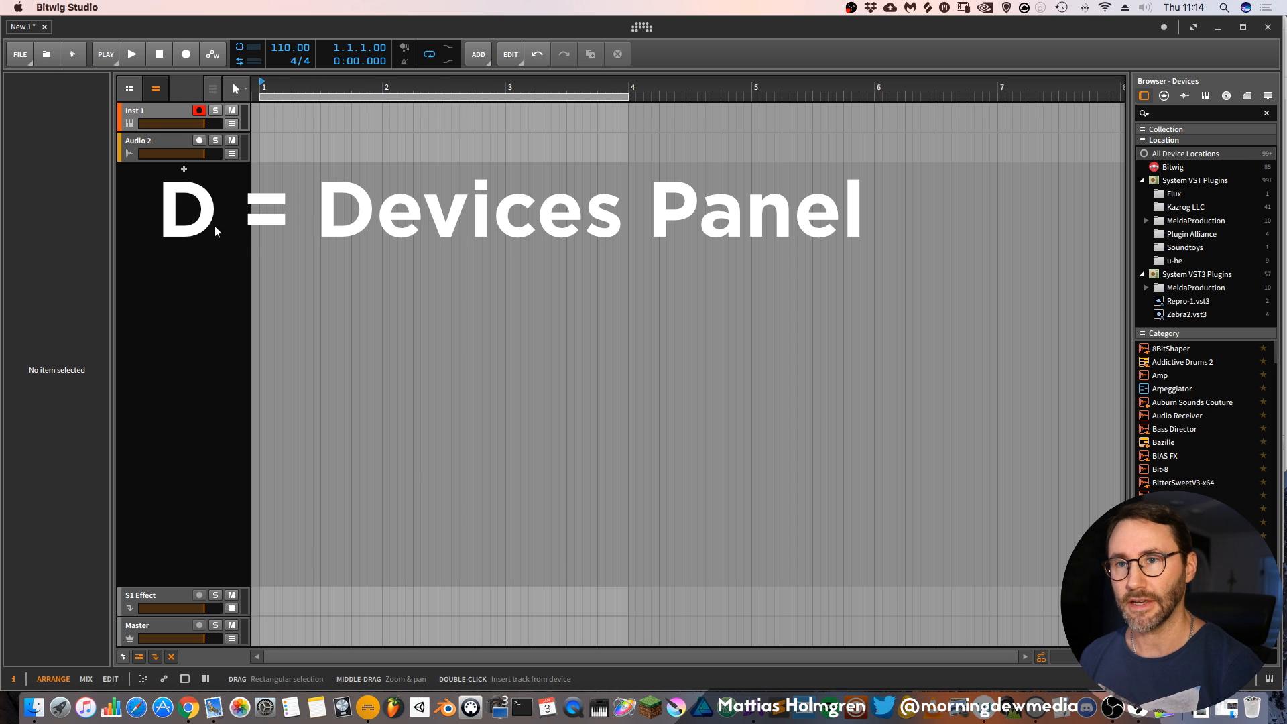
key(tab)
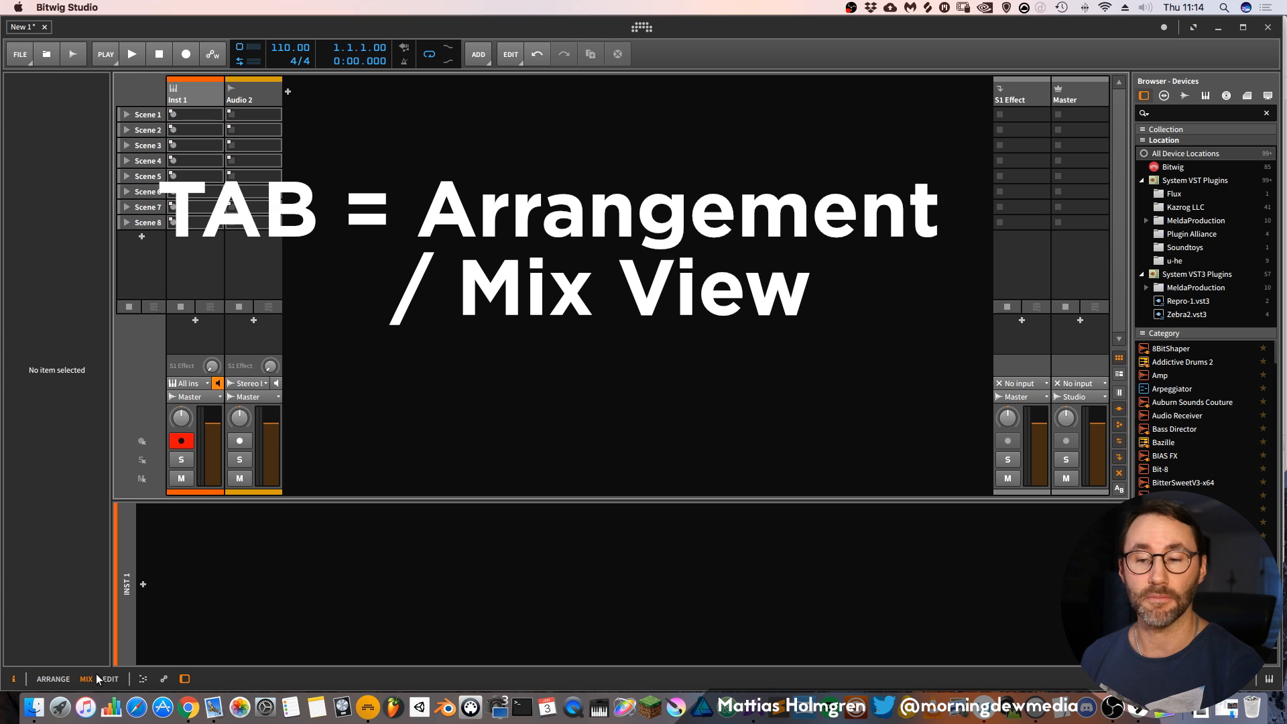
click(85, 679)
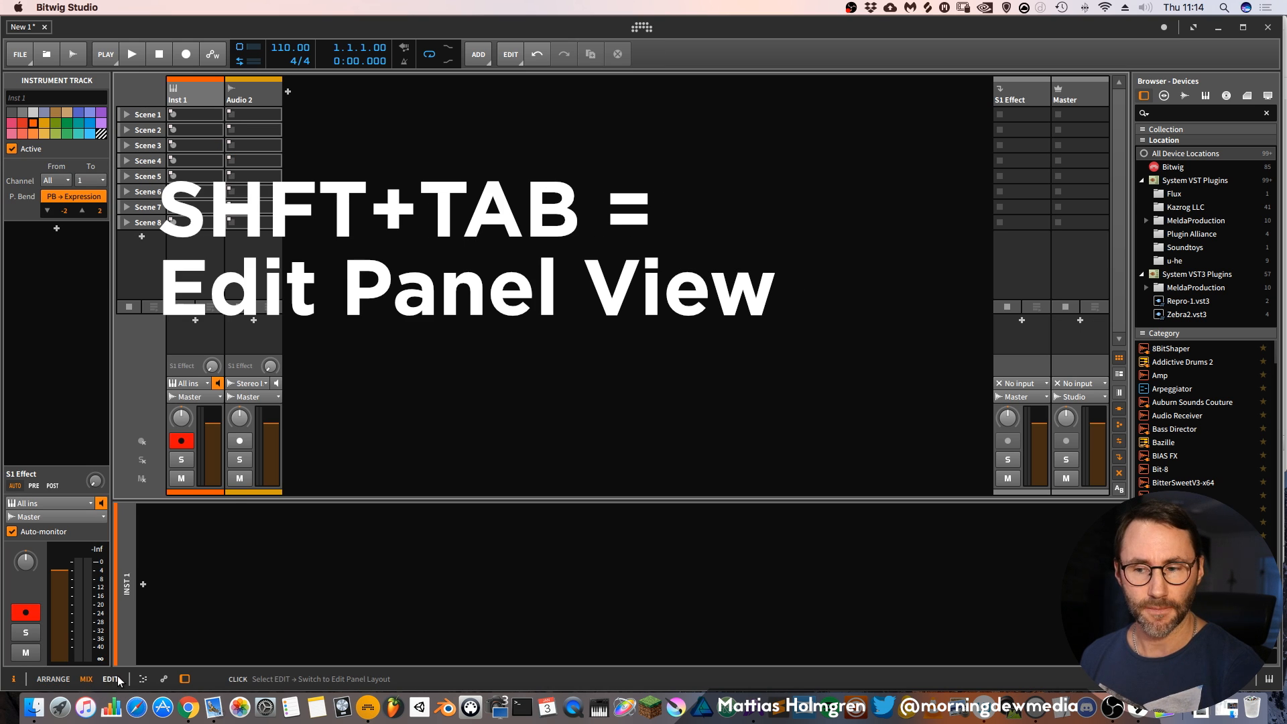
click(111, 679)
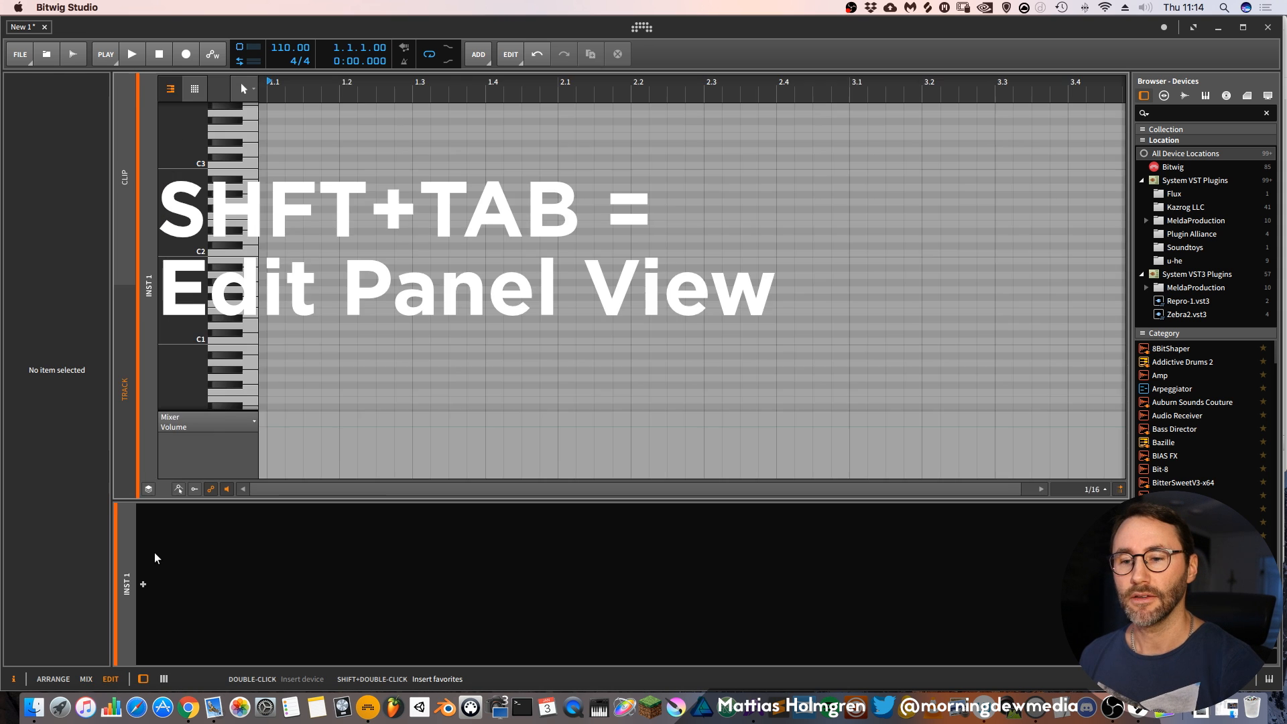
key(shift+tab)
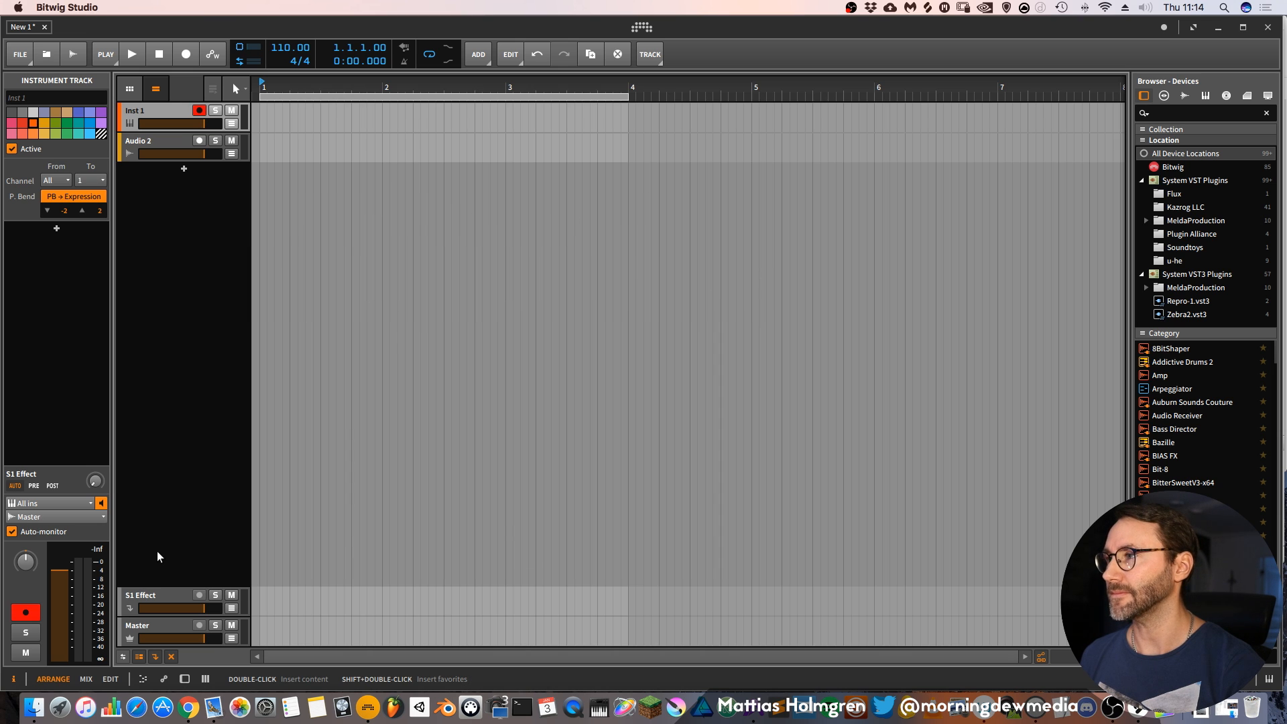
mouse_move(201, 396)
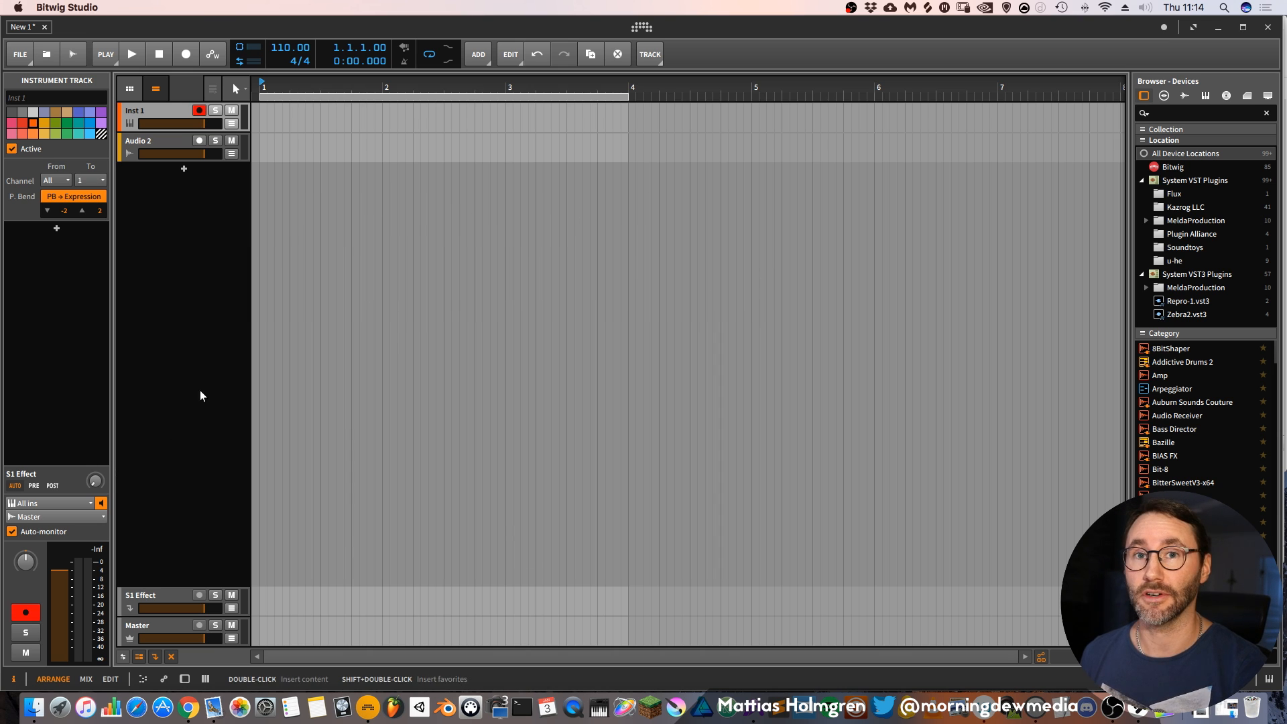
mouse_move(487, 439)
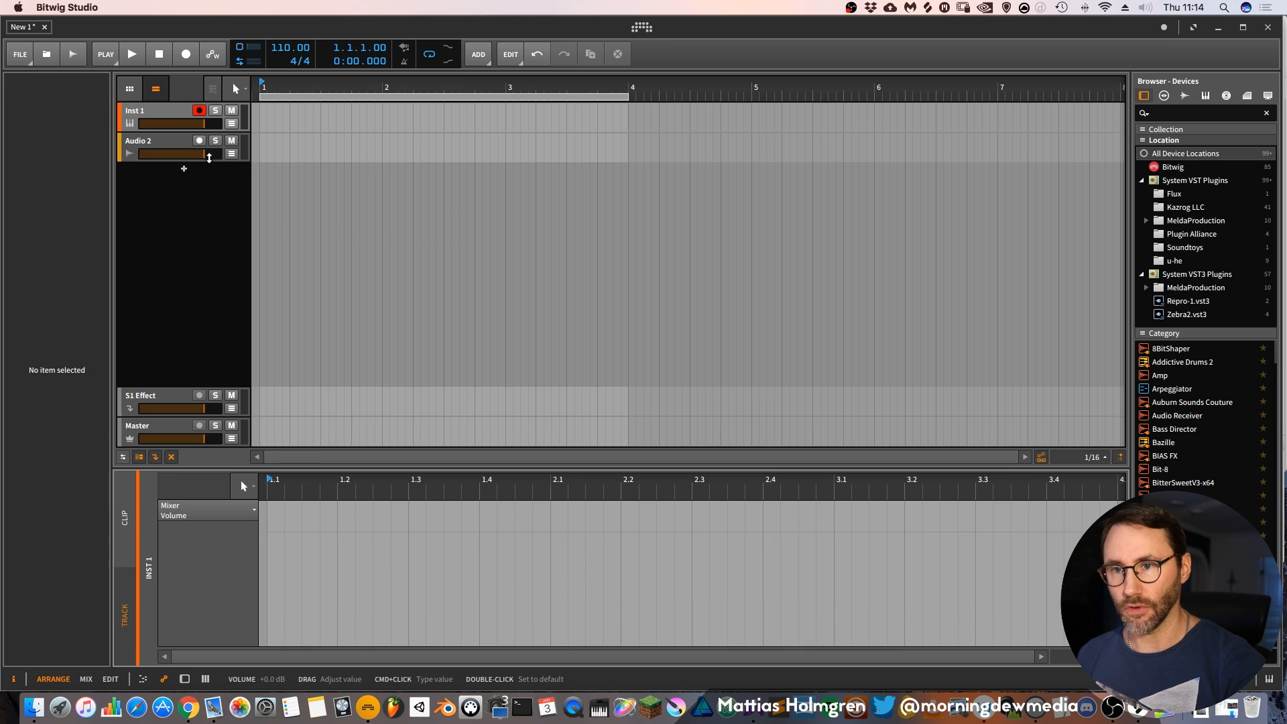
key(a)
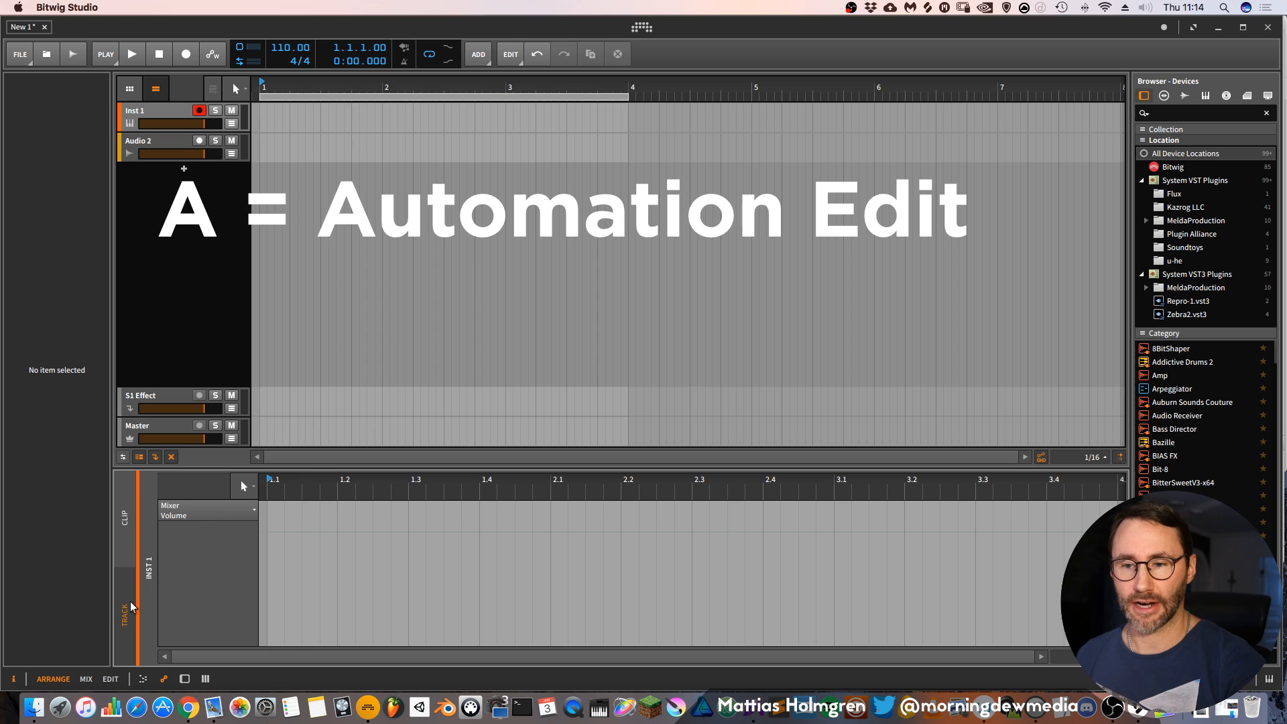
mouse_move(278, 538)
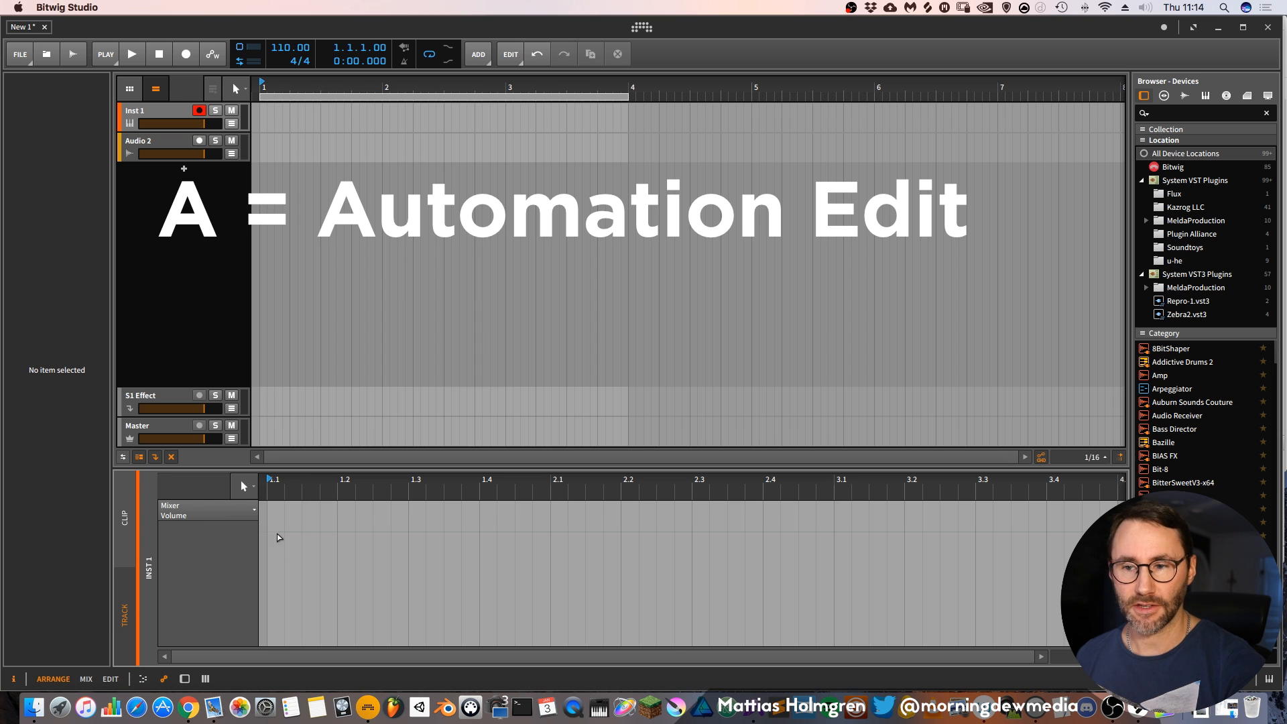
mouse_move(249, 567)
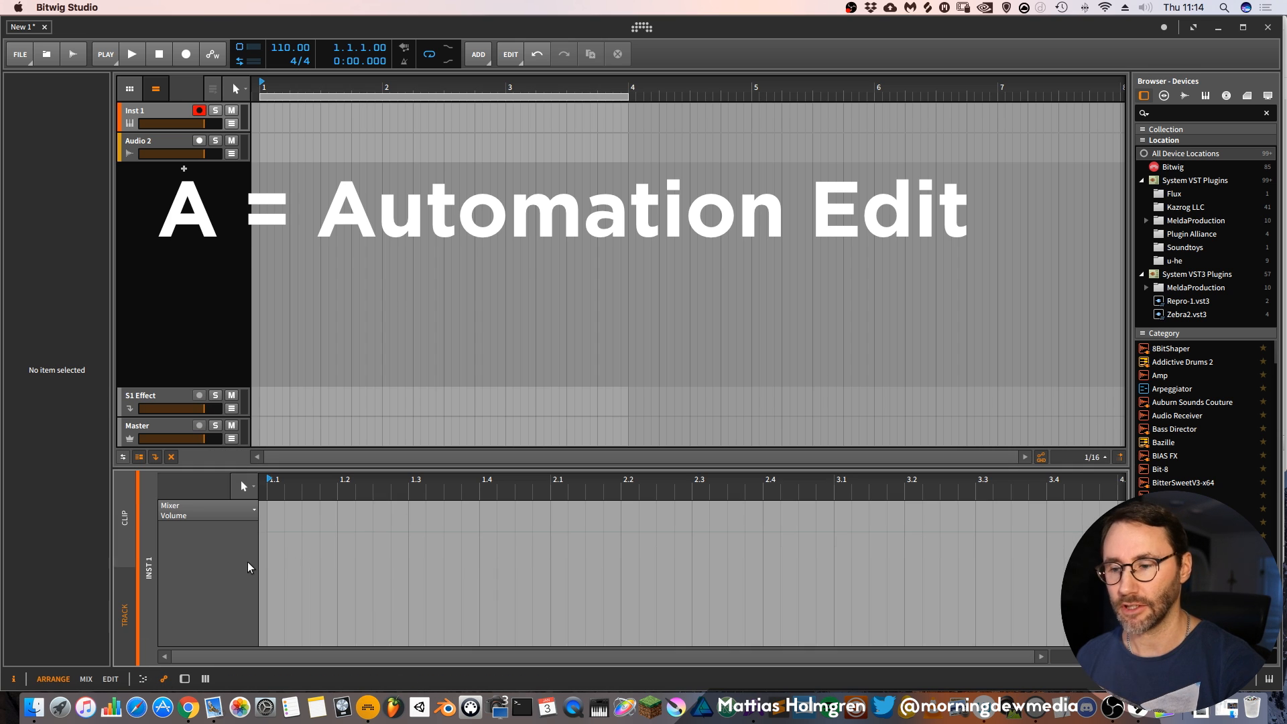